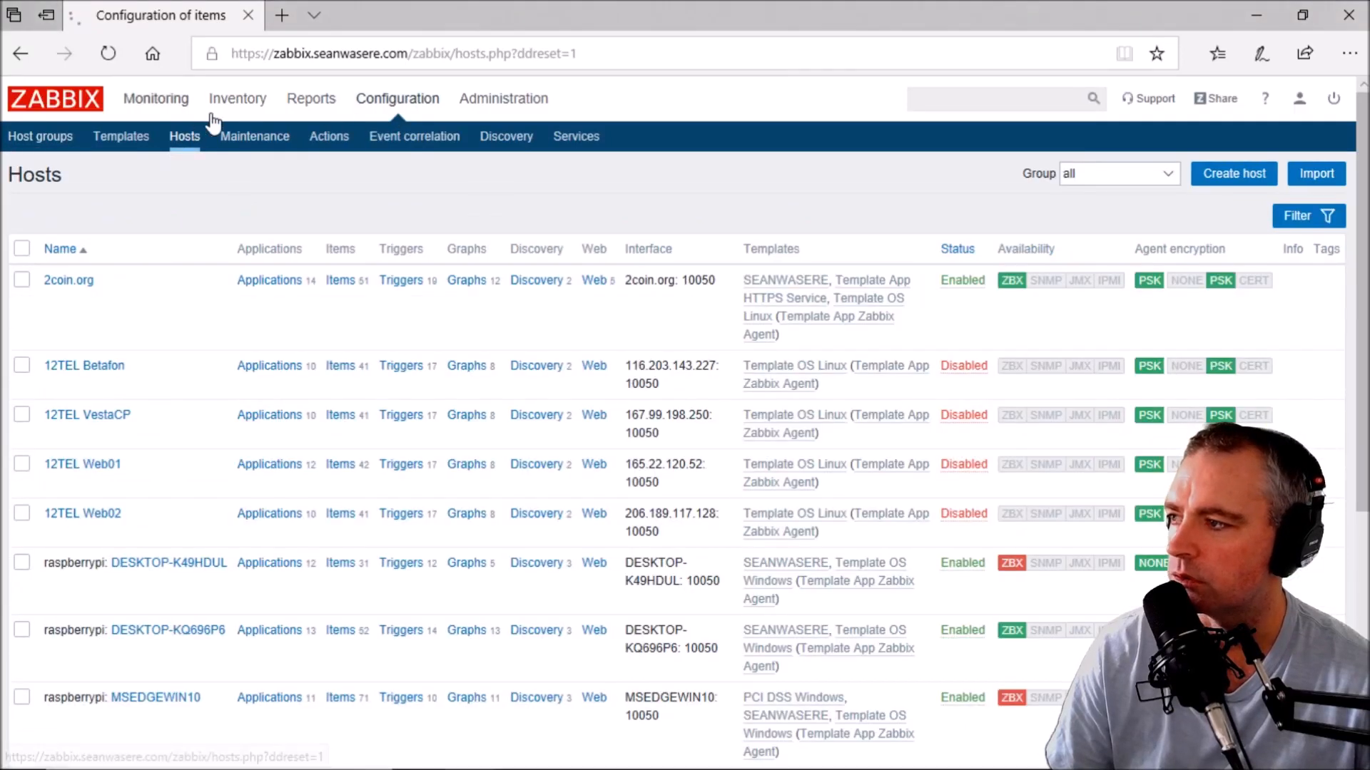
Show the Zabbix server host's item list and highlight parts of the Check SSL item keys
{"action": "scroll", "scroll_direction": "down", "scroll_amount": 3}
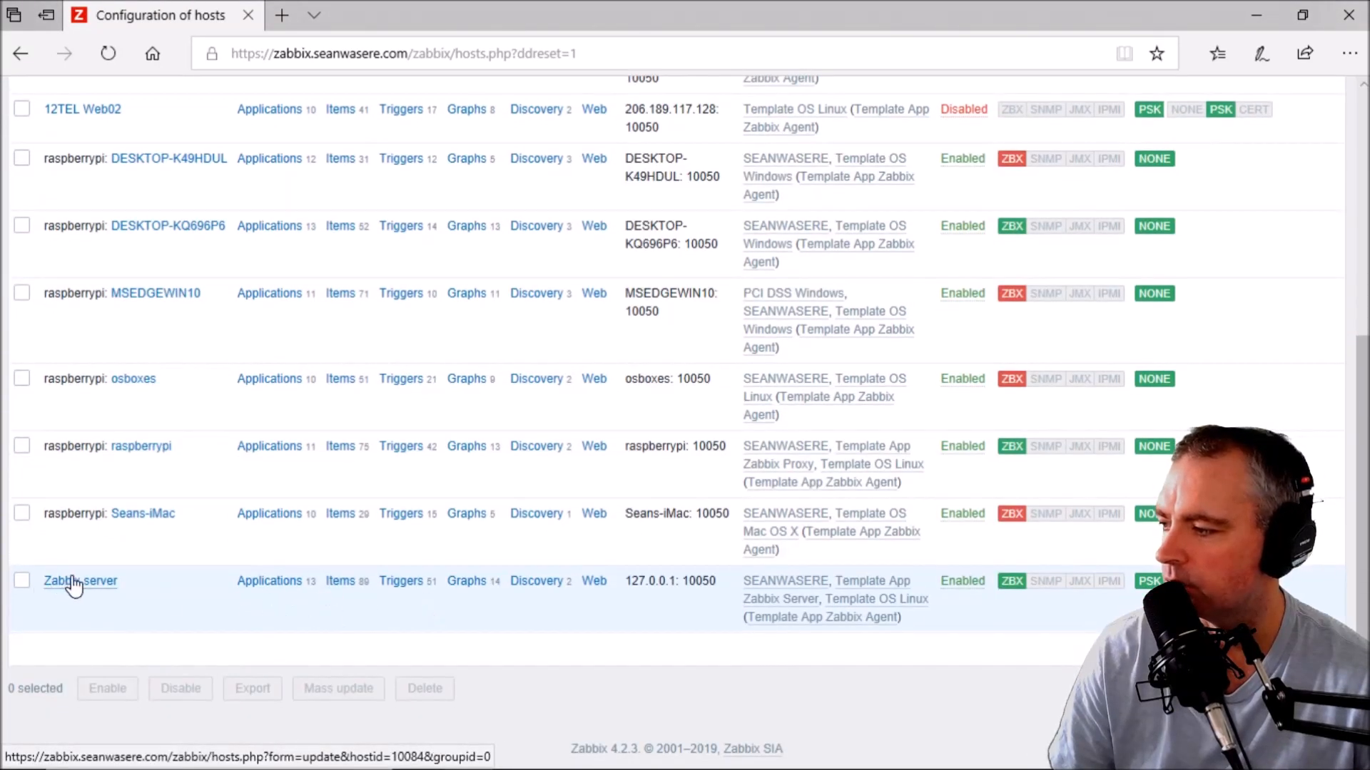
{"action": "mouse_move", "coordinate": [80, 581]}
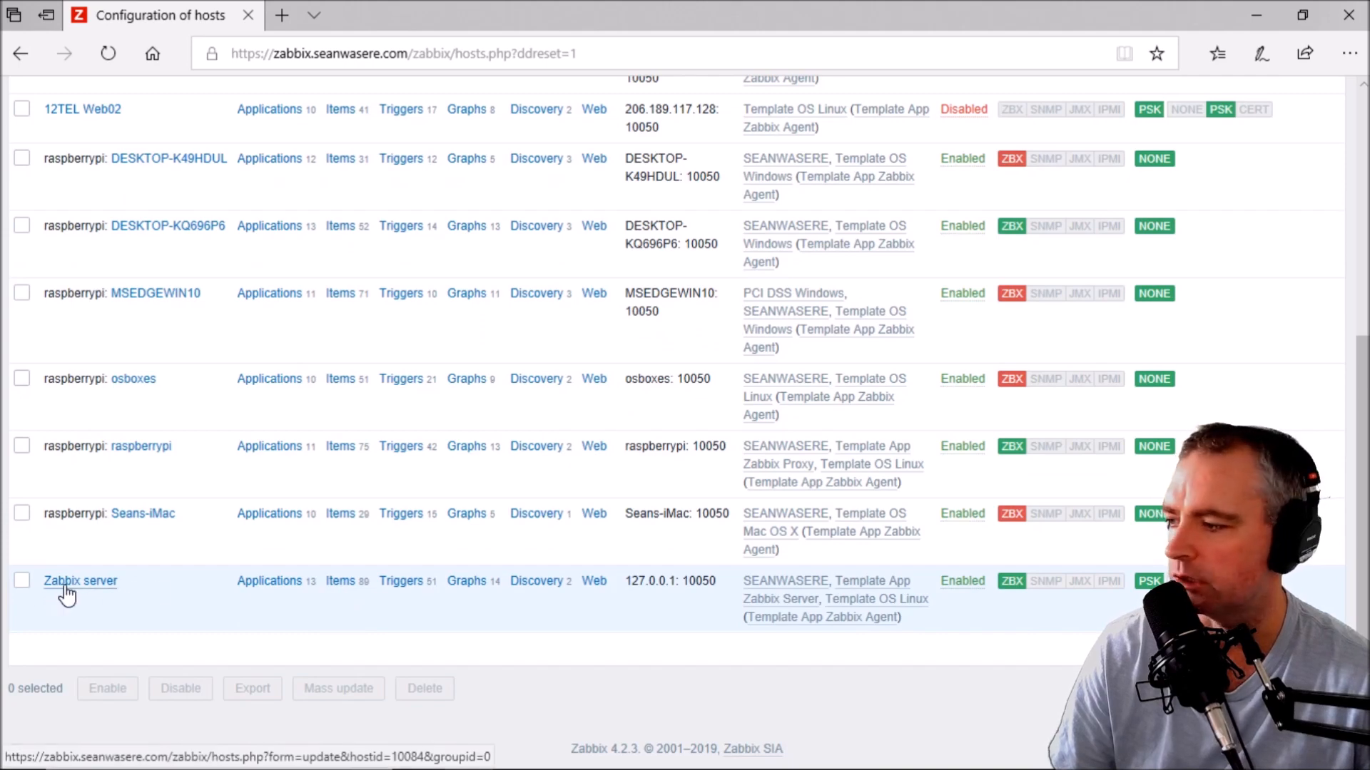
{"action": "left_click", "coordinate": [339, 581]}
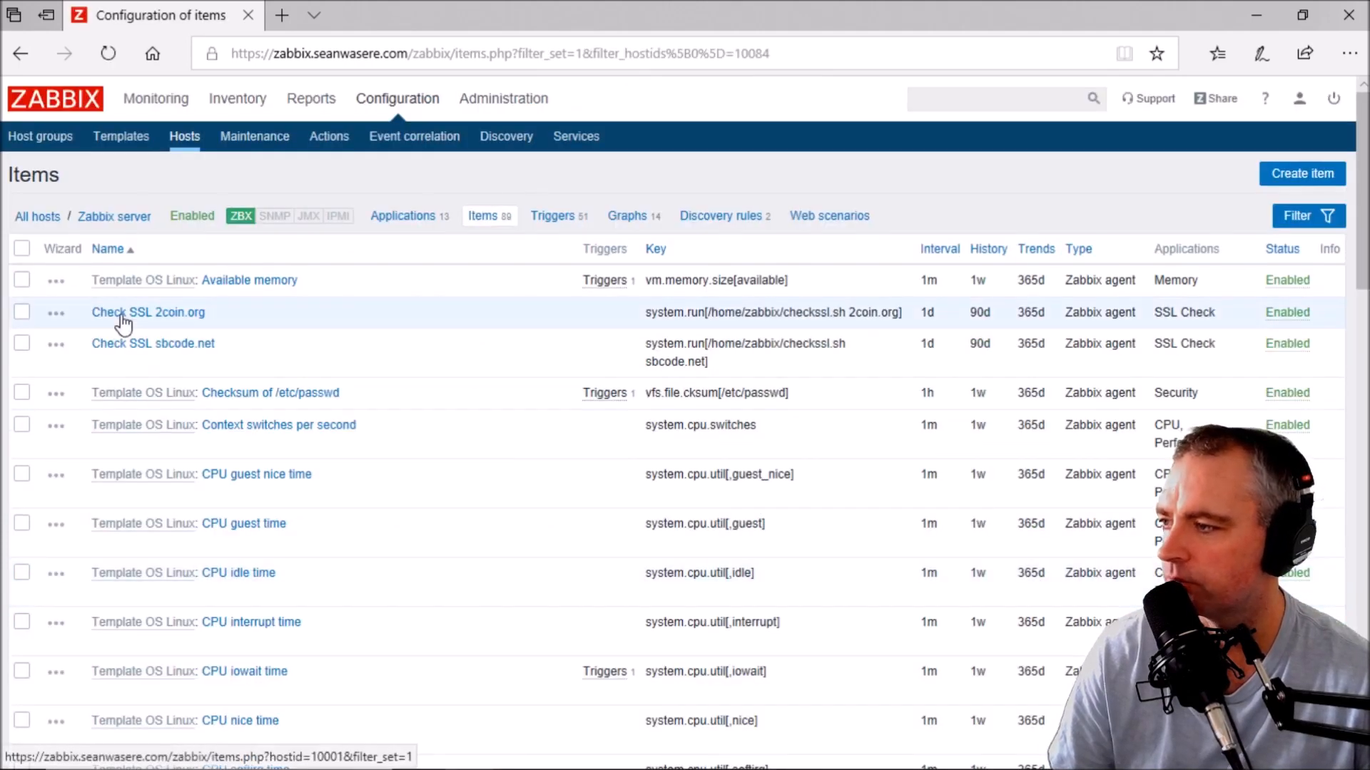
{"action": "mouse_move", "coordinate": [170, 280]}
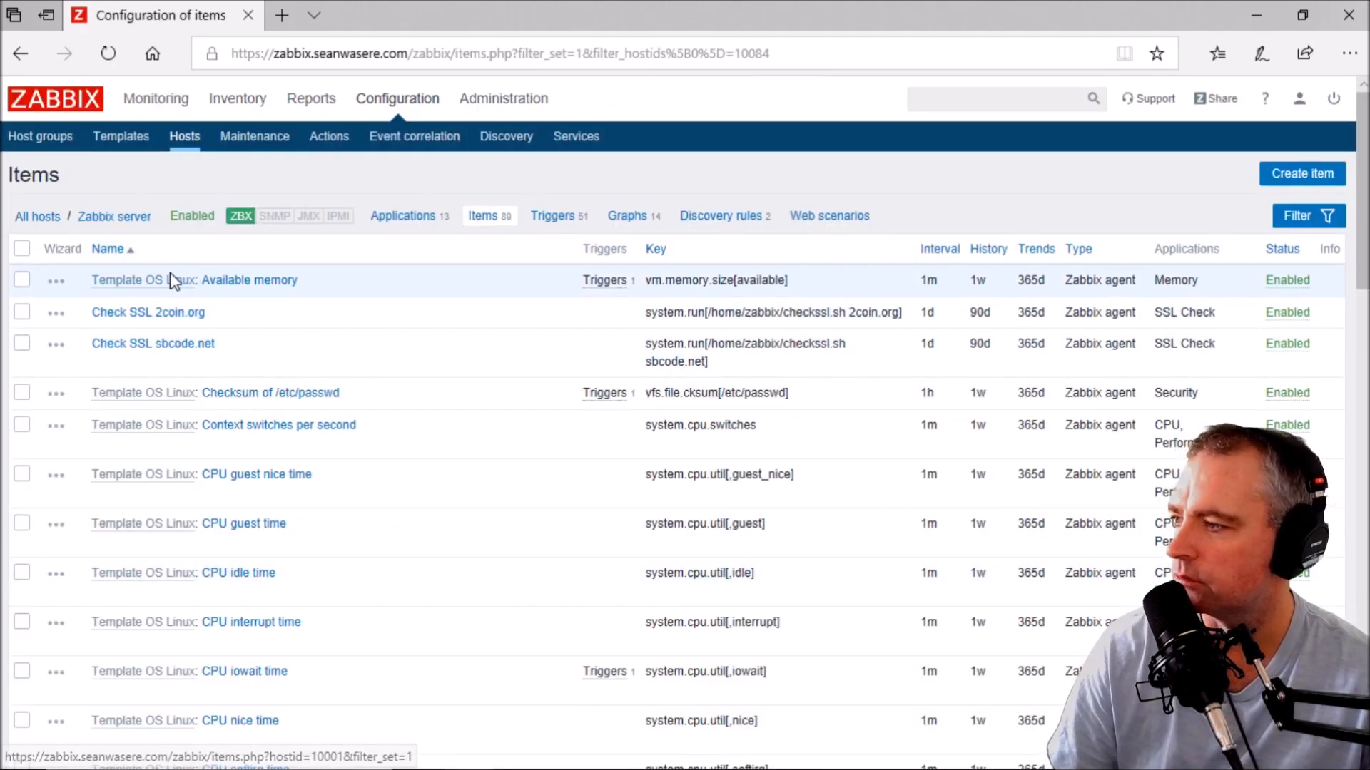
{"action": "mouse_move", "coordinate": [153, 350]}
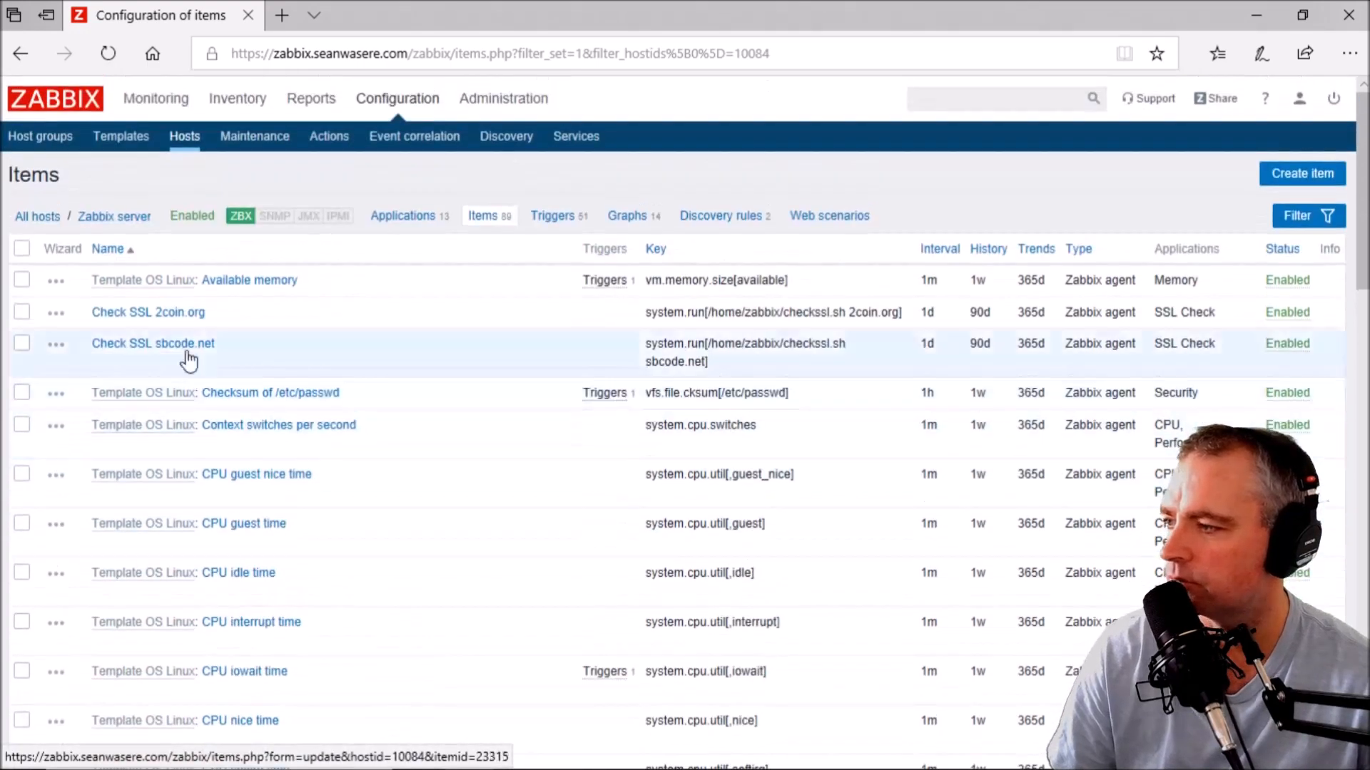
{"action": "mouse_move", "coordinate": [717, 447]}
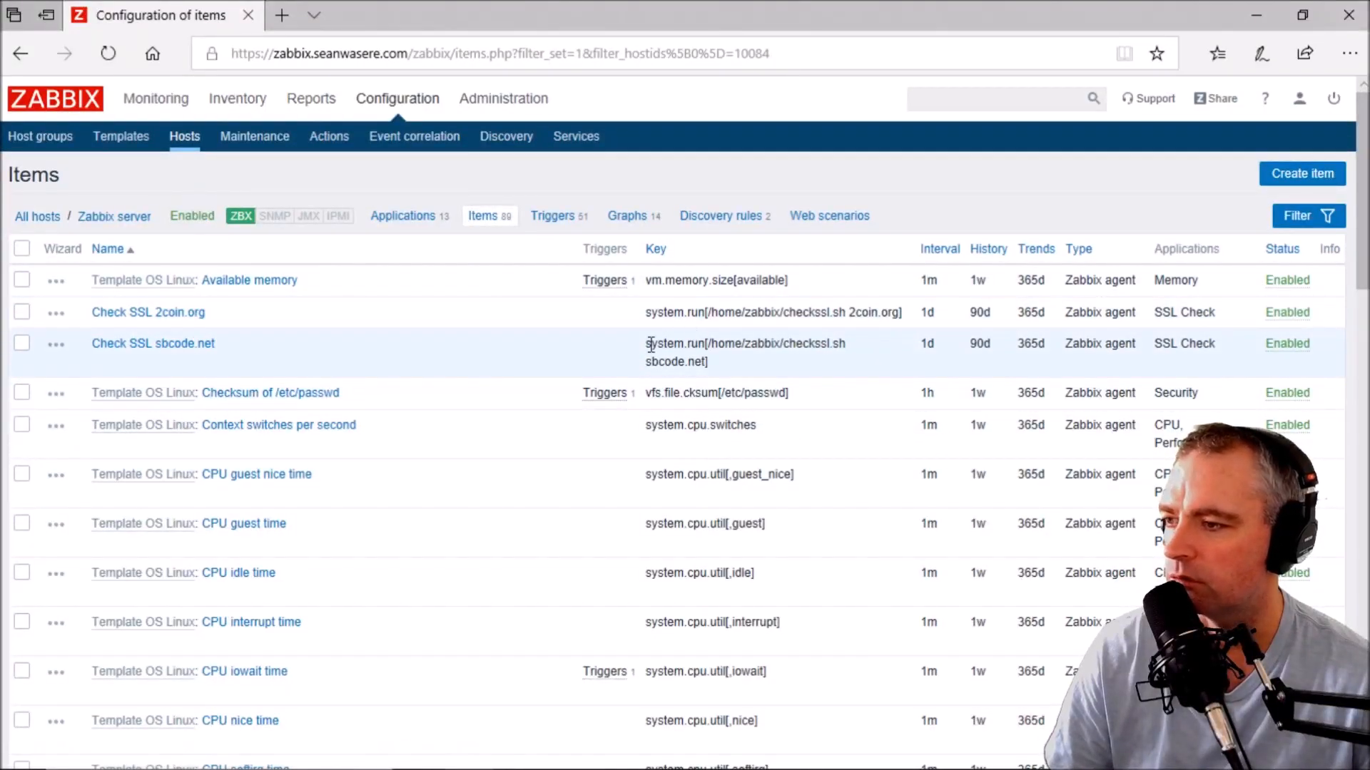
{"action": "mouse_move", "coordinate": [558, 431]}
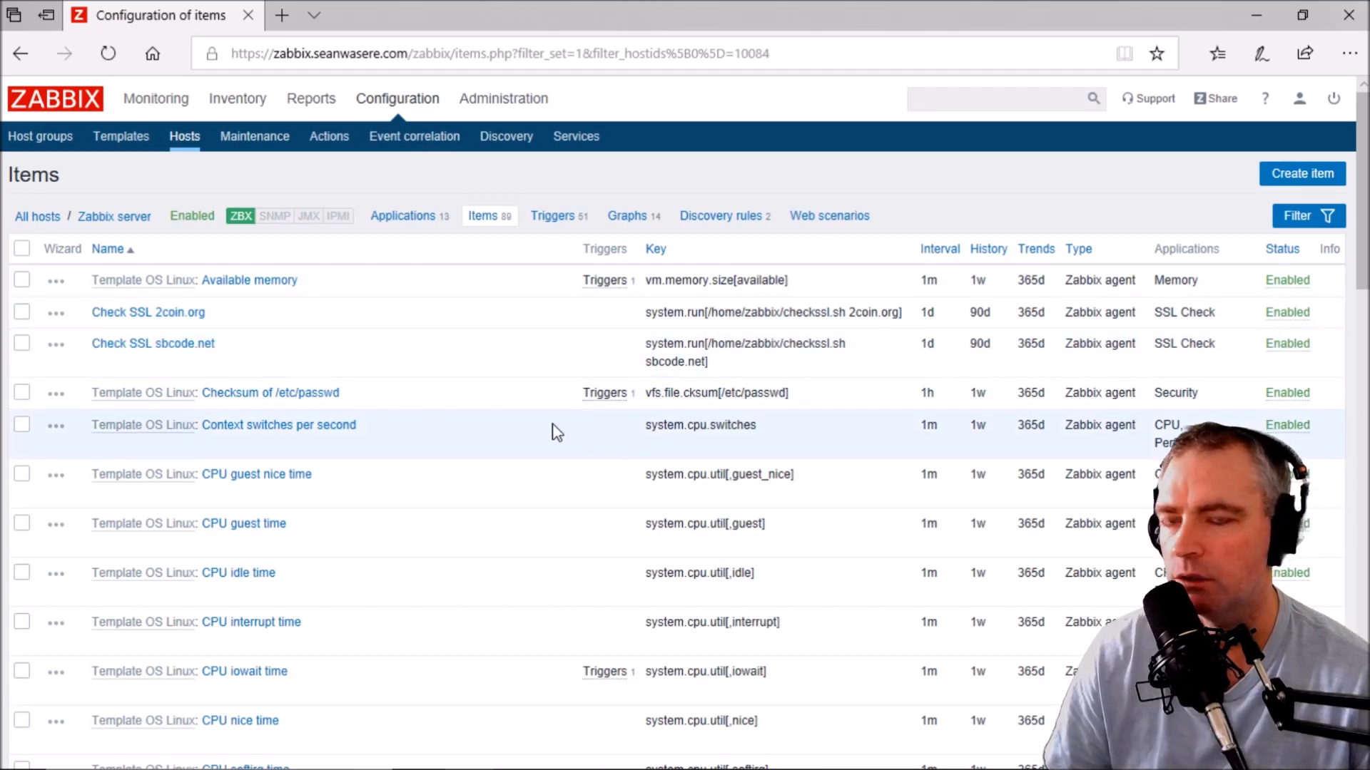
{"action": "mouse_move", "coordinate": [651, 312]}
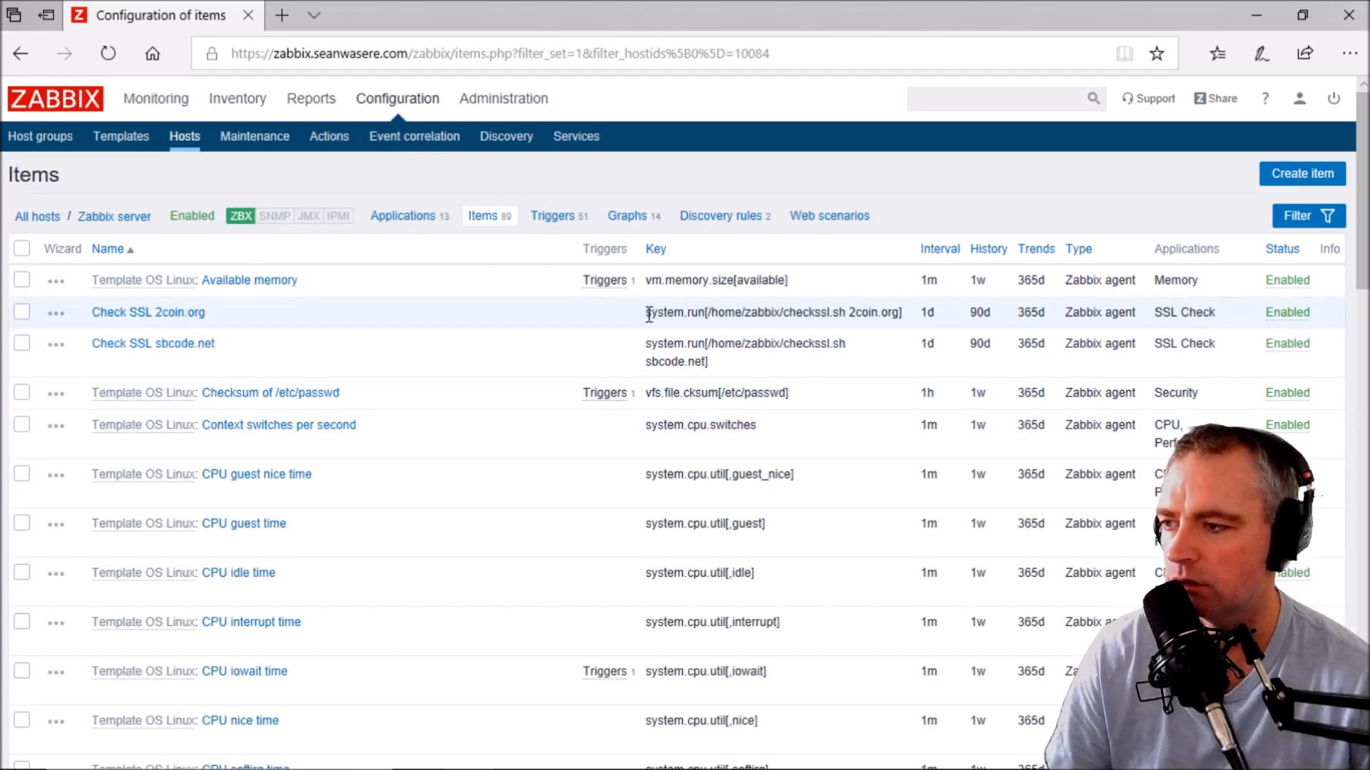
{"action": "double_click", "coordinate": [675, 312]}
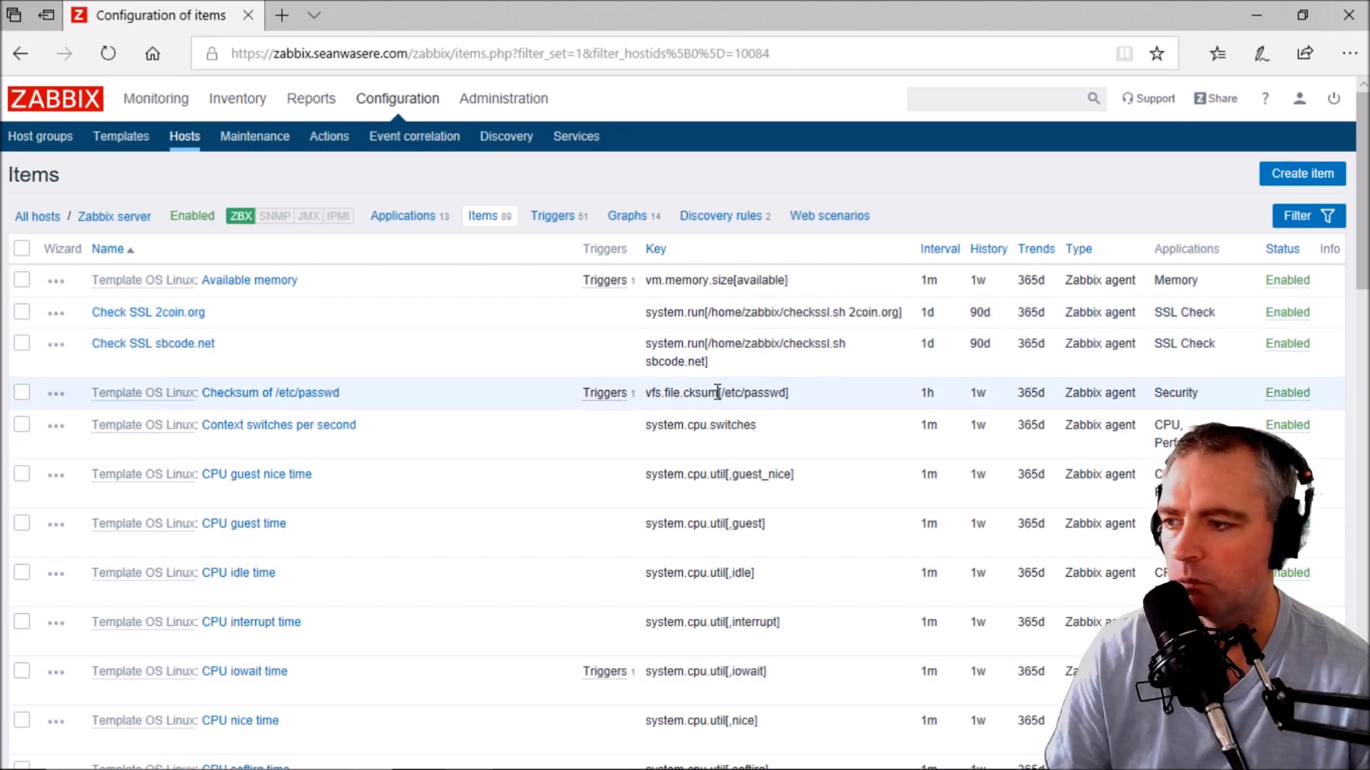
{"action": "double_click", "coordinate": [672, 425]}
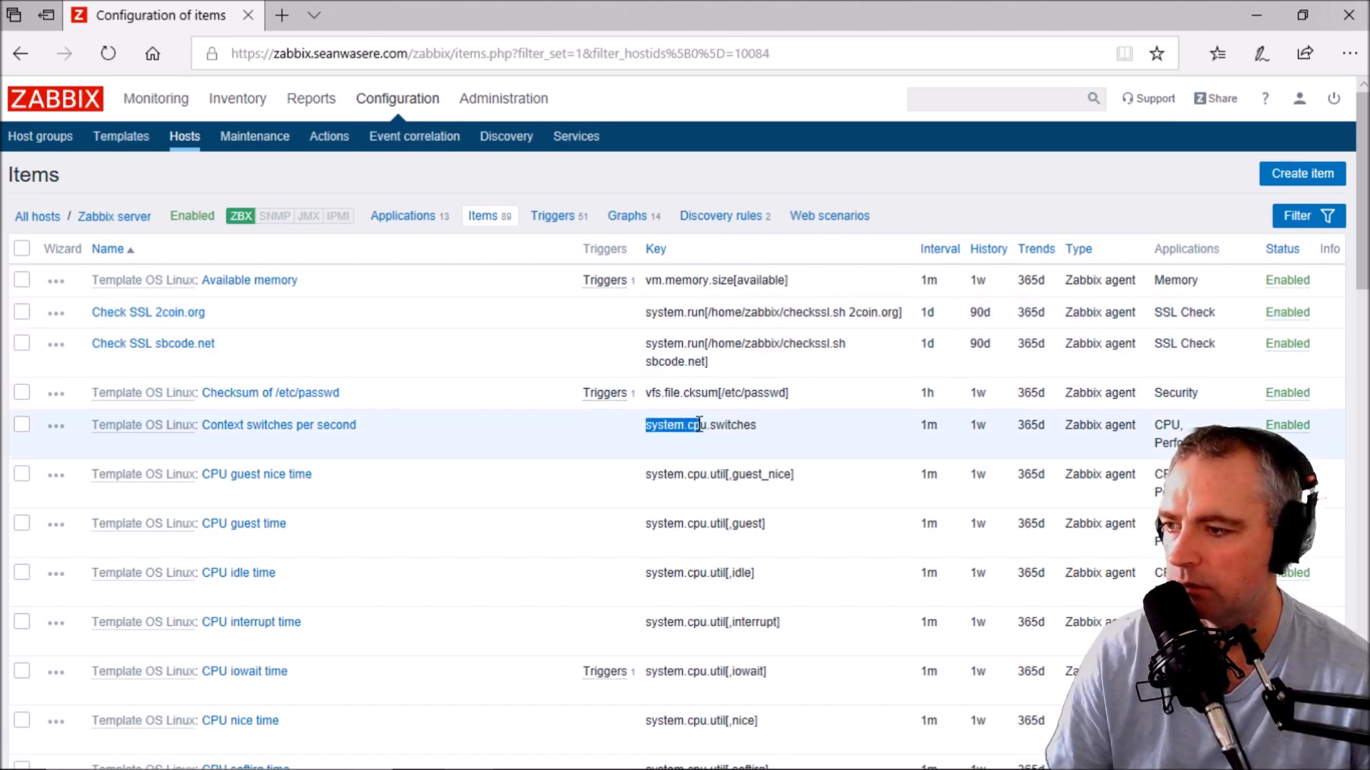
Scroll through the item list reviewing the system.run keys of the Check SSL items
{"action": "scroll", "scroll_direction": "down", "scroll_amount": 3}
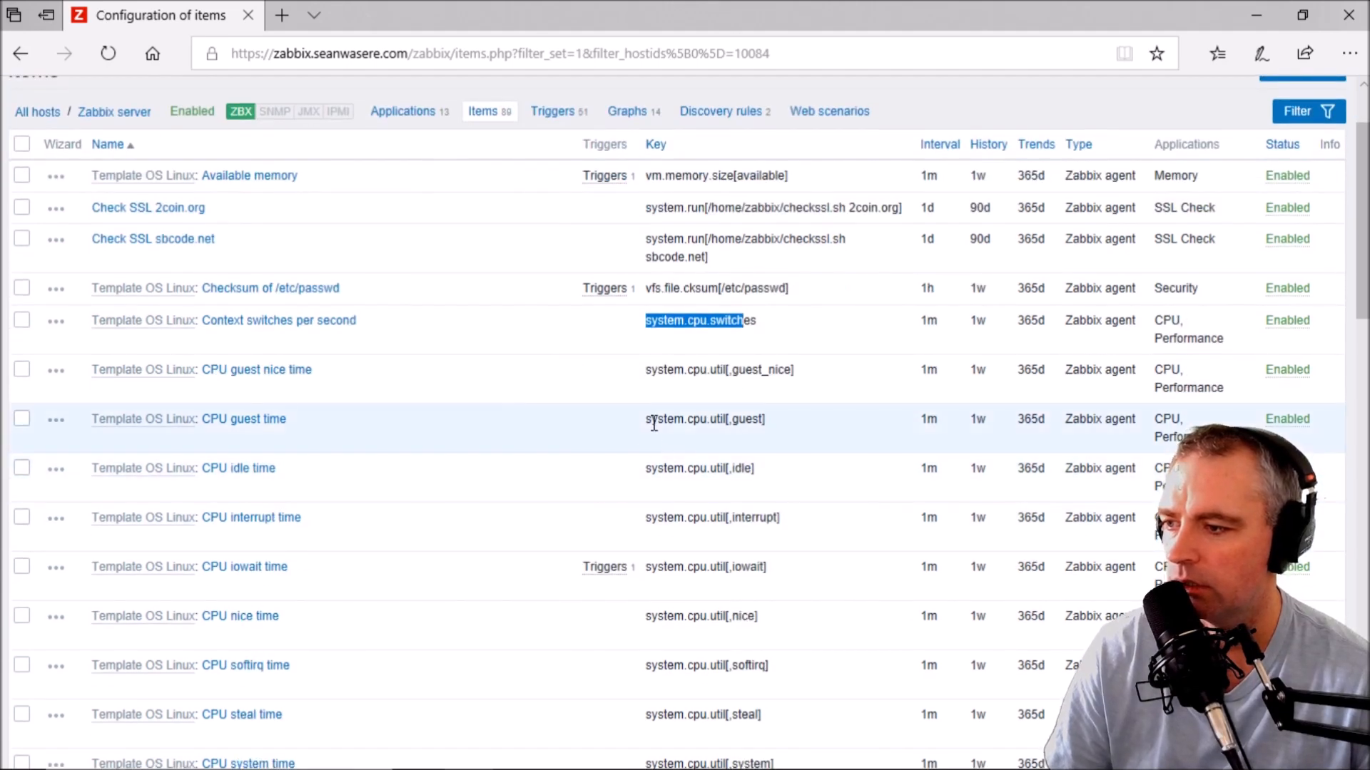
{"action": "scroll", "scroll_direction": "down", "scroll_amount": 3}
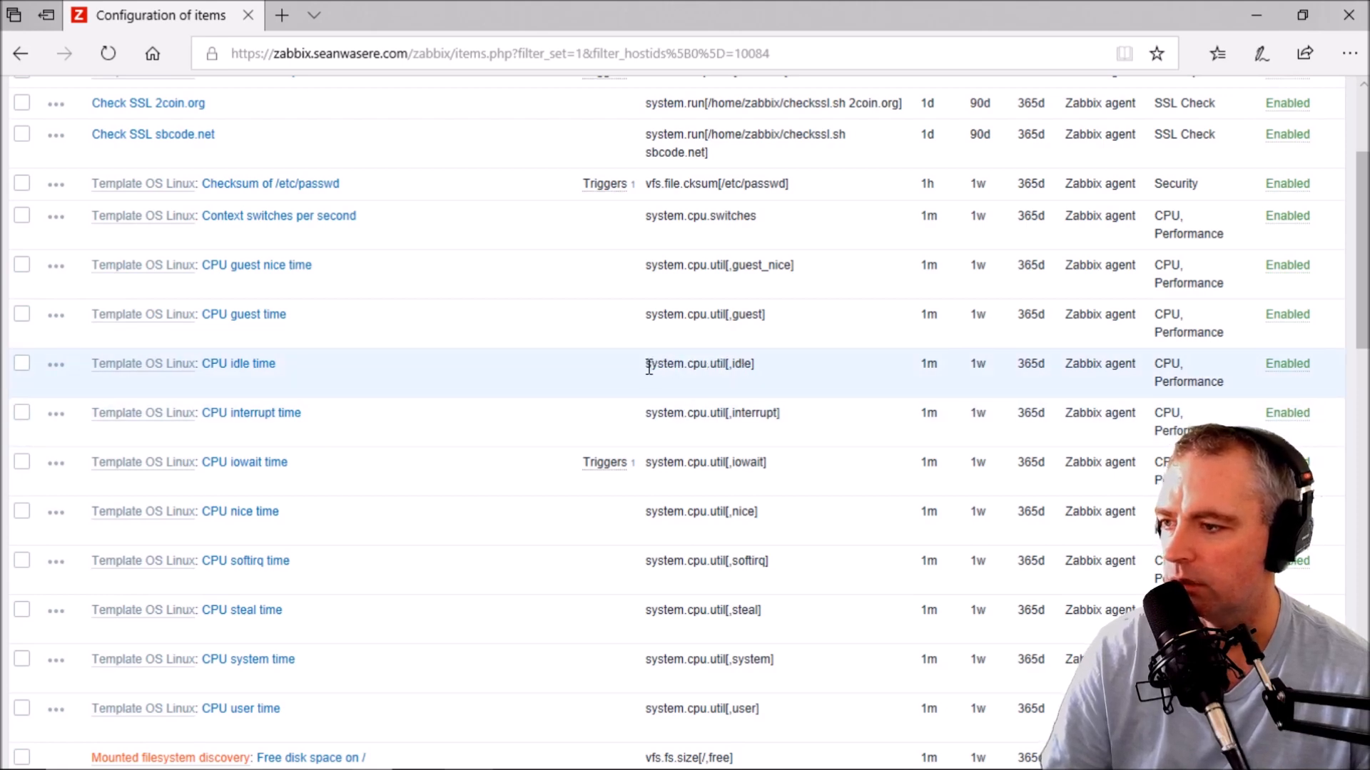
{"action": "scroll", "scroll_direction": "up", "scroll_amount": 3}
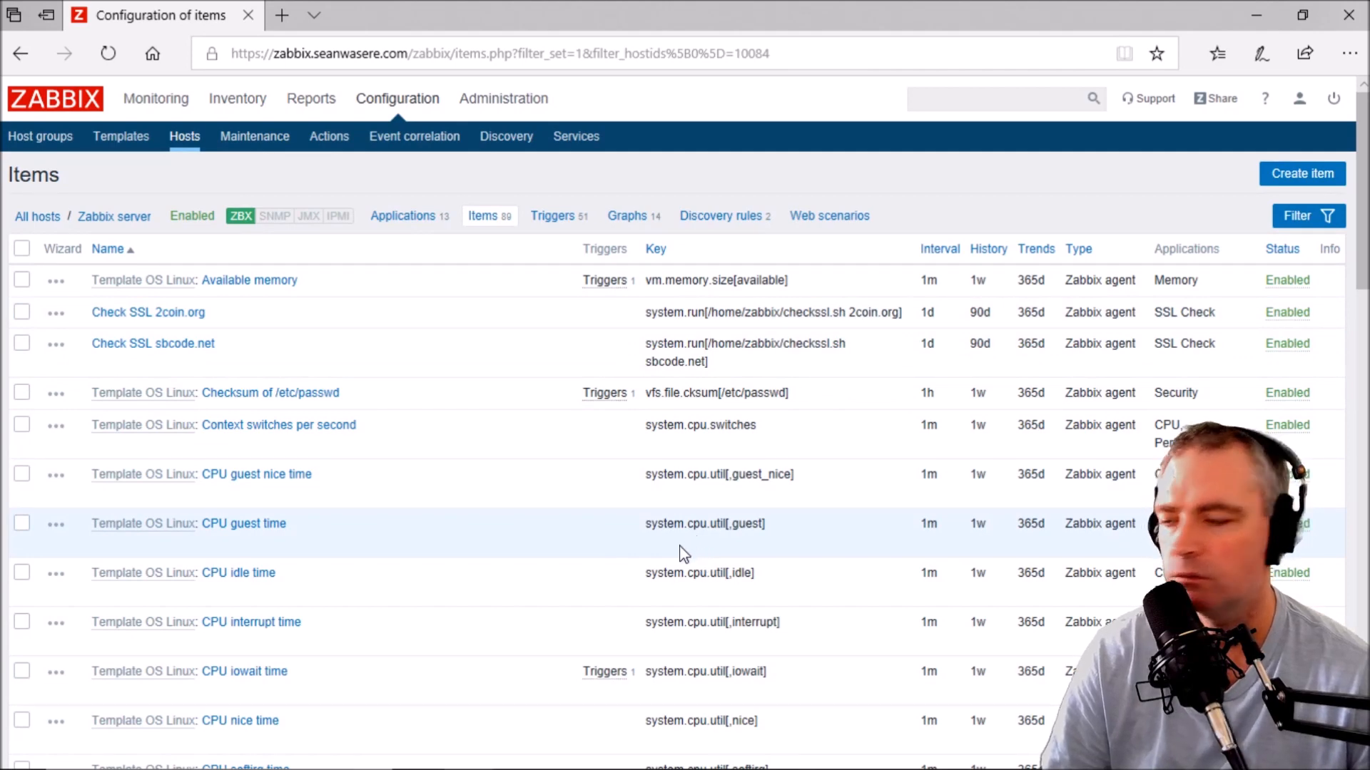
{"action": "mouse_move", "coordinate": [682, 473]}
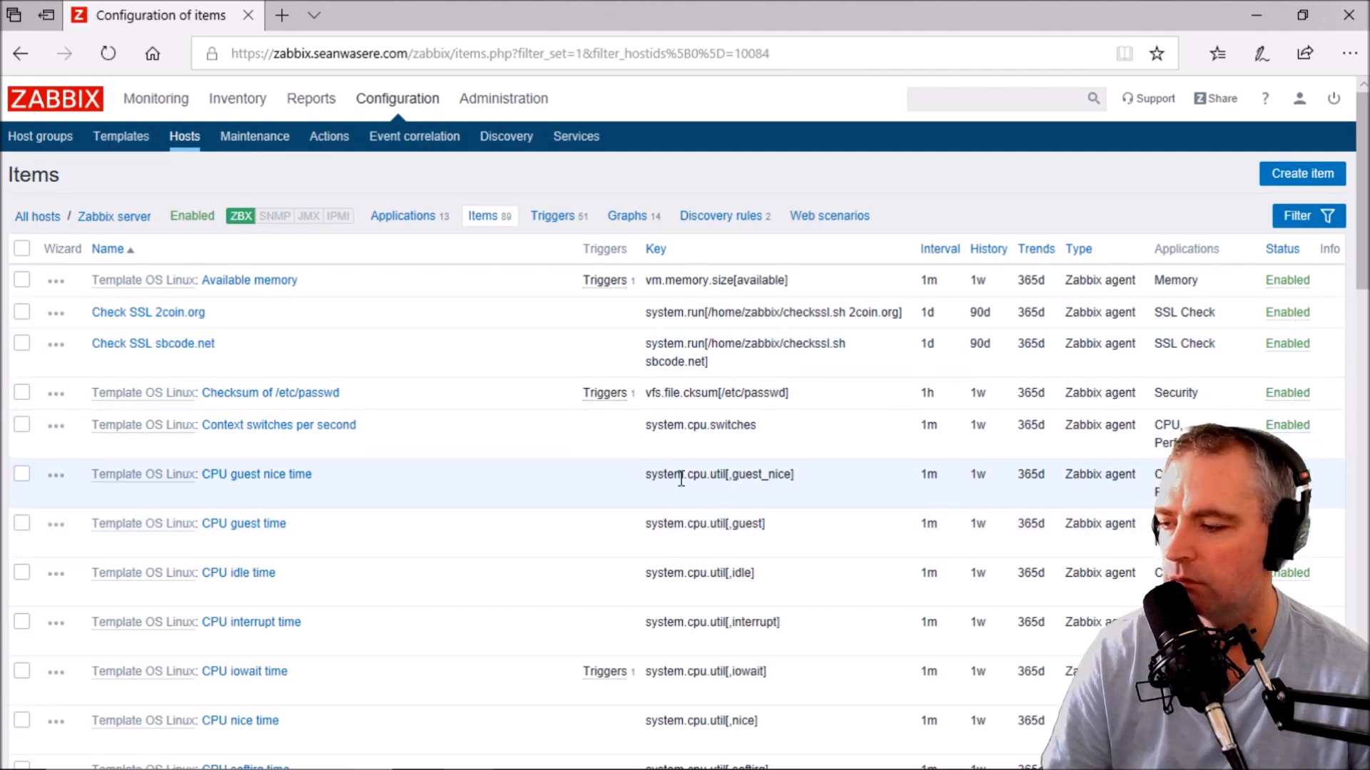
{"action": "mouse_move", "coordinate": [708, 462]}
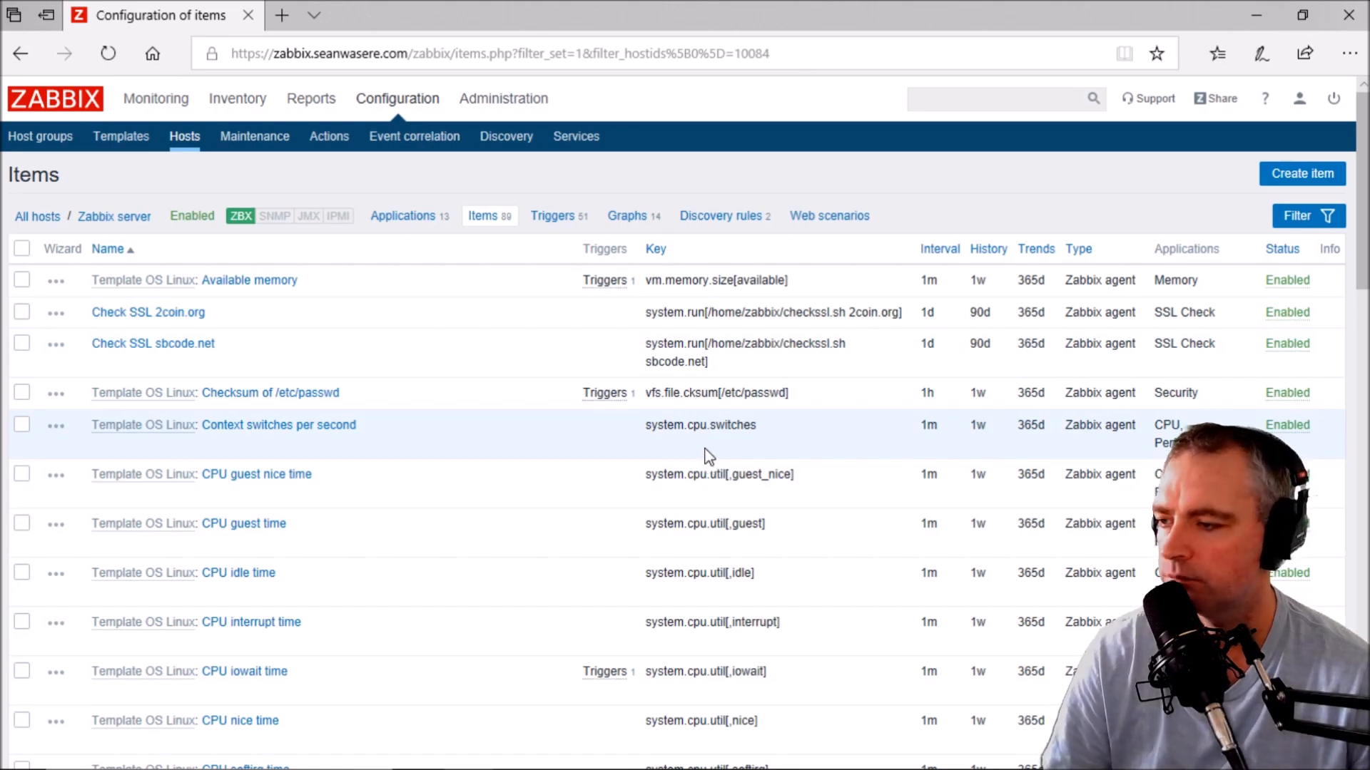
{"action": "scroll", "scroll_direction": "down", "scroll_amount": 3}
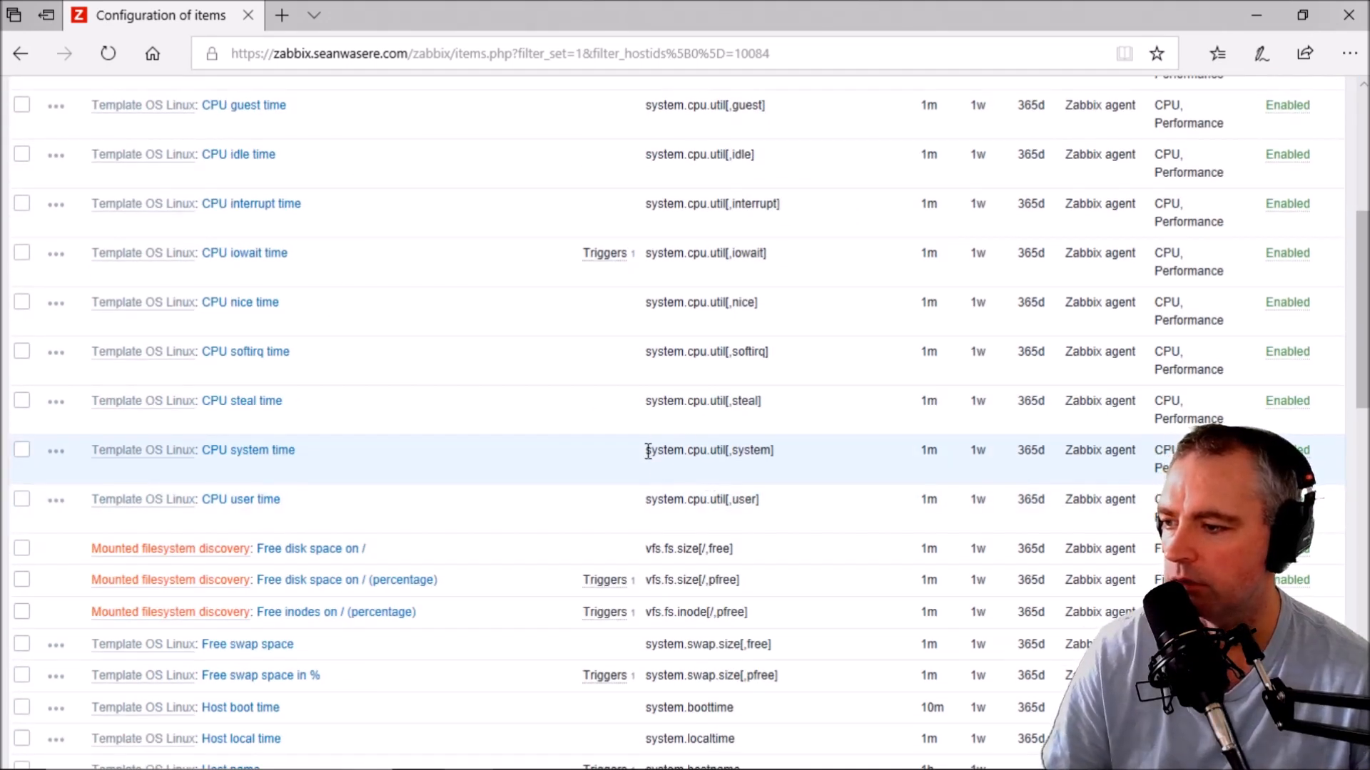
{"action": "mouse_move", "coordinate": [753, 449]}
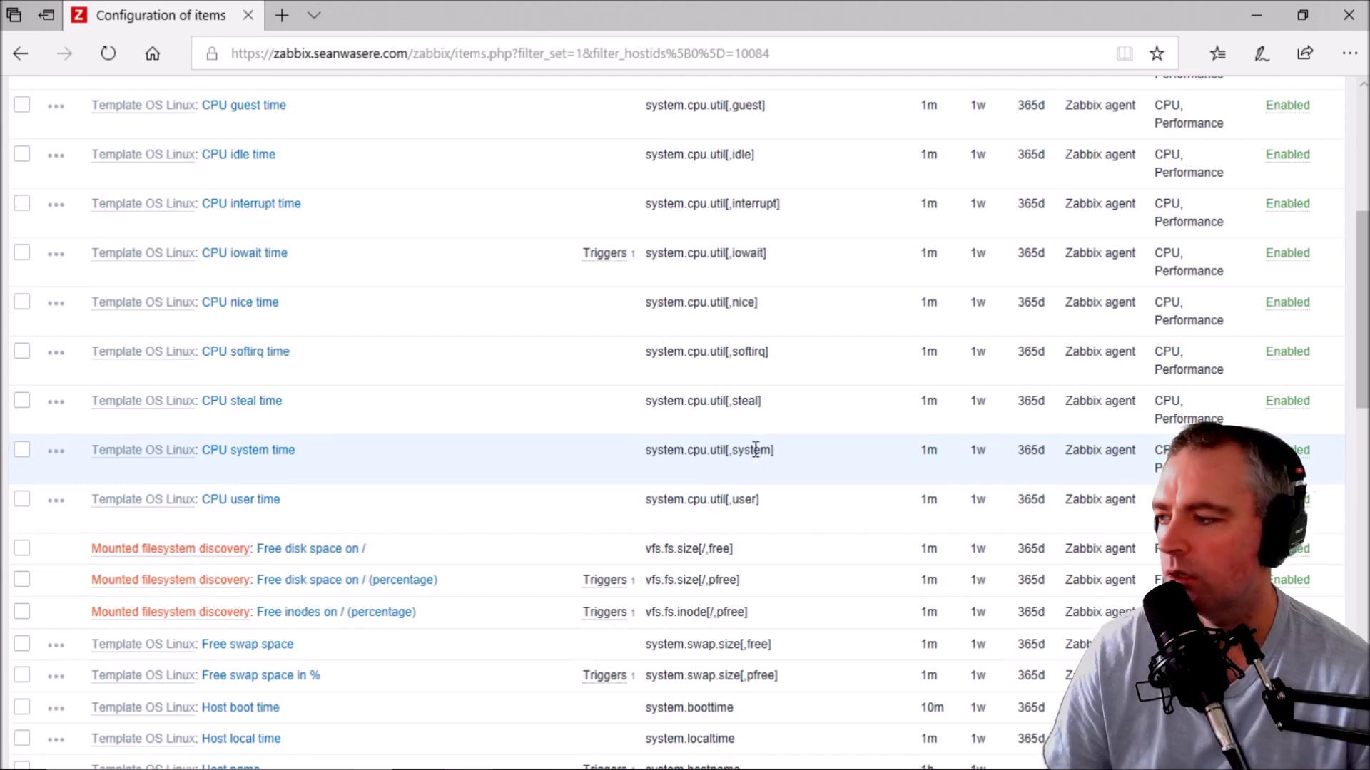
{"action": "scroll", "scroll_direction": "up", "scroll_amount": 3}
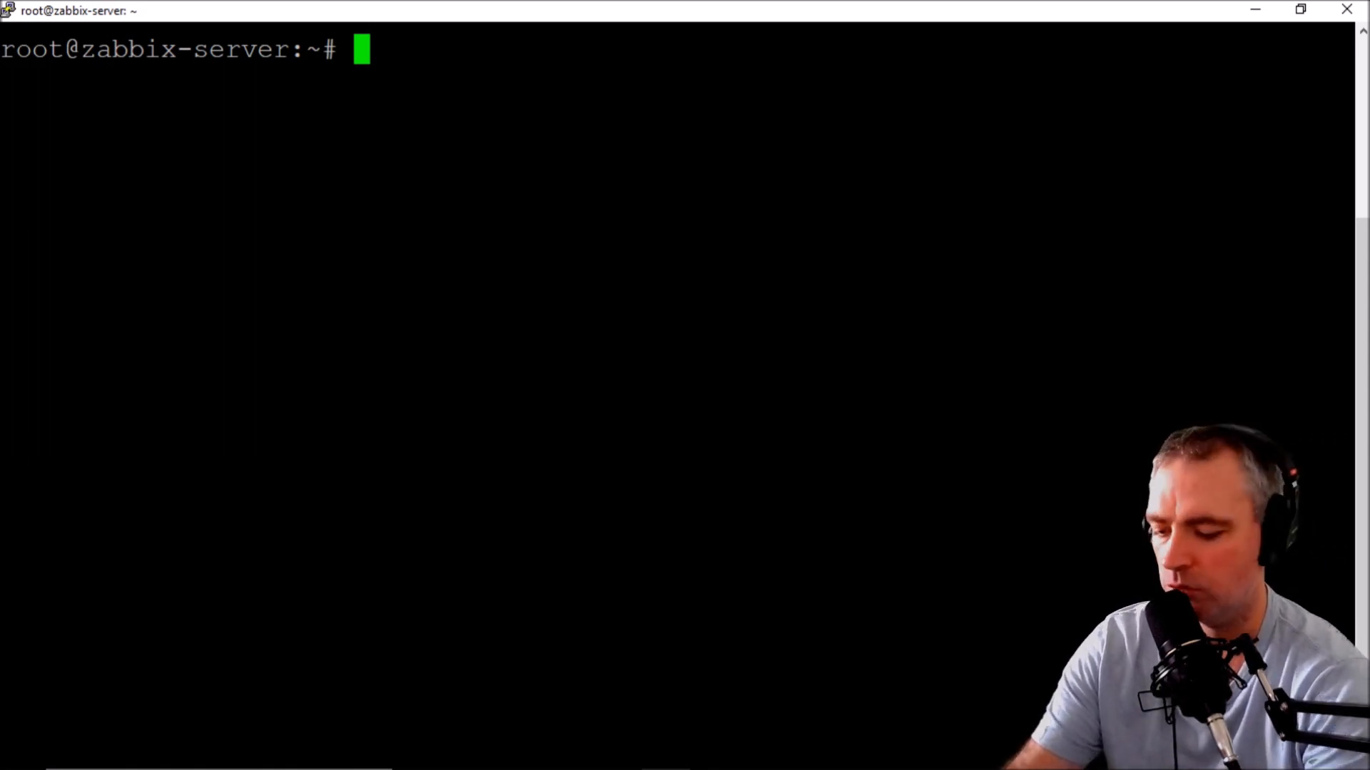
Discard a half-typed isalive line and run a test 'echo 1', which prints 1
{"action": "type", "text": "isl"}
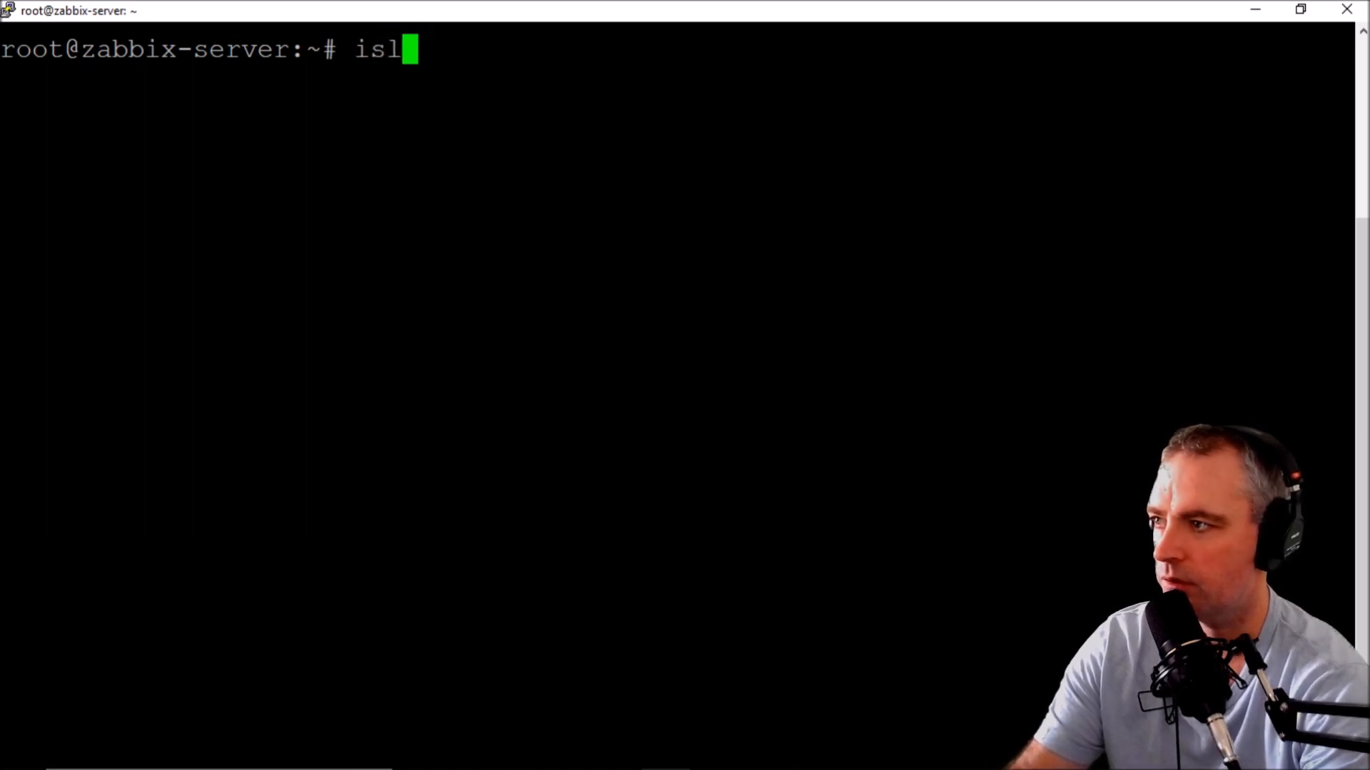
{"action": "type", "text": "alive"}
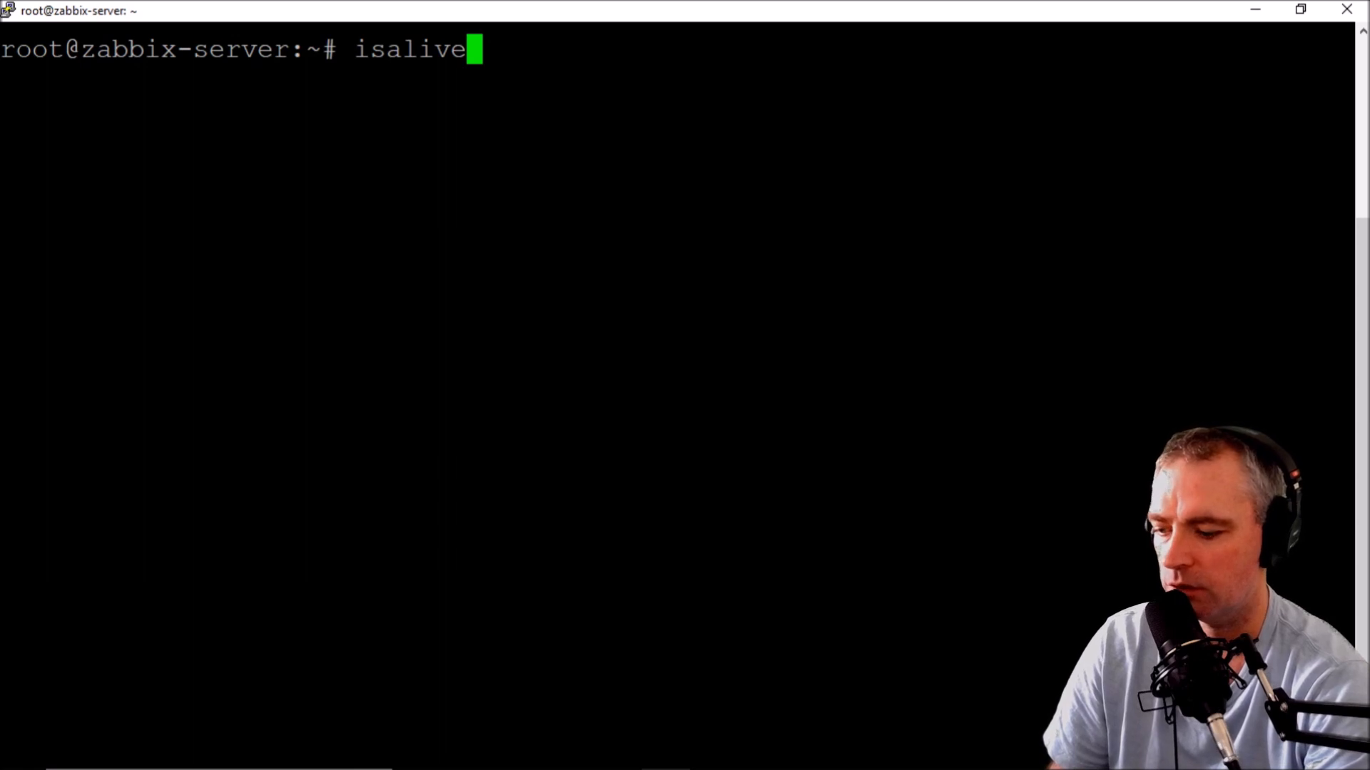
{"action": "key", "text": "Backspace"}
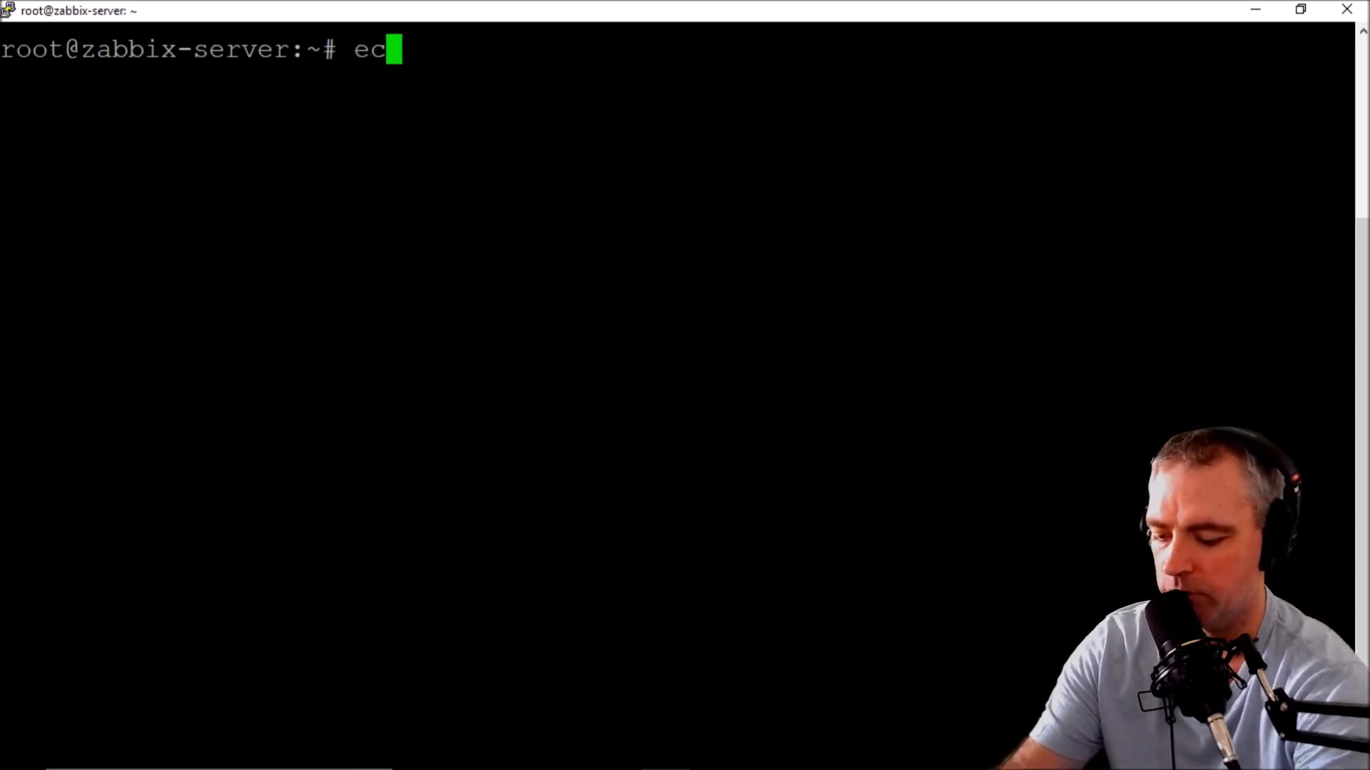
{"action": "type", "text": "ho 1"}
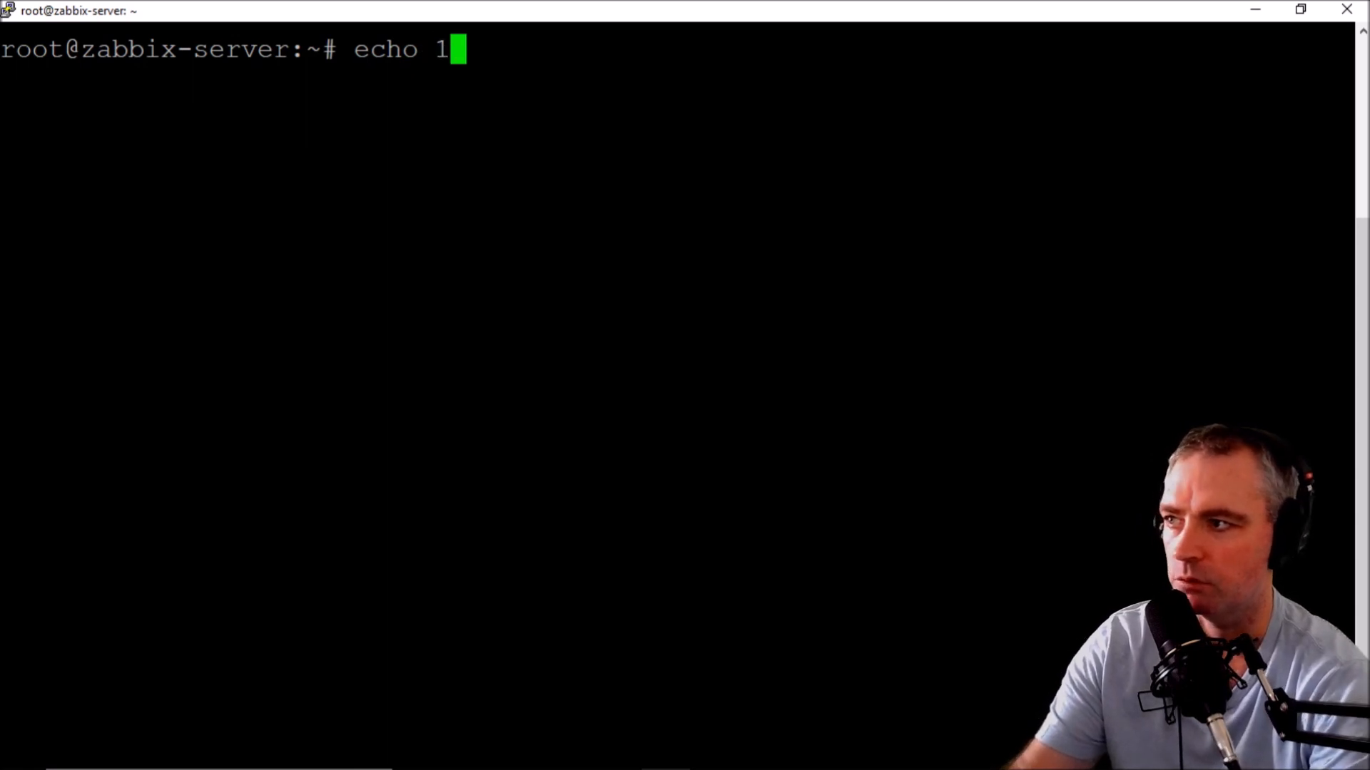
{"action": "key", "text": "Return"}
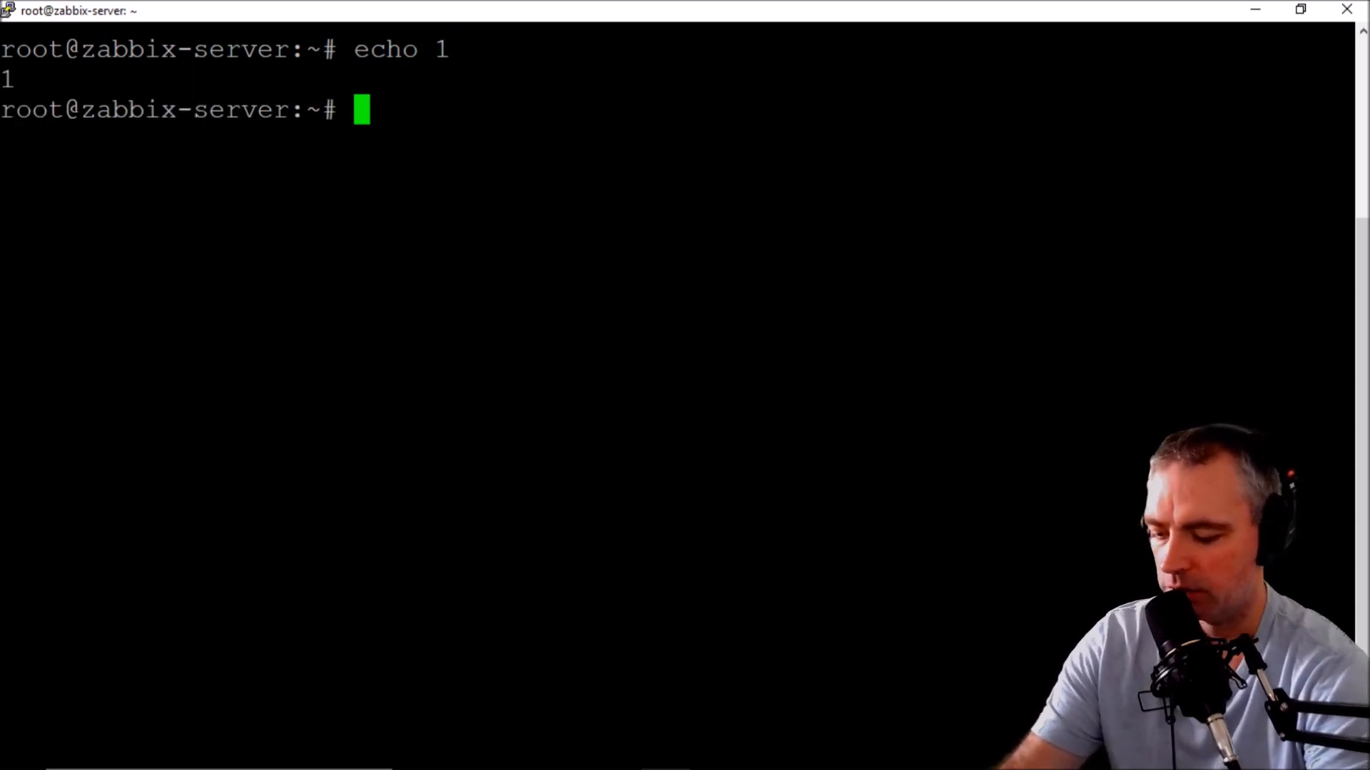
Start the command 'sudo nano /etc/zabbix/zabbix_agentd.conf' to edit the agent config
{"action": "type", "text": "sudo nan"}
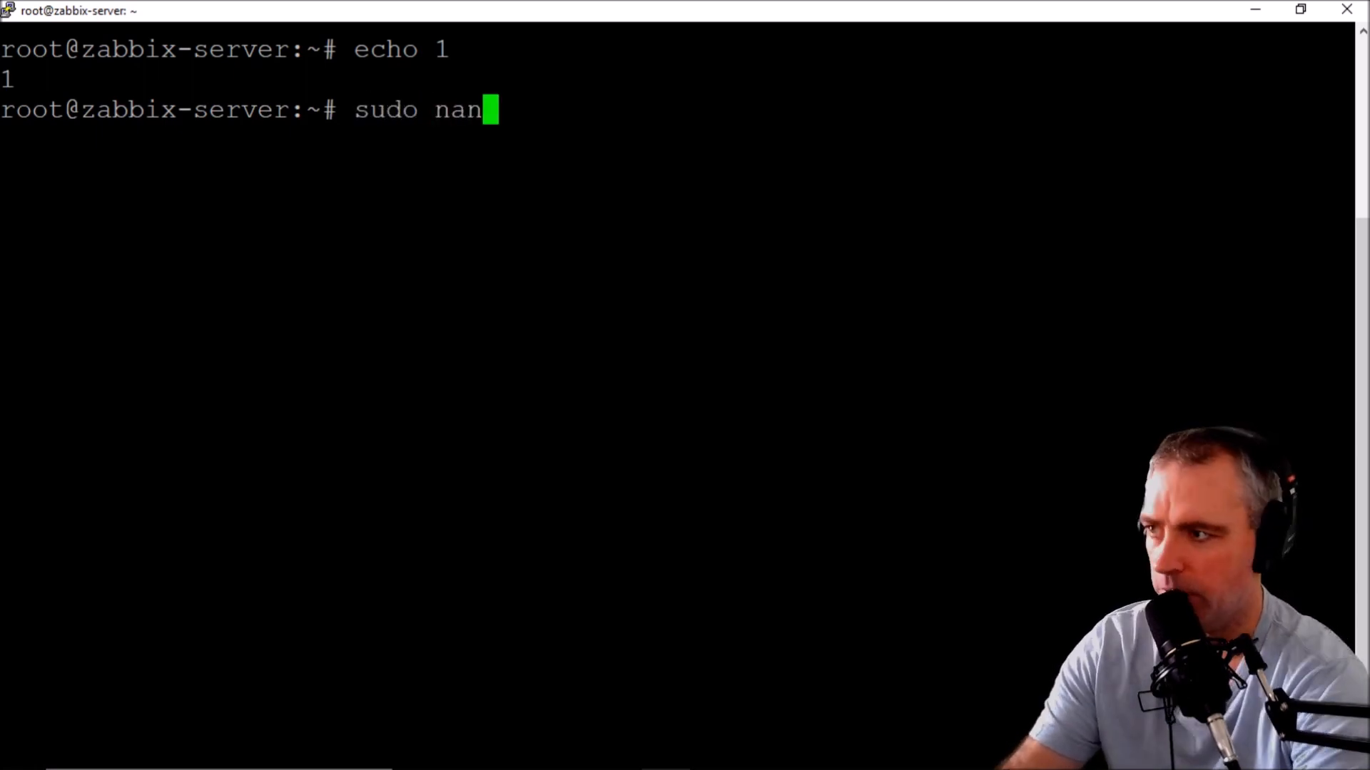
{"action": "type", "text": "o /ert"}
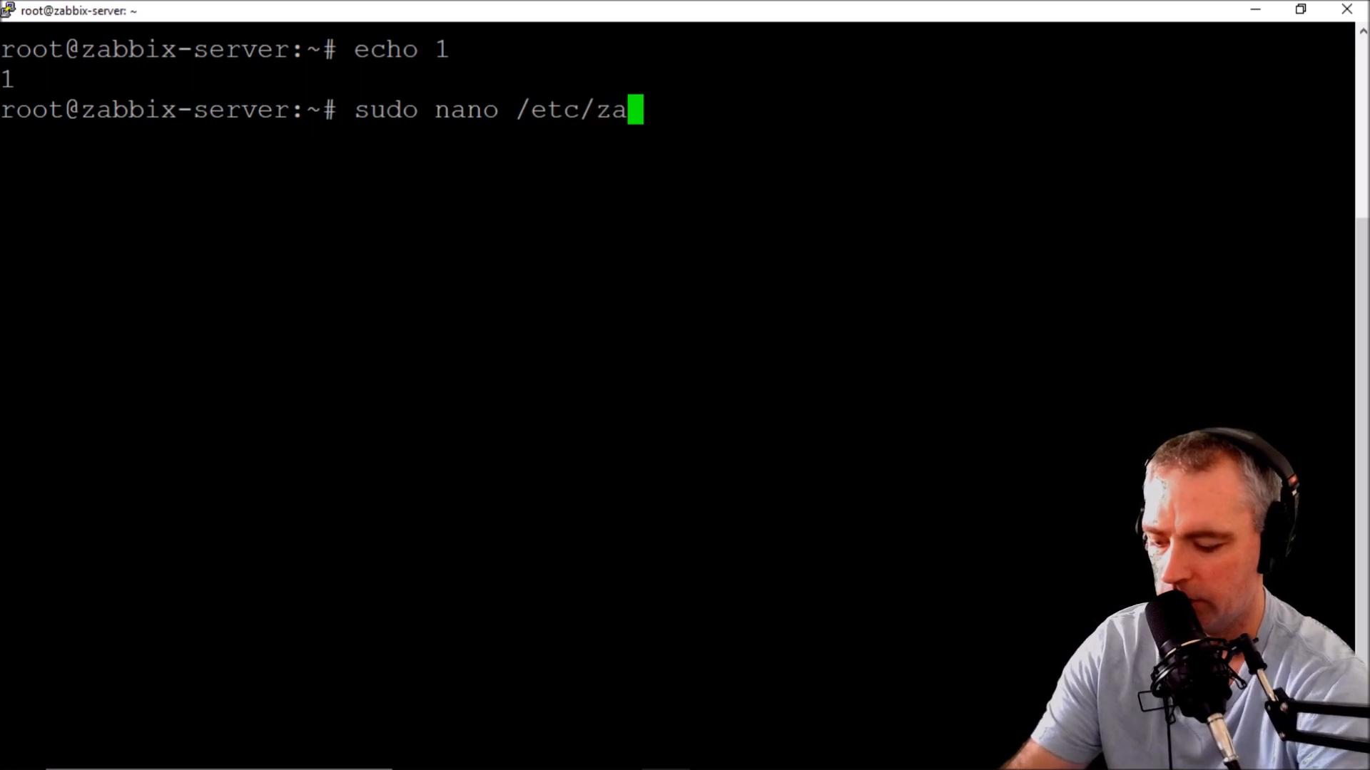
{"action": "type", "text": "bbix/zabbix_a"}
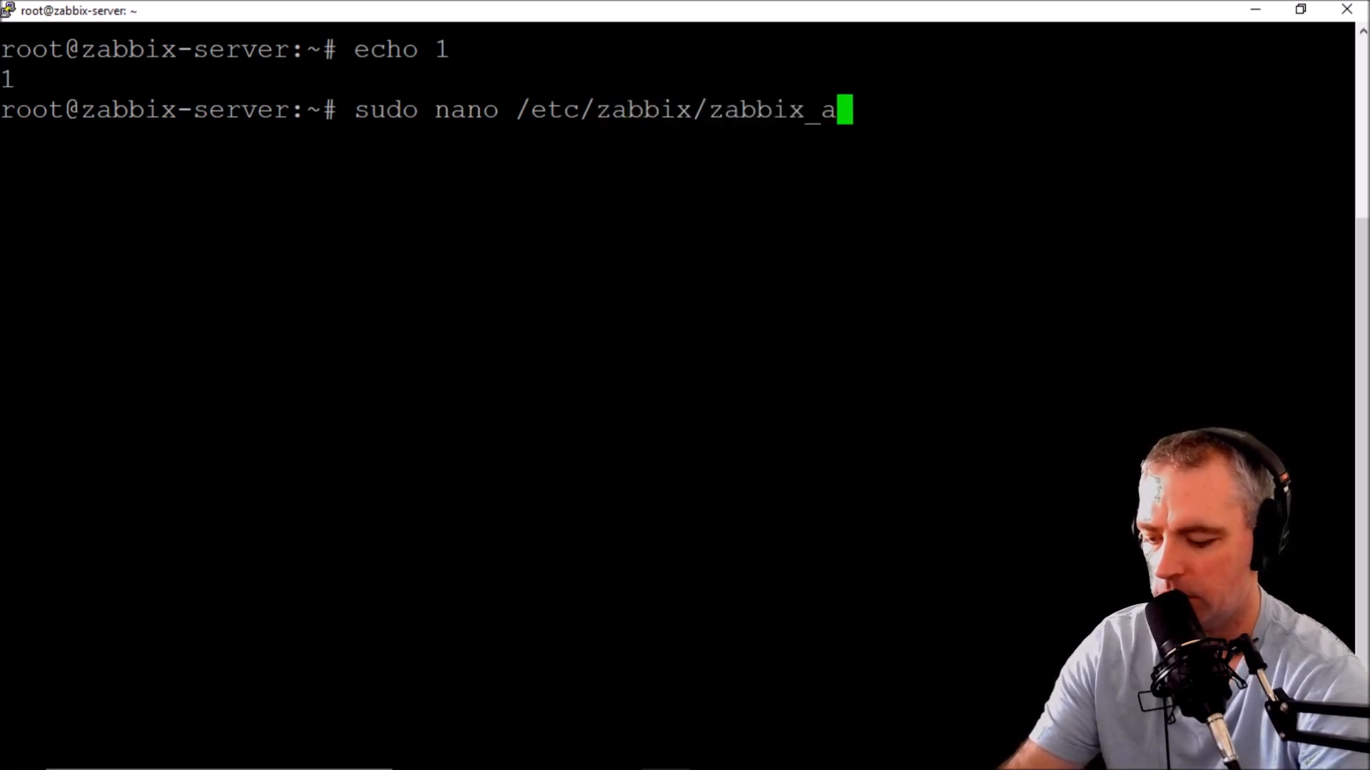
Bring up zabbix_agentd.conf in nano and move down to the UserParameter section
{"action": "key", "text": "Return"}
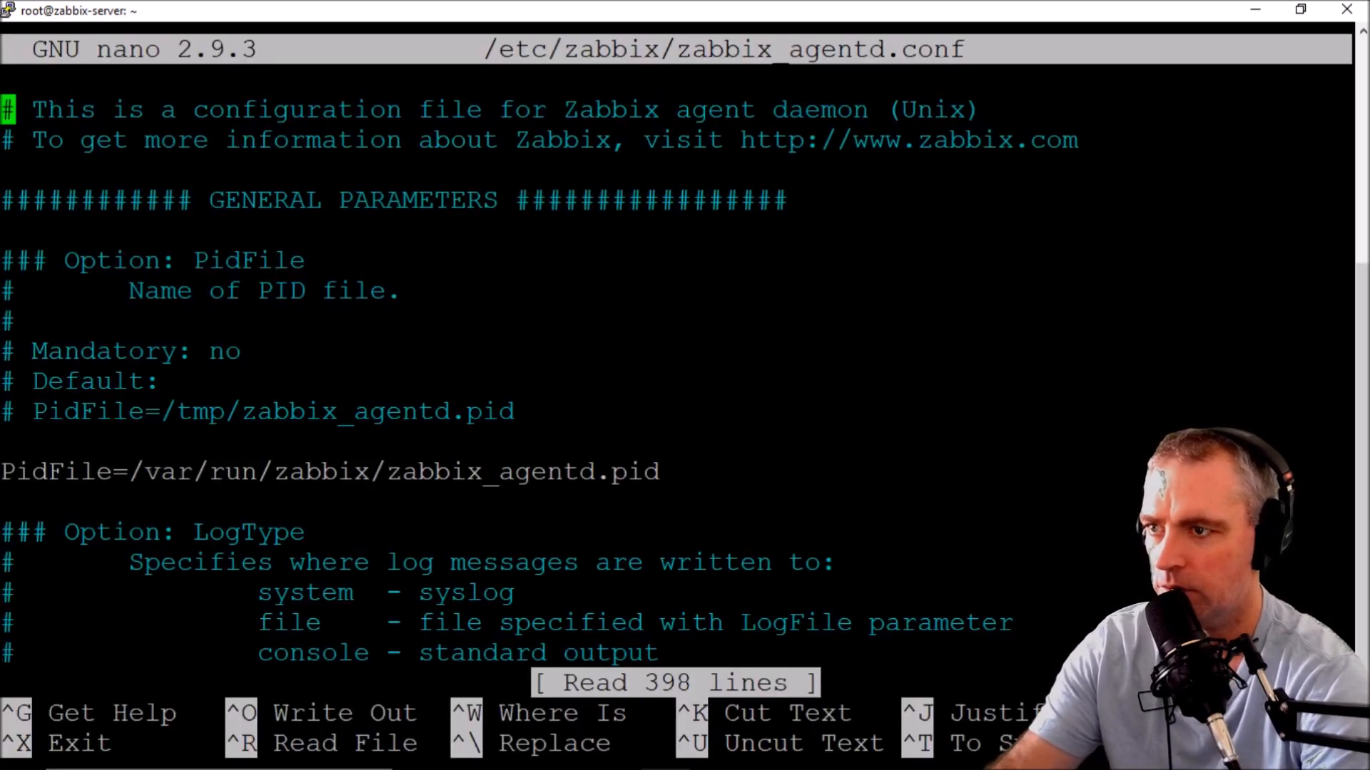
{"action": "scroll", "scroll_direction": "down", "scroll_amount": 3}
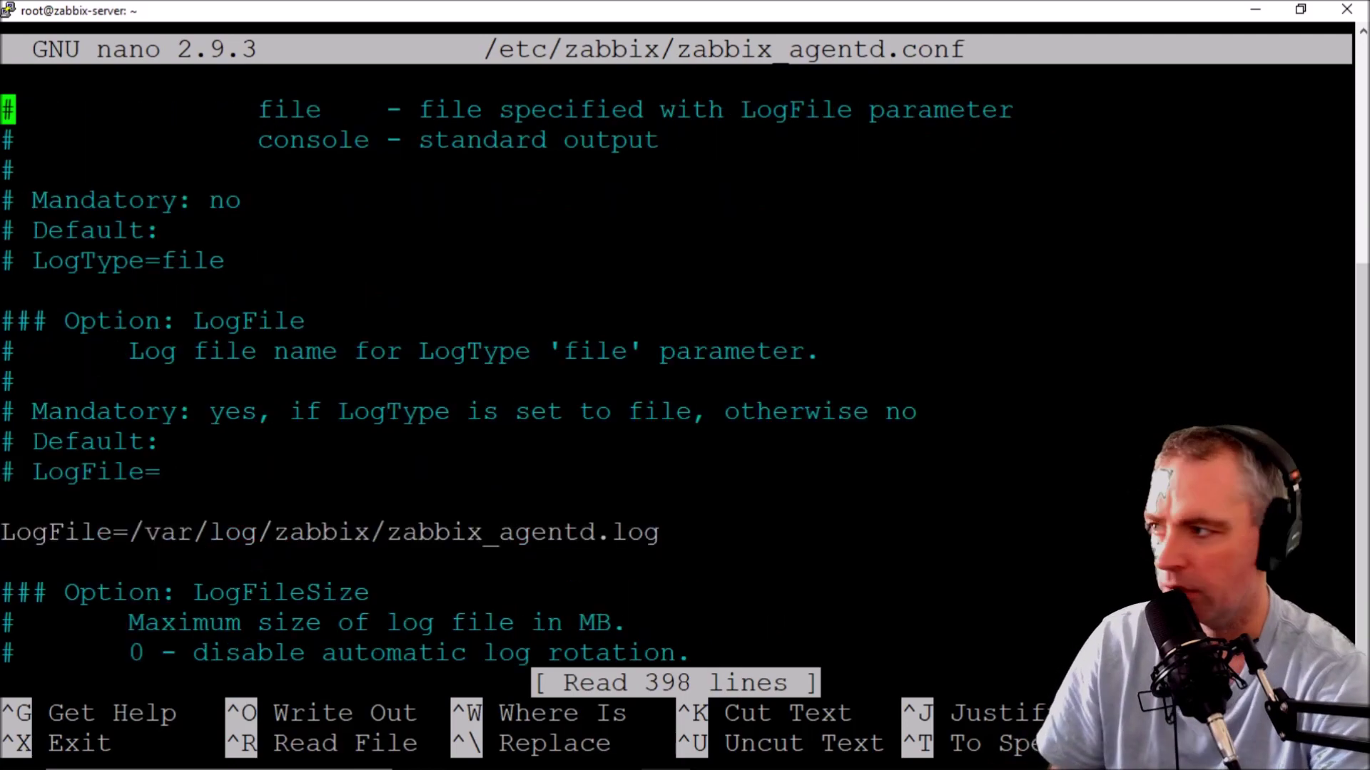
{"action": "scroll", "scroll_direction": "down", "scroll_amount": 3}
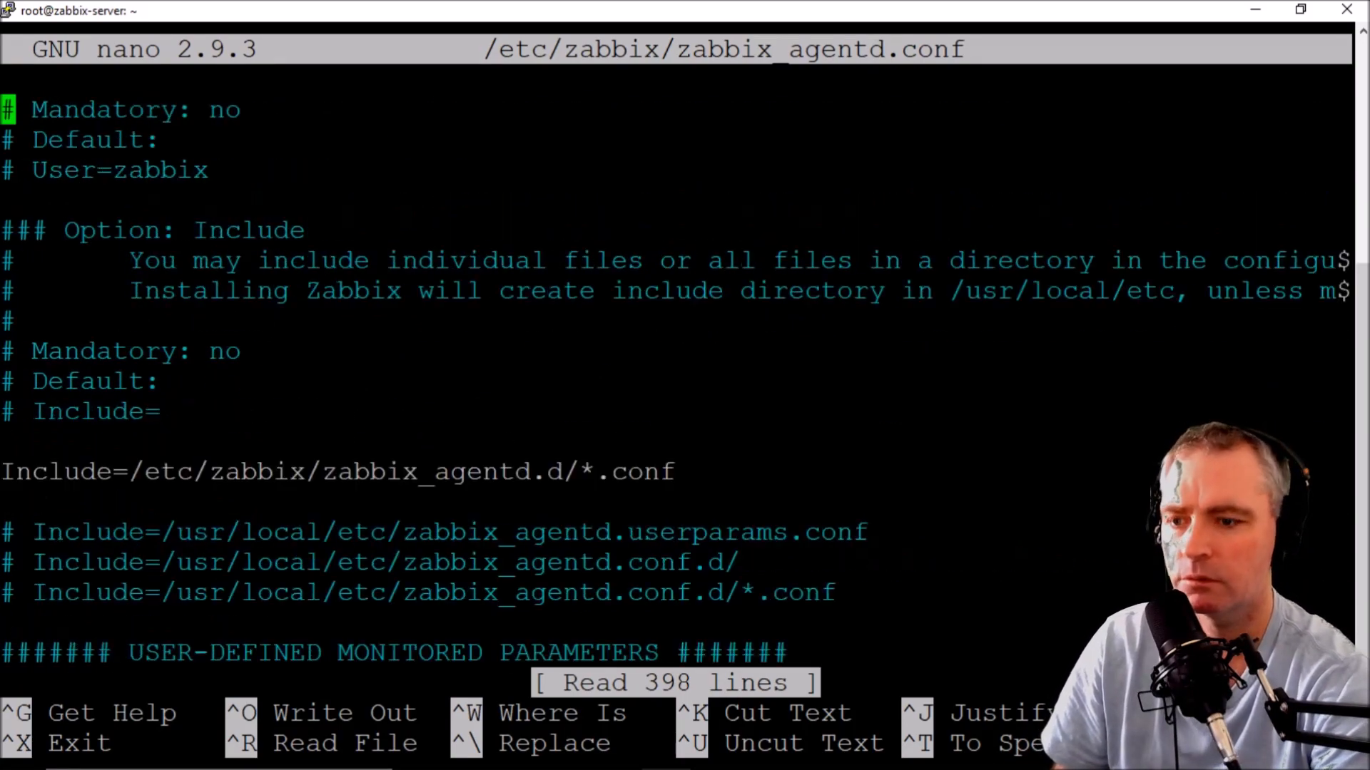
{"action": "scroll", "scroll_direction": "down", "scroll_amount": 3}
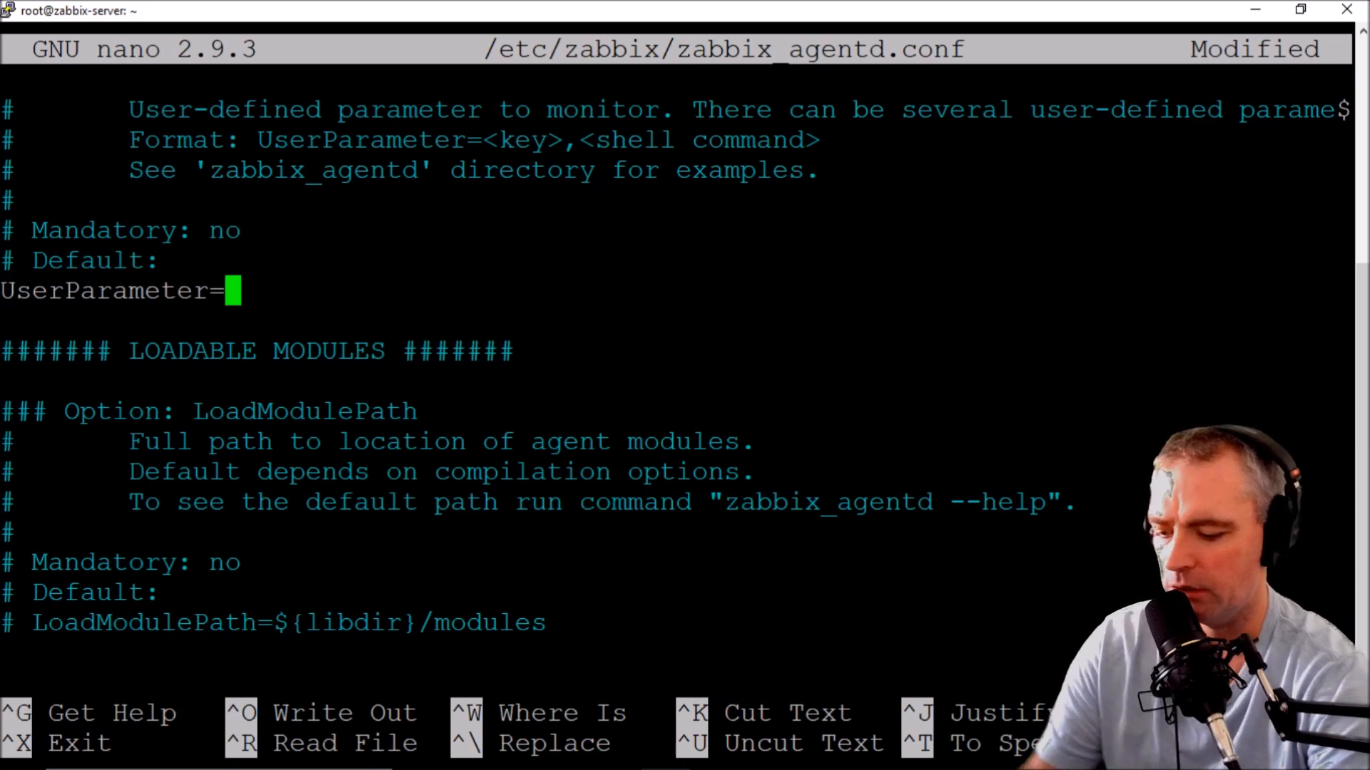
Add the line 'UserParameter=isalive,echo 1', then save the file and leave nano
{"action": "type", "text": "isalive"}
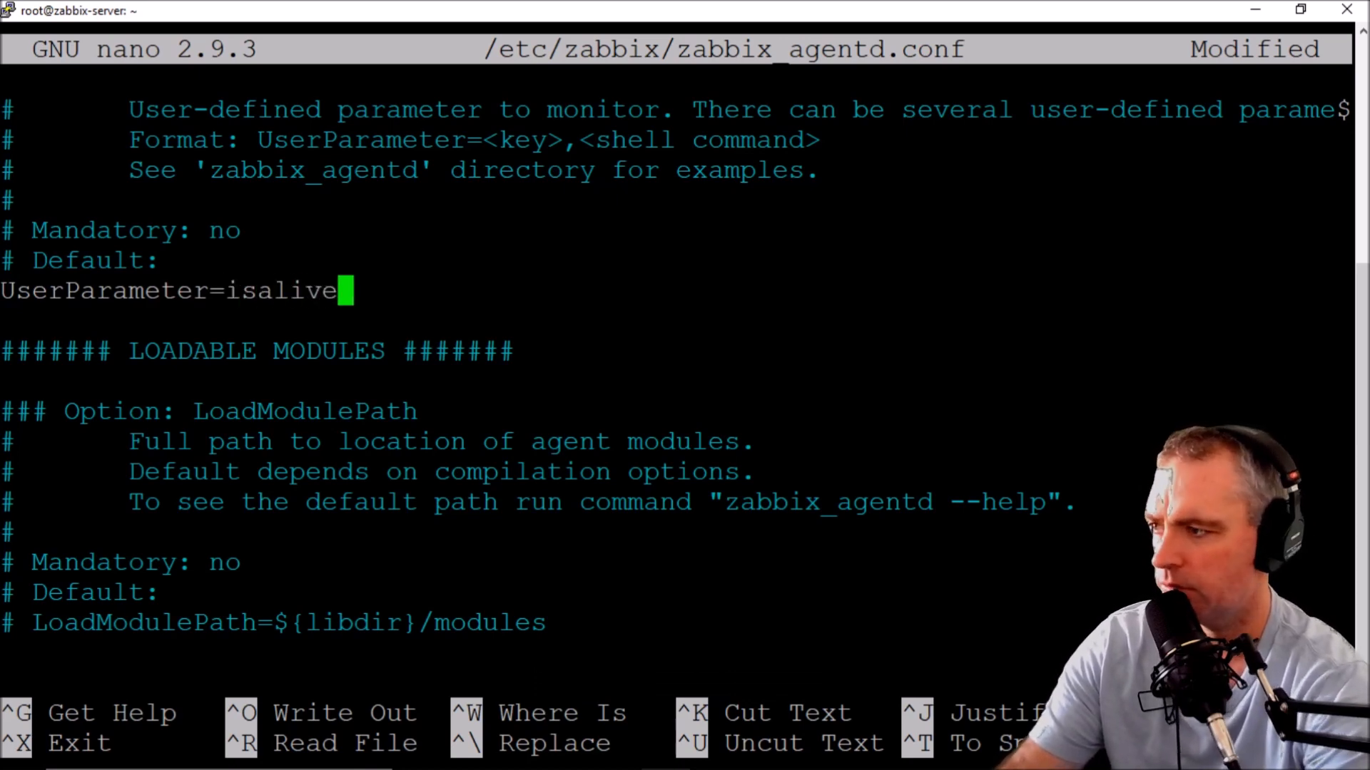
{"action": "type", "text": ","}
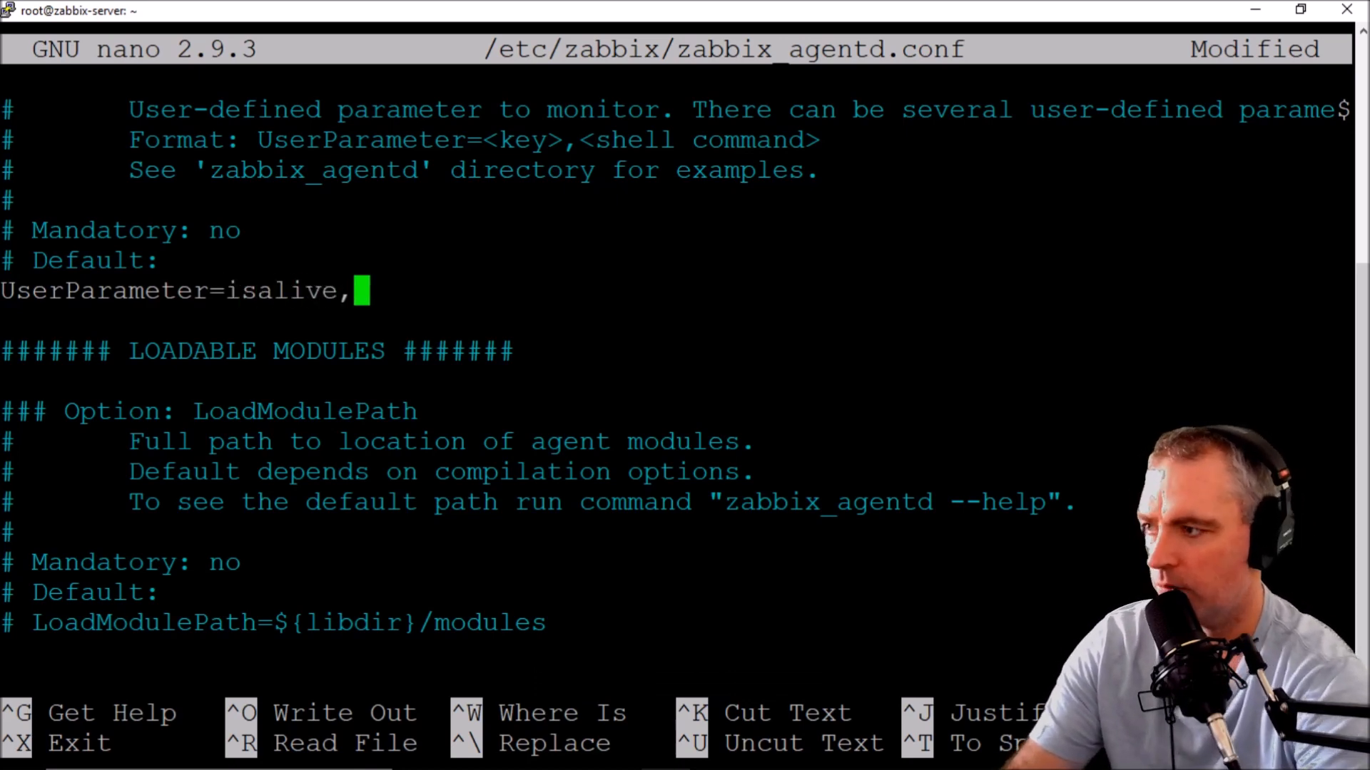
{"action": "type", "text": "e"}
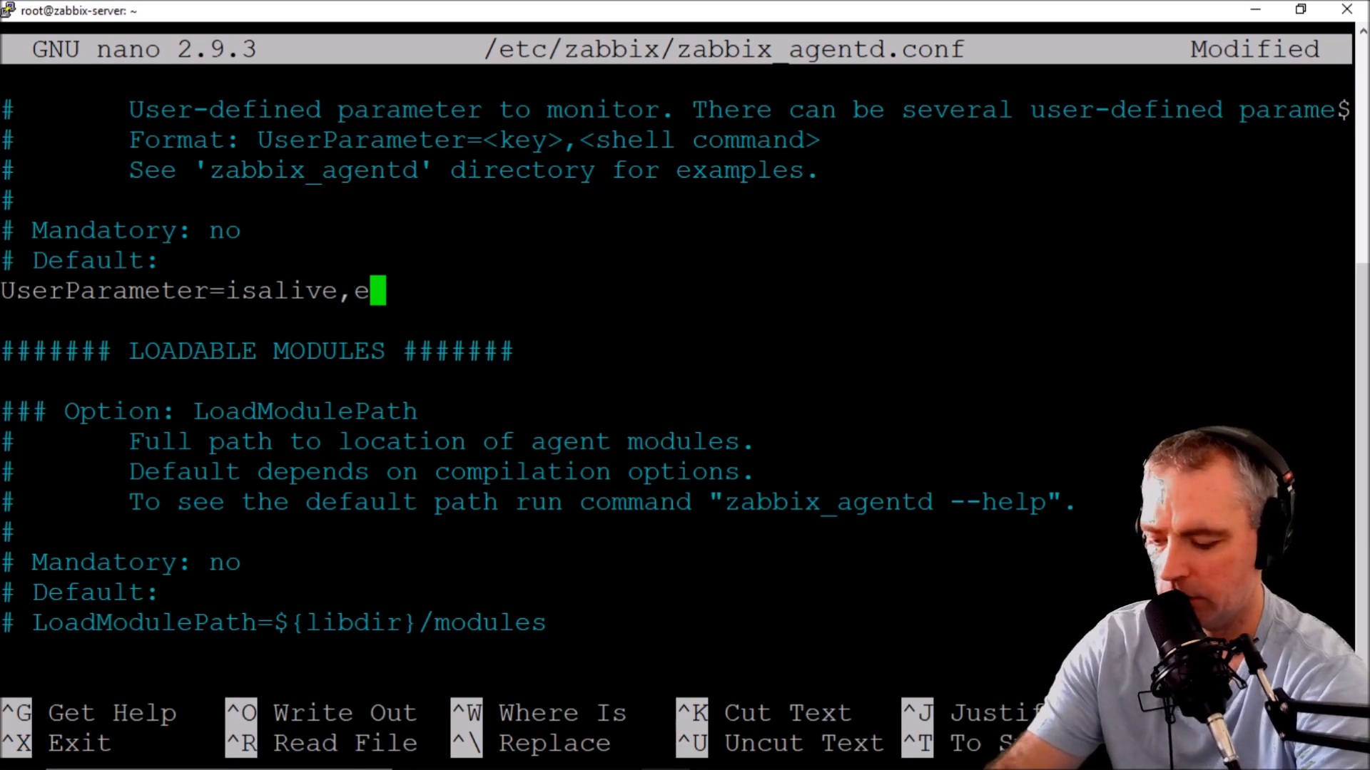
{"action": "type", "text": "cho 1"}
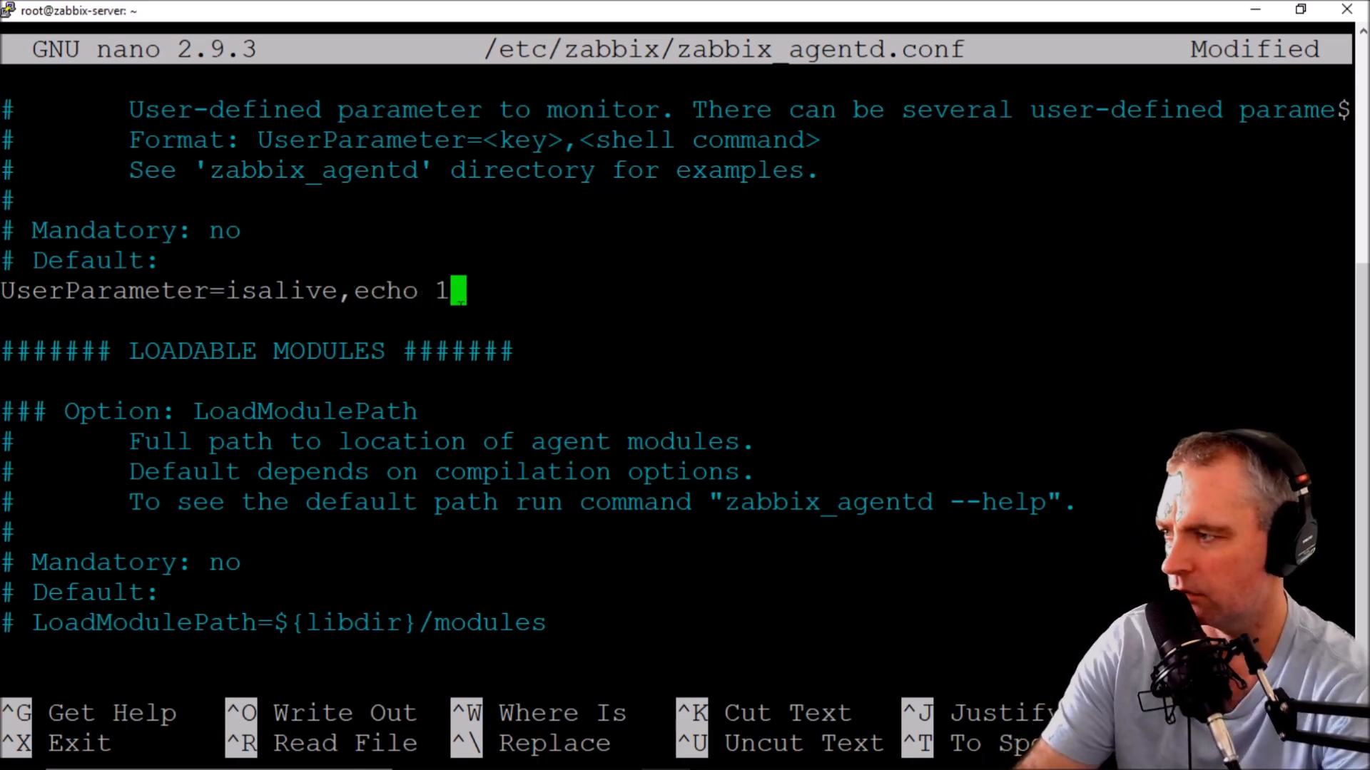
{"action": "key", "text": "Return"}
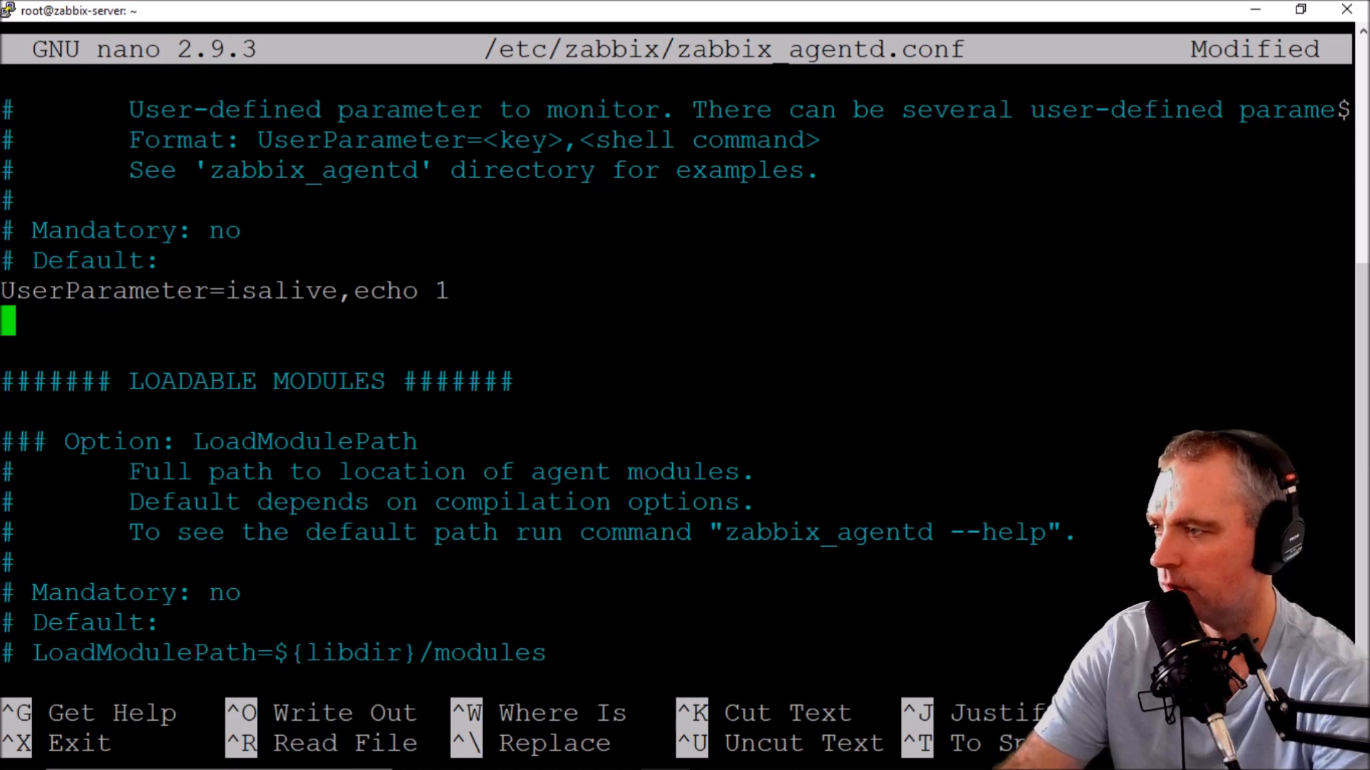
{"action": "key", "text": "ctrl+x"}
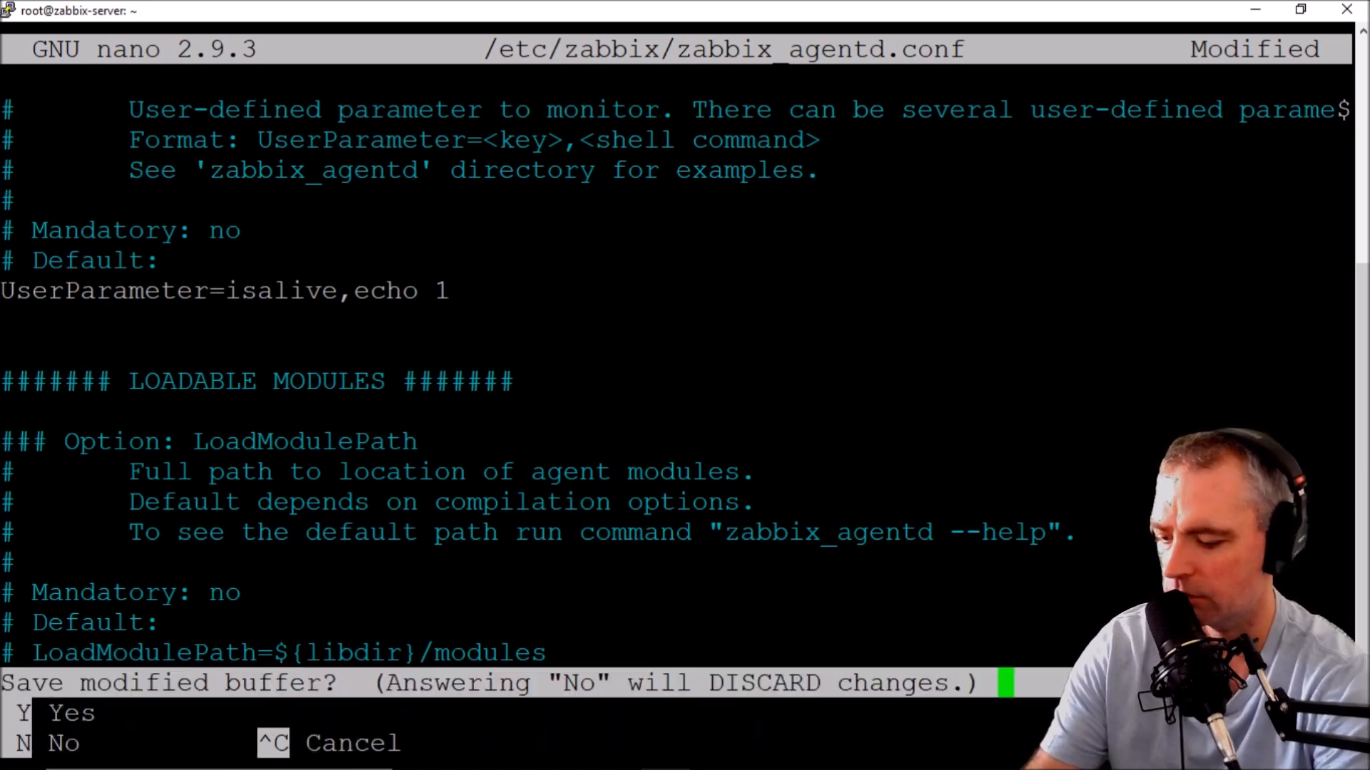
{"action": "key", "text": "y"}
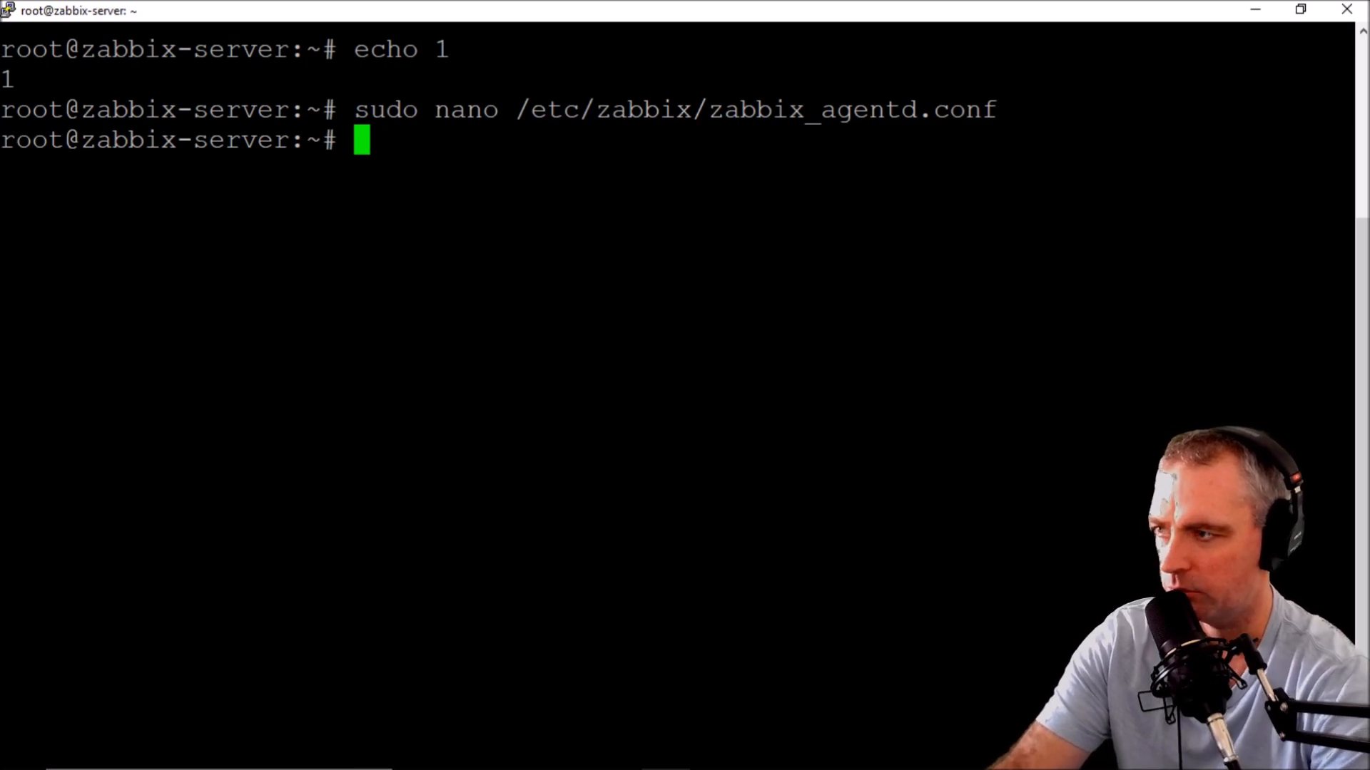
Run 'zabbix_agentd -t isalive' and confirm the key returns [t|1]
{"action": "type", "text": "zabbix_"}
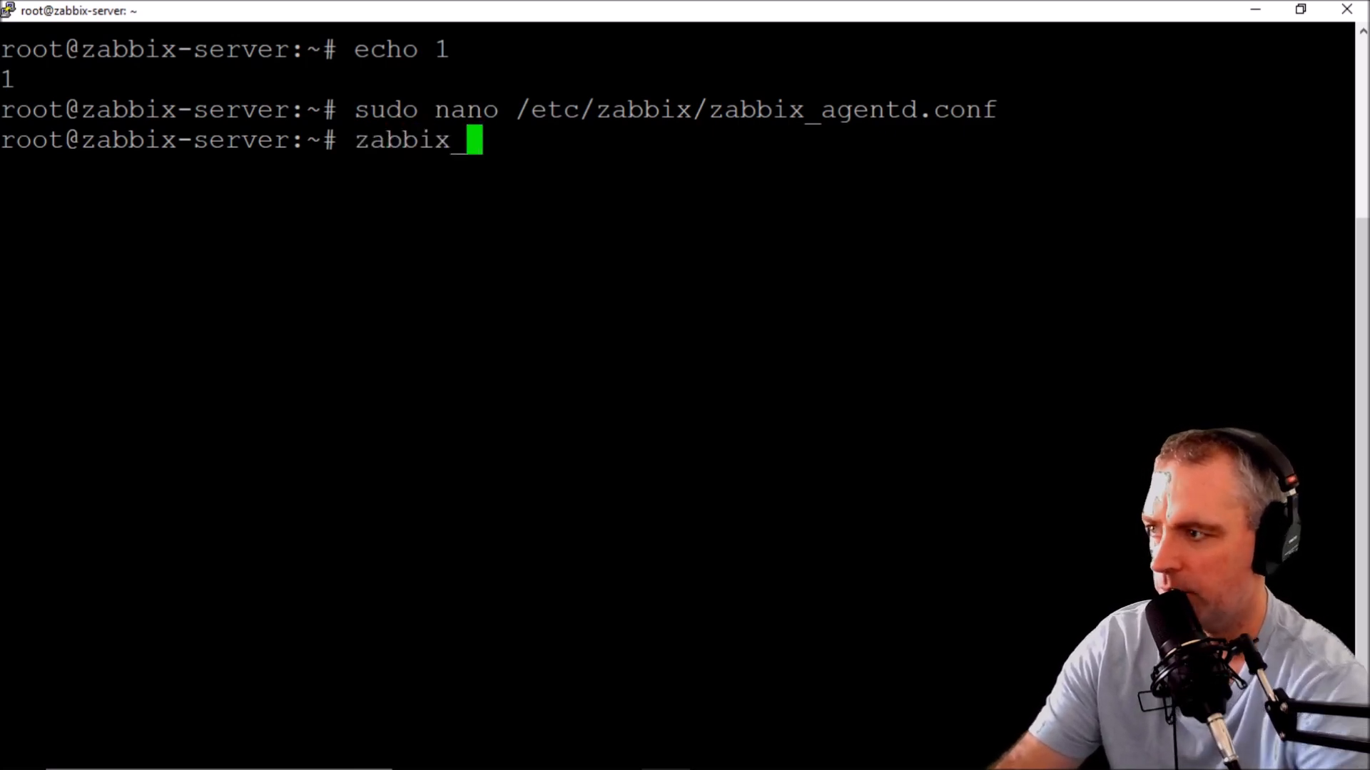
{"action": "type", "text": "agentd"}
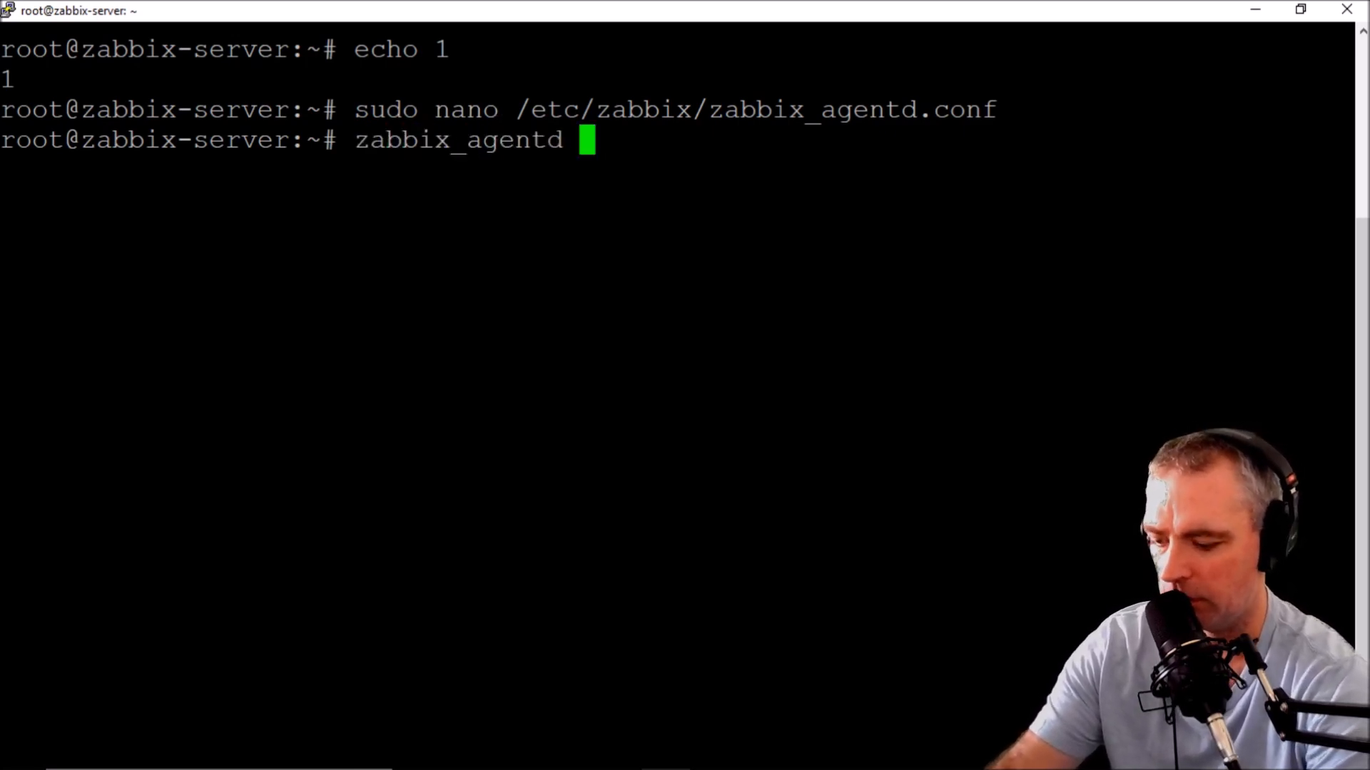
{"action": "type", "text": "-t is"}
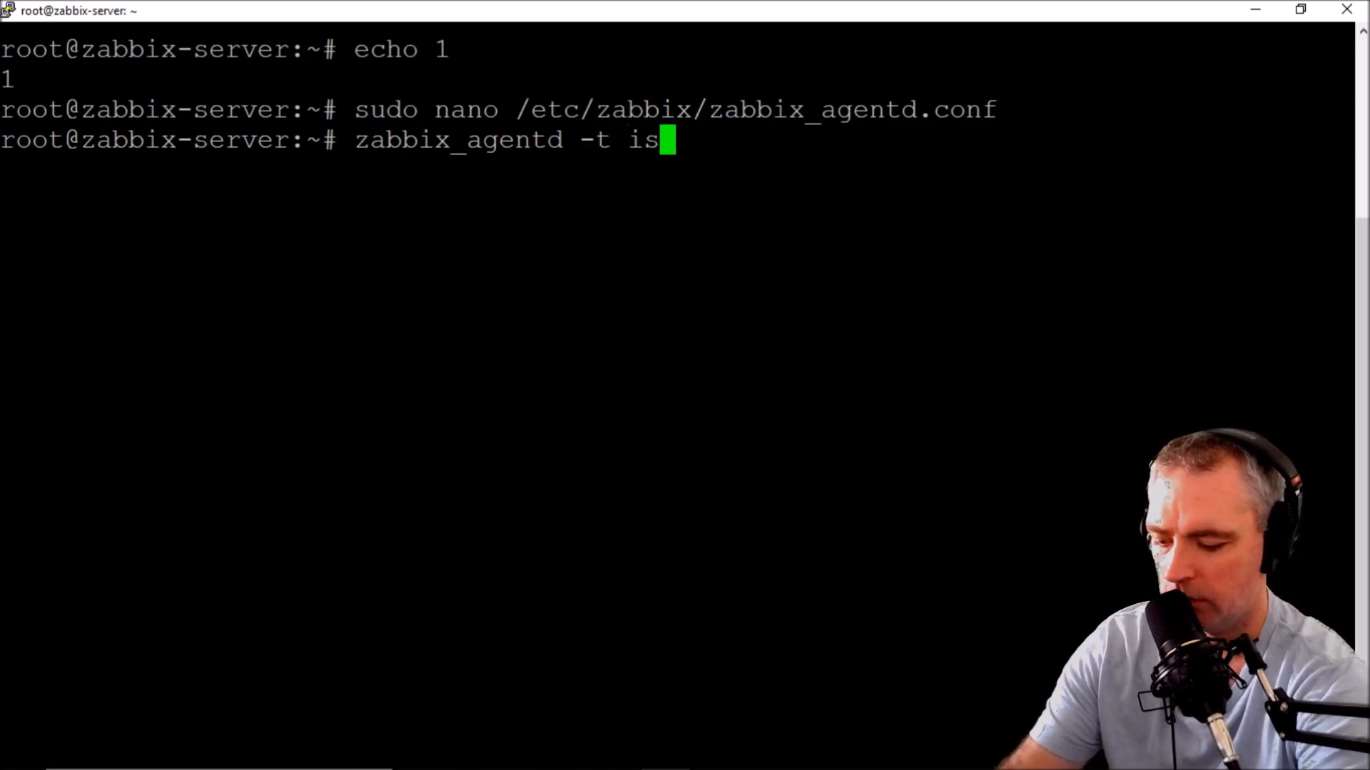
{"action": "type", "text": "al"}
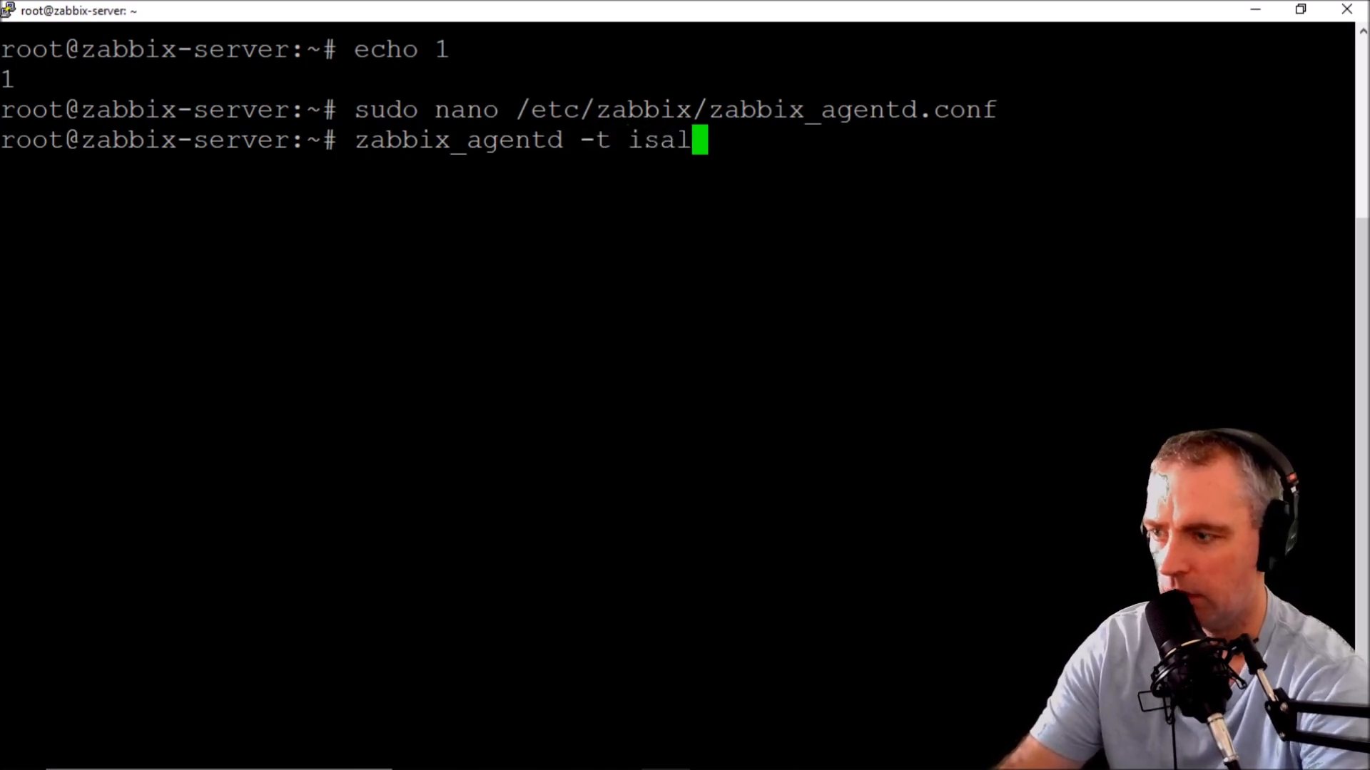
{"action": "key", "text": "Return"}
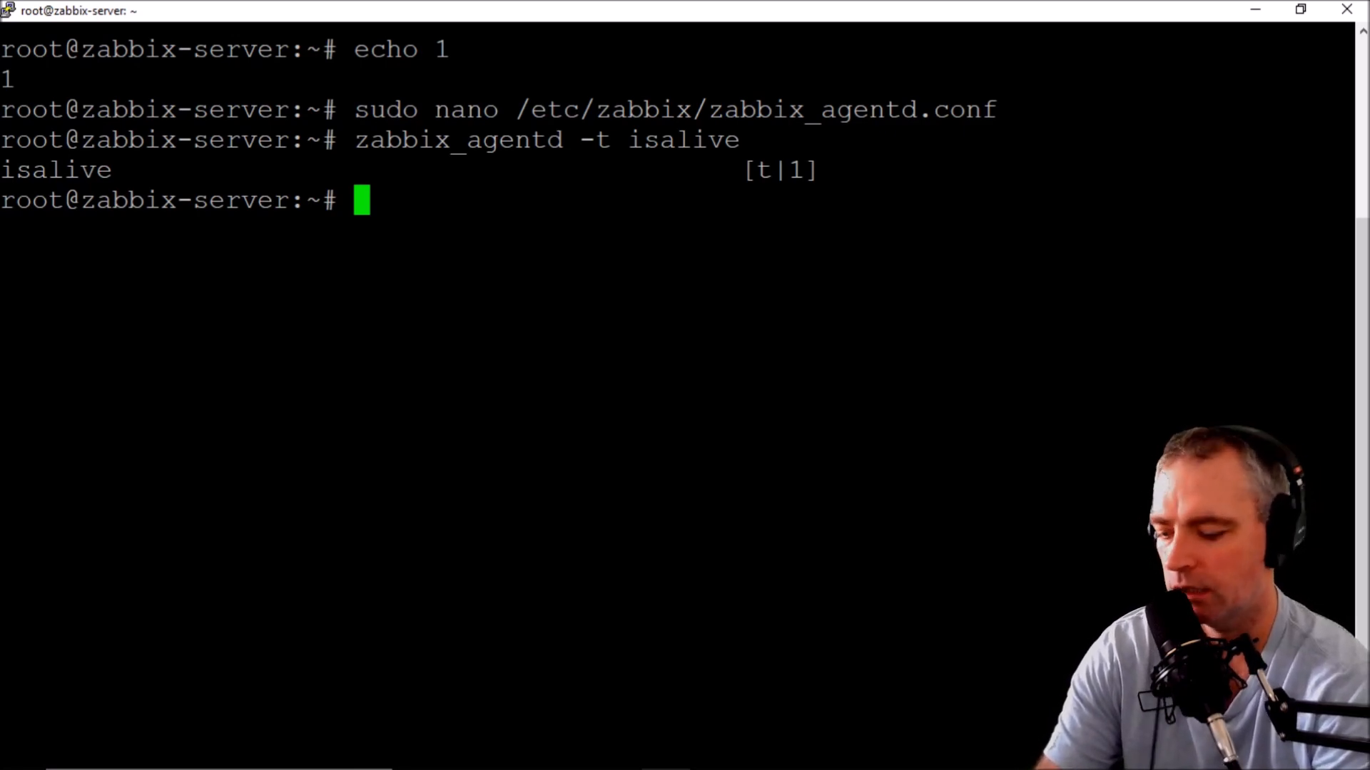
Issue the 'sudo service zabbix-agent' command for the agent service
{"action": "type", "text": "sudo s"}
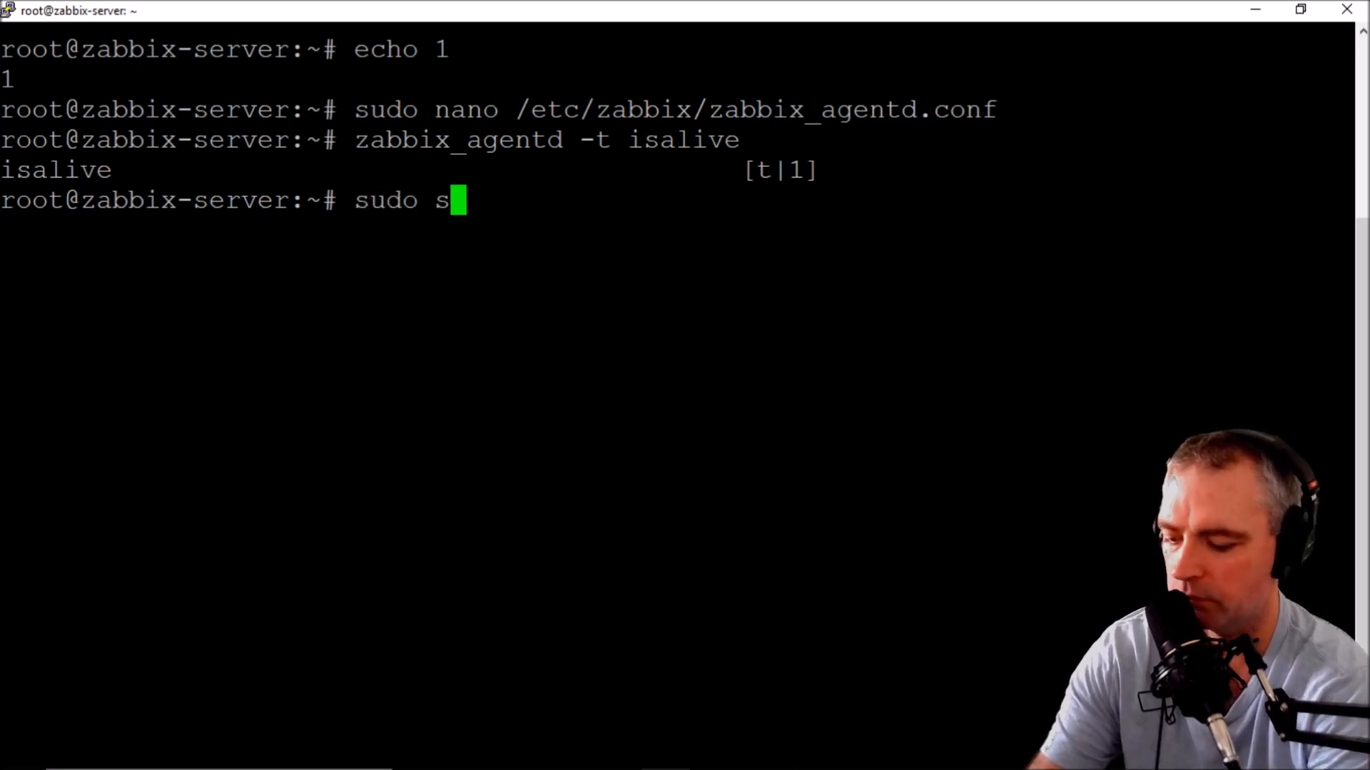
{"action": "type", "text": "ervice z"}
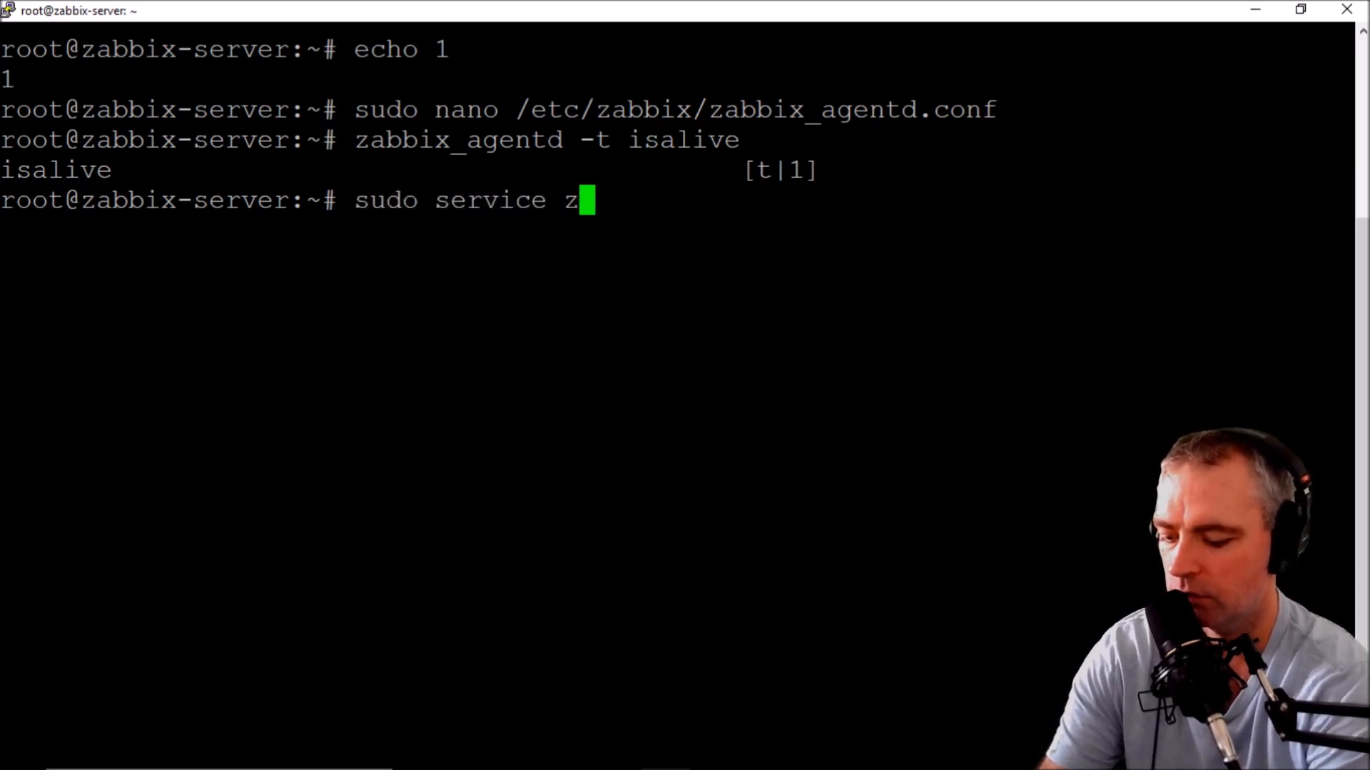
{"action": "type", "text": "abbix-agent"}
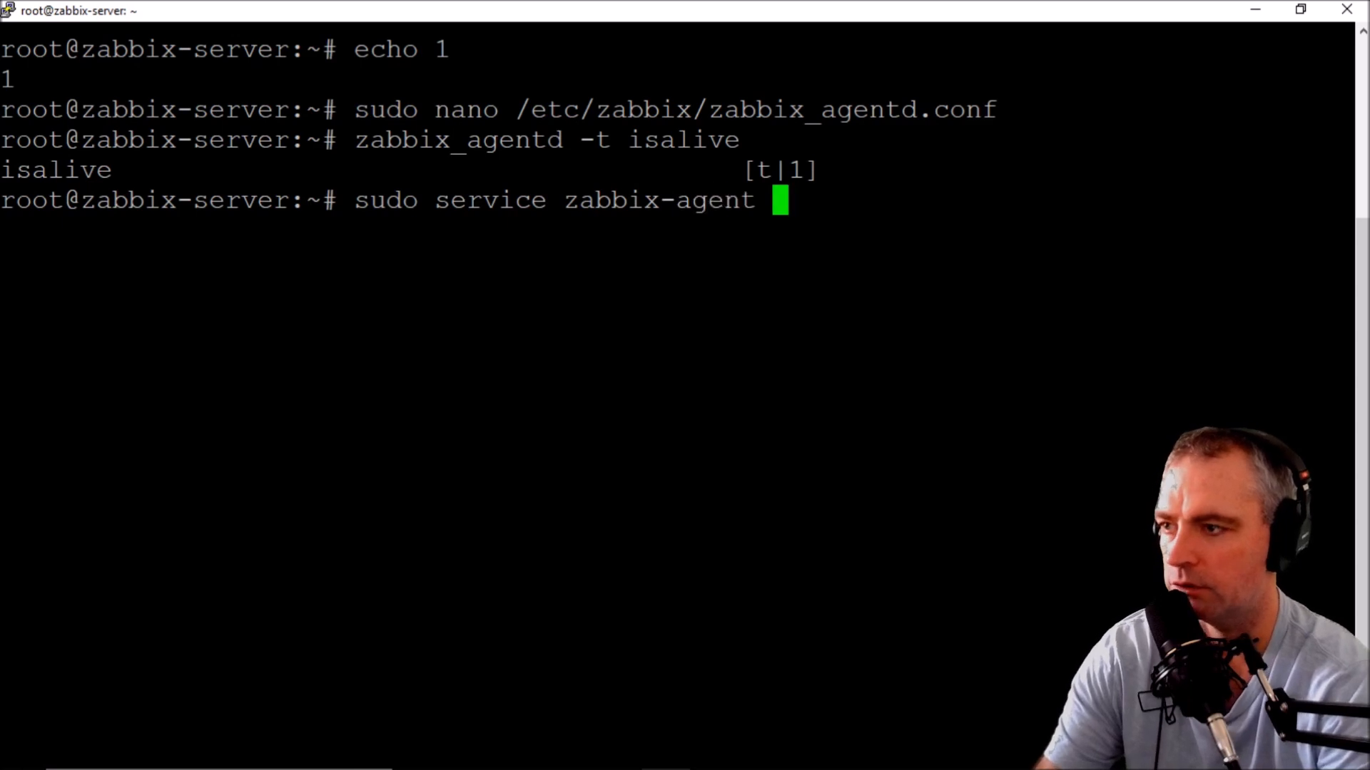
{"action": "key", "text": "Return"}
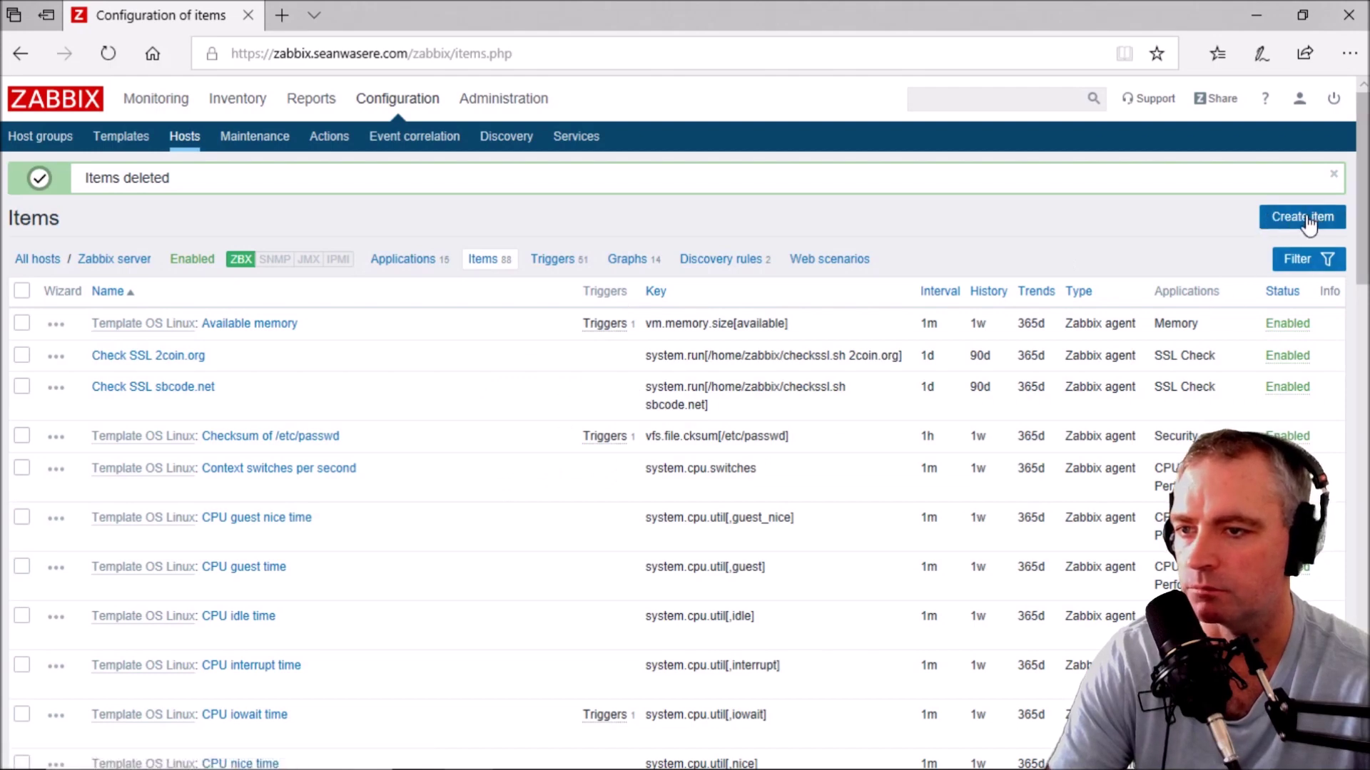
Create an item named 'is alive' with key isalive in the examples application and add it
{"action": "left_click", "coordinate": [1301, 217]}
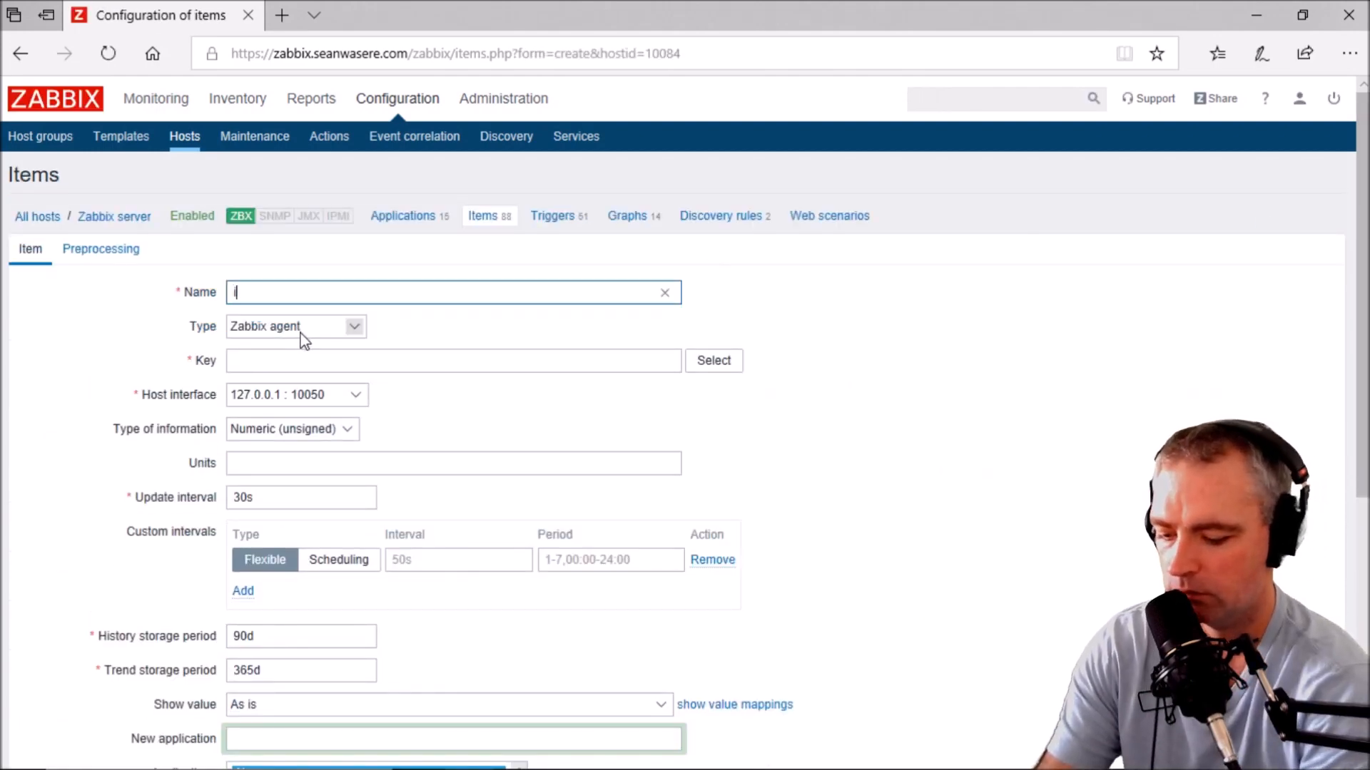
{"action": "type", "text": "is"}
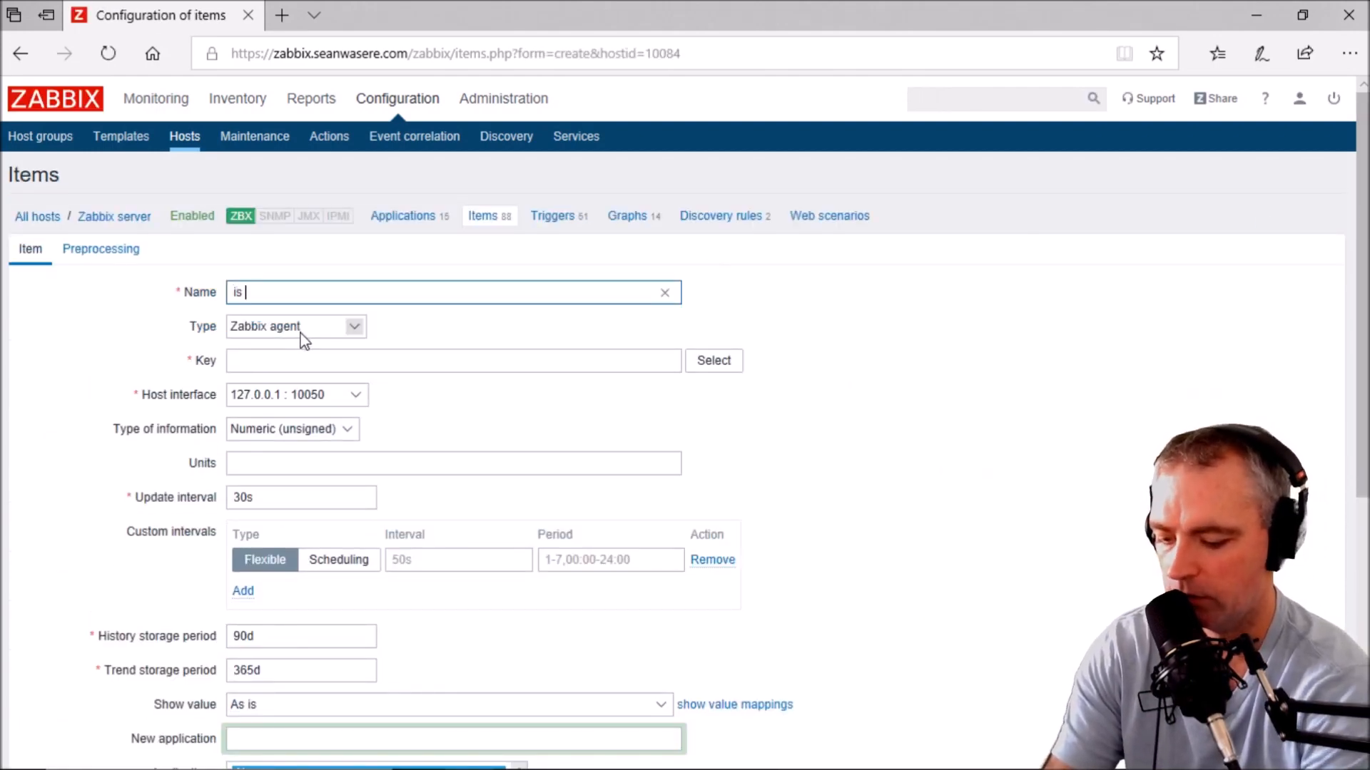
{"action": "type", "text": "alive"}
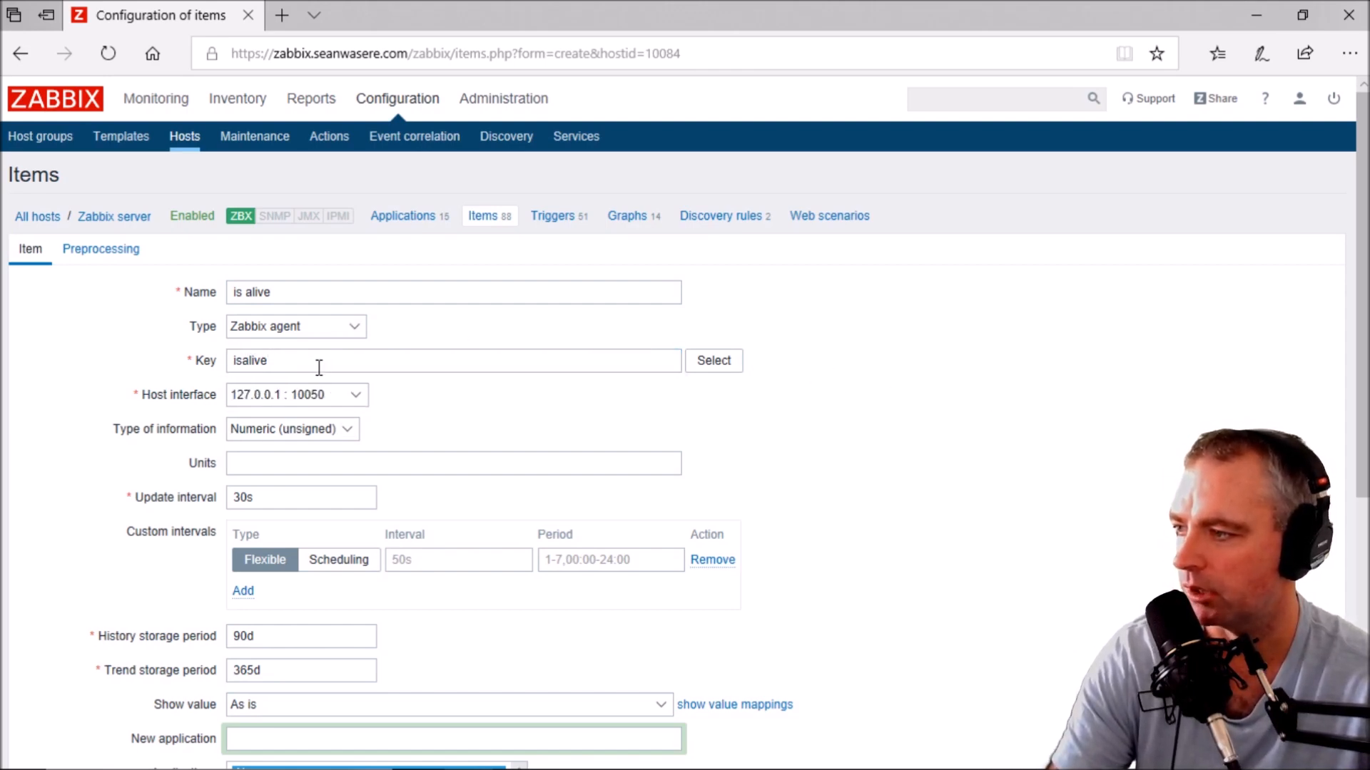
{"action": "scroll", "scroll_direction": "down", "scroll_amount": 3}
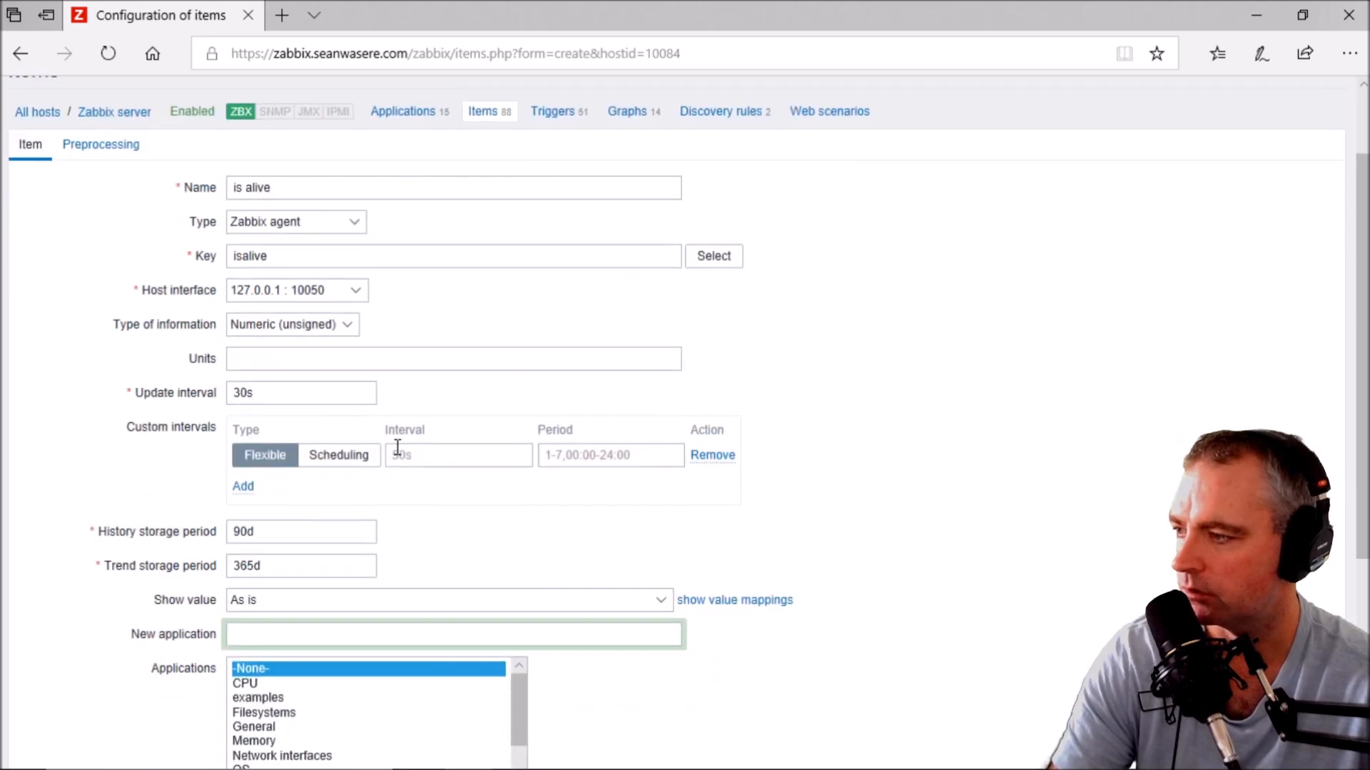
{"action": "scroll", "scroll_direction": "down", "scroll_amount": 3}
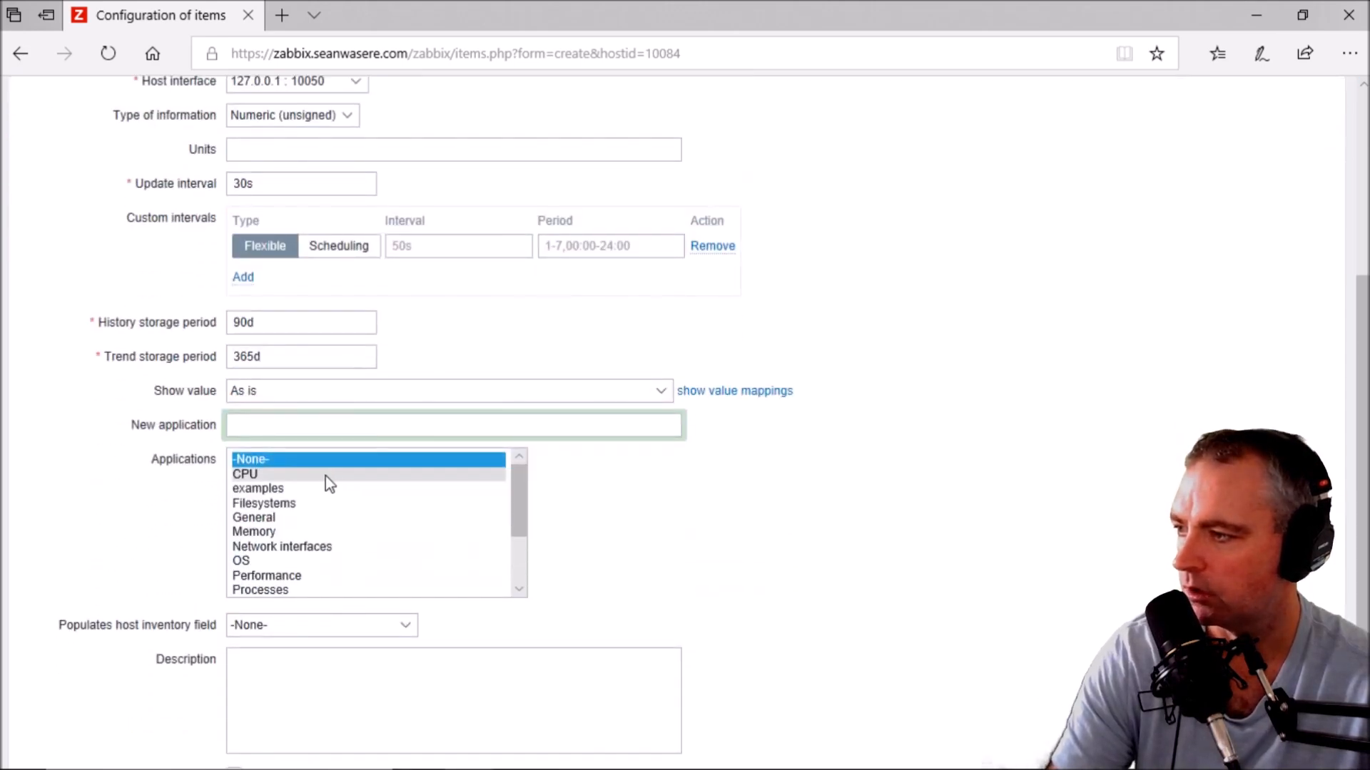
{"action": "mouse_move", "coordinate": [259, 488]}
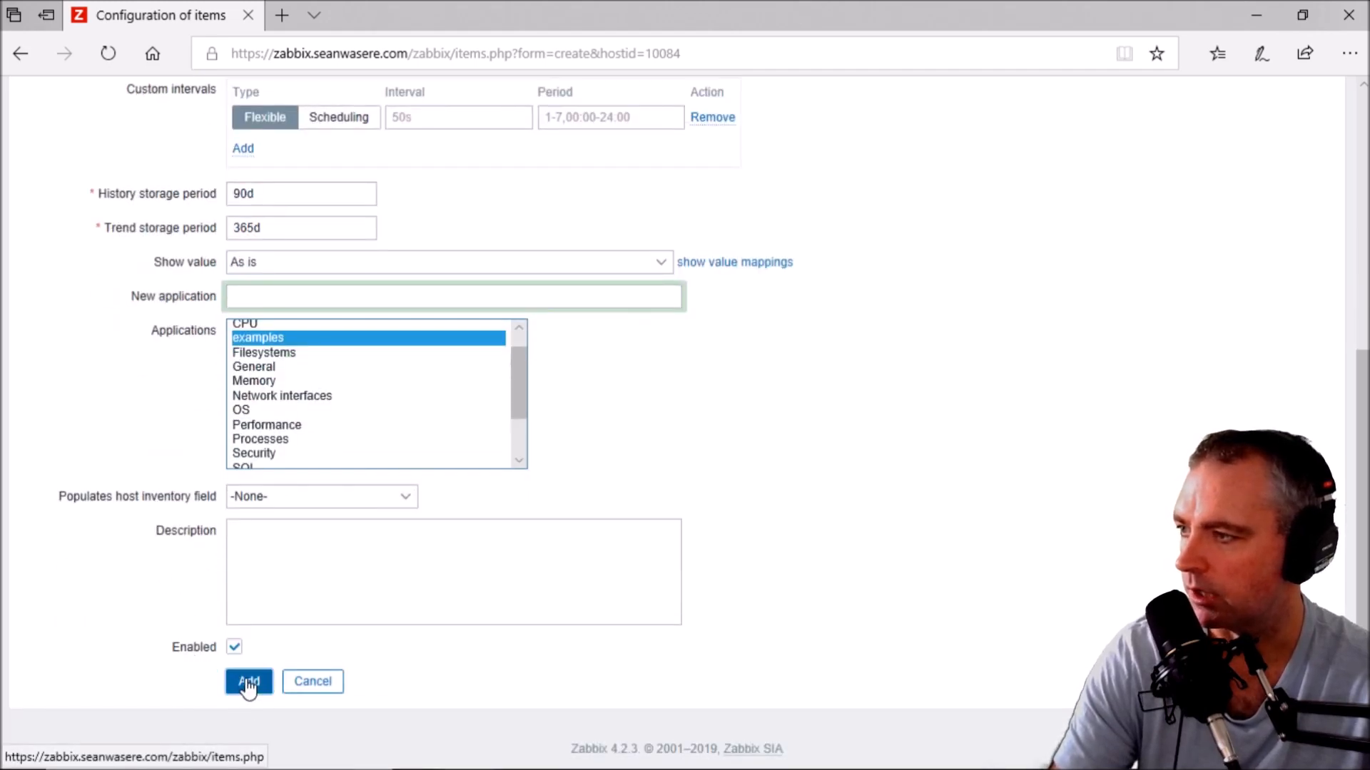
{"action": "left_click", "coordinate": [248, 682]}
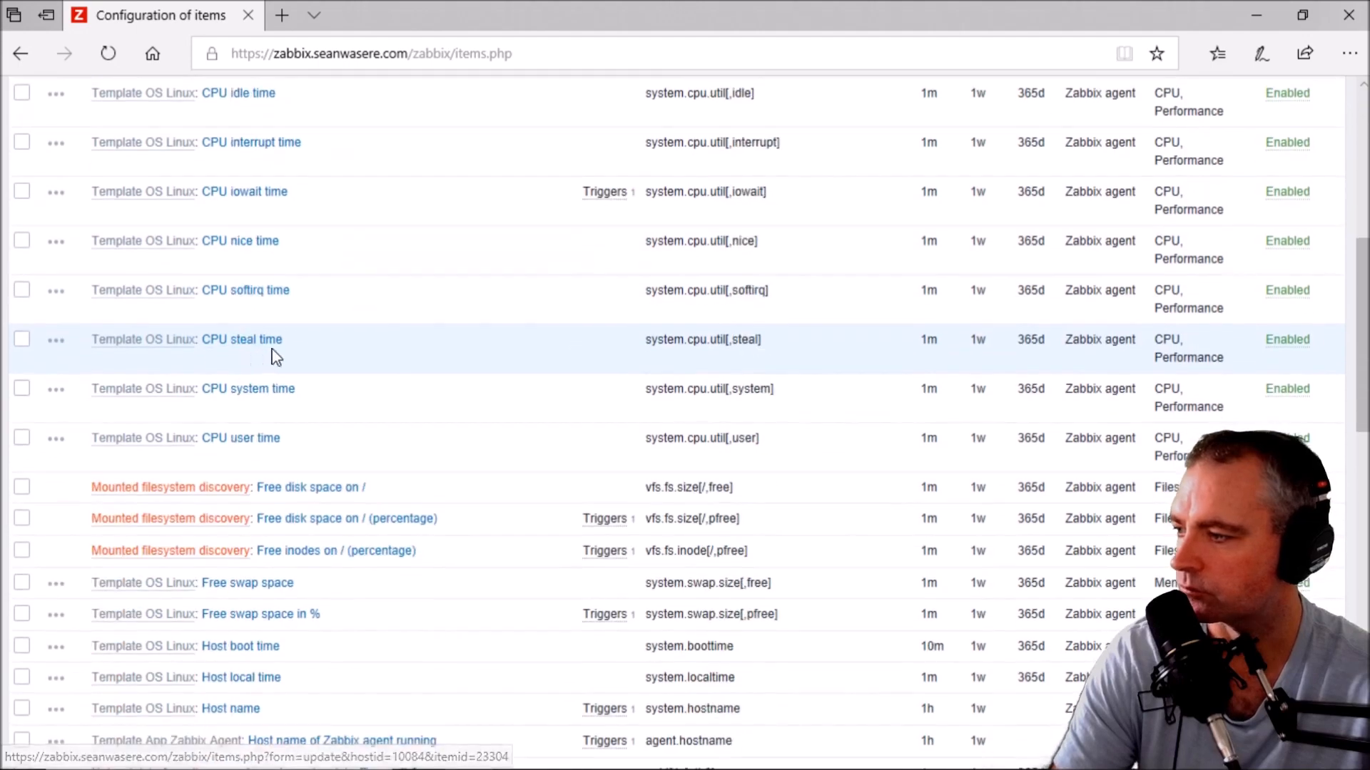
{"action": "scroll", "scroll_direction": "down", "scroll_amount": 3}
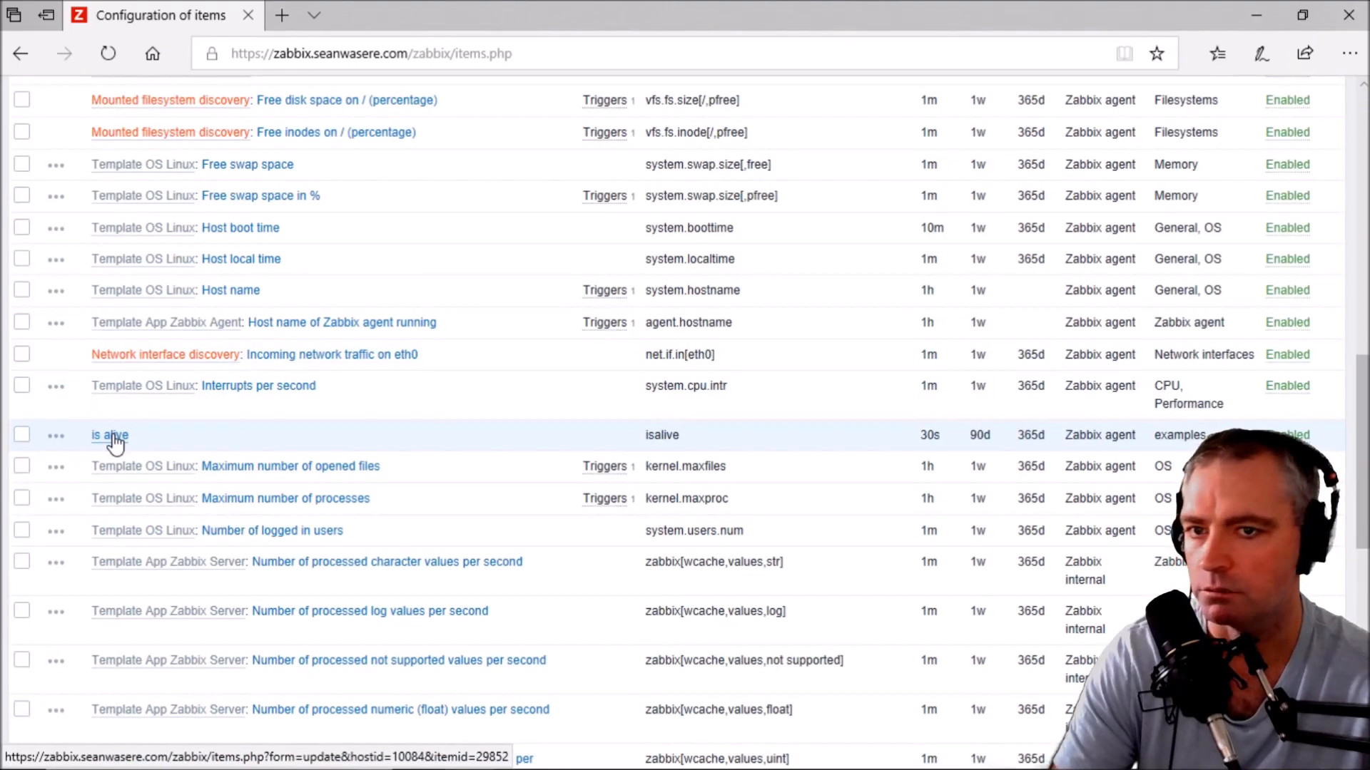
{"action": "scroll", "scroll_direction": "down", "scroll_amount": 3}
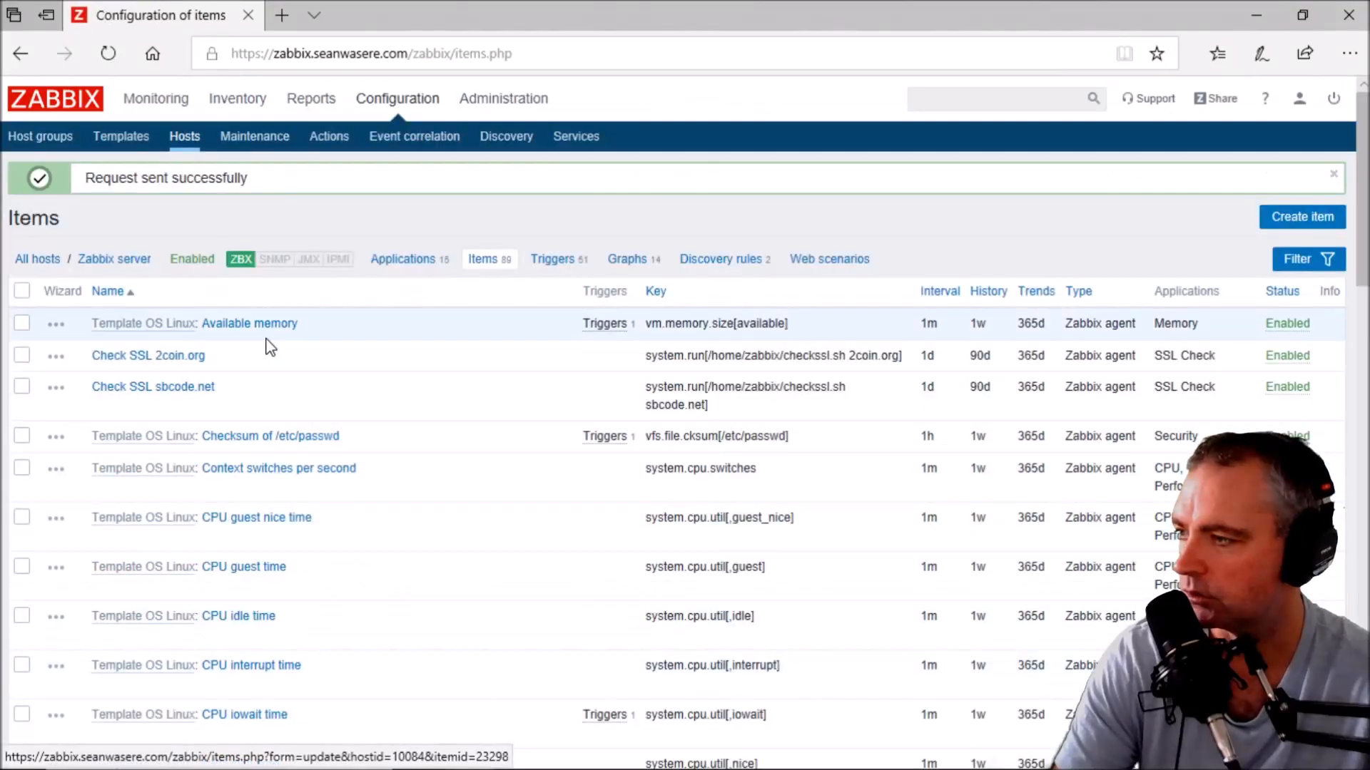
{"action": "mouse_move", "coordinate": [155, 98]}
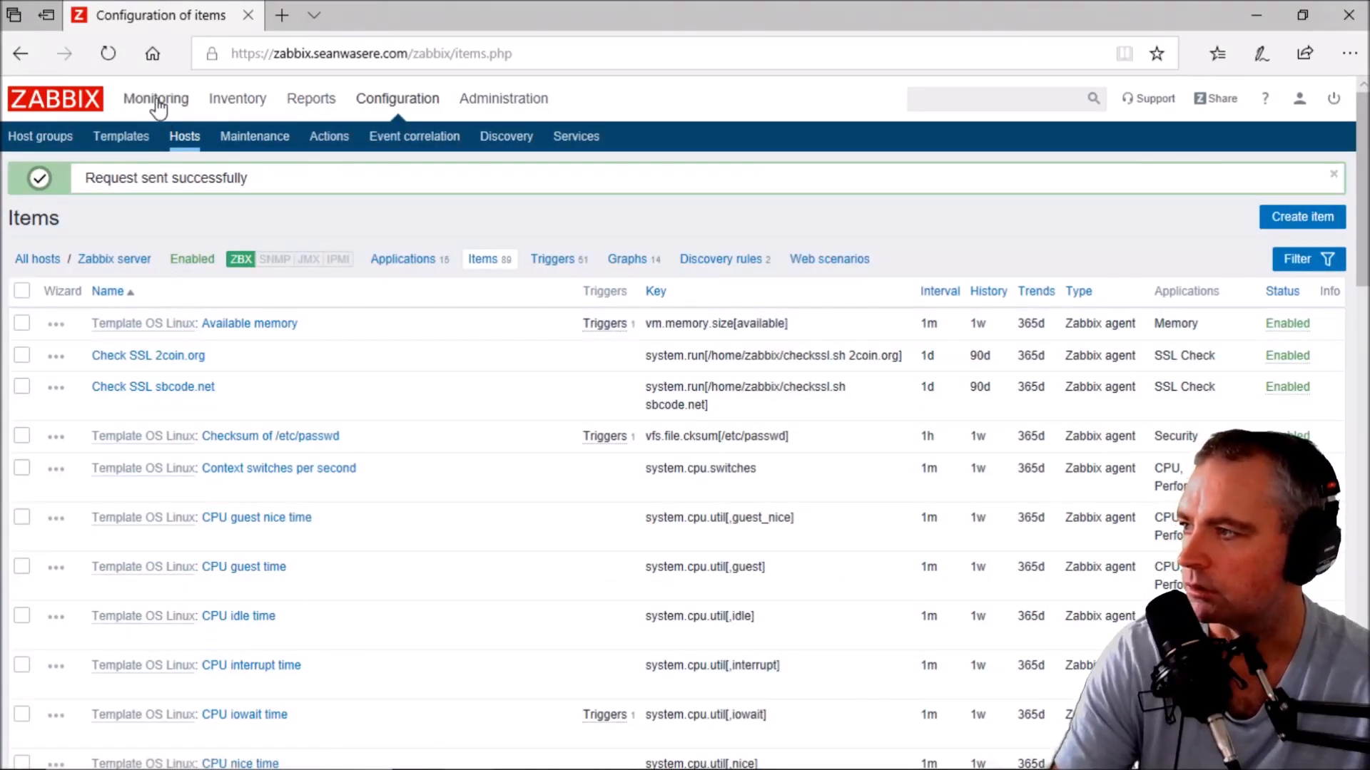
View Latest data and expand the examples group, where 'is alive' shows last value 1
{"action": "left_click", "coordinate": [155, 98]}
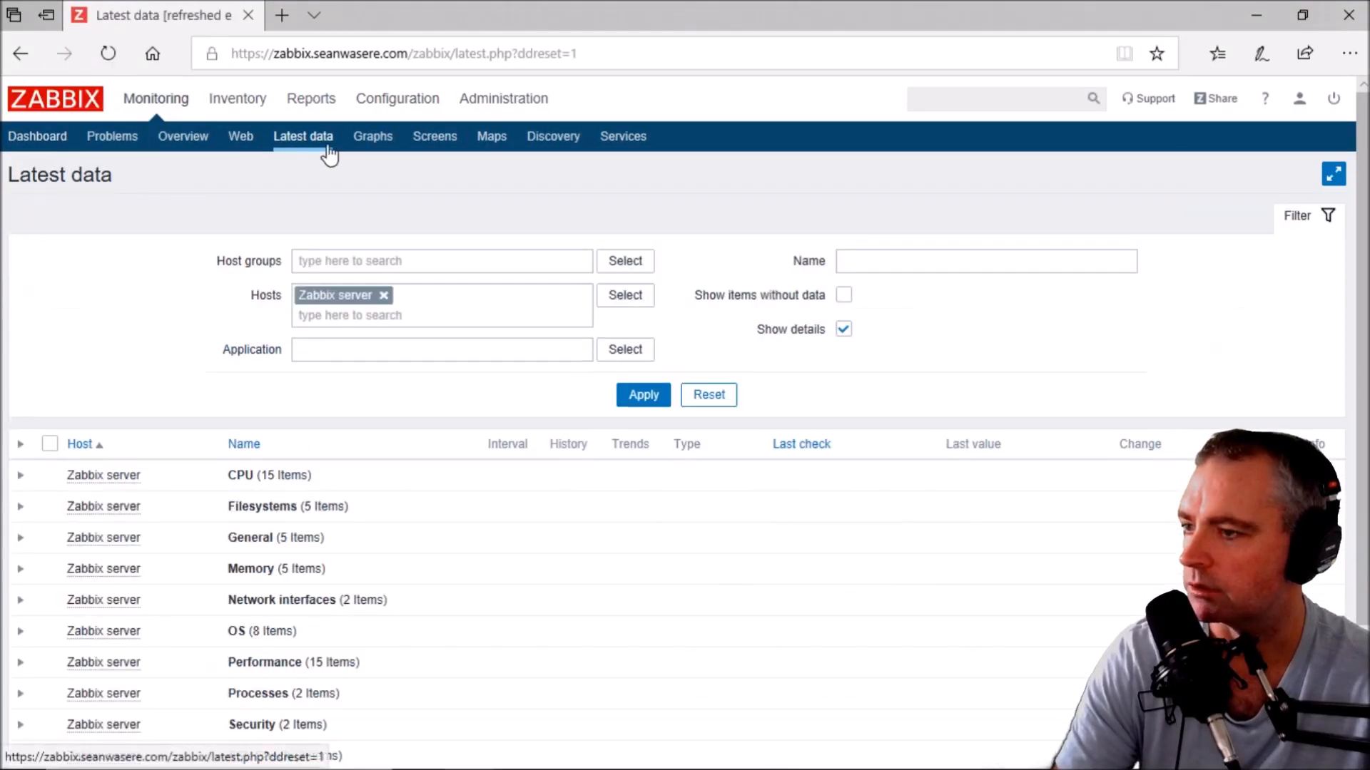
{"action": "scroll", "scroll_direction": "down", "scroll_amount": 3}
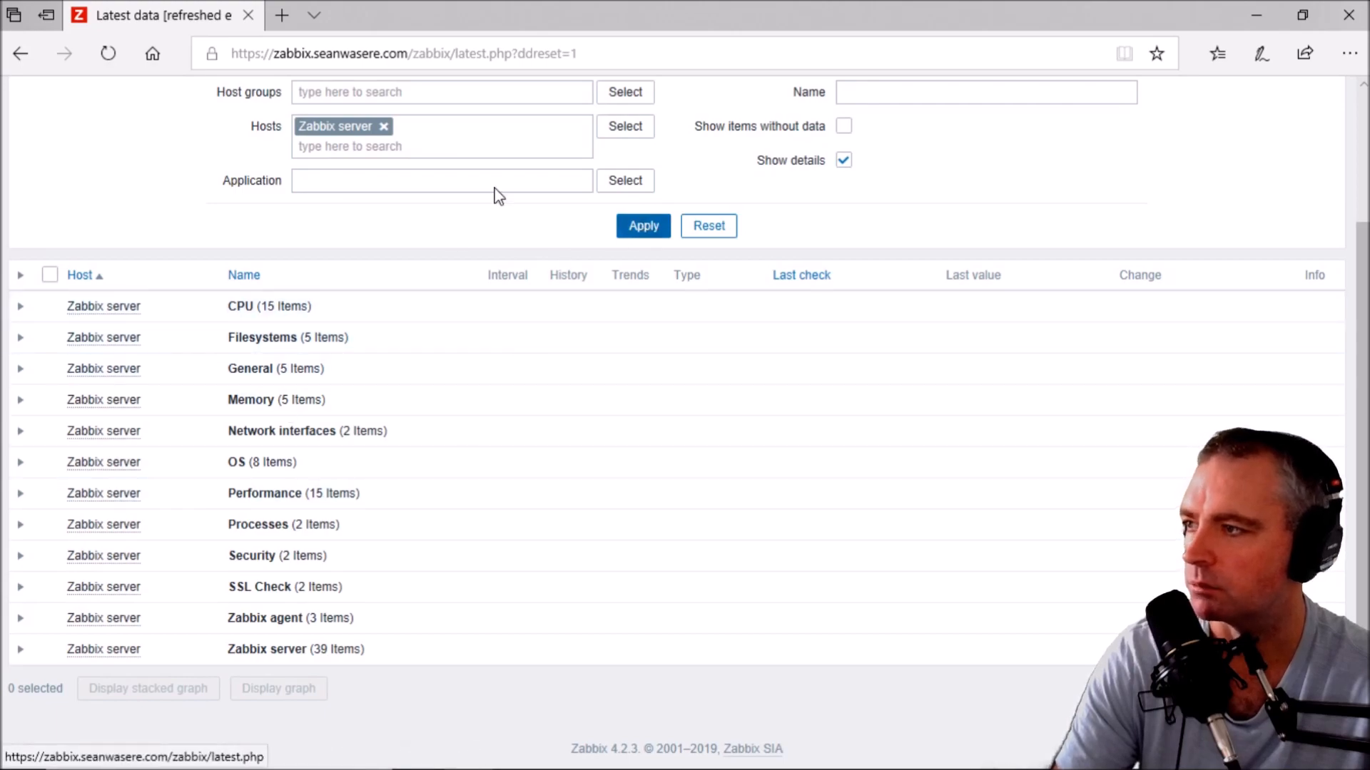
{"action": "left_click", "coordinate": [642, 226]}
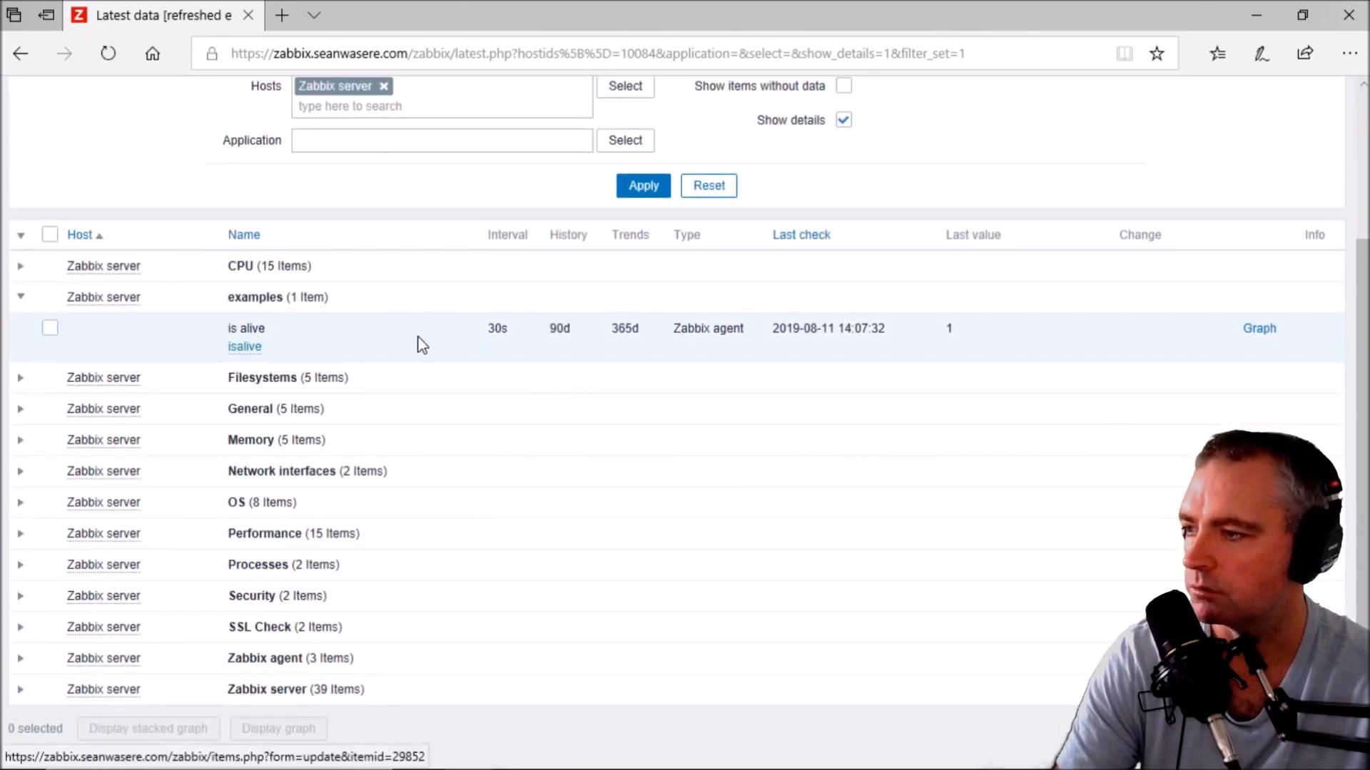
{"action": "mouse_move", "coordinate": [952, 332]}
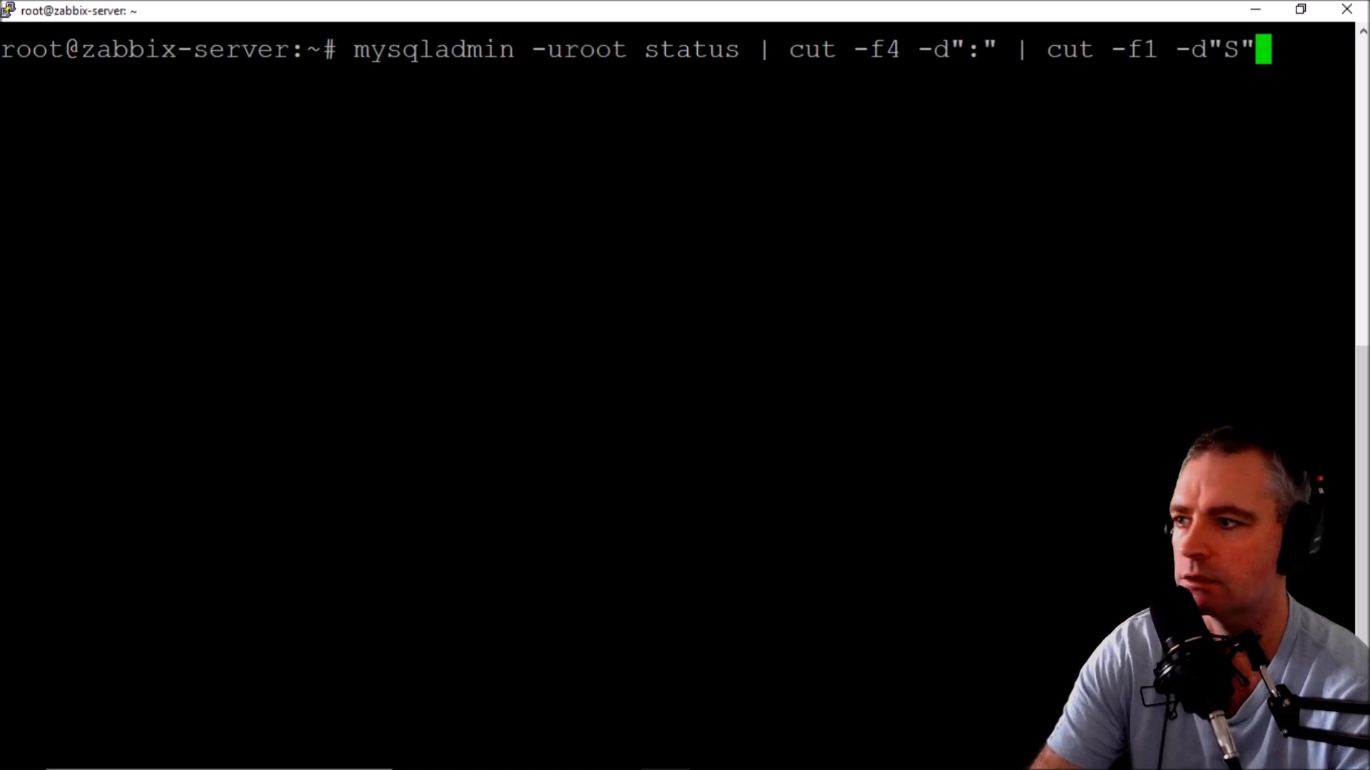
Run the mysqladmin -uroot status | cut pipeline, which prints 286648, then recall it
{"action": "key", "text": "Left"}
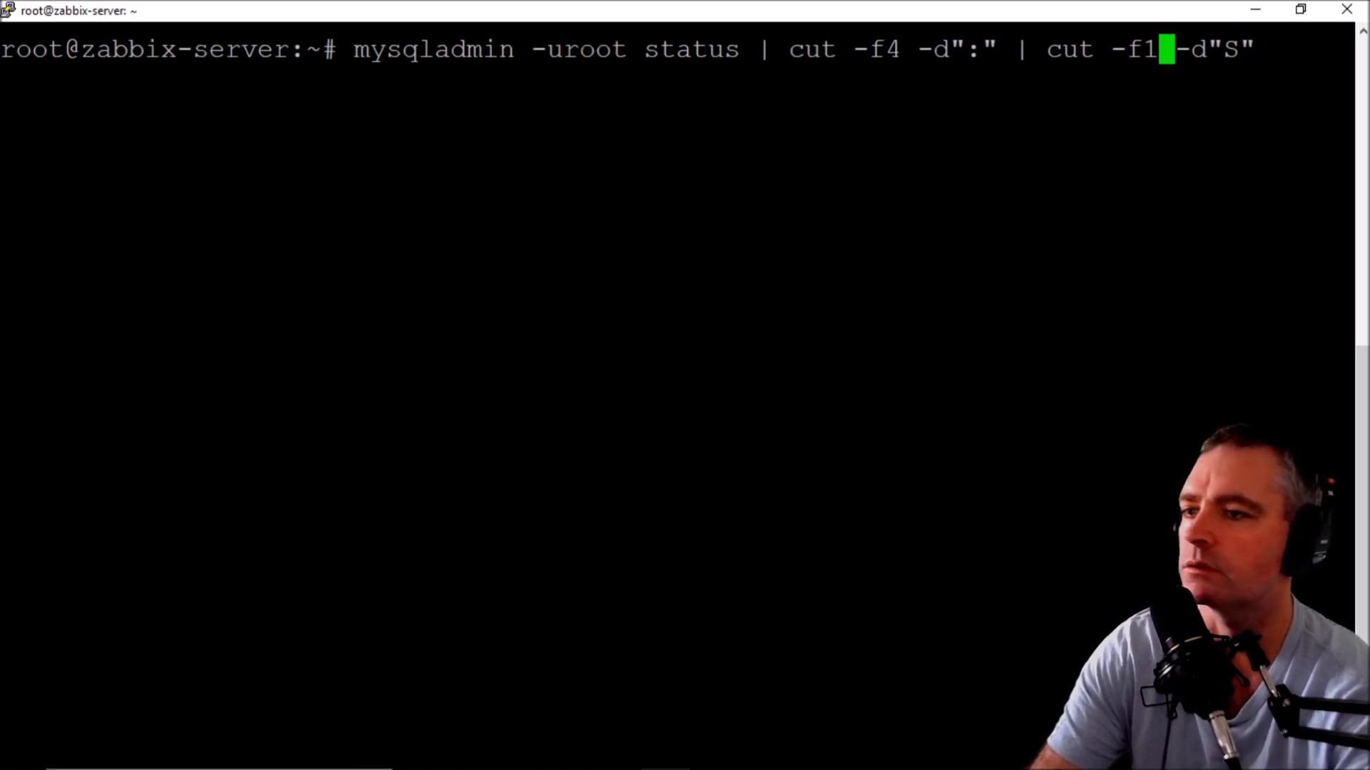
{"action": "key", "text": "Return"}
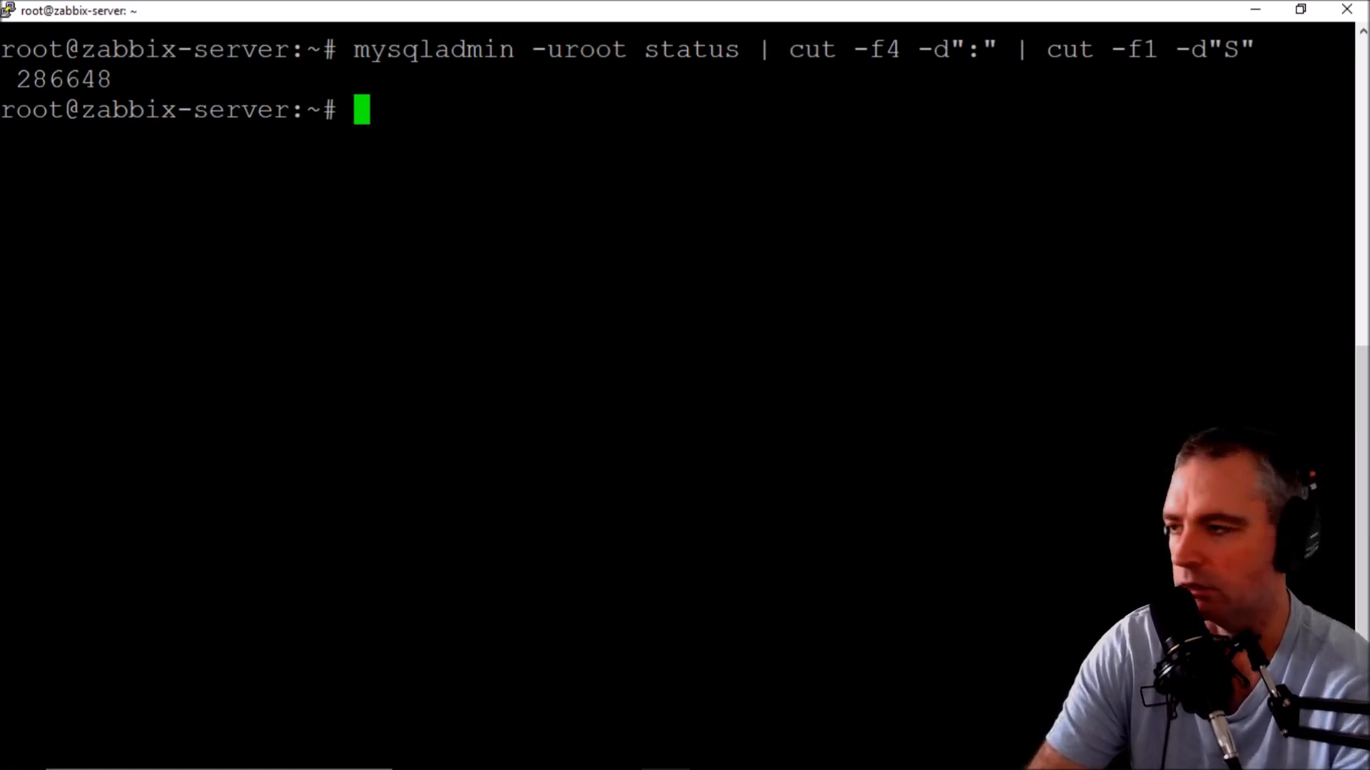
{"action": "key", "text": "Up"}
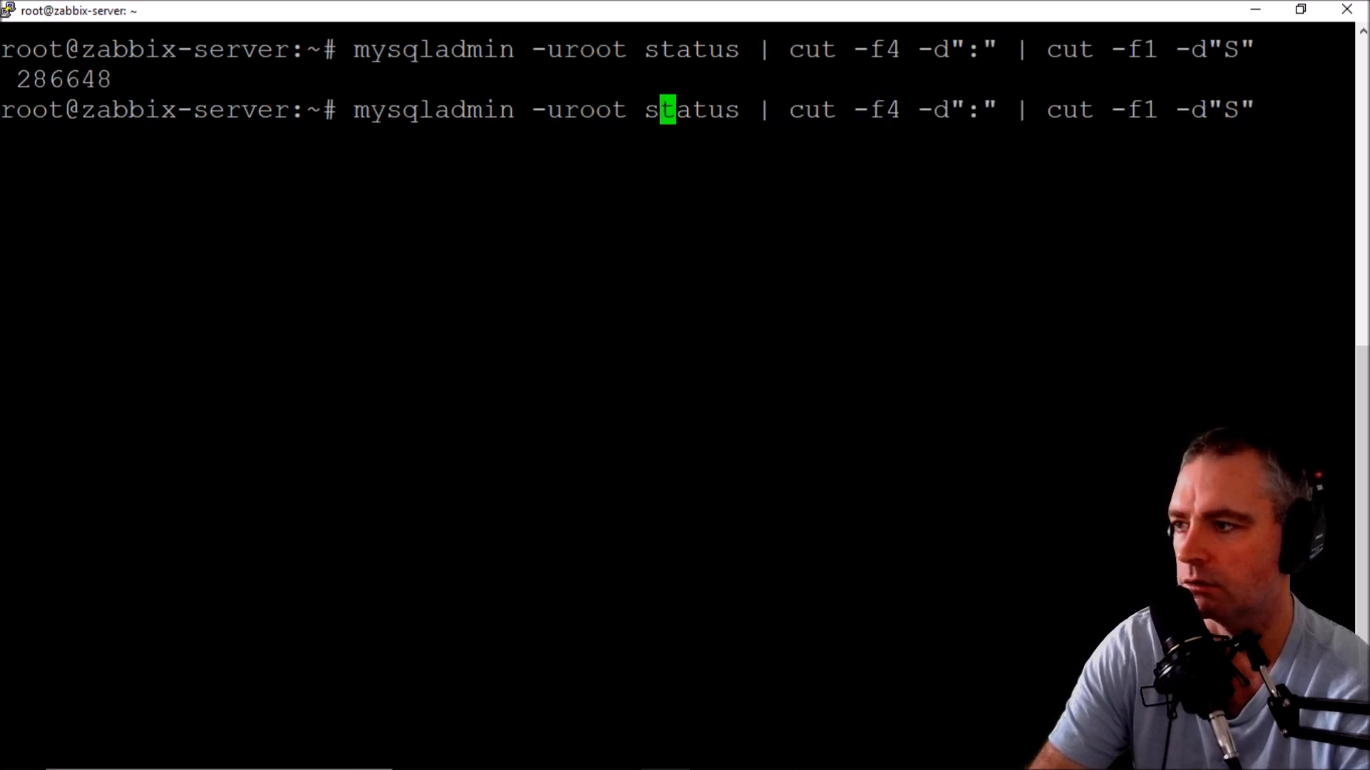
{"action": "type", "text": "za"}
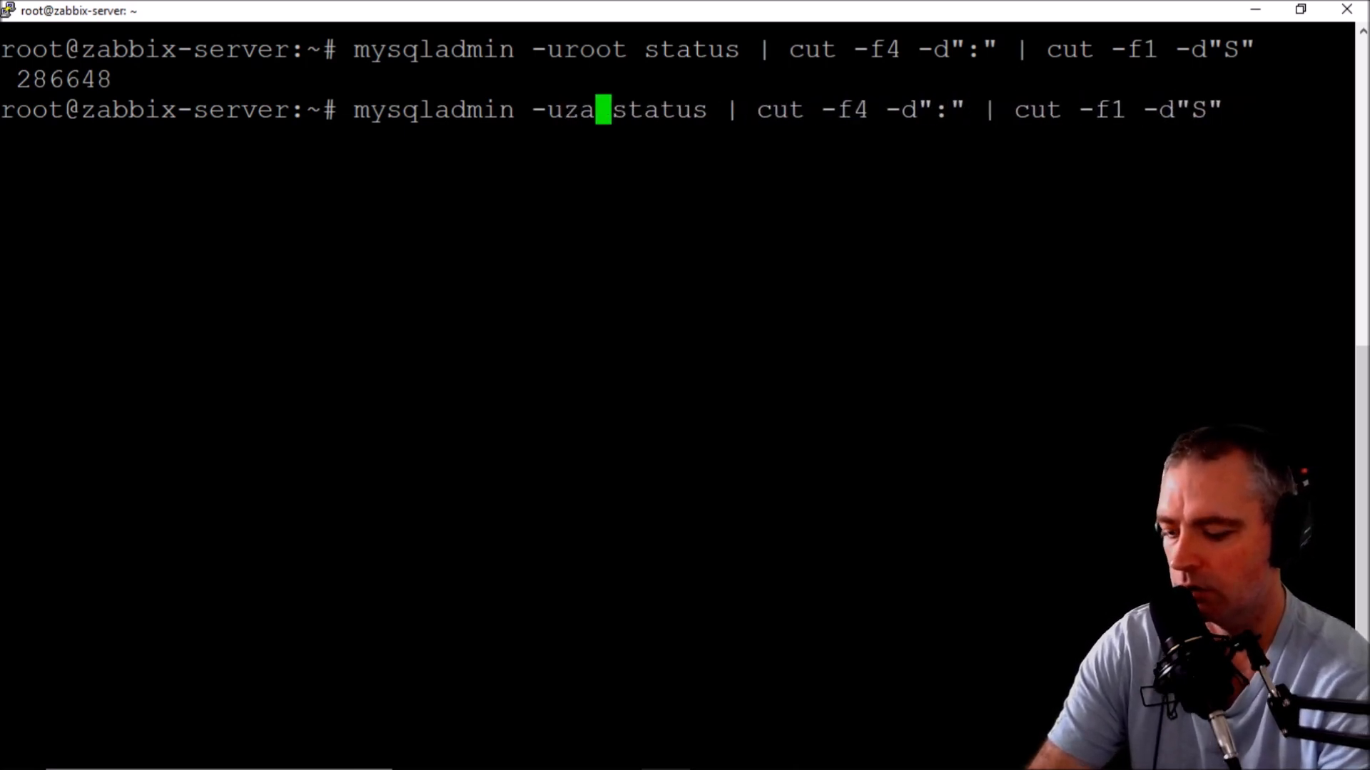
{"action": "type", "text": "bb"}
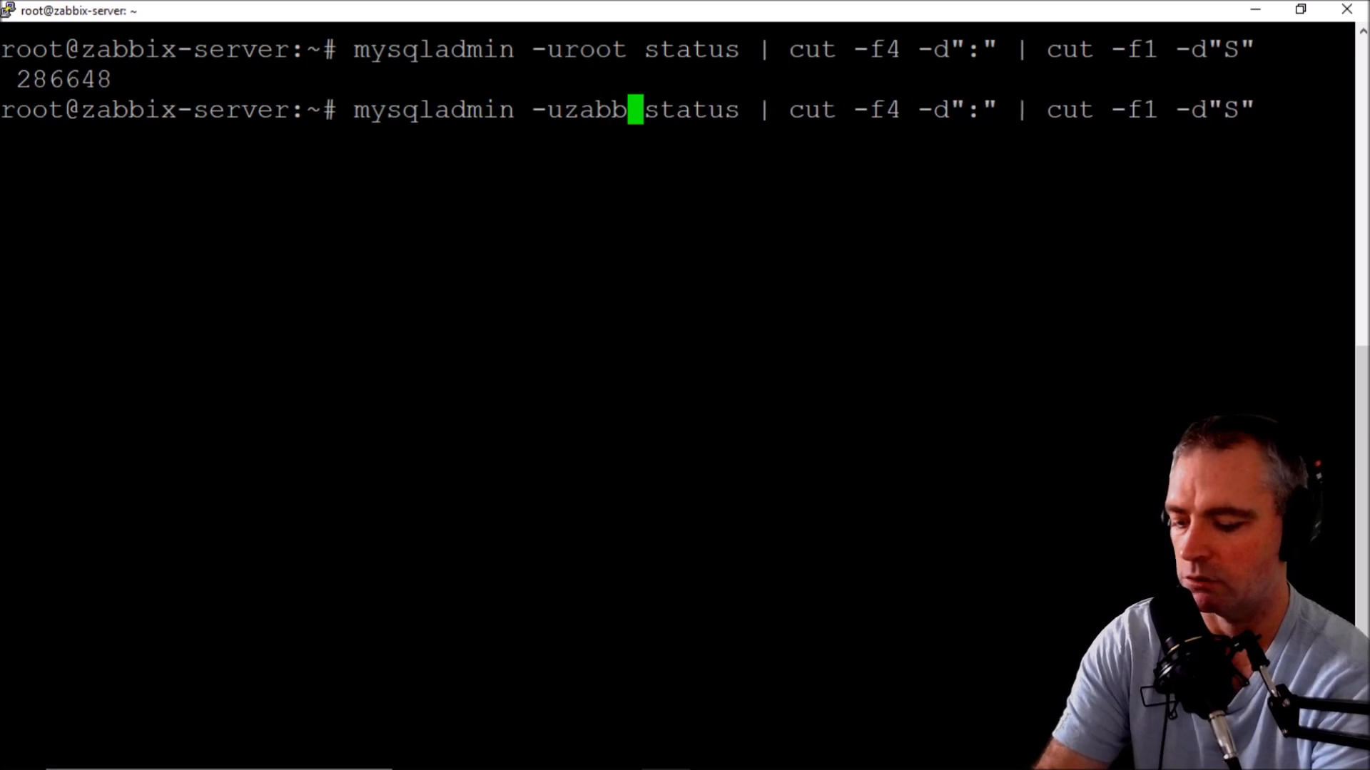
{"action": "type", "text": "i"}
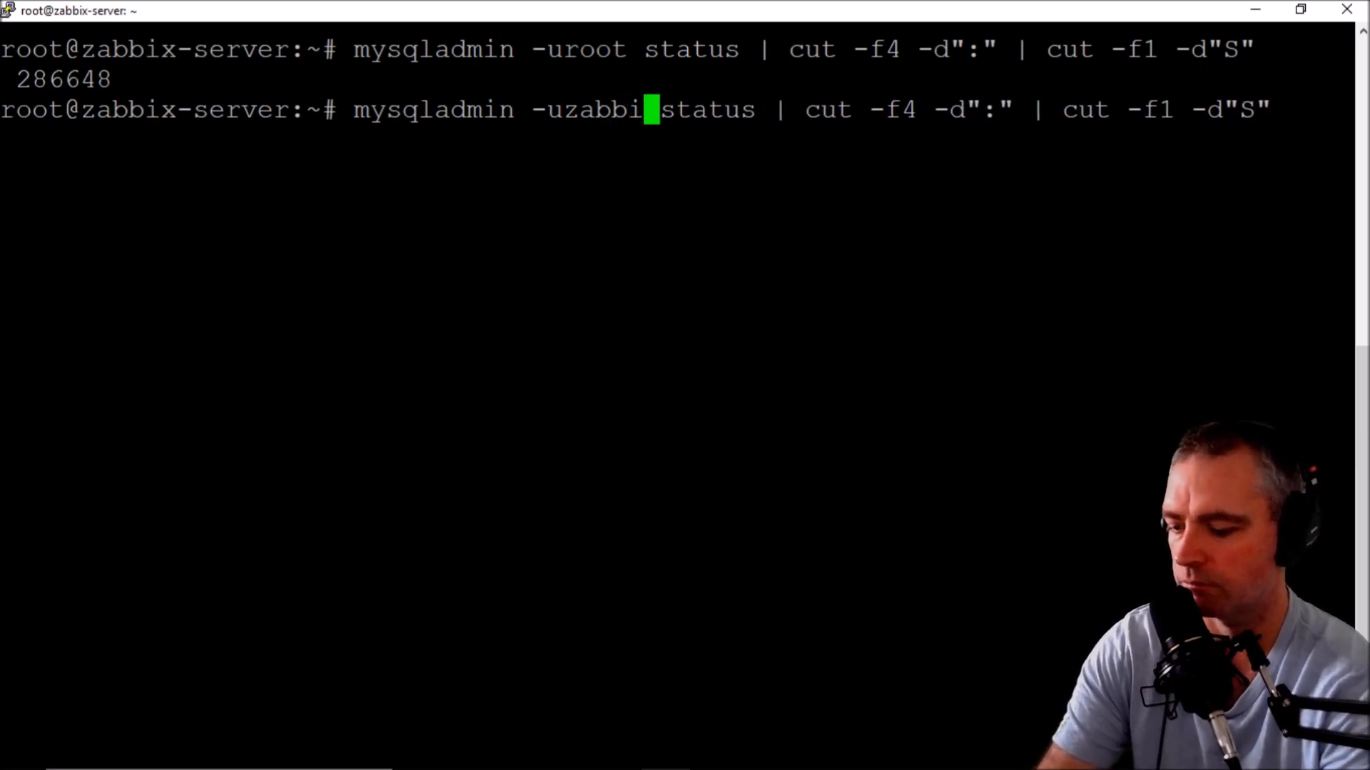
{"action": "type", "text": "x -"}
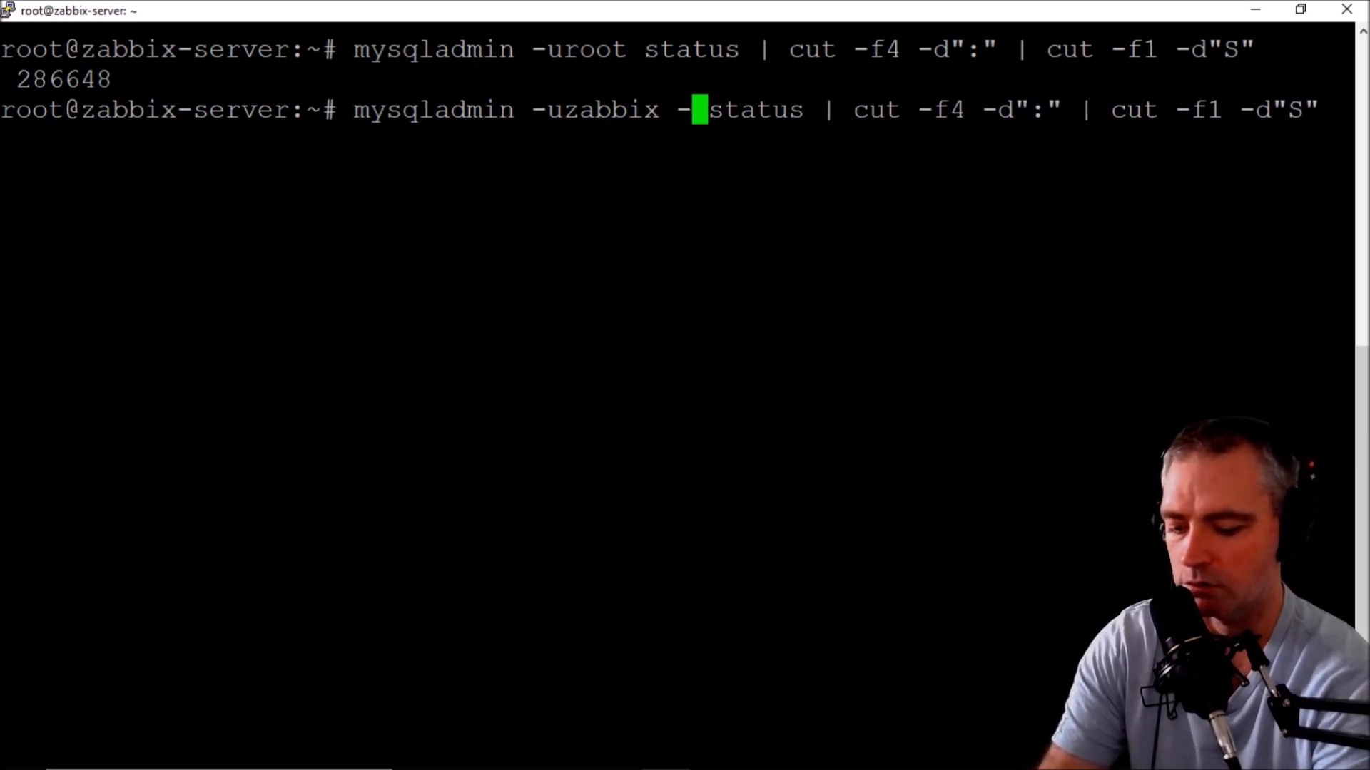
{"action": "type", "text": "password"}
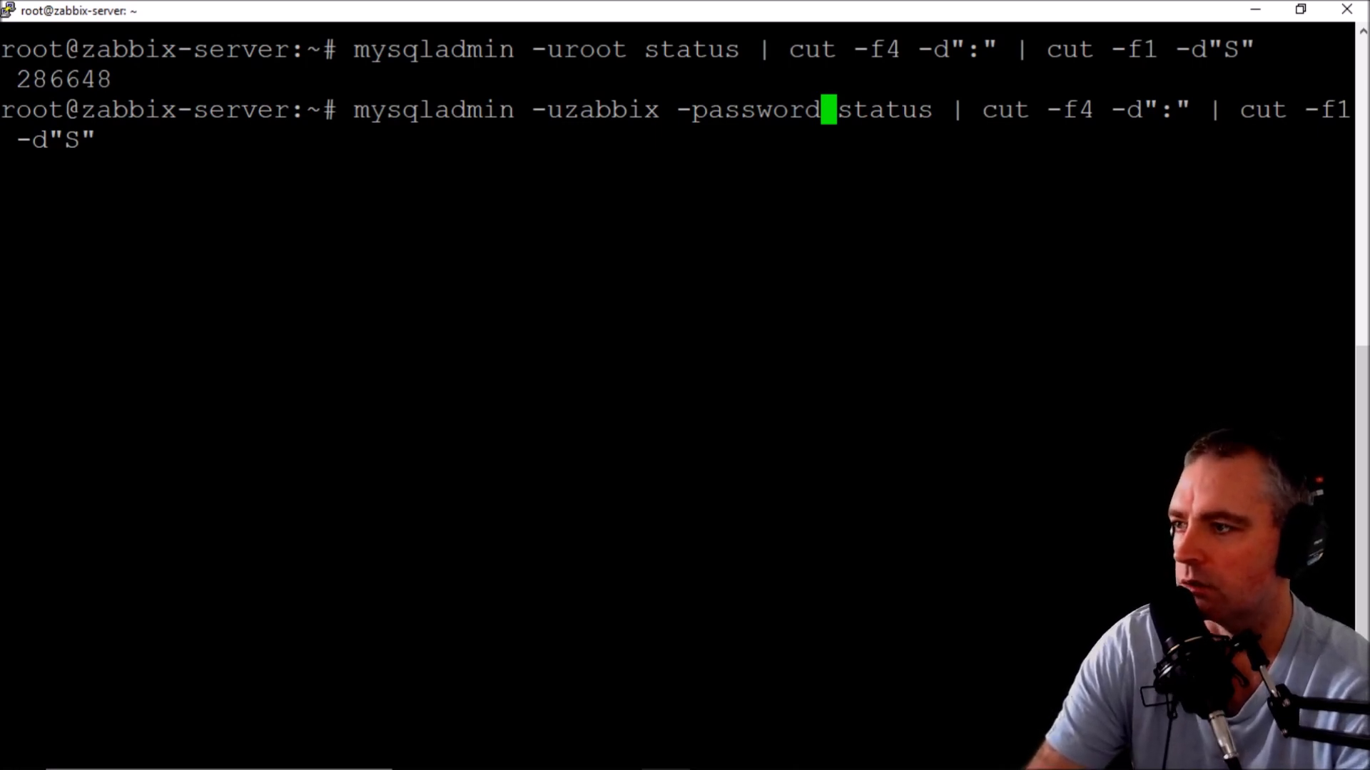
{"action": "key", "text": "Left"}
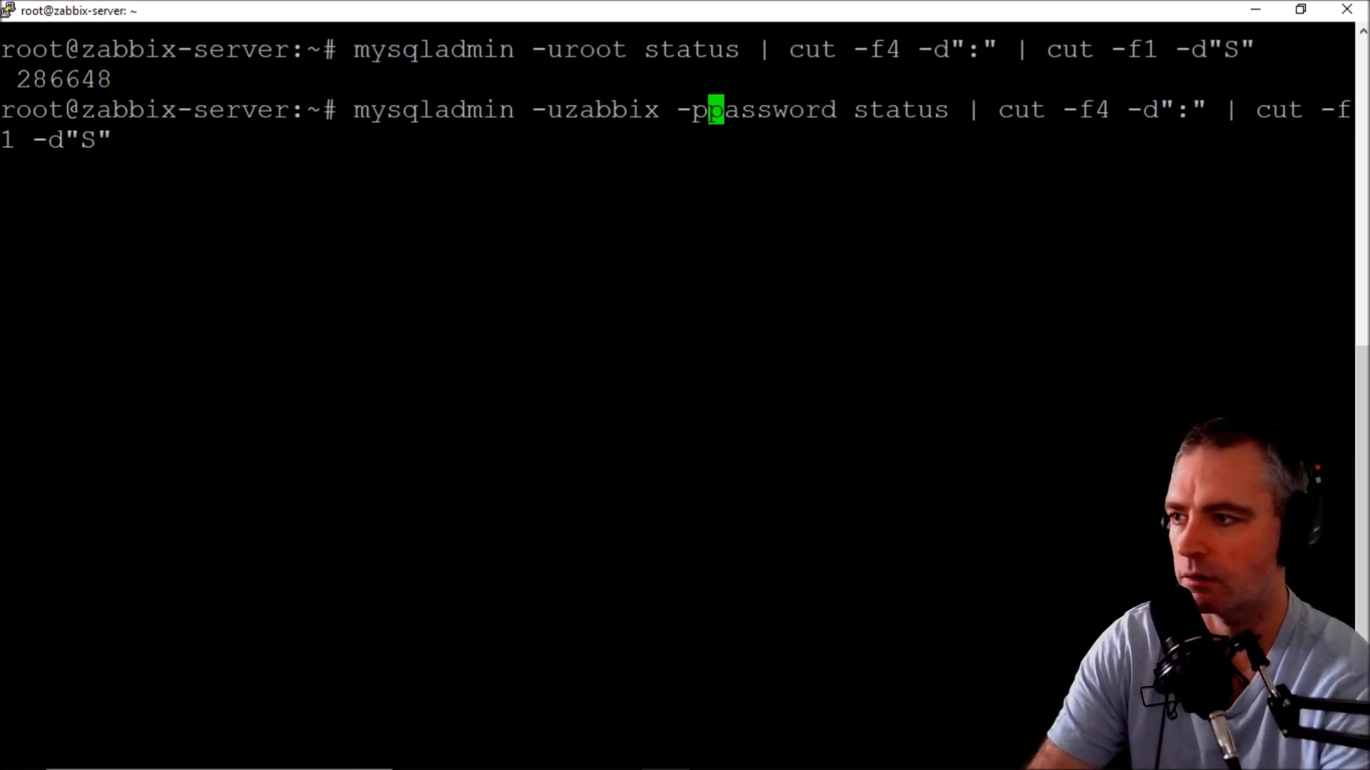
{"action": "key", "text": "Return"}
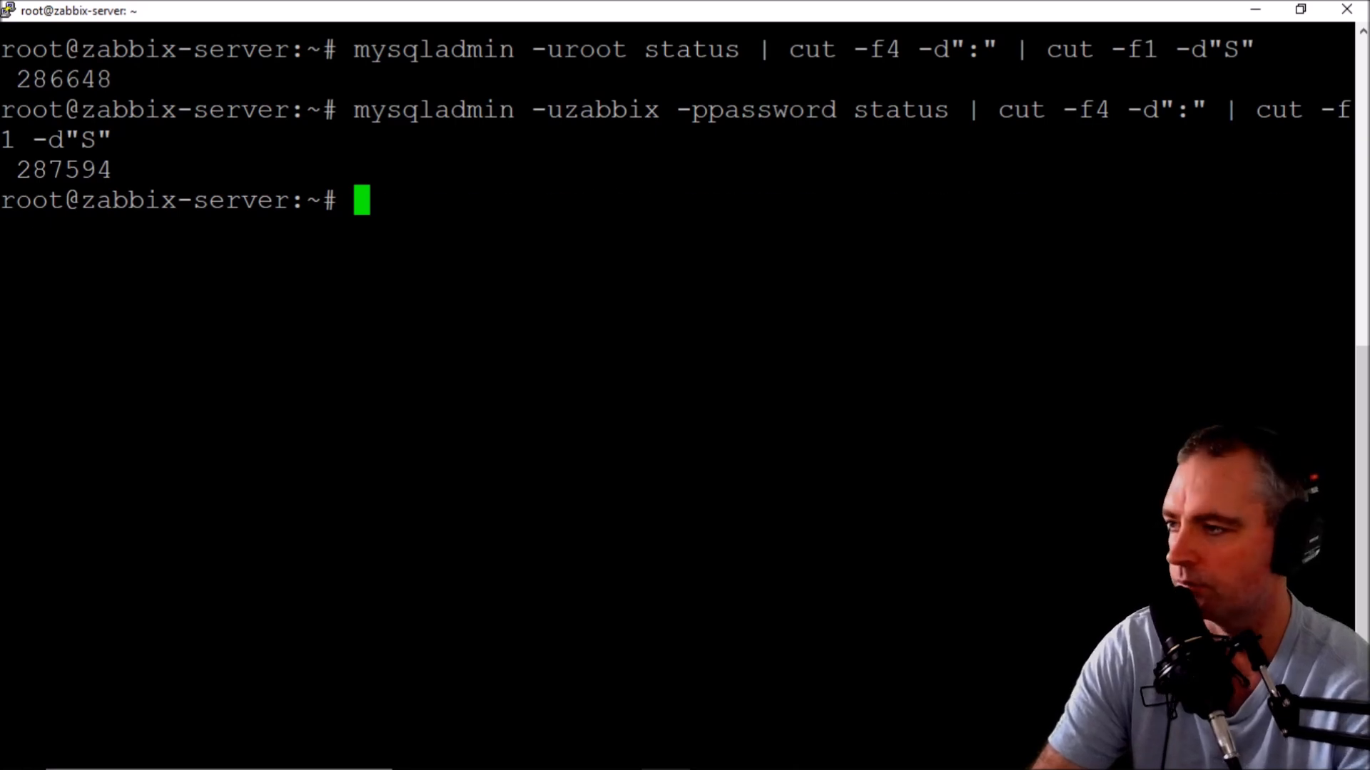
{"action": "type", "text": "sudo nano /etc/zabbix/zabbix_agentd.conf"}
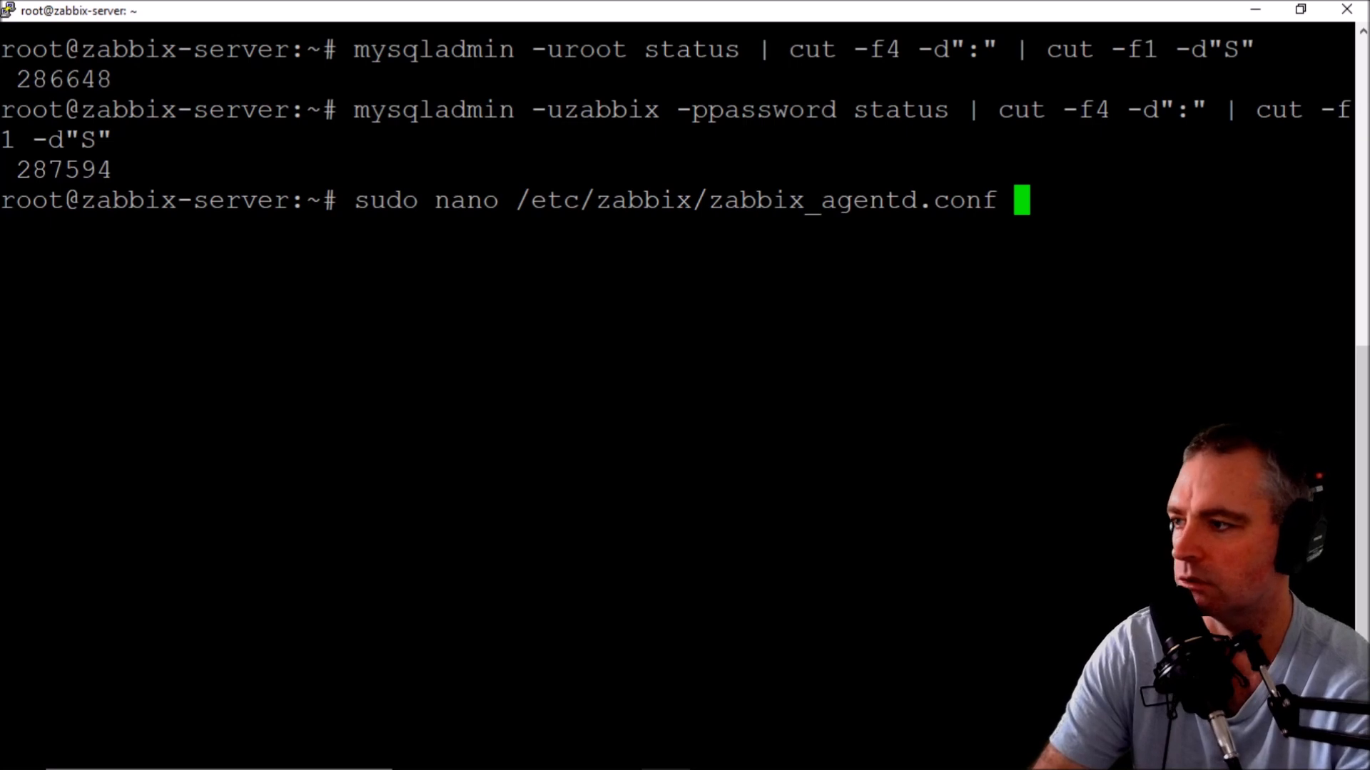
Reopen zabbix_agentd.conf in nano and go to the blank line below the isalive parameter
{"action": "key", "text": "Return"}
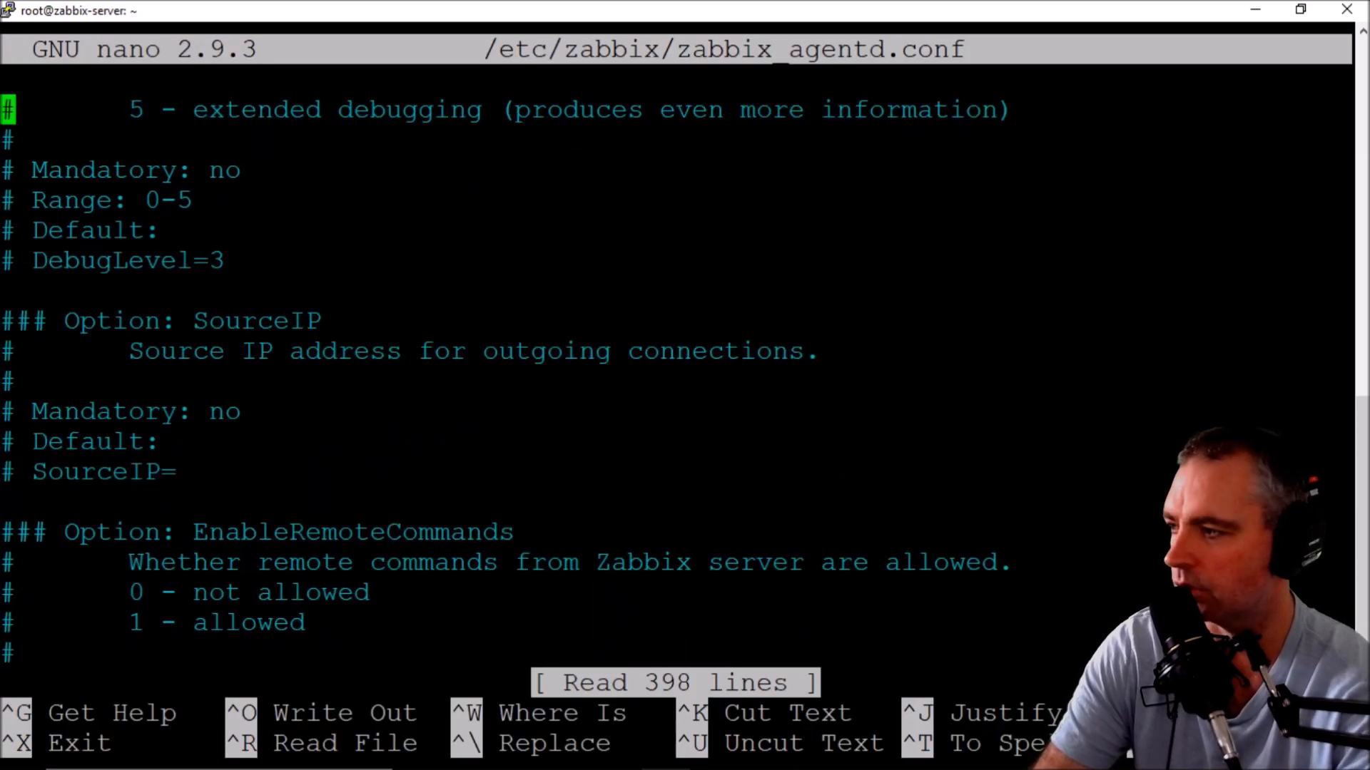
{"action": "scroll", "scroll_direction": "down", "scroll_amount": 3}
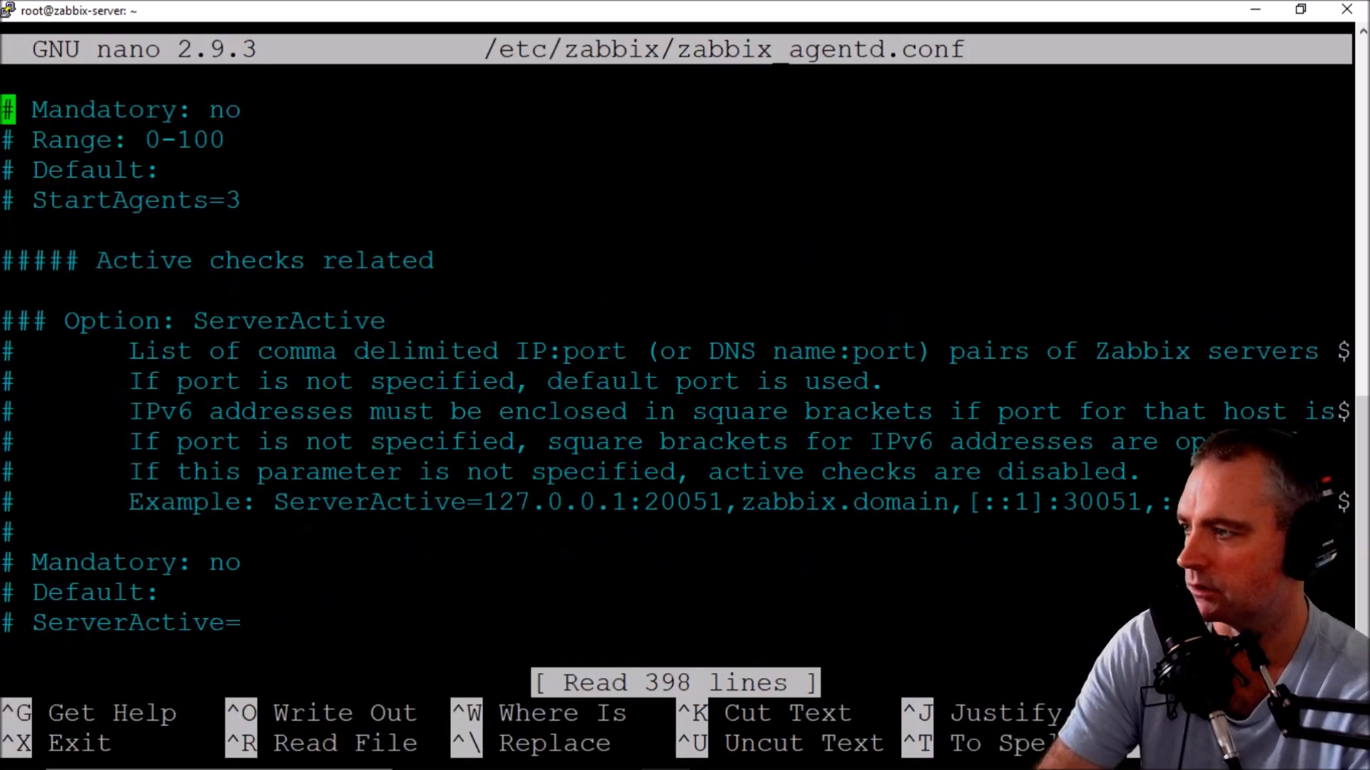
{"action": "scroll", "scroll_direction": "down", "scroll_amount": 3}
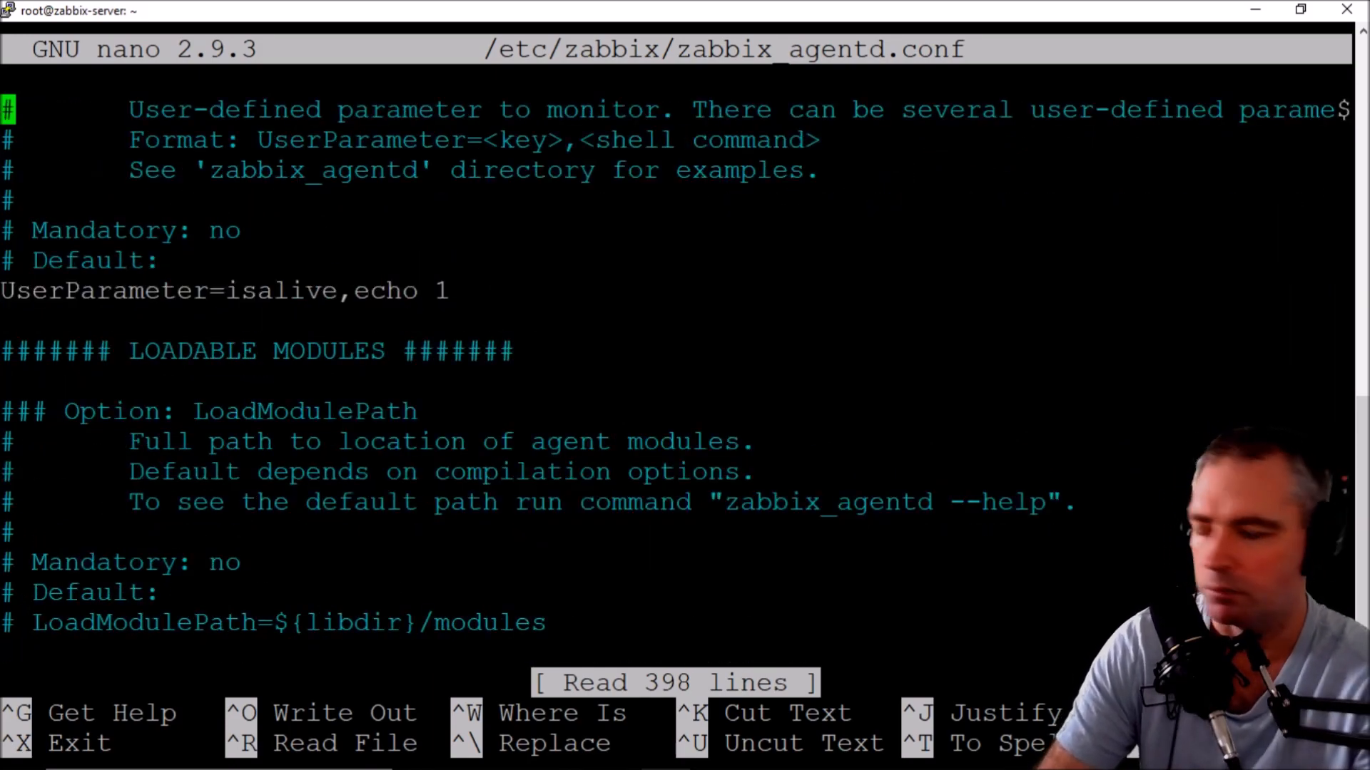
{"action": "key", "text": "Down"}
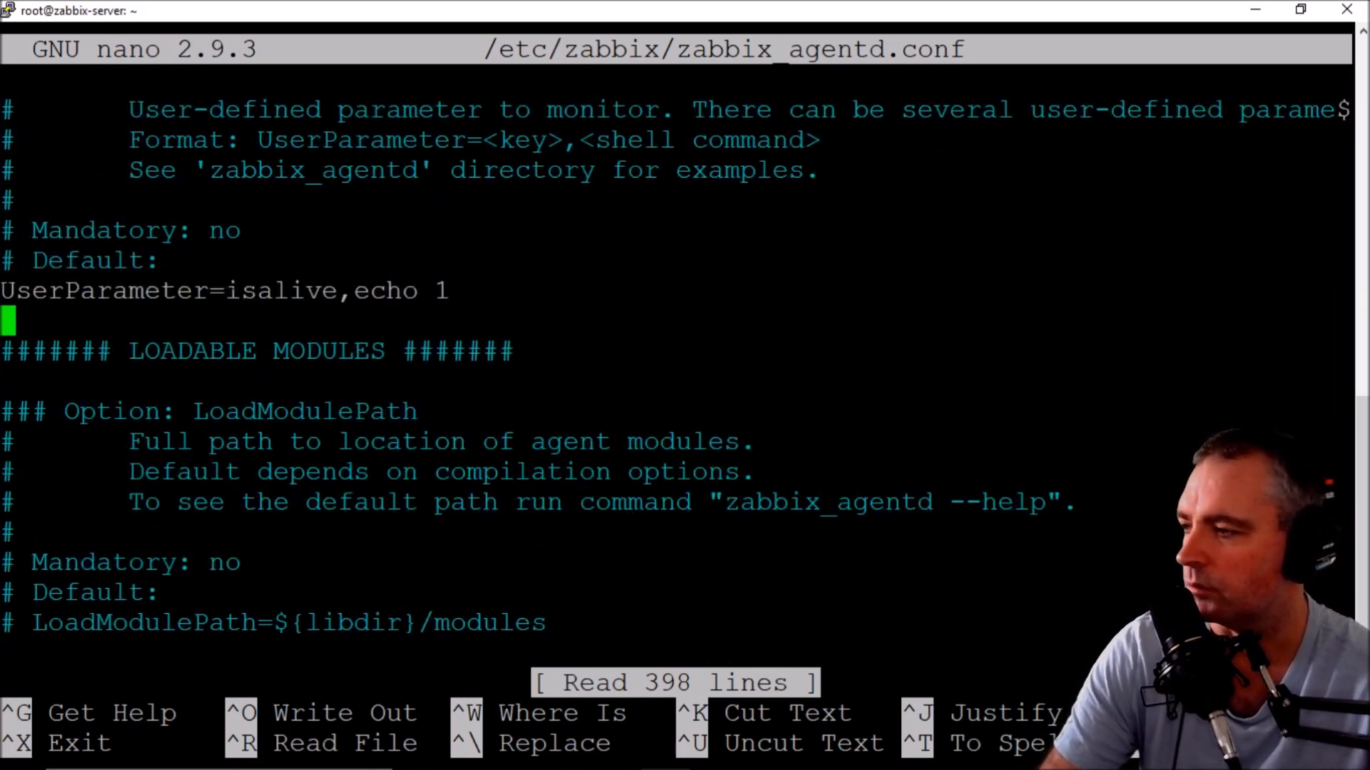
{"action": "type", "text": "UserParameter="}
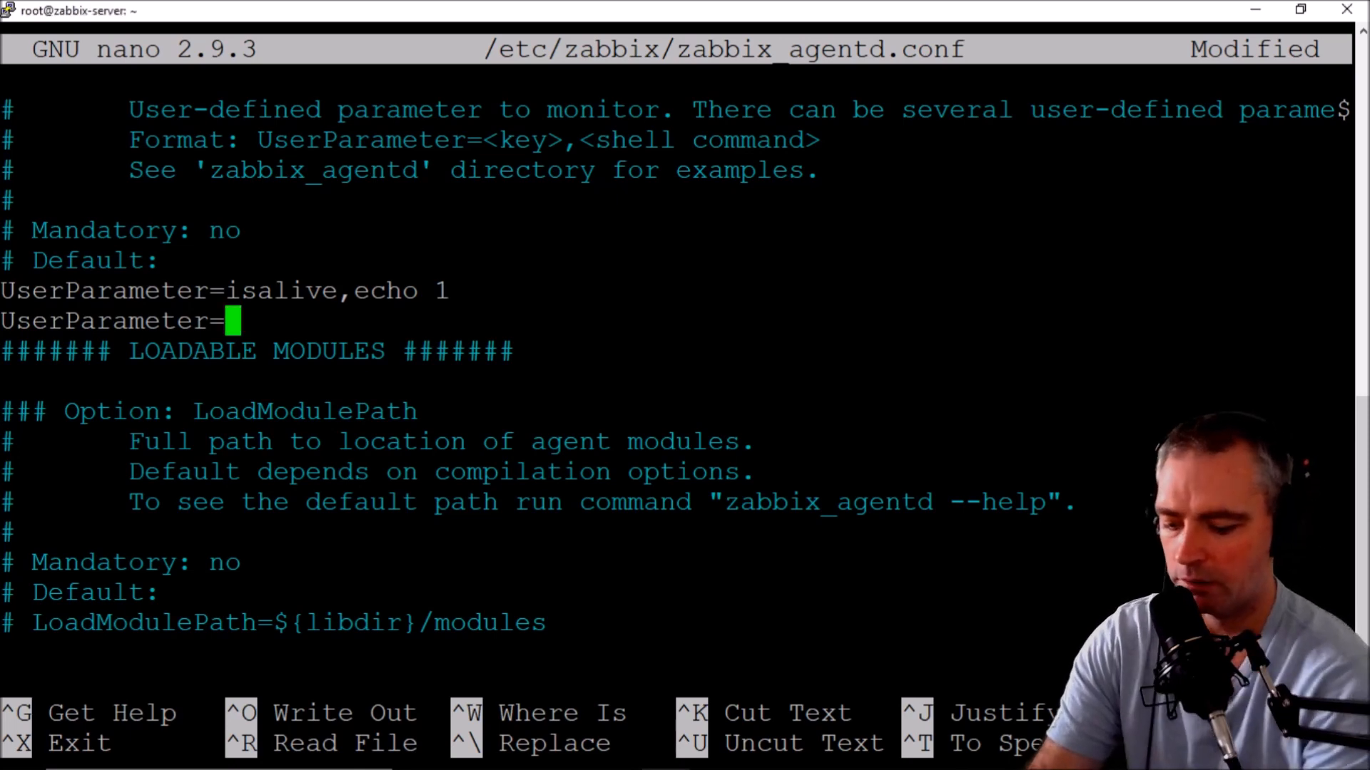
{"action": "type", "text": "mysql.que"}
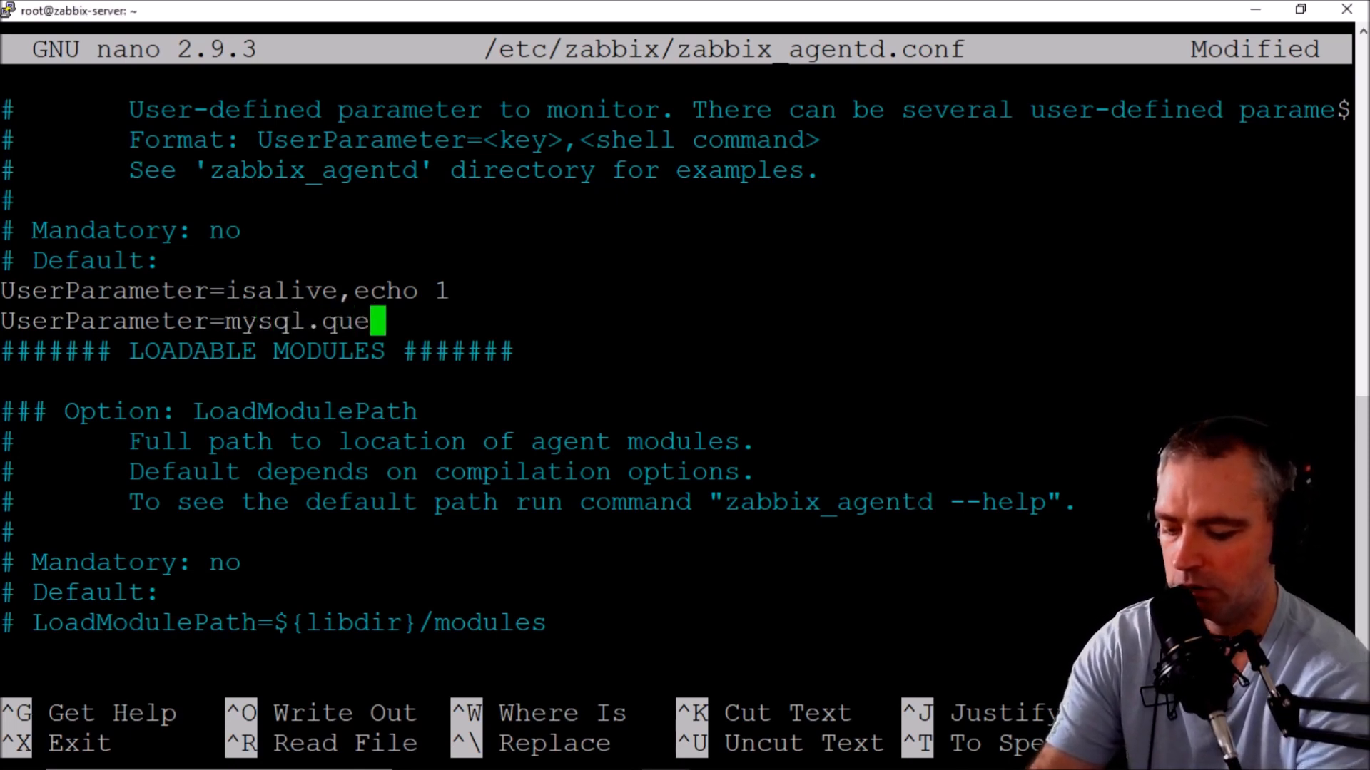
{"action": "type", "text": "stions"}
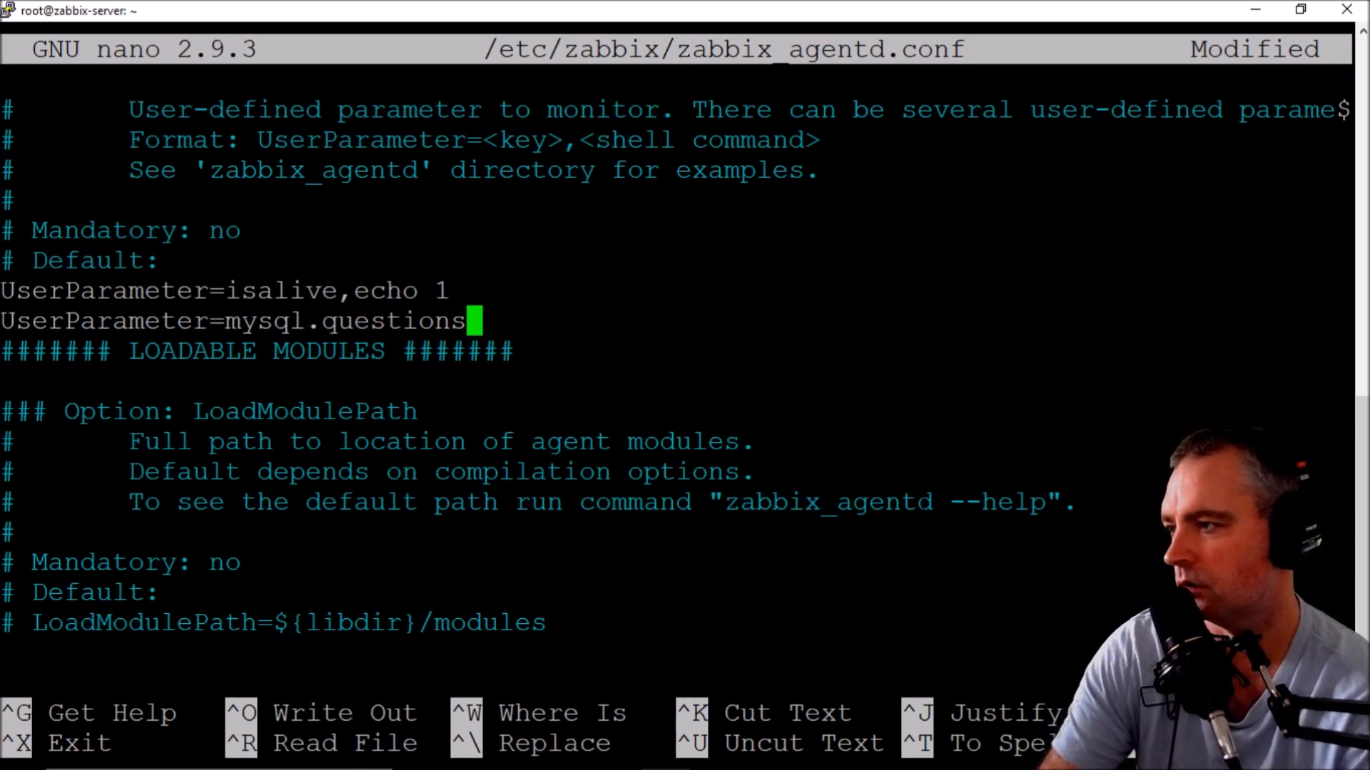
{"action": "type", "text": ","}
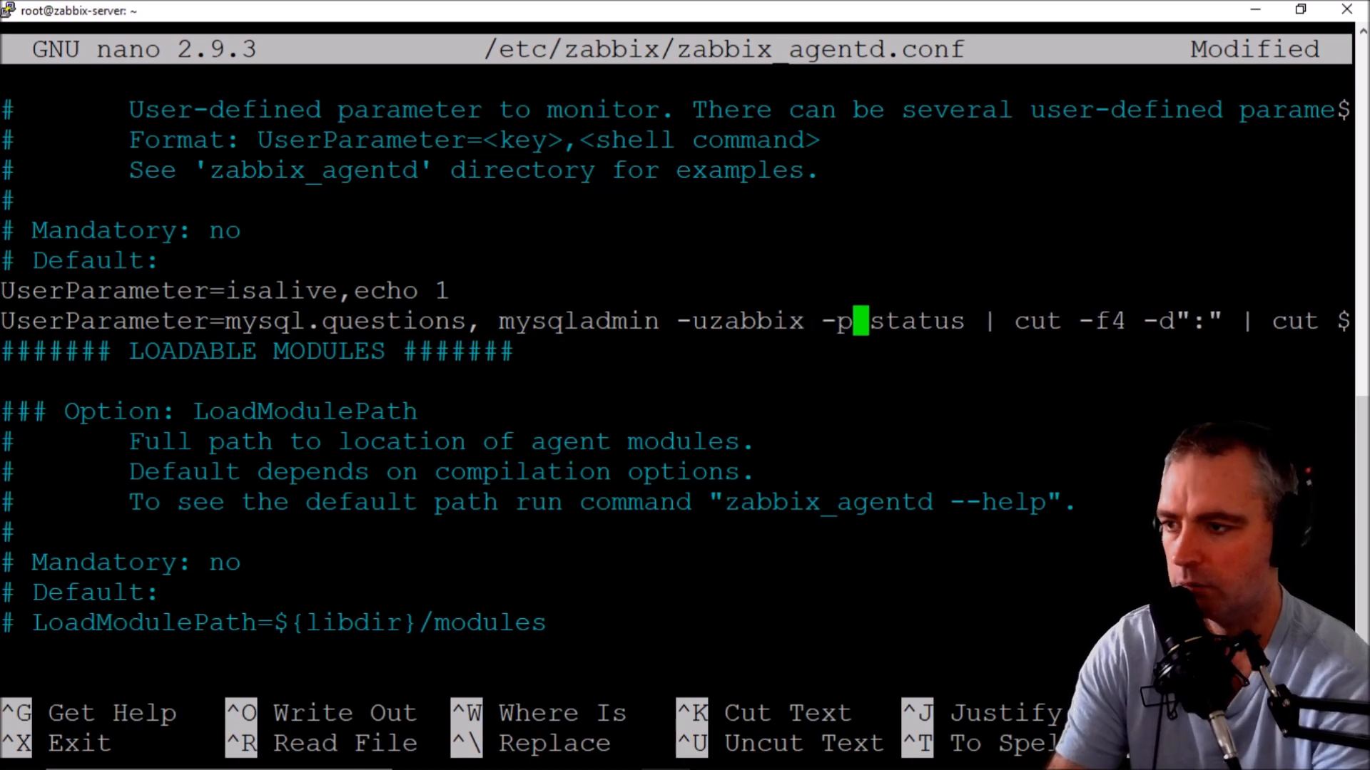
{"action": "type", "text": "pass"}
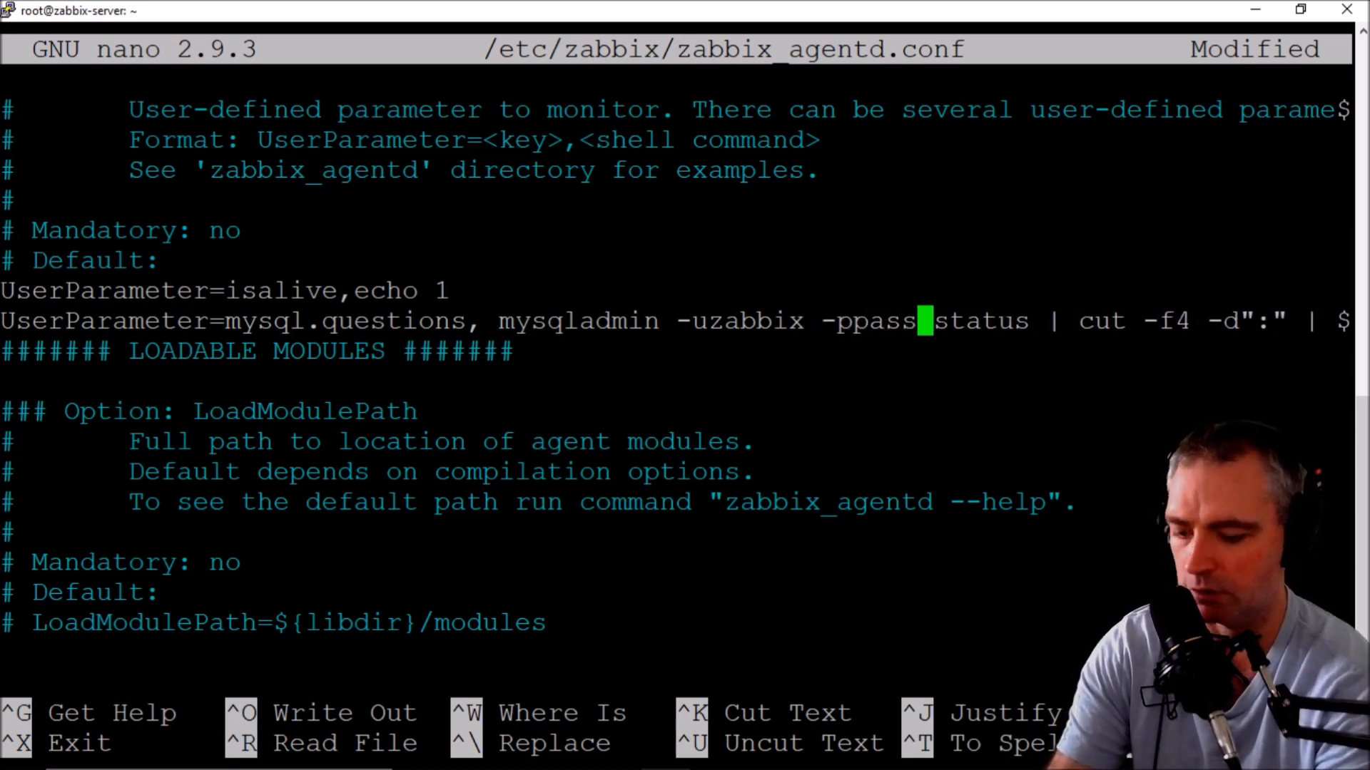
{"action": "type", "text": "word"}
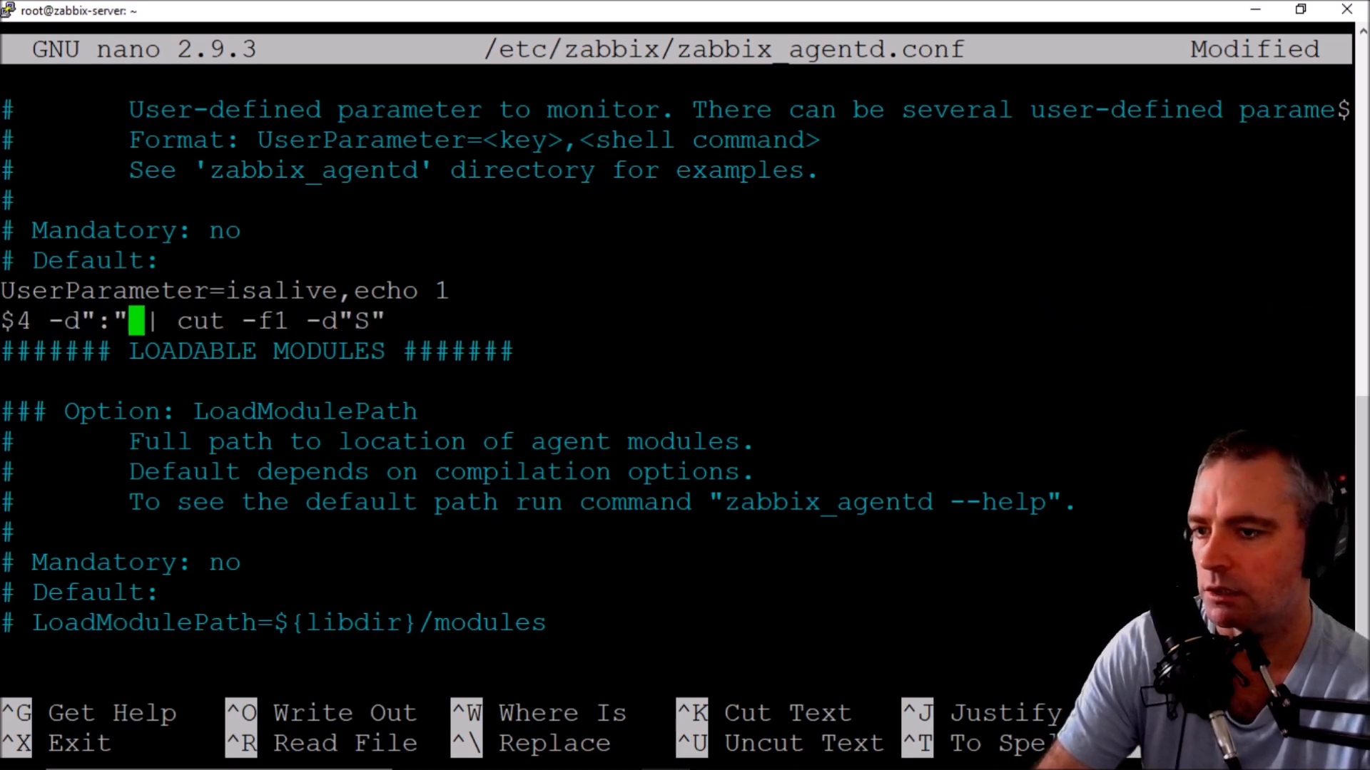
{"action": "key", "text": "Right"}
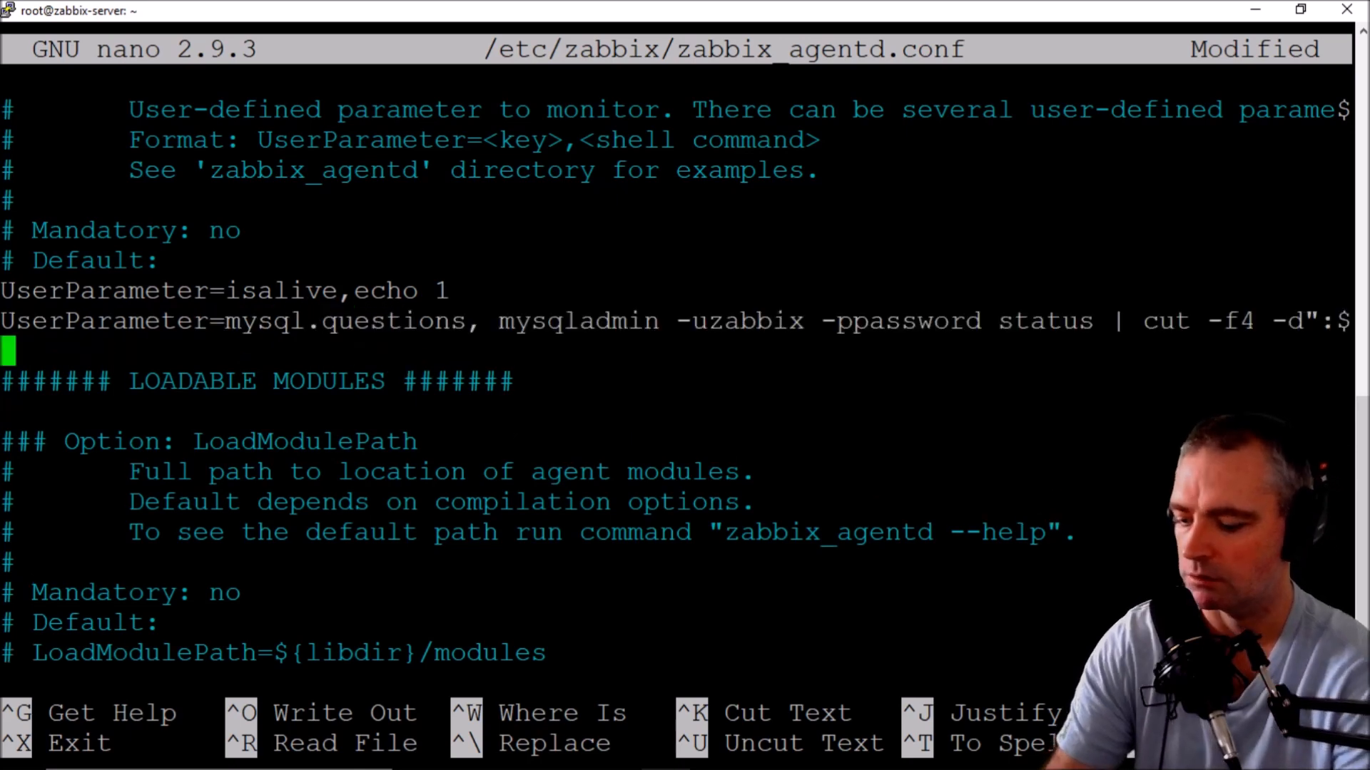
{"action": "key", "text": "ctrl+x"}
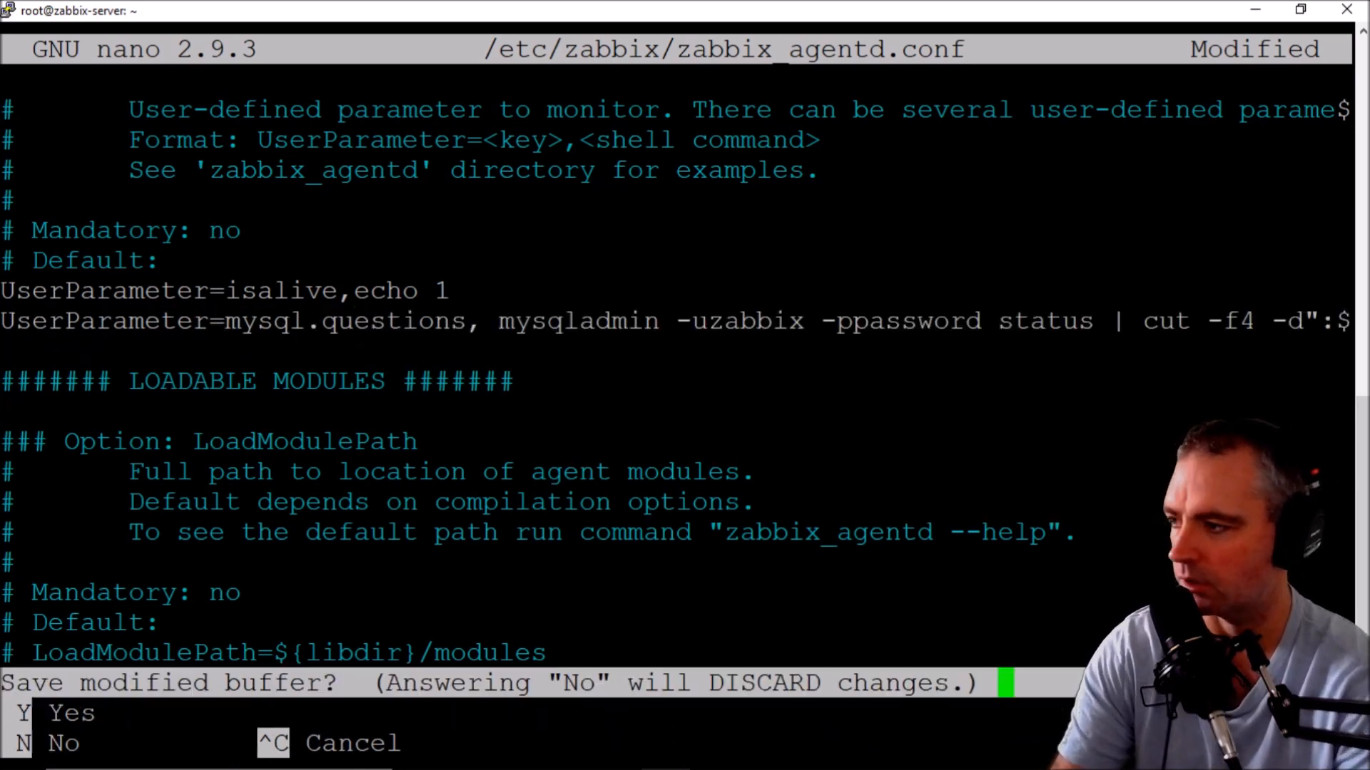
Save the config and run 'zabbix_agentd -t mysql.questions', which returns 290023
{"action": "key", "text": "y"}
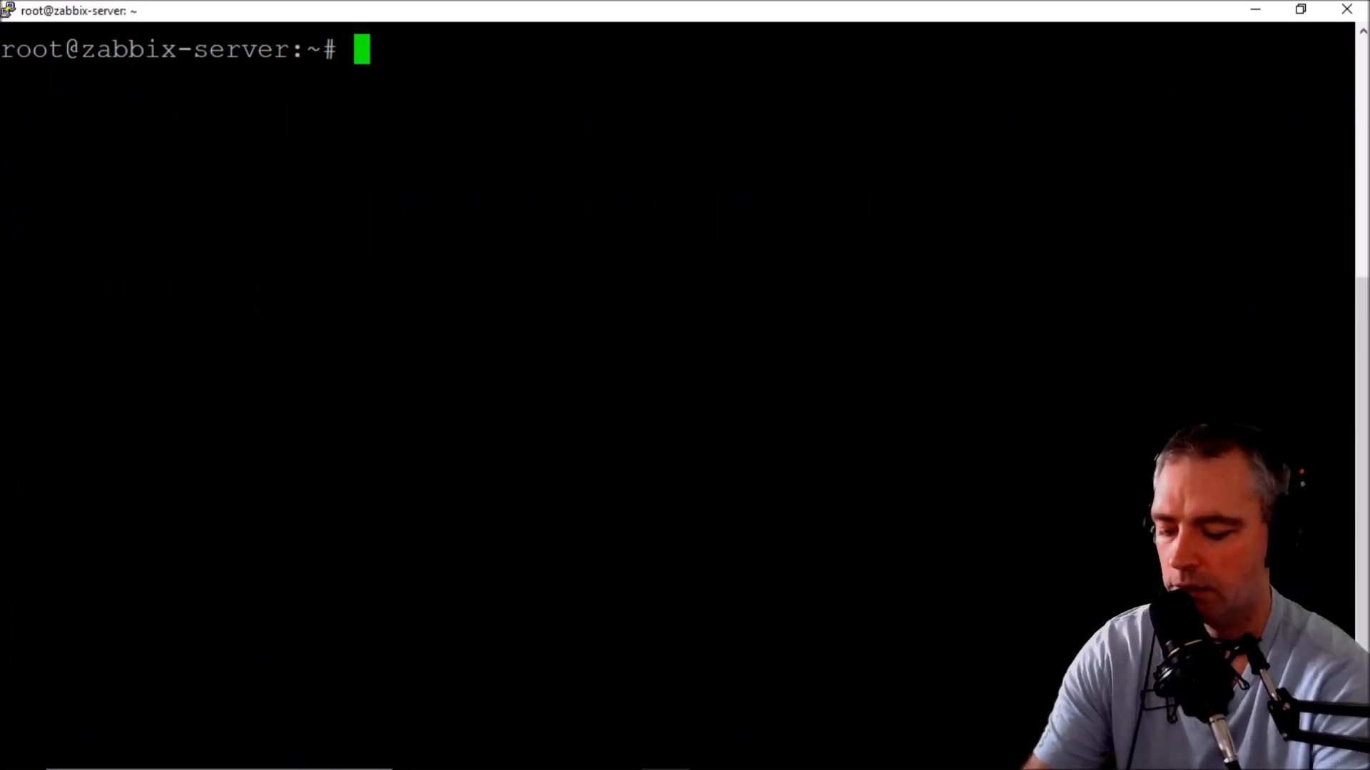
{"action": "type", "text": "za"}
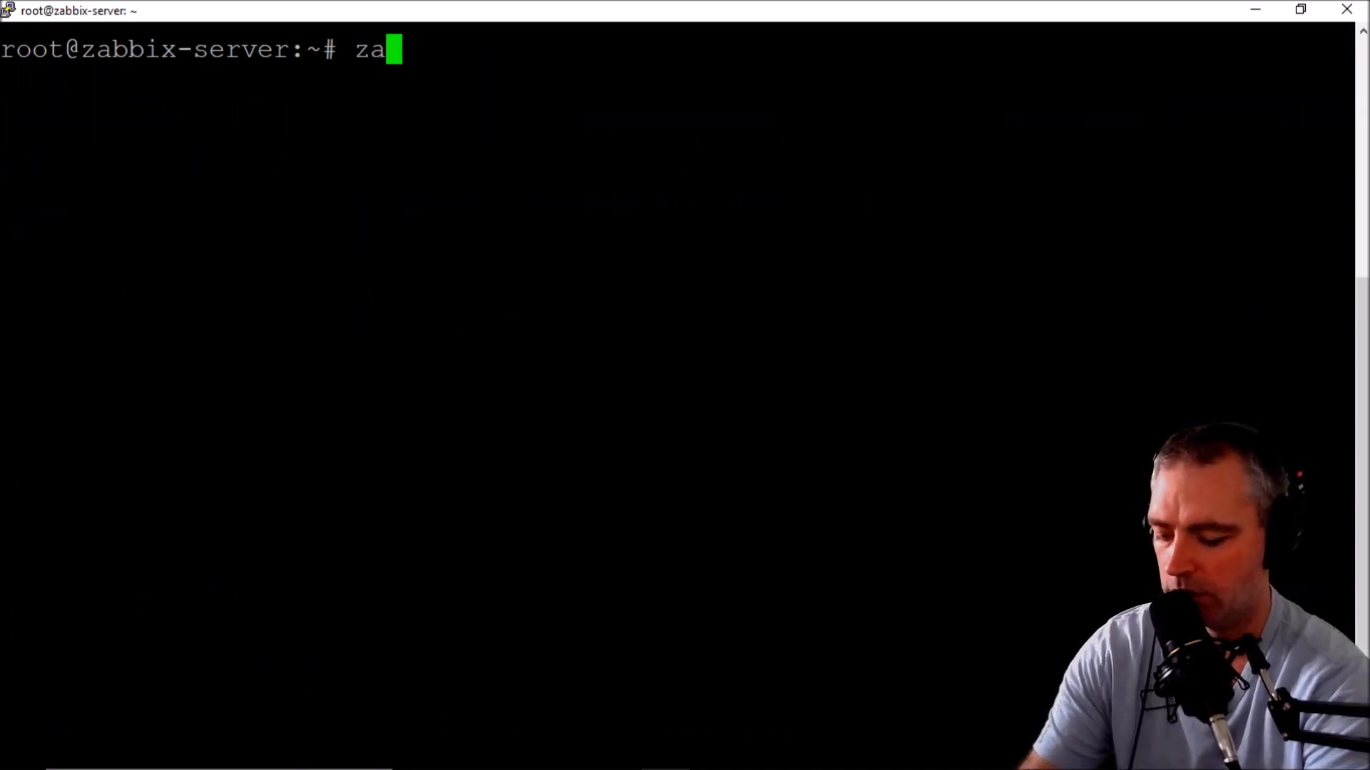
{"action": "type", "text": "bbi"}
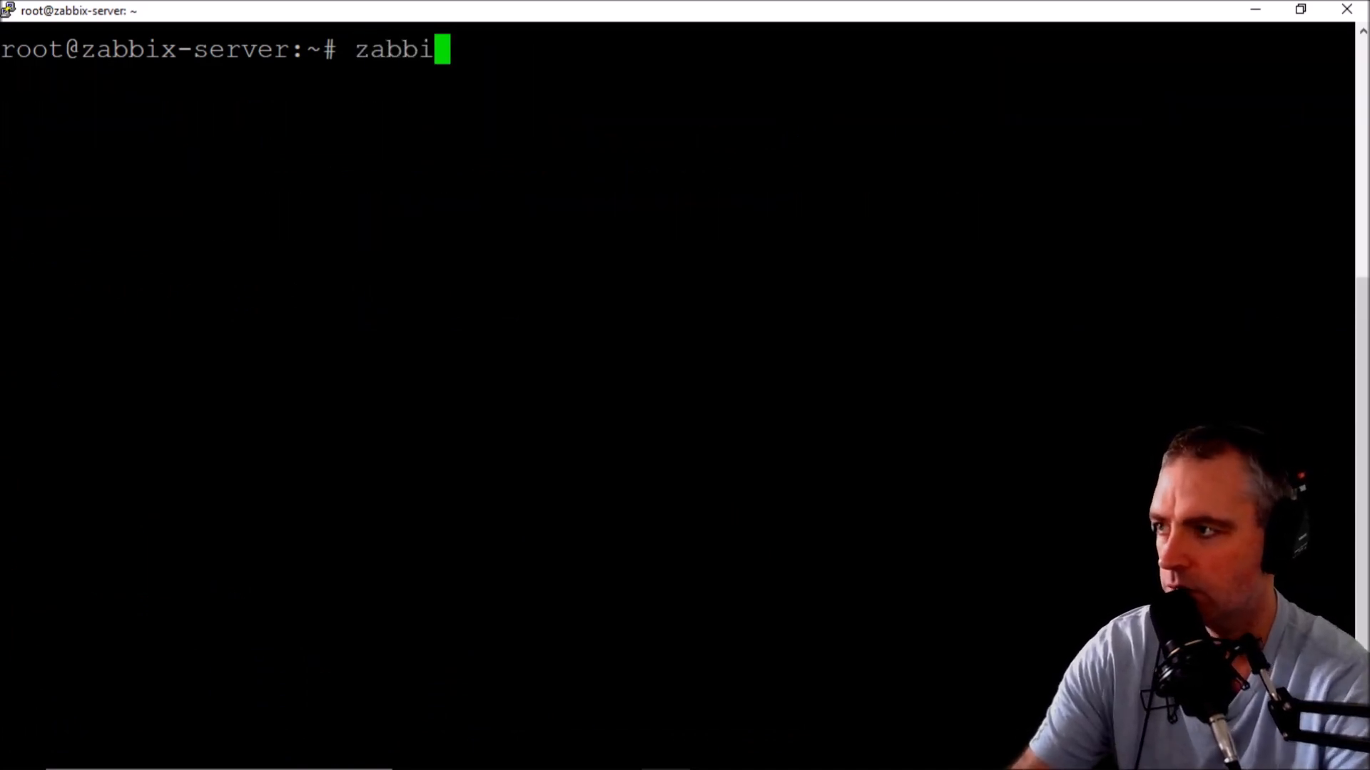
{"action": "type", "text": "x_a"}
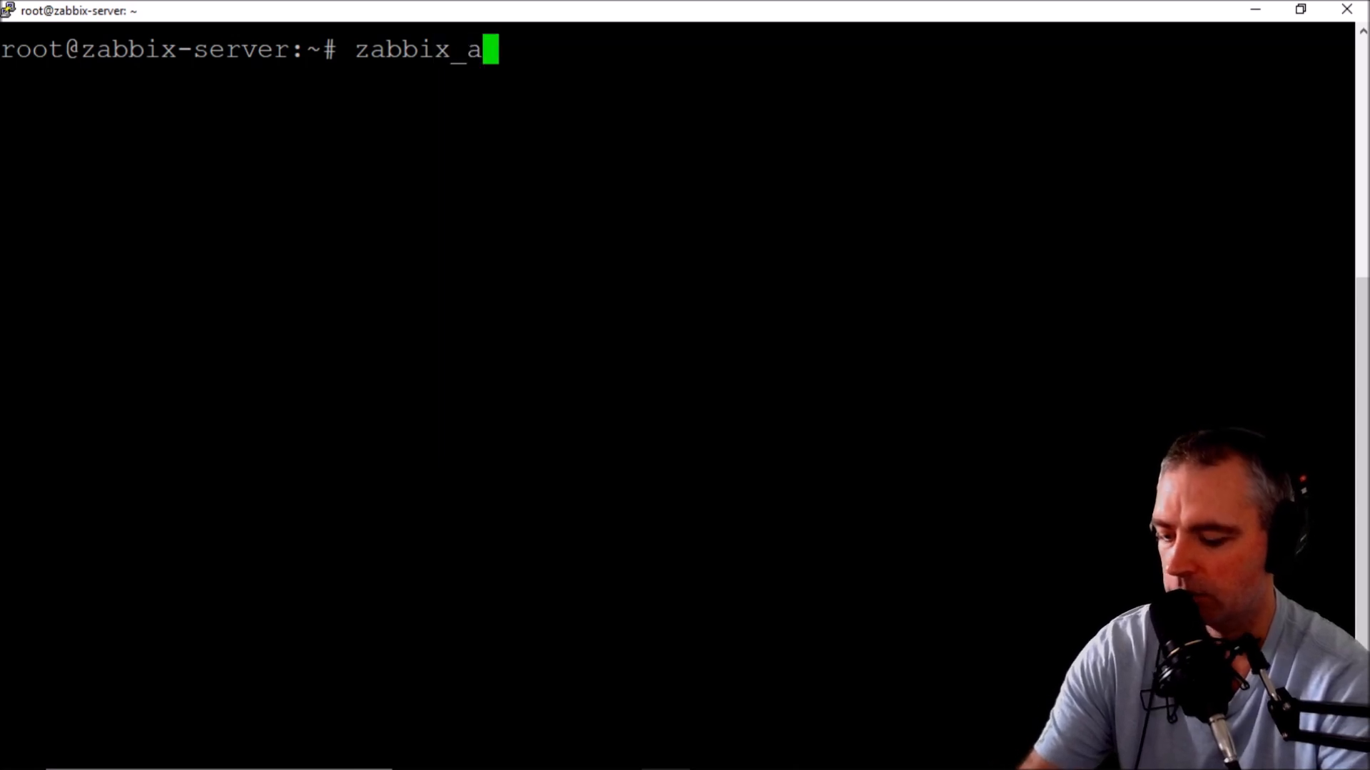
{"action": "type", "text": "gentd"}
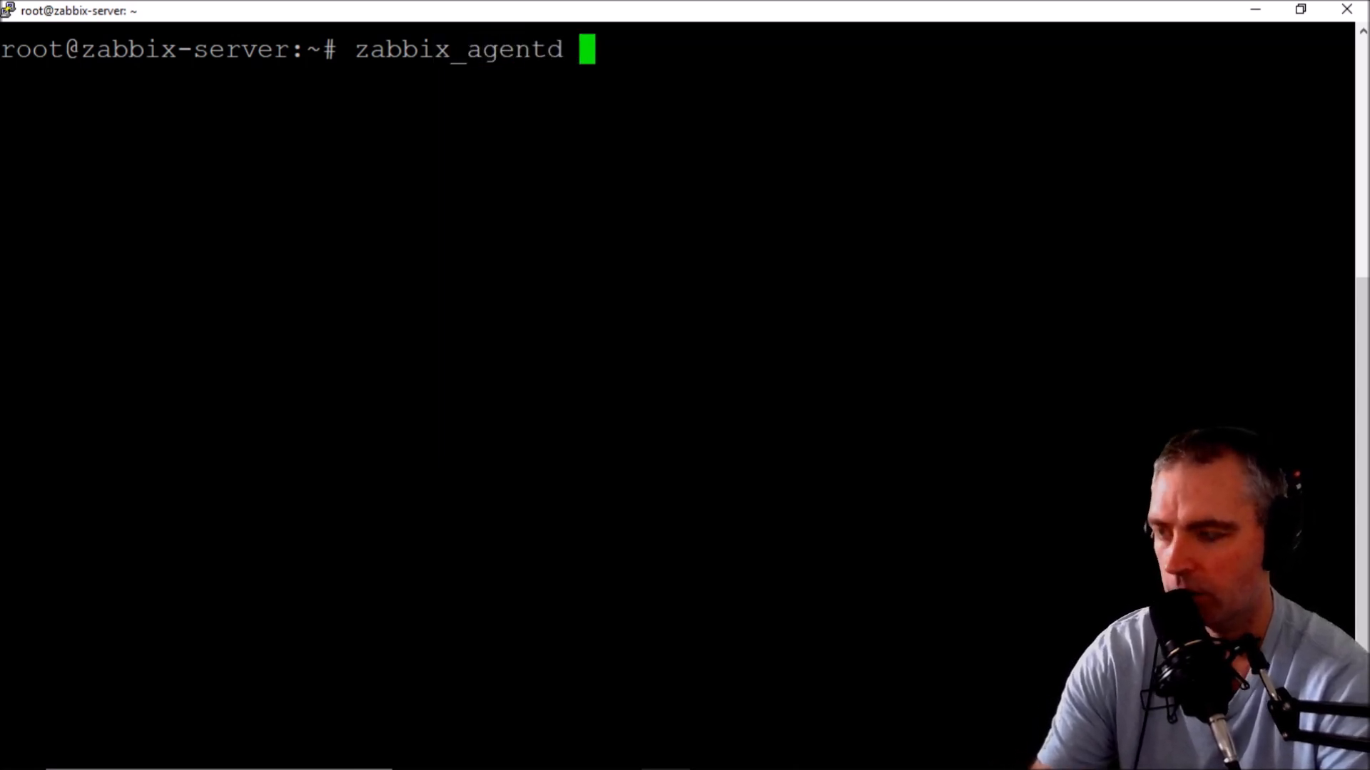
{"action": "type", "text": "-t"}
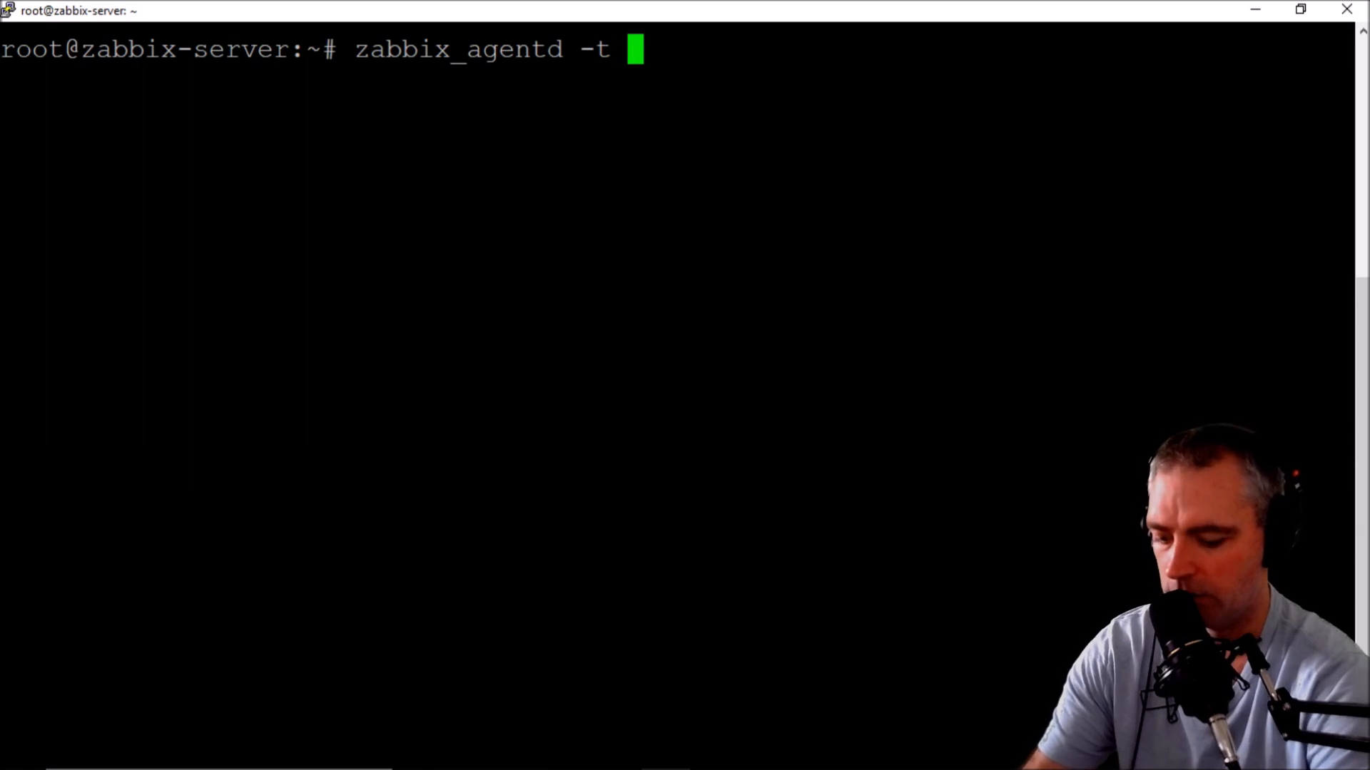
{"action": "type", "text": "mysq"}
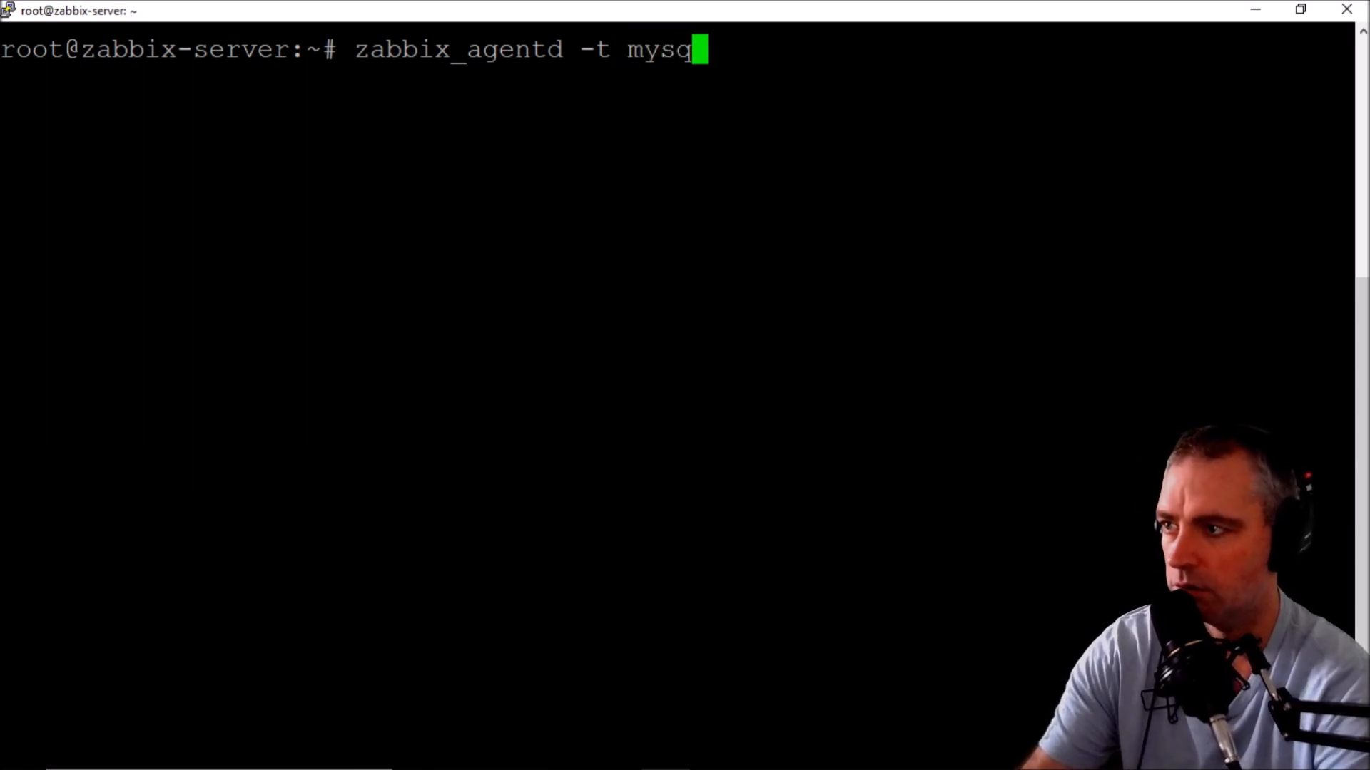
{"action": "type", "text": "l.ques"}
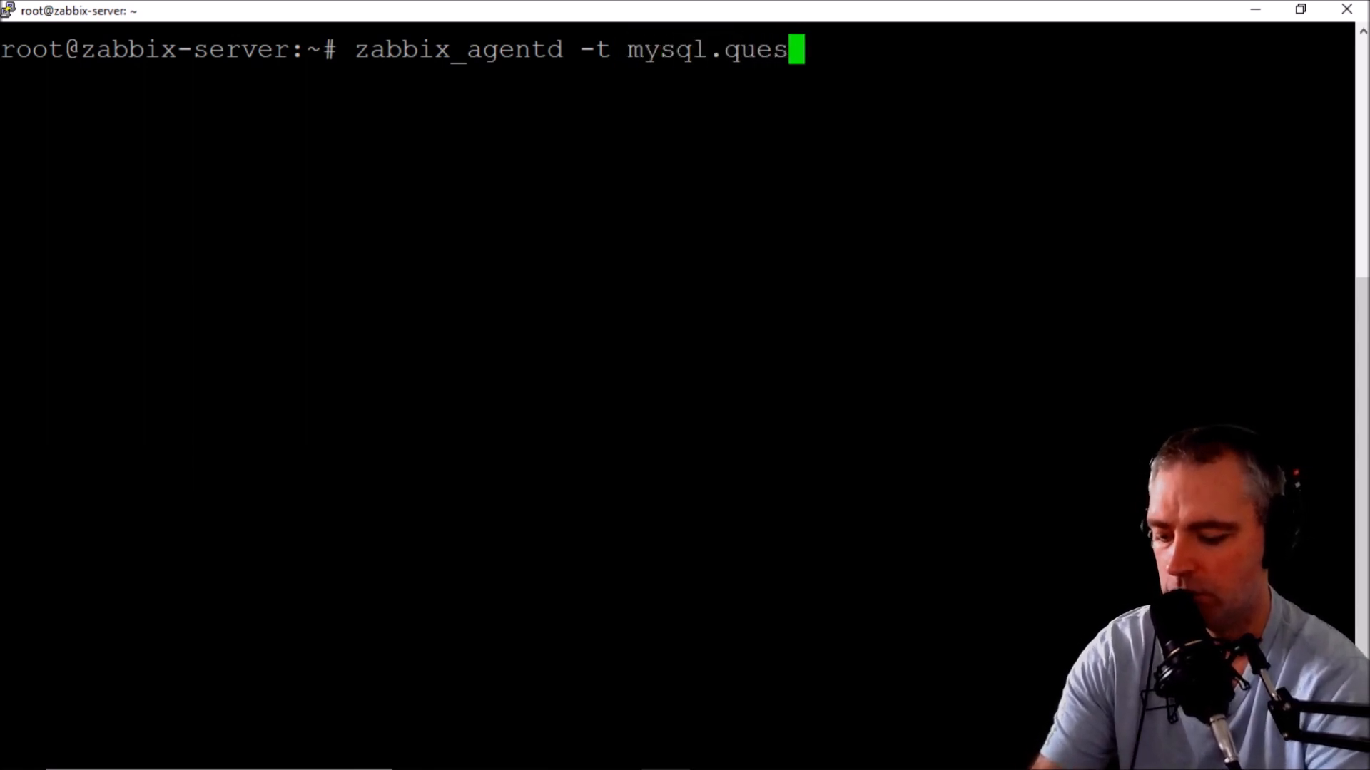
{"action": "key", "text": "Return"}
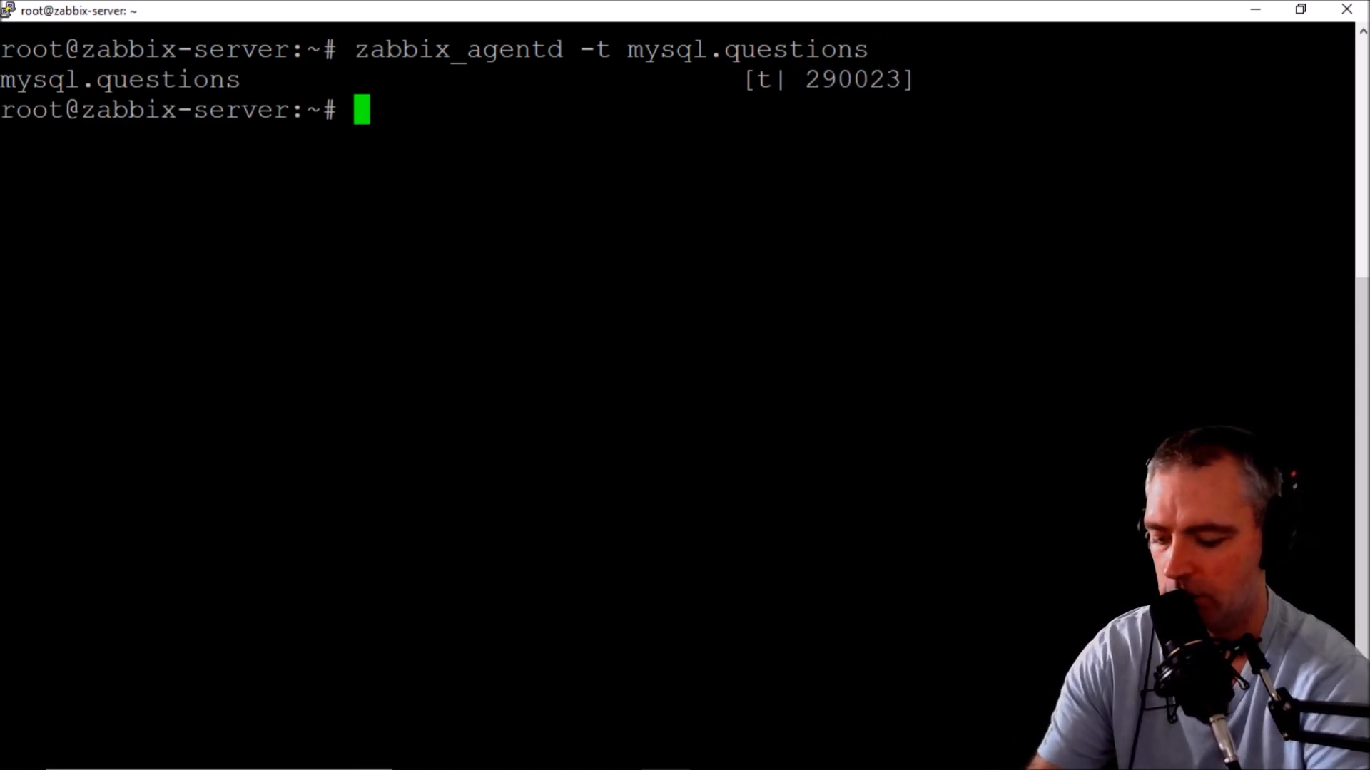
Restart the agent with 'sudo service zabbix-agent restart'
{"action": "type", "text": "sudo service"}
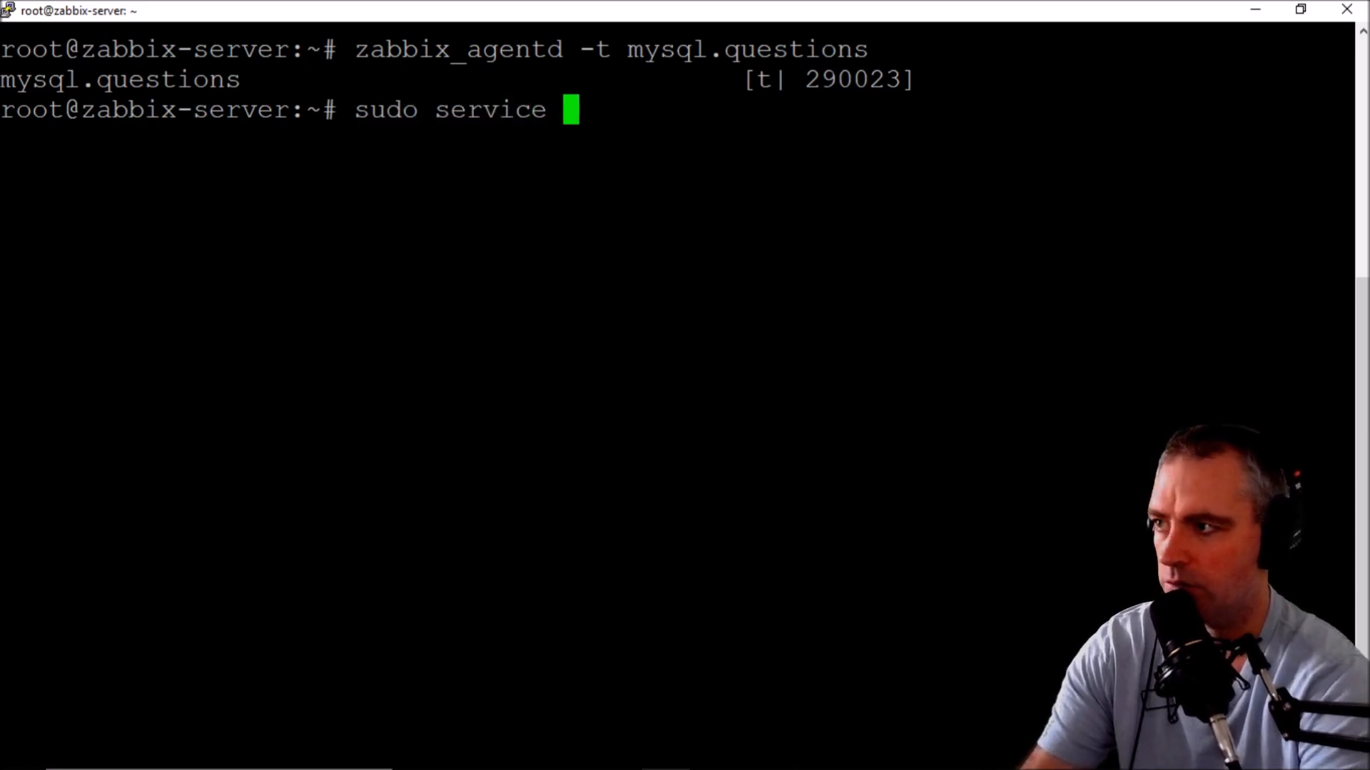
{"action": "type", "text": "zabbix-ag"}
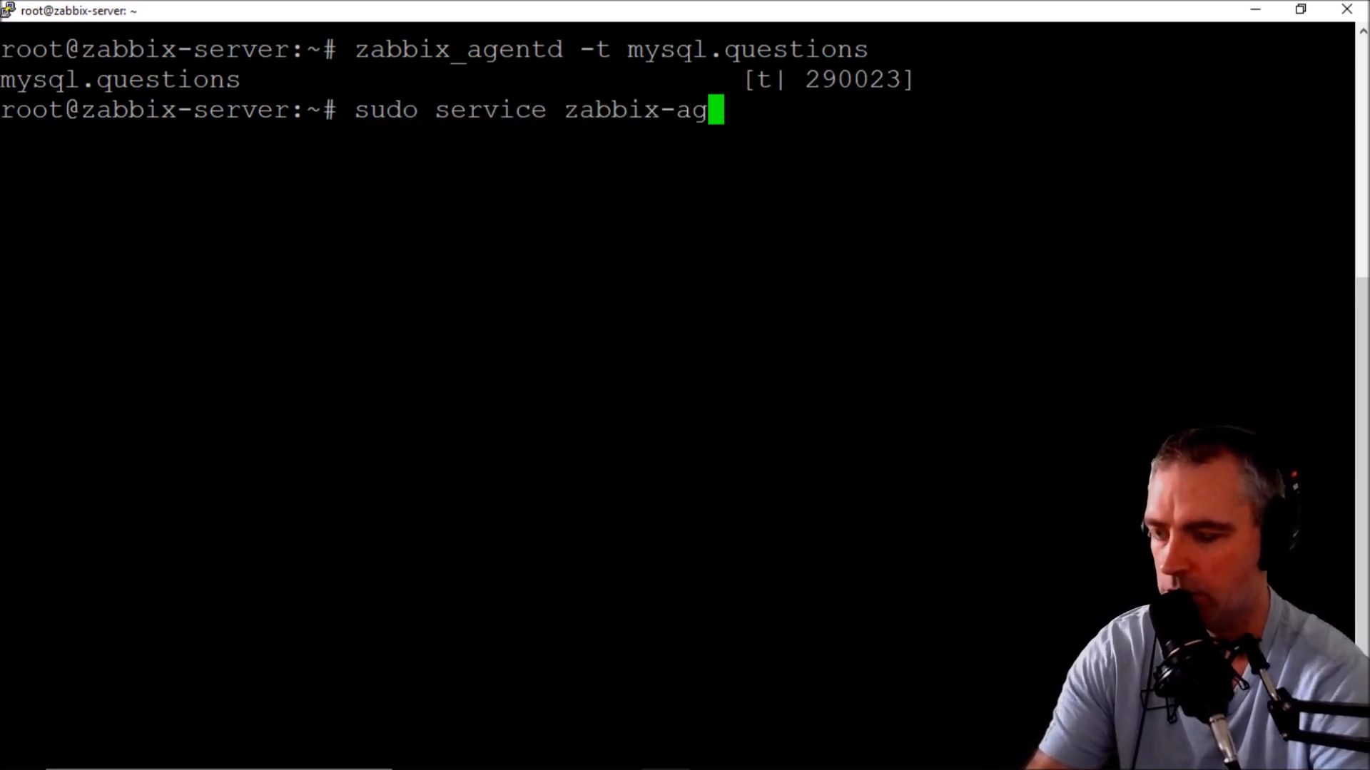
{"action": "type", "text": "ent restart"}
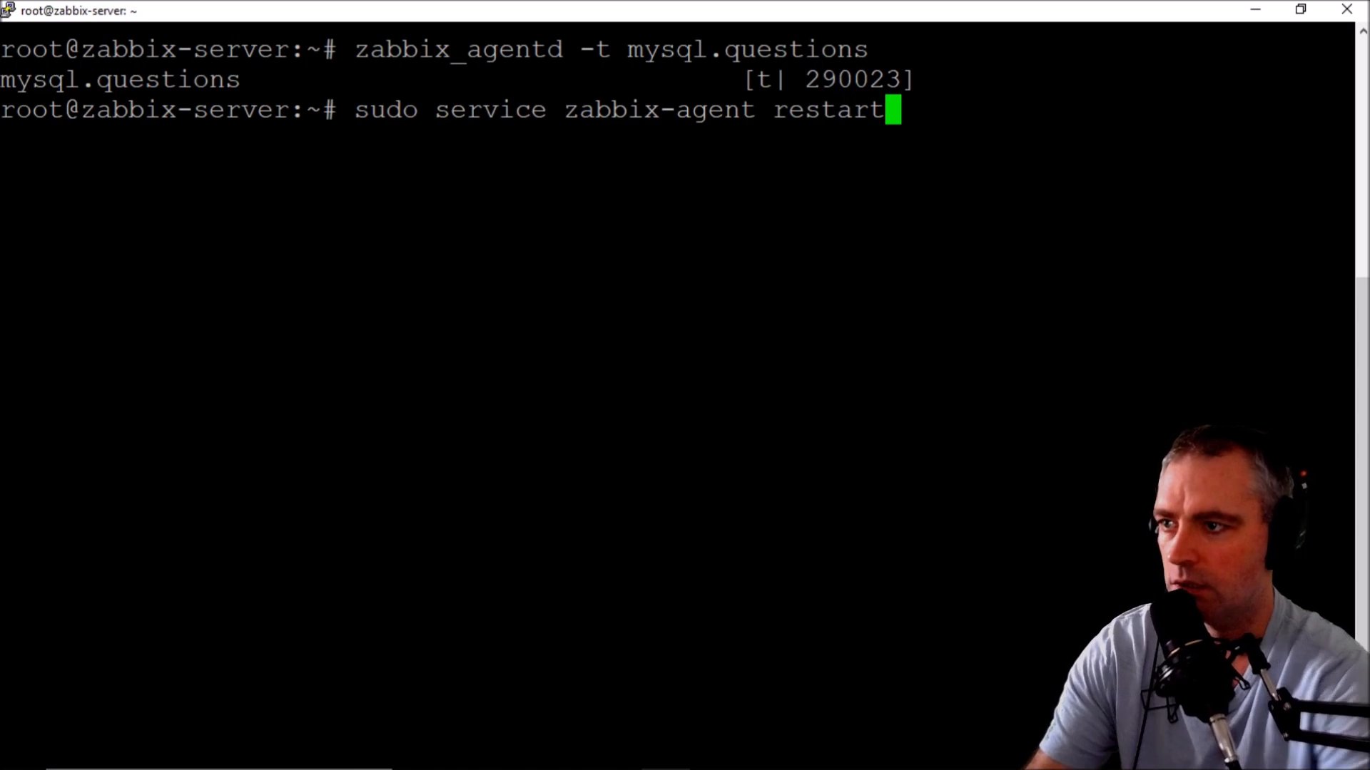
{"action": "key", "text": "Return"}
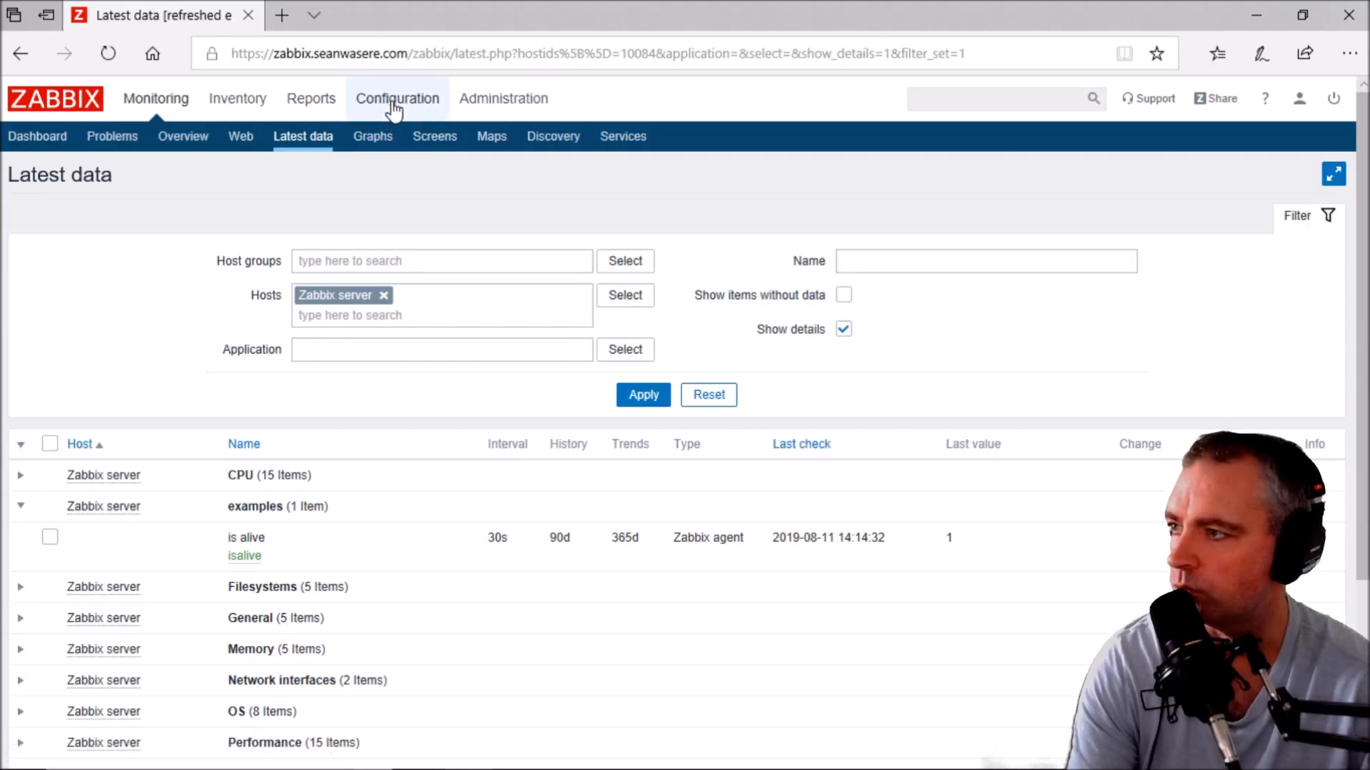
Start a new Zabbix server item and name it 'mysql queries running total'
{"action": "left_click", "coordinate": [397, 98]}
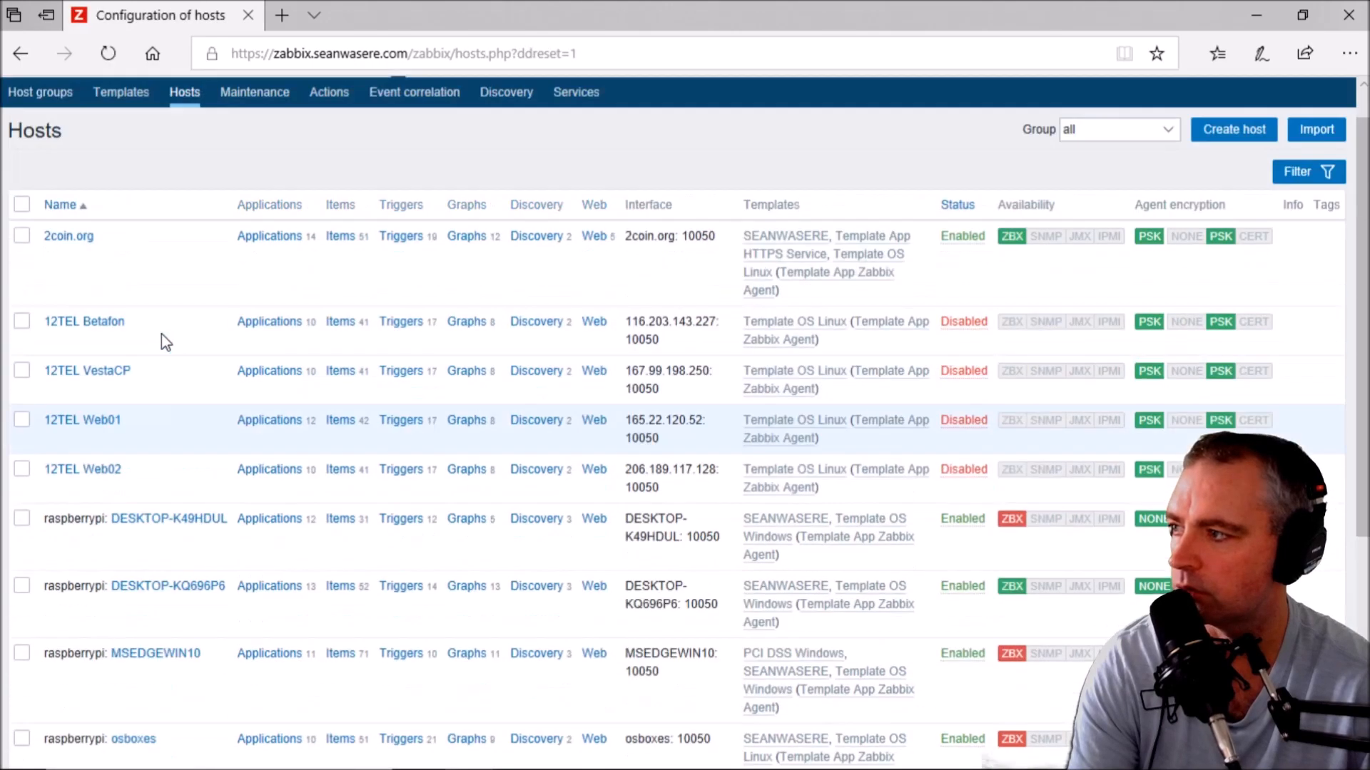
{"action": "scroll", "scroll_direction": "down", "scroll_amount": 3}
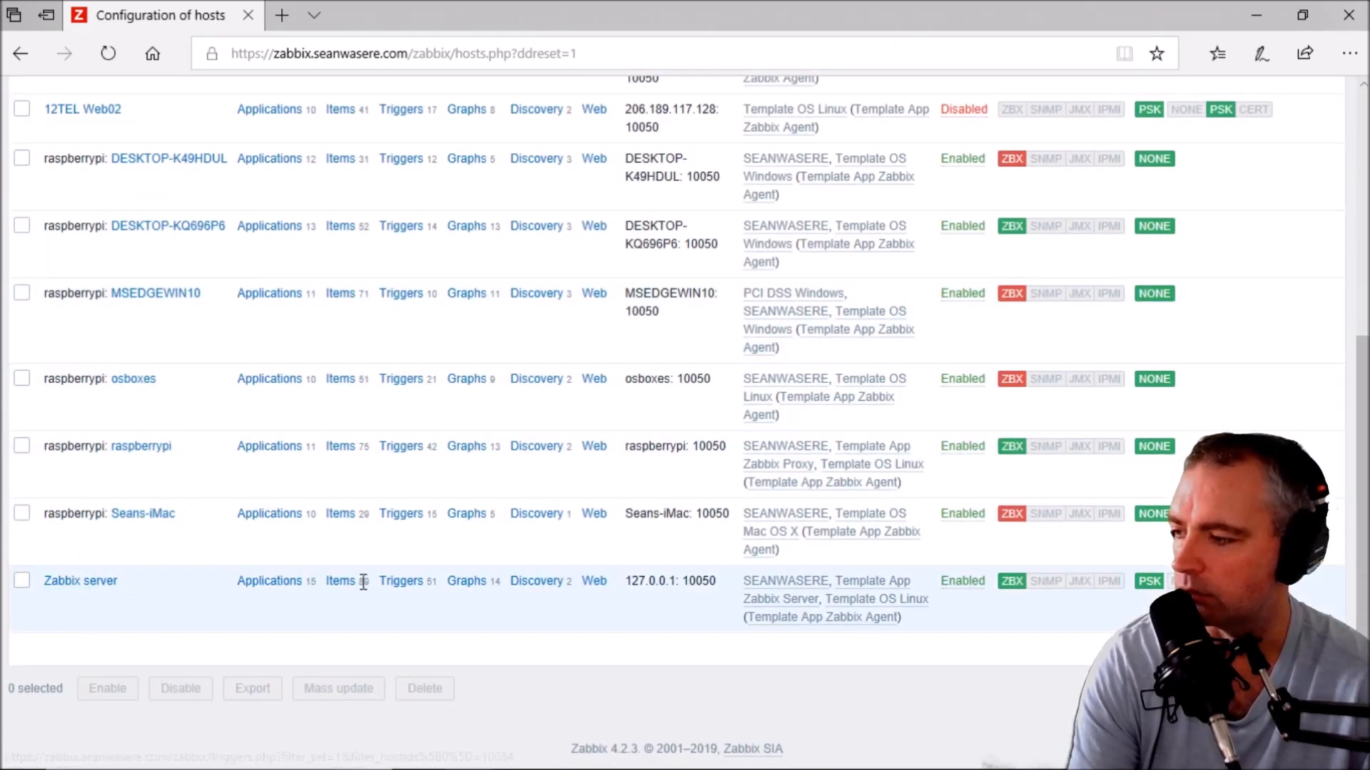
{"action": "left_click", "coordinate": [340, 581]}
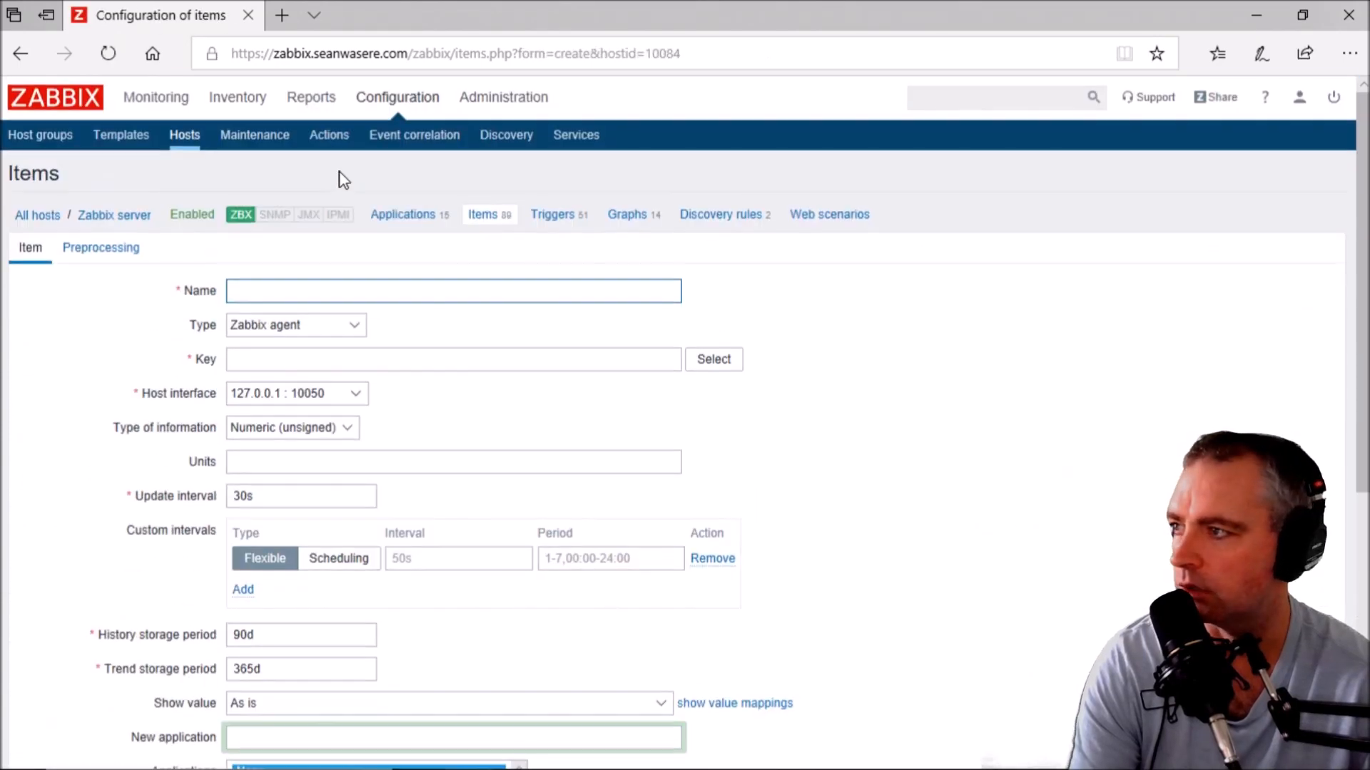
{"action": "type", "text": "m"}
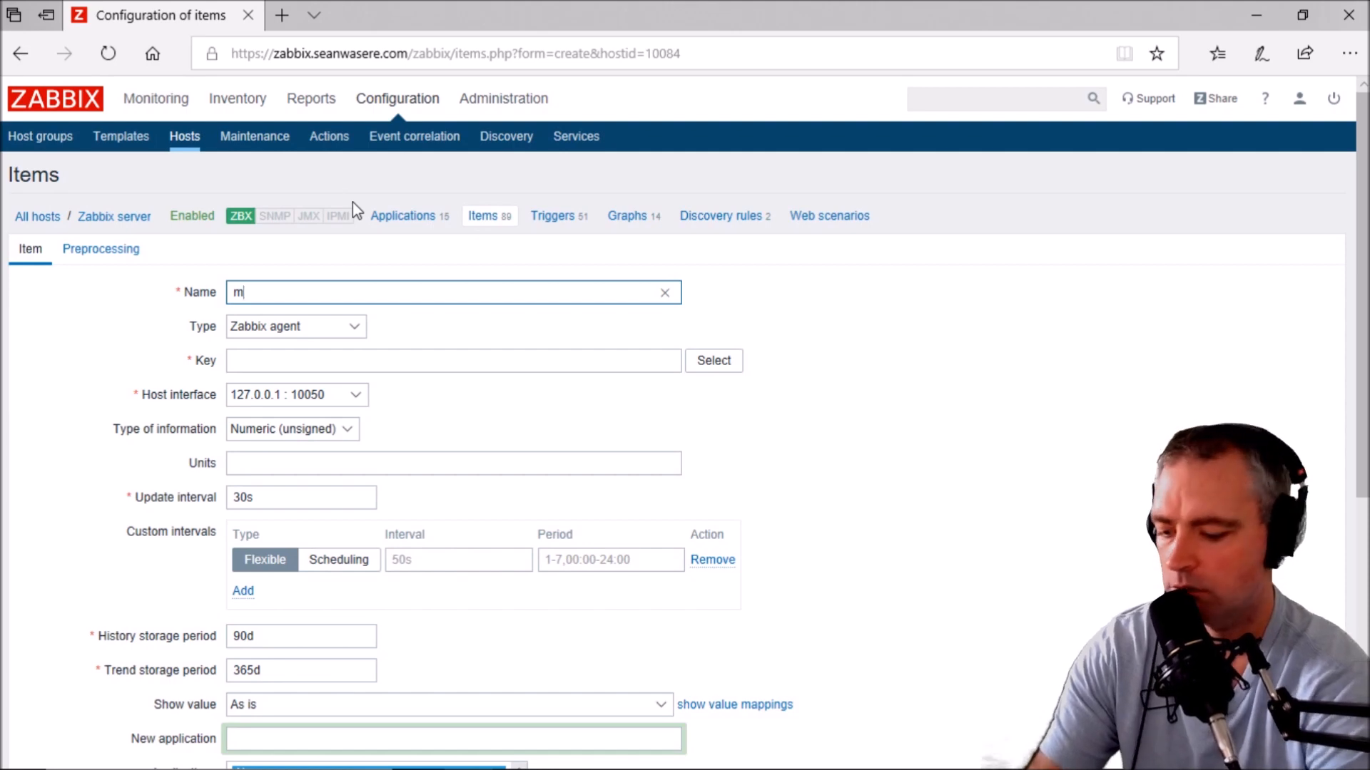
{"action": "type", "text": "ysql"}
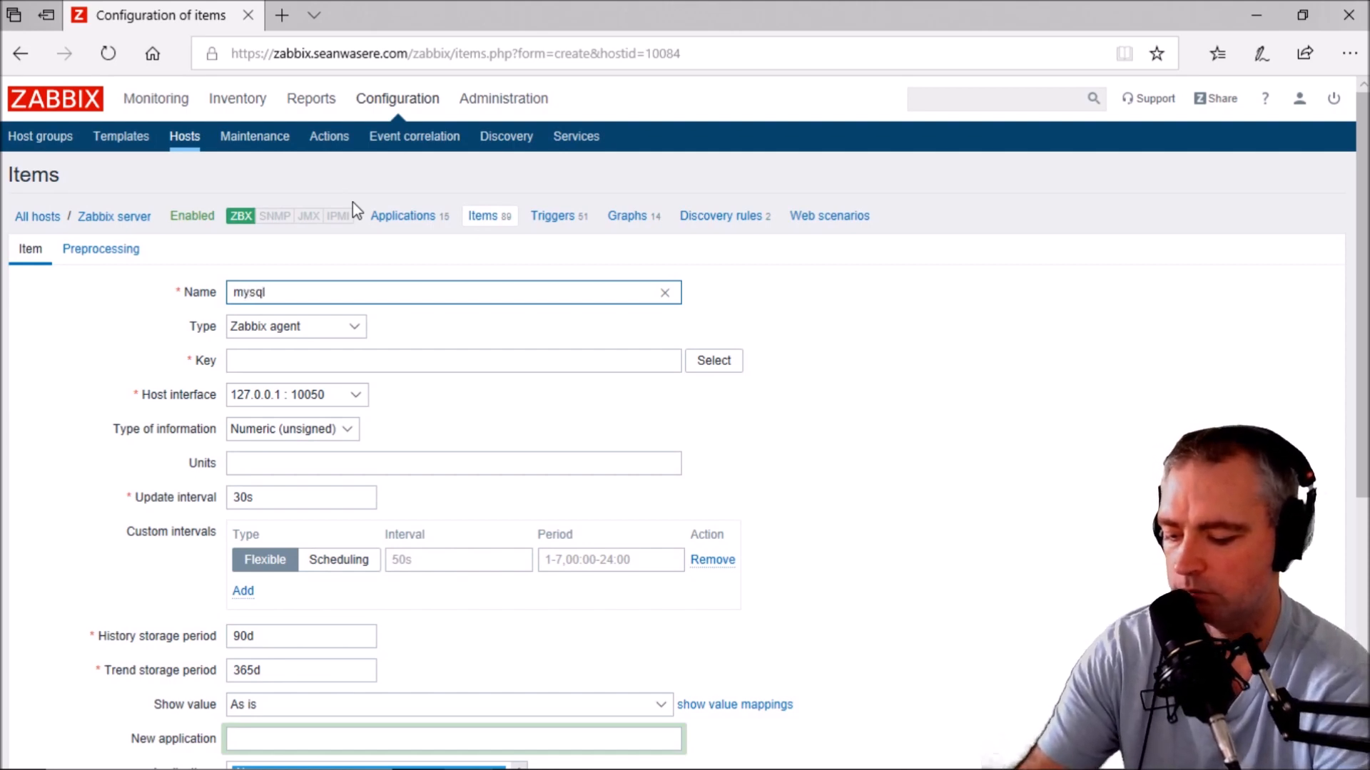
{"action": "type", "text": "queries"}
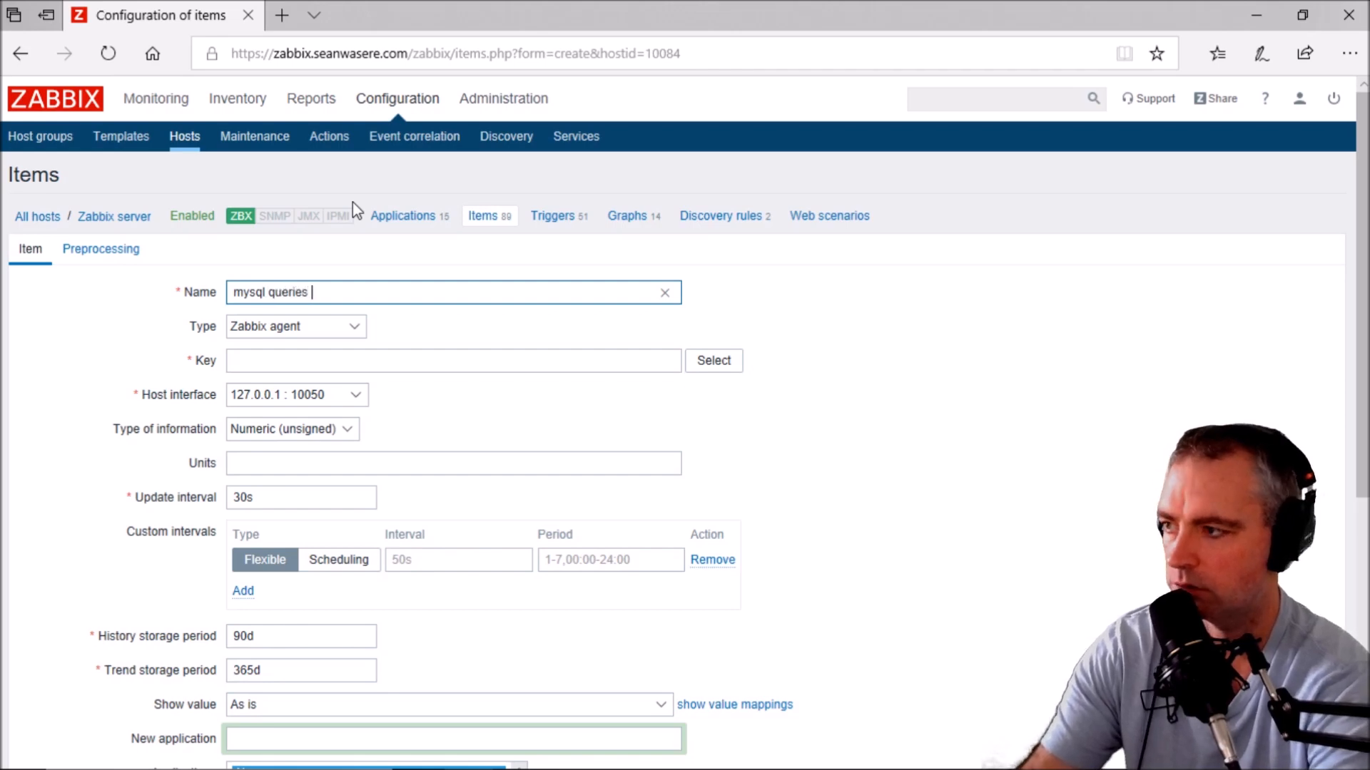
{"action": "type", "text": "rinnunt"}
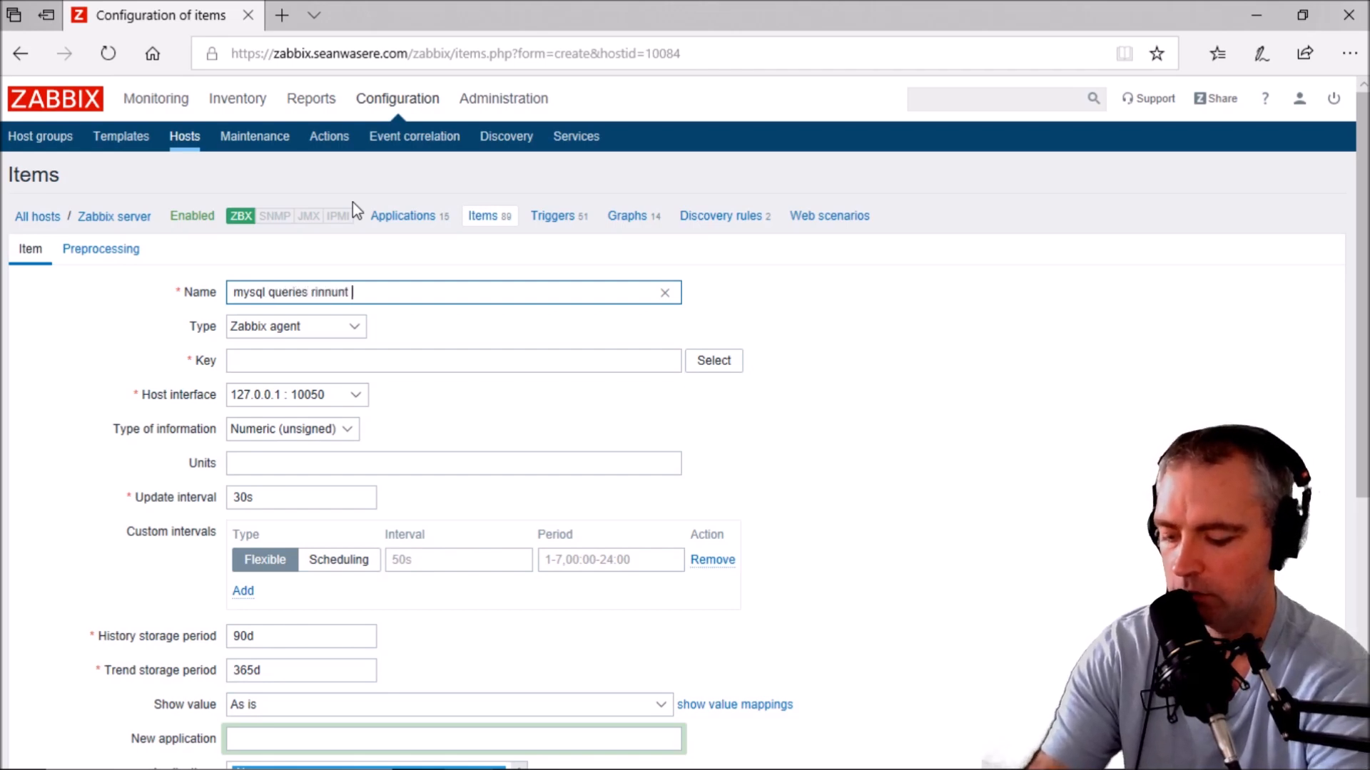
{"action": "key", "text": "Backspace"}
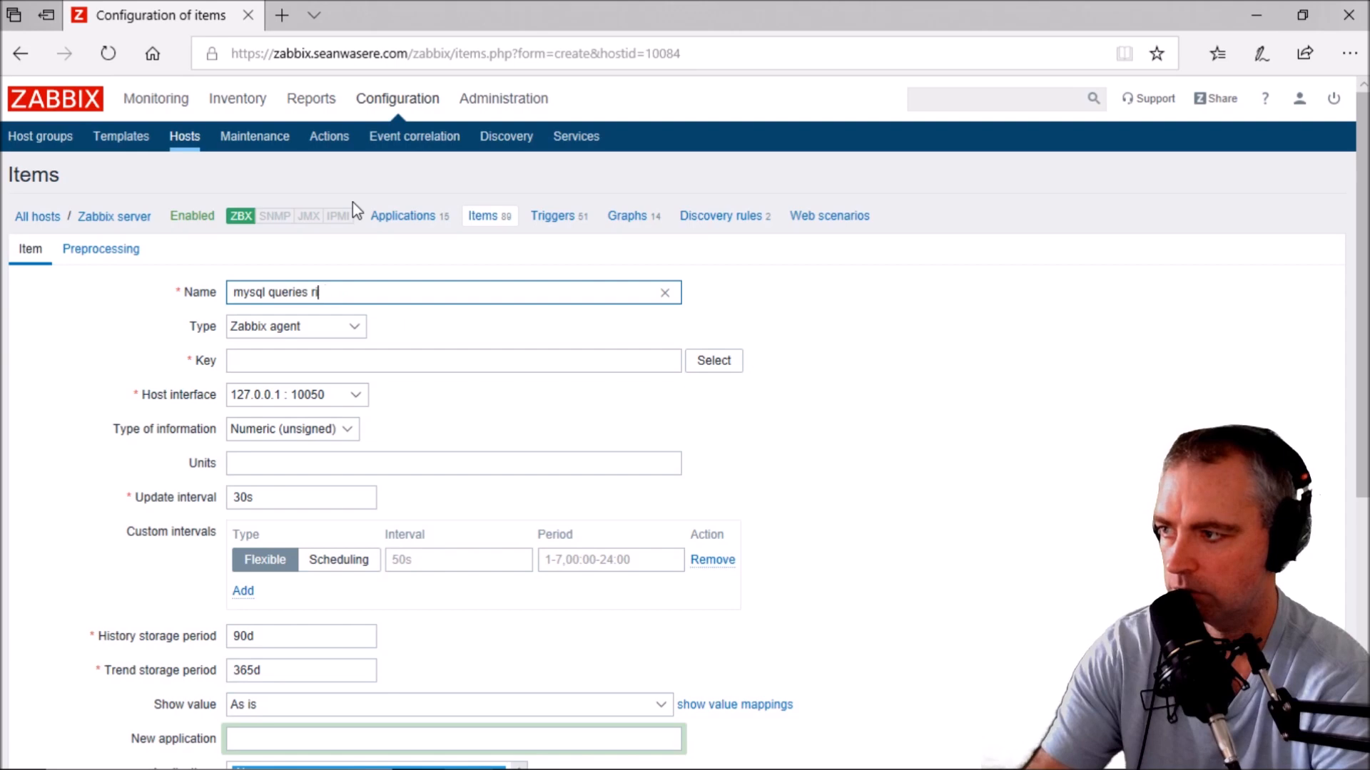
{"action": "type", "text": "unning tot"}
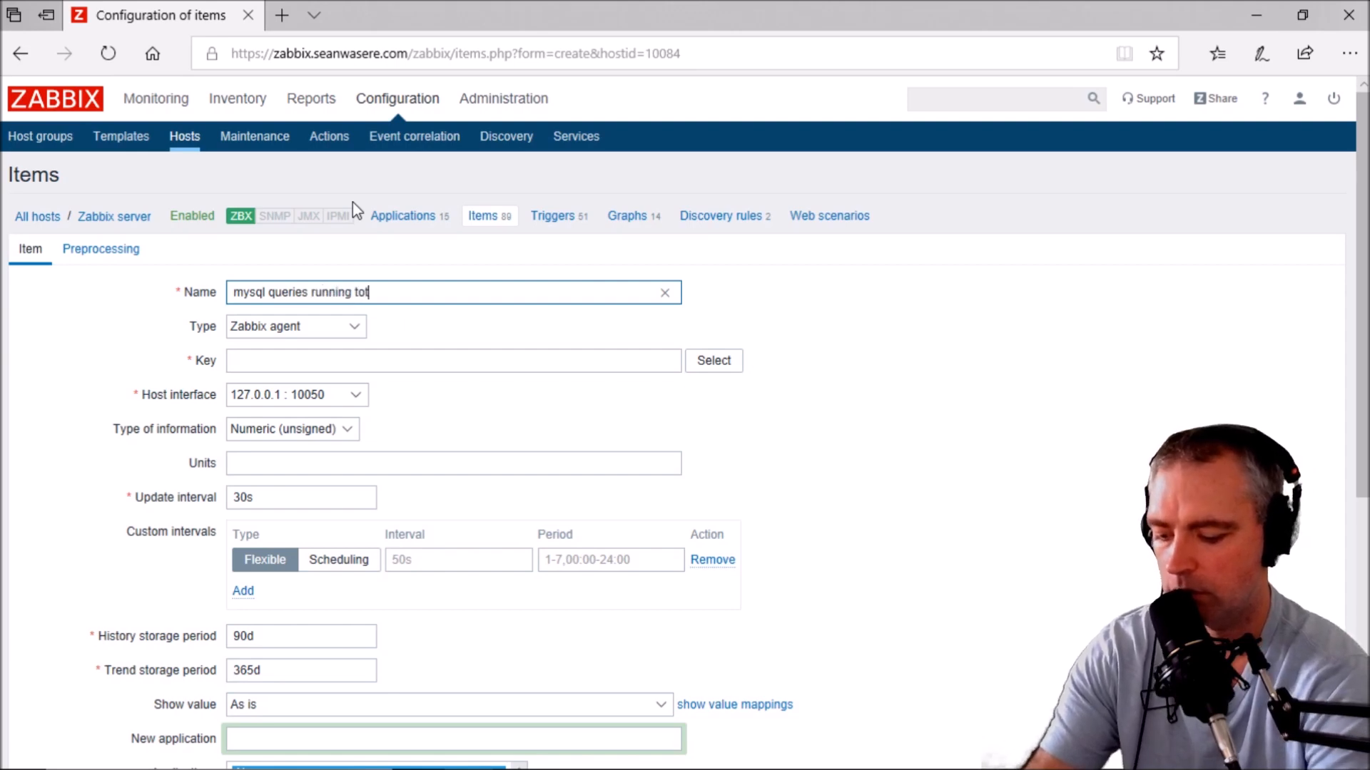
{"action": "type", "text": "al"}
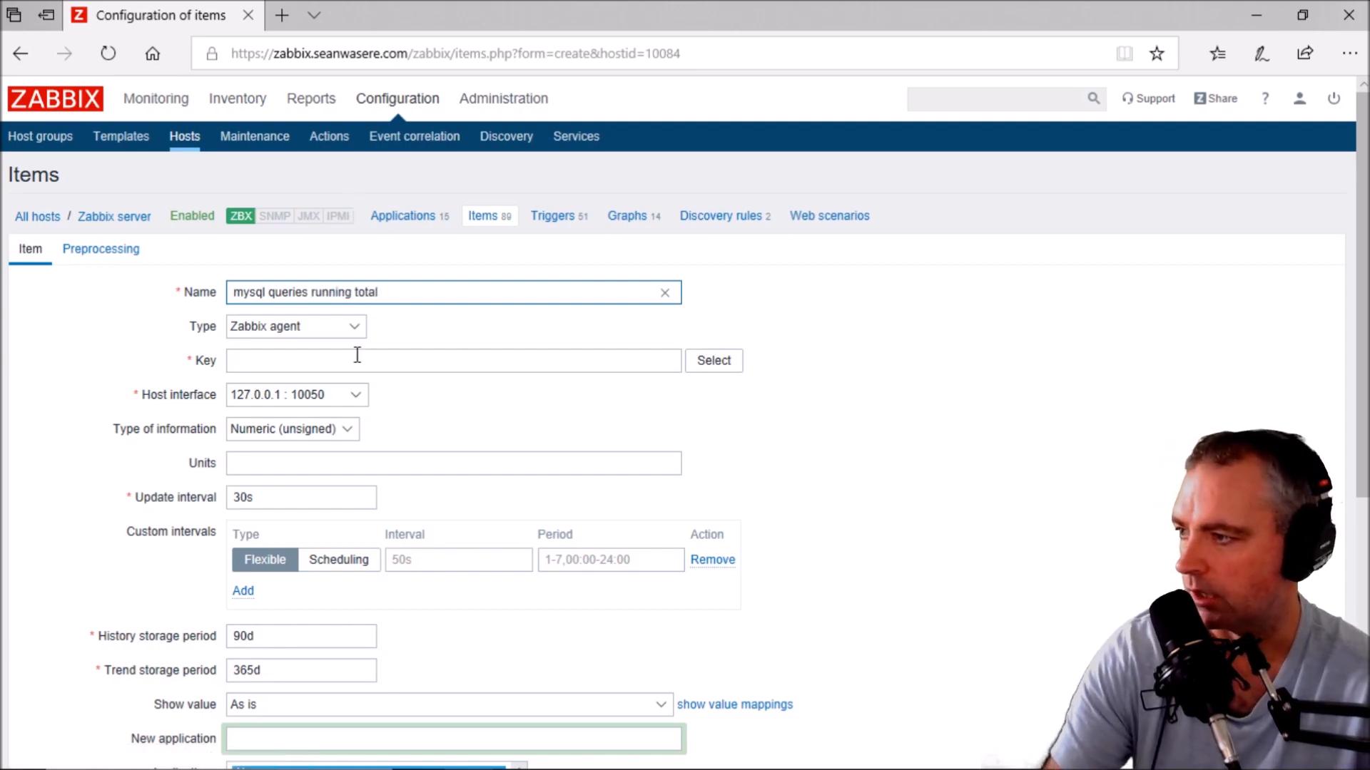
Give the item key mysql.questions, assign it to the SQL application, and add it
{"action": "type", "text": "mysql.qu"}
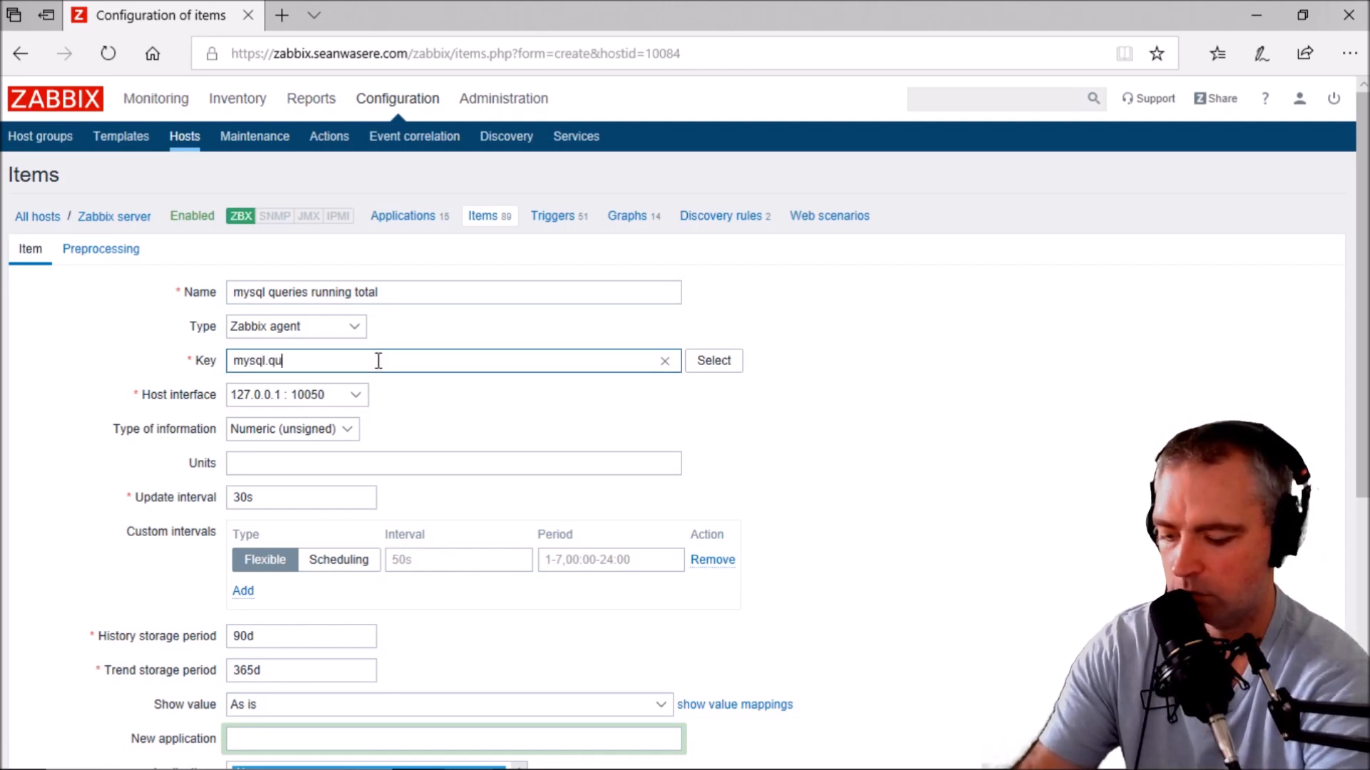
{"action": "type", "text": "estions"}
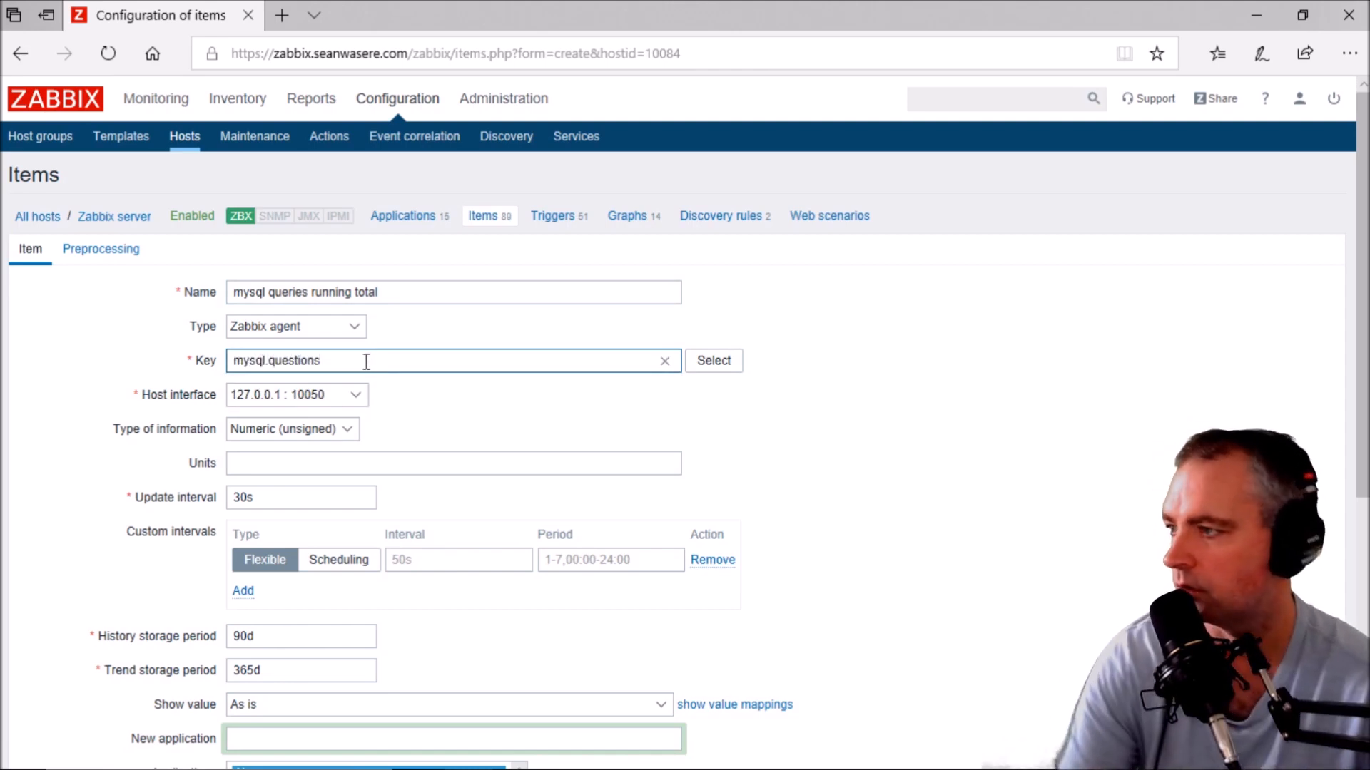
{"action": "mouse_move", "coordinate": [217, 452]}
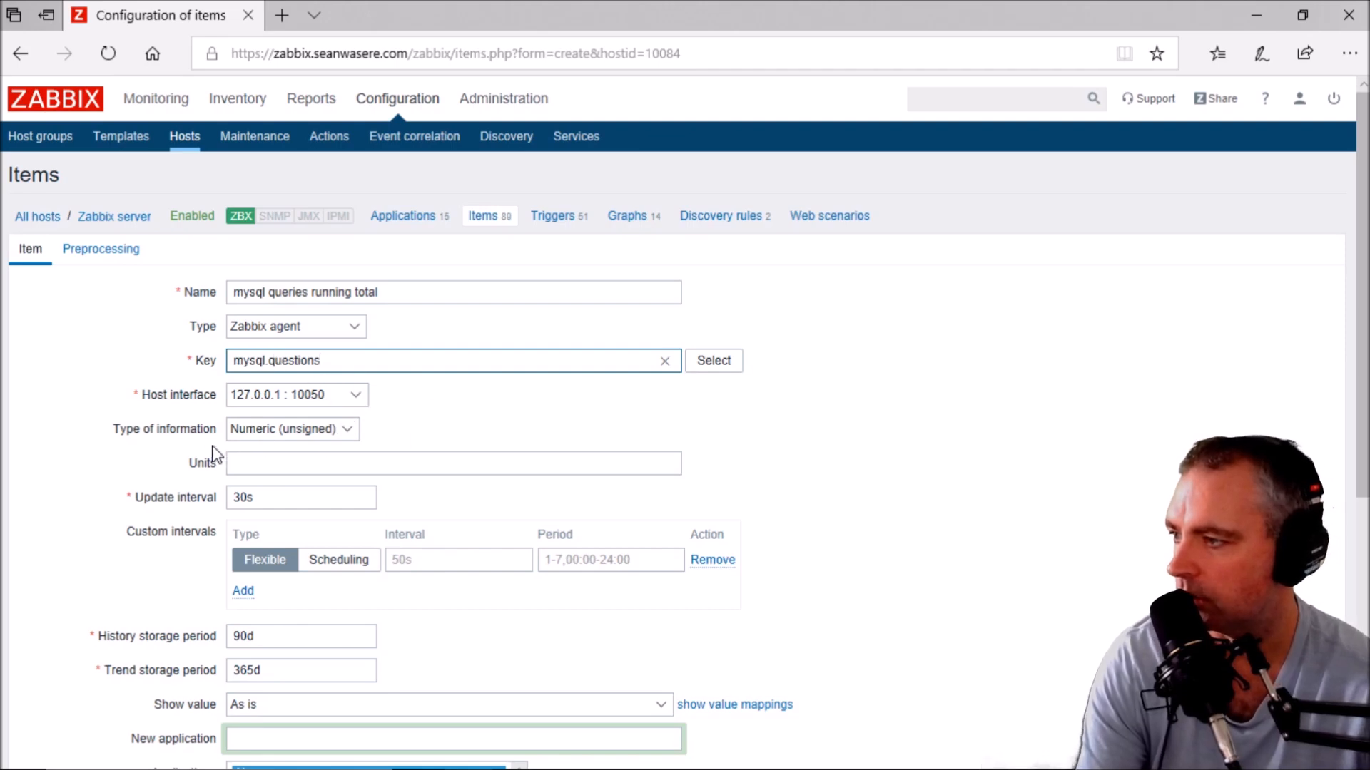
{"action": "scroll", "scroll_direction": "down", "scroll_amount": 3}
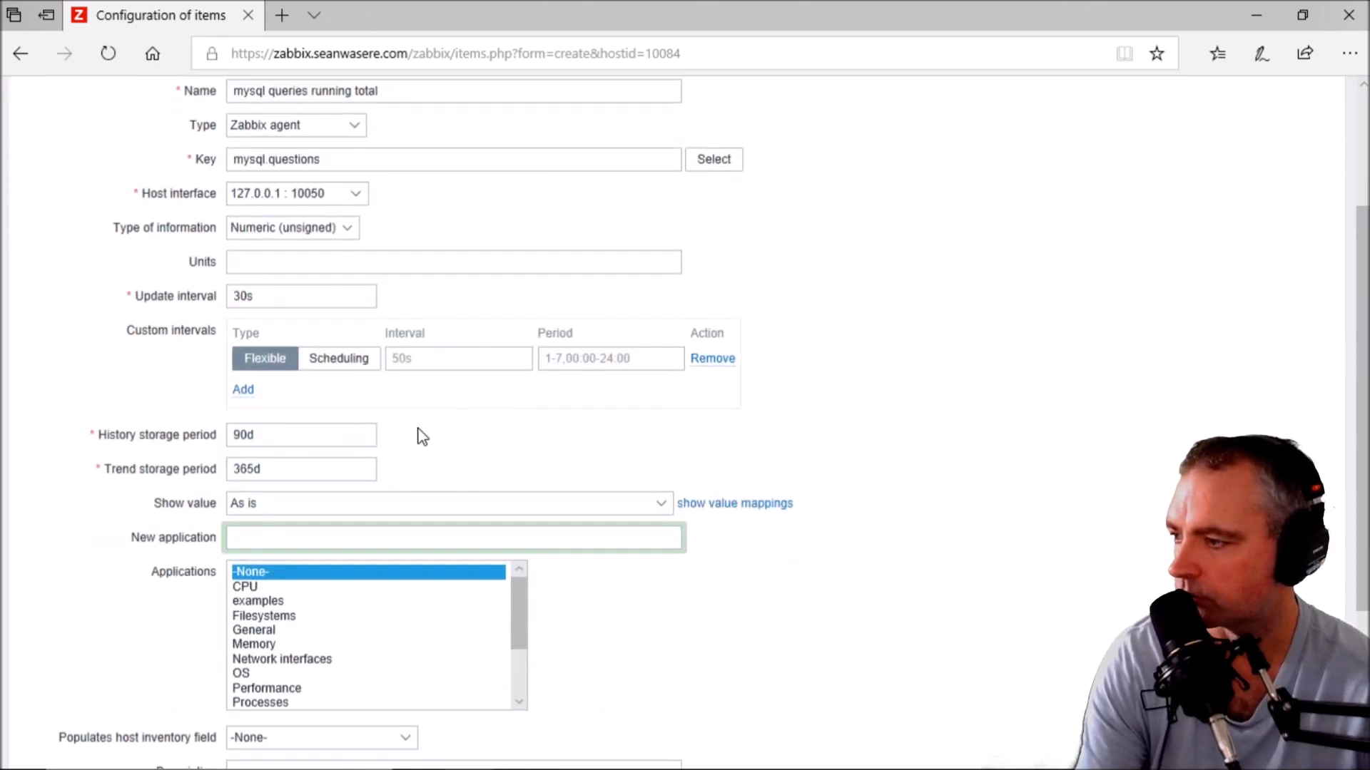
{"action": "scroll", "scroll_direction": "down", "scroll_amount": 3}
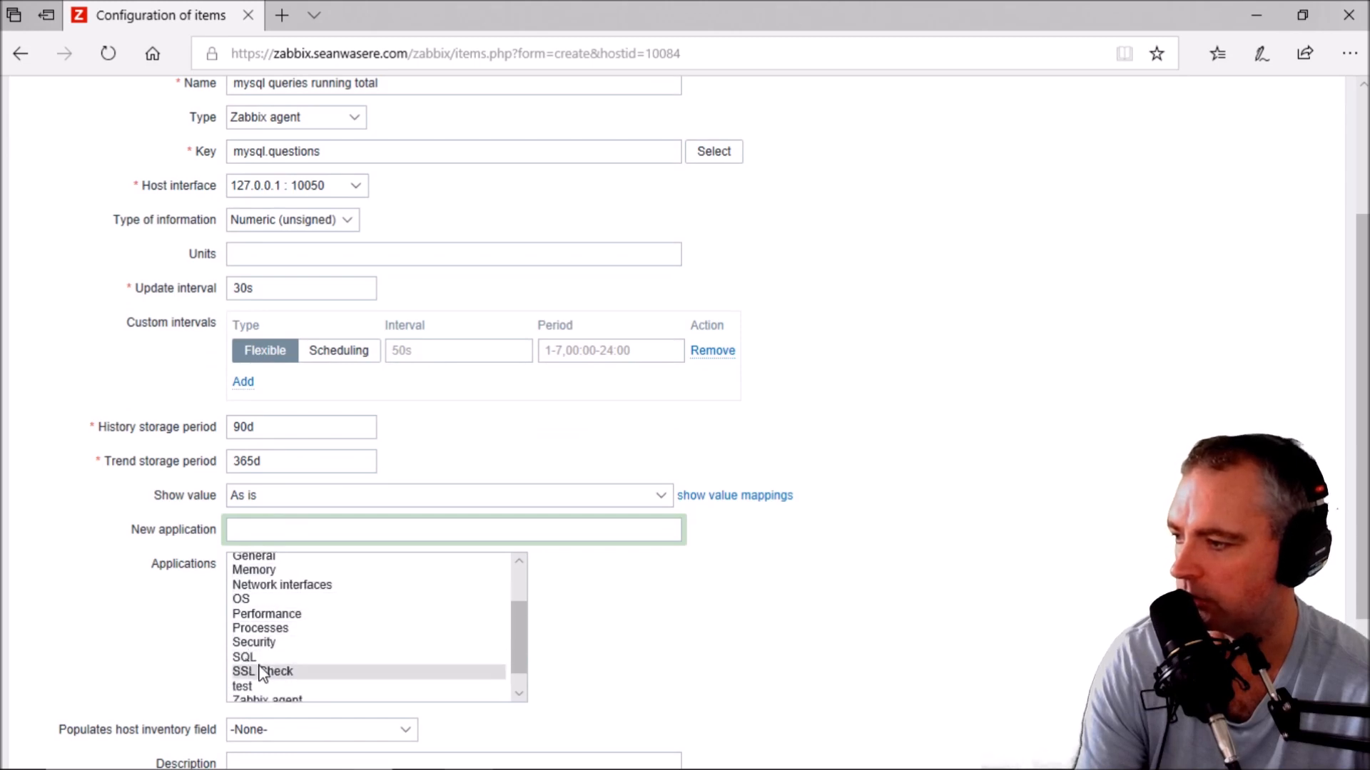
{"action": "left_click", "coordinate": [244, 657]}
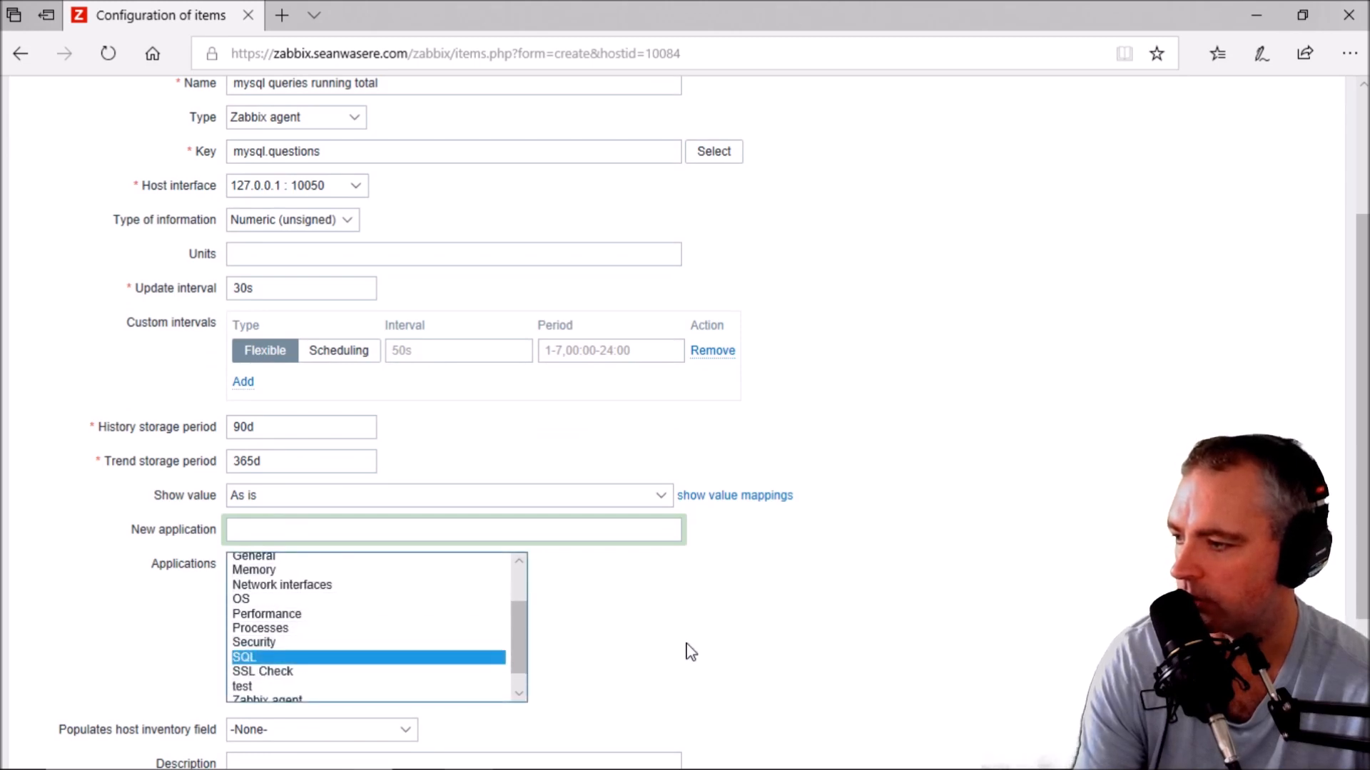
{"action": "left_click", "coordinate": [248, 707]}
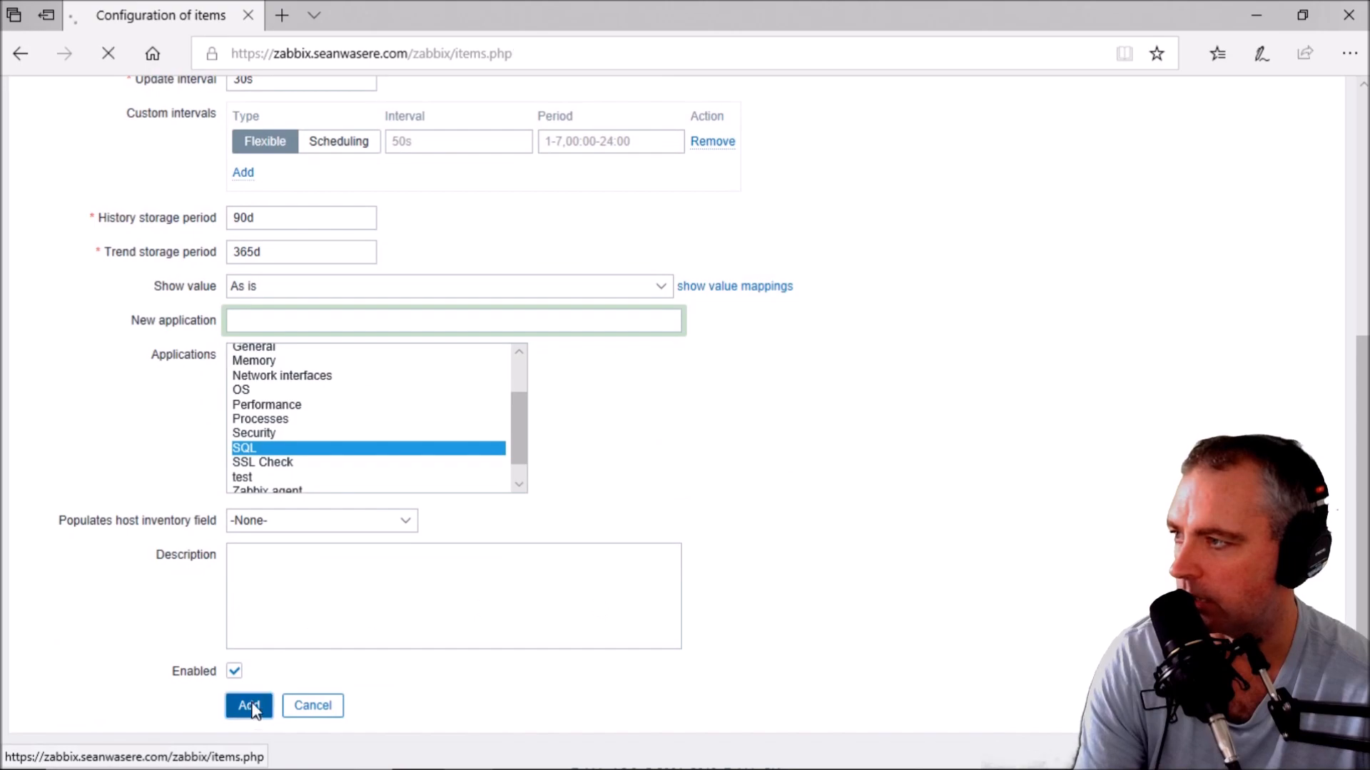
Mark the mysql queries running total item, run Check now, then head to Monitoring
{"action": "left_click", "coordinate": [248, 706]}
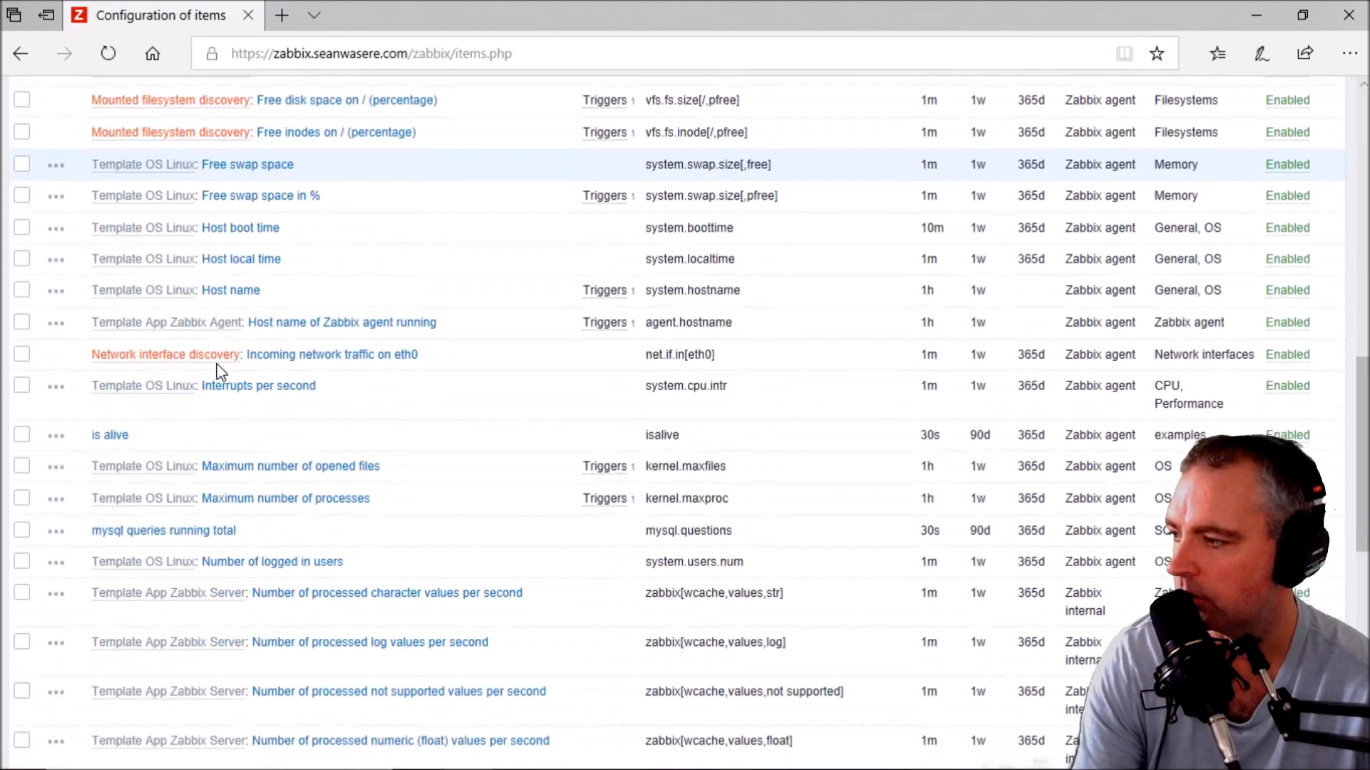
{"action": "scroll", "scroll_direction": "down", "scroll_amount": 3}
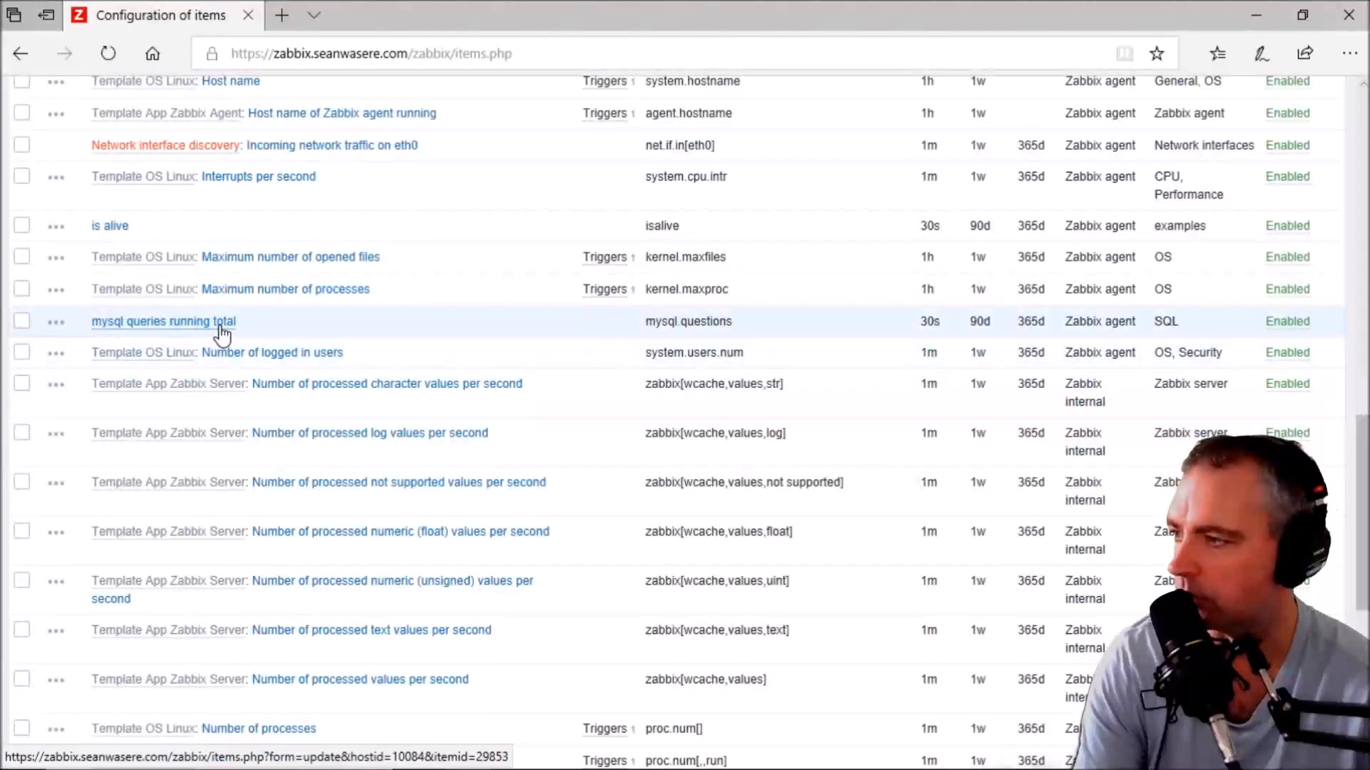
{"action": "left_click", "coordinate": [22, 321]}
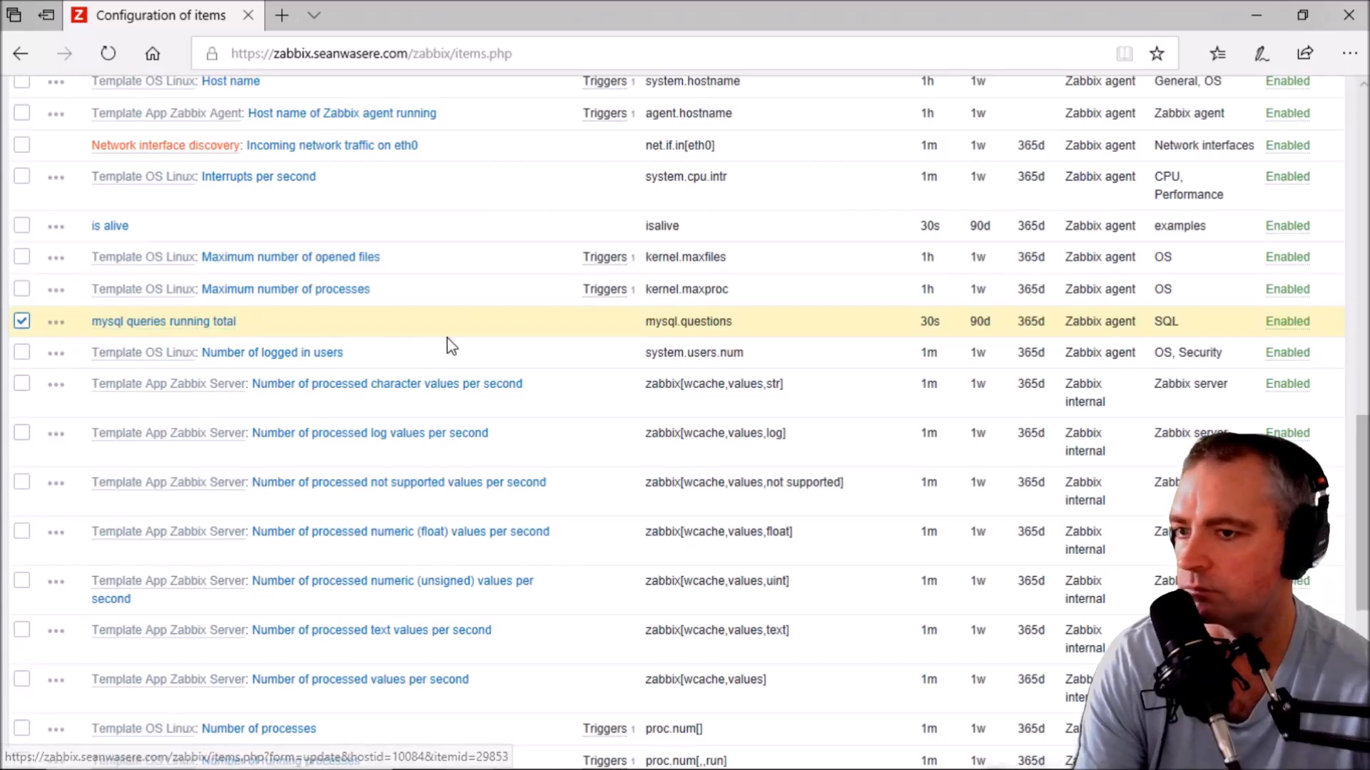
{"action": "scroll", "scroll_direction": "down", "scroll_amount": 3}
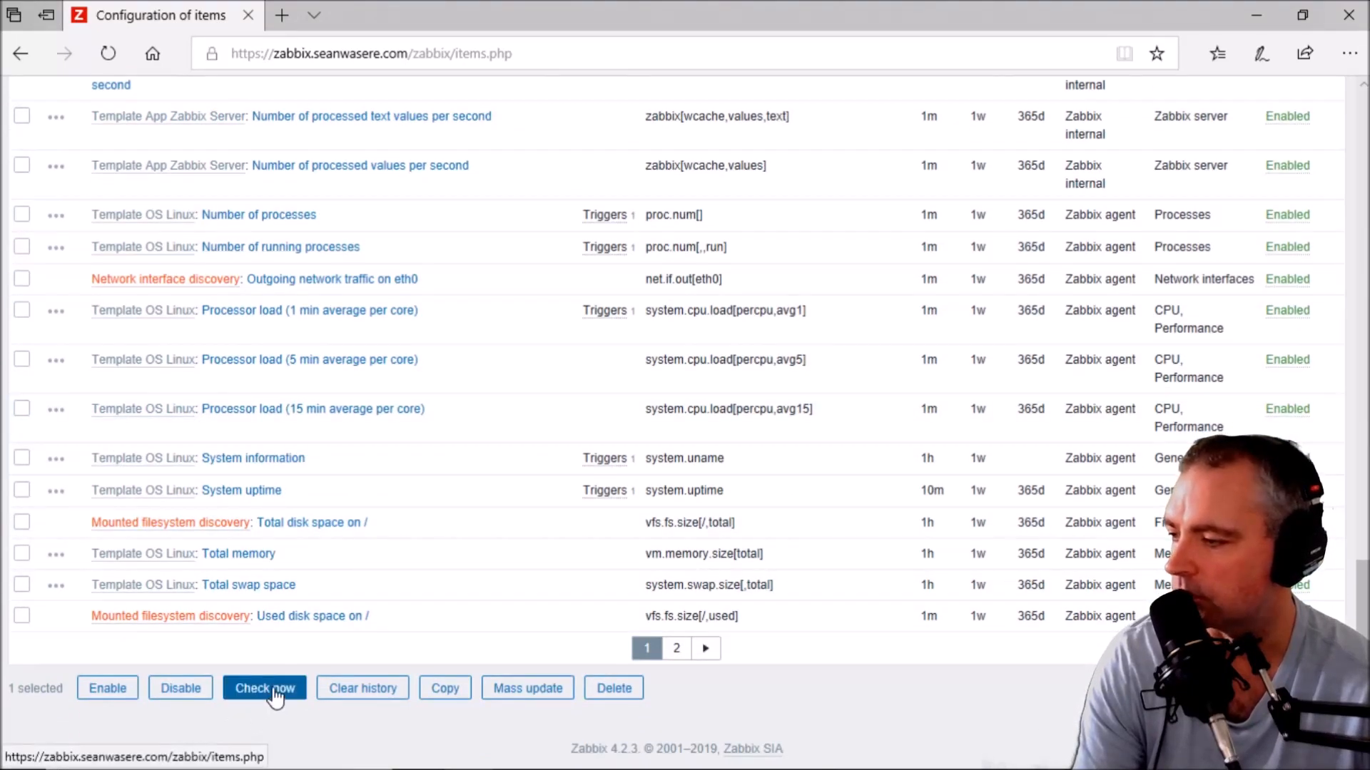
{"action": "left_click", "coordinate": [264, 688]}
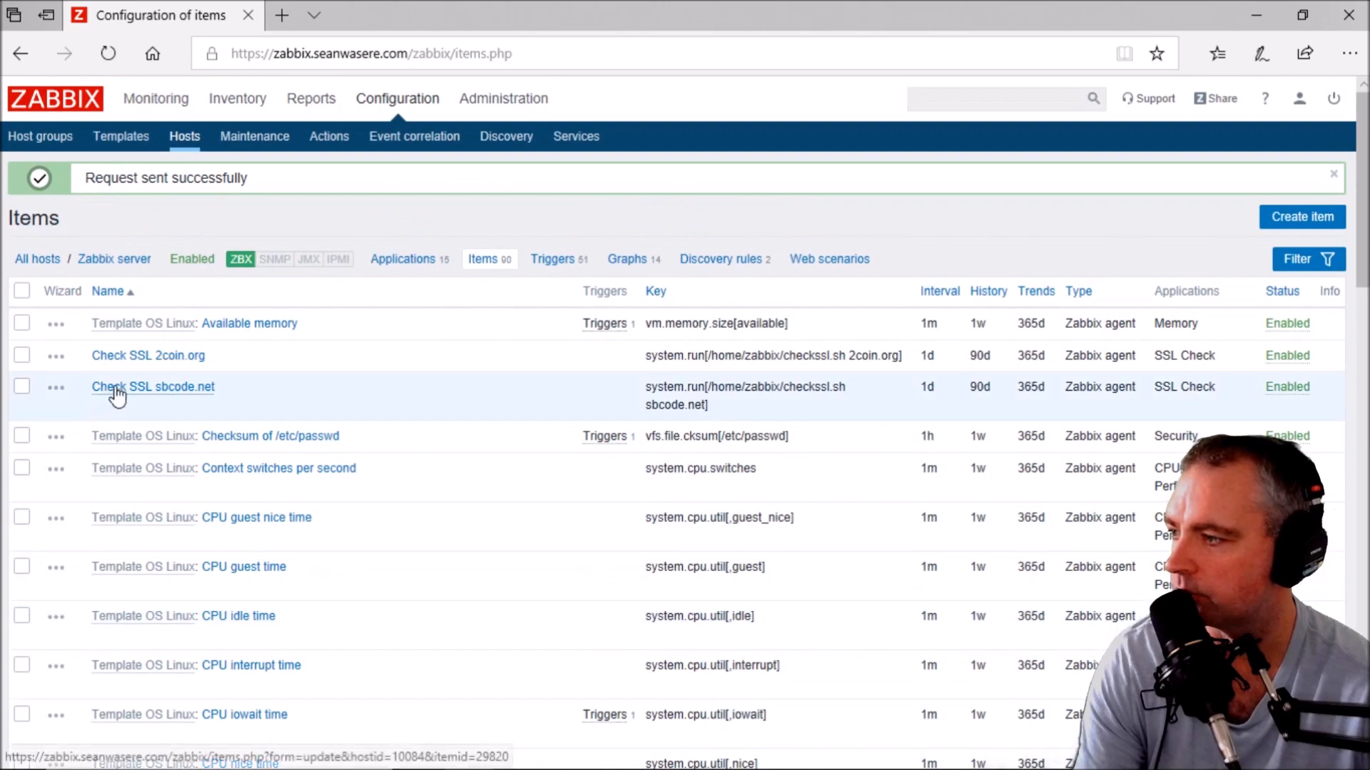
{"action": "scroll", "scroll_direction": "down", "scroll_amount": 3}
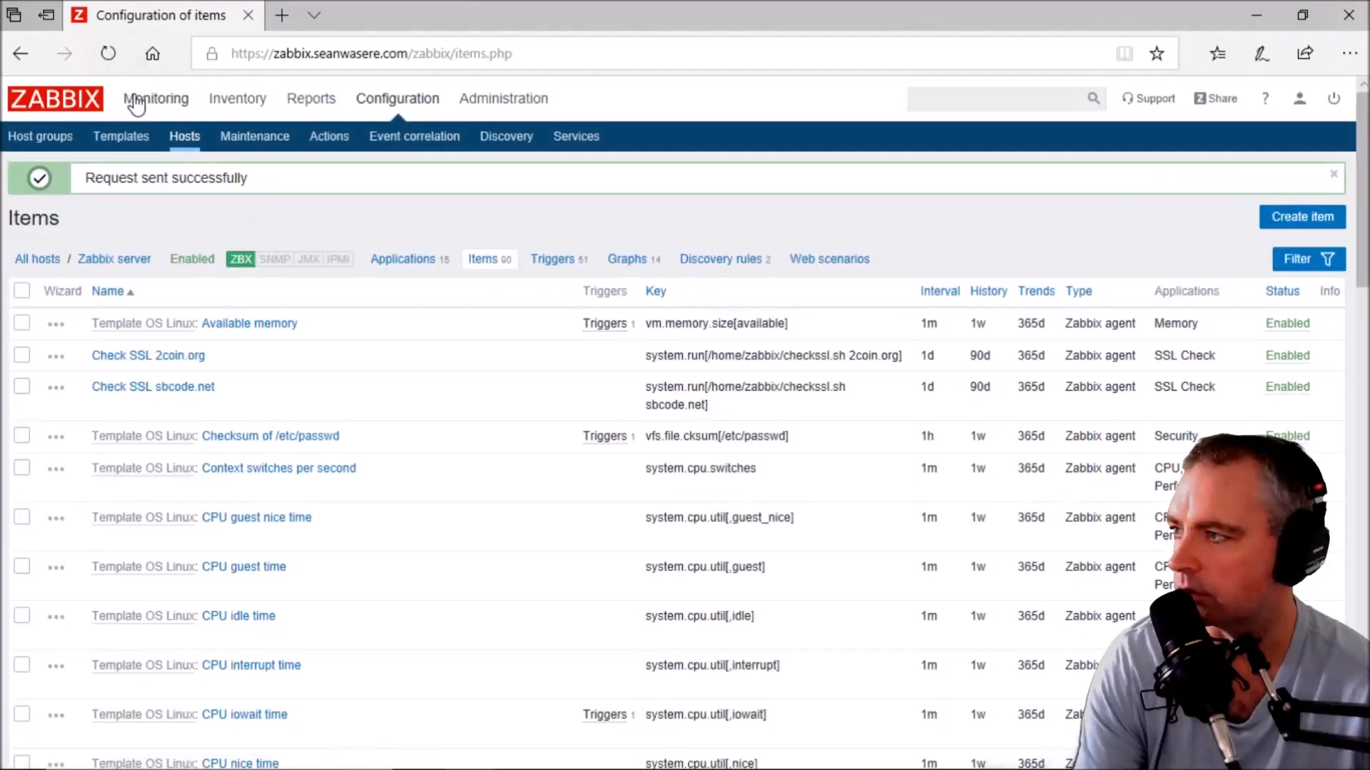
{"action": "left_click", "coordinate": [156, 99]}
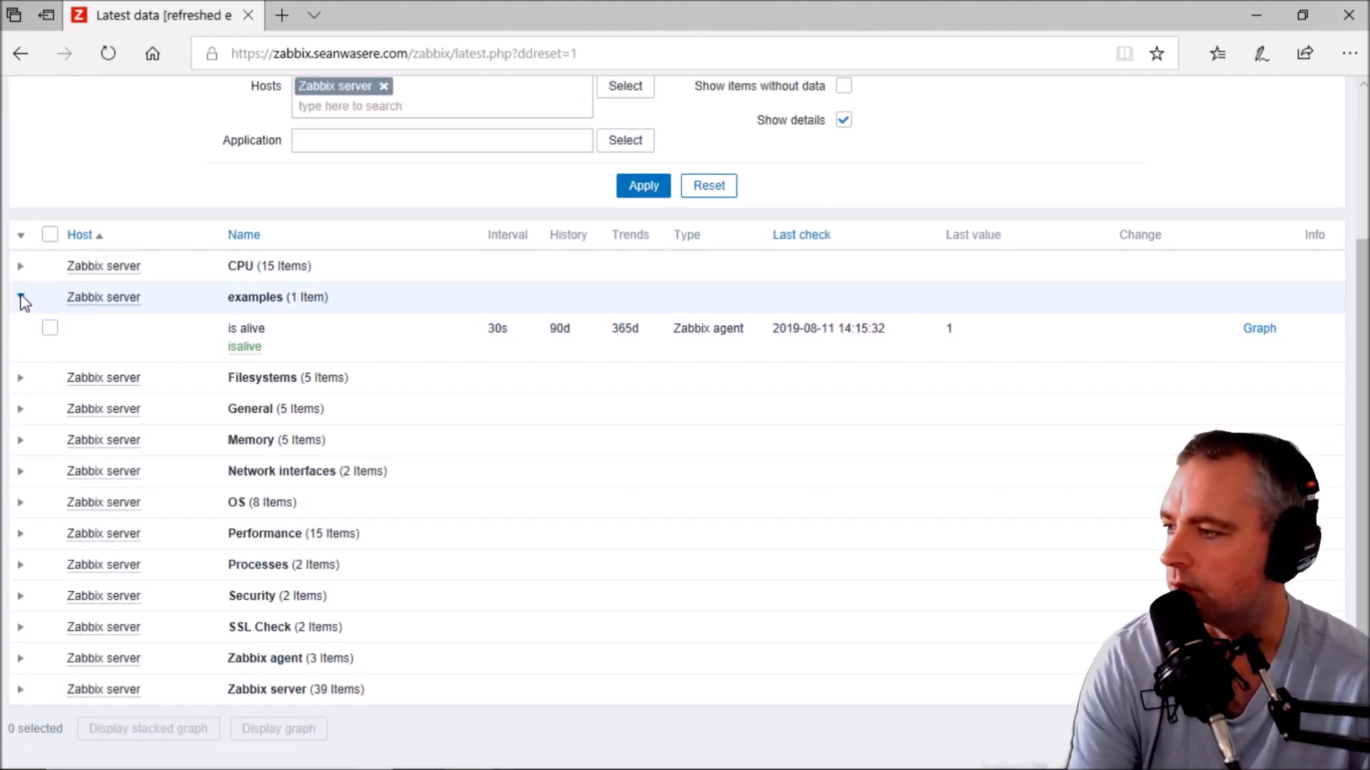
Collapse examples, expand SQL, then re-expand it so the item shows 297846 (+632)
{"action": "left_click", "coordinate": [19, 297]}
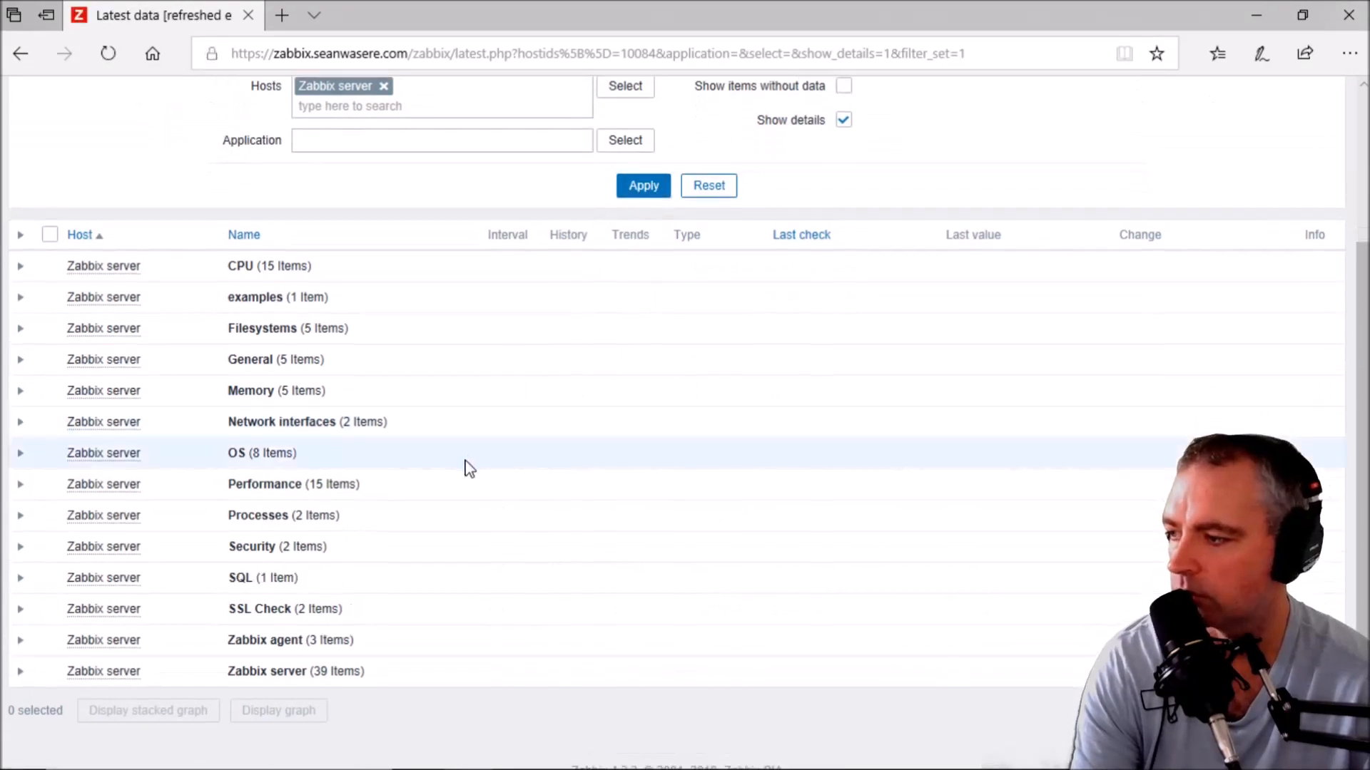
{"action": "left_click", "coordinate": [20, 577]}
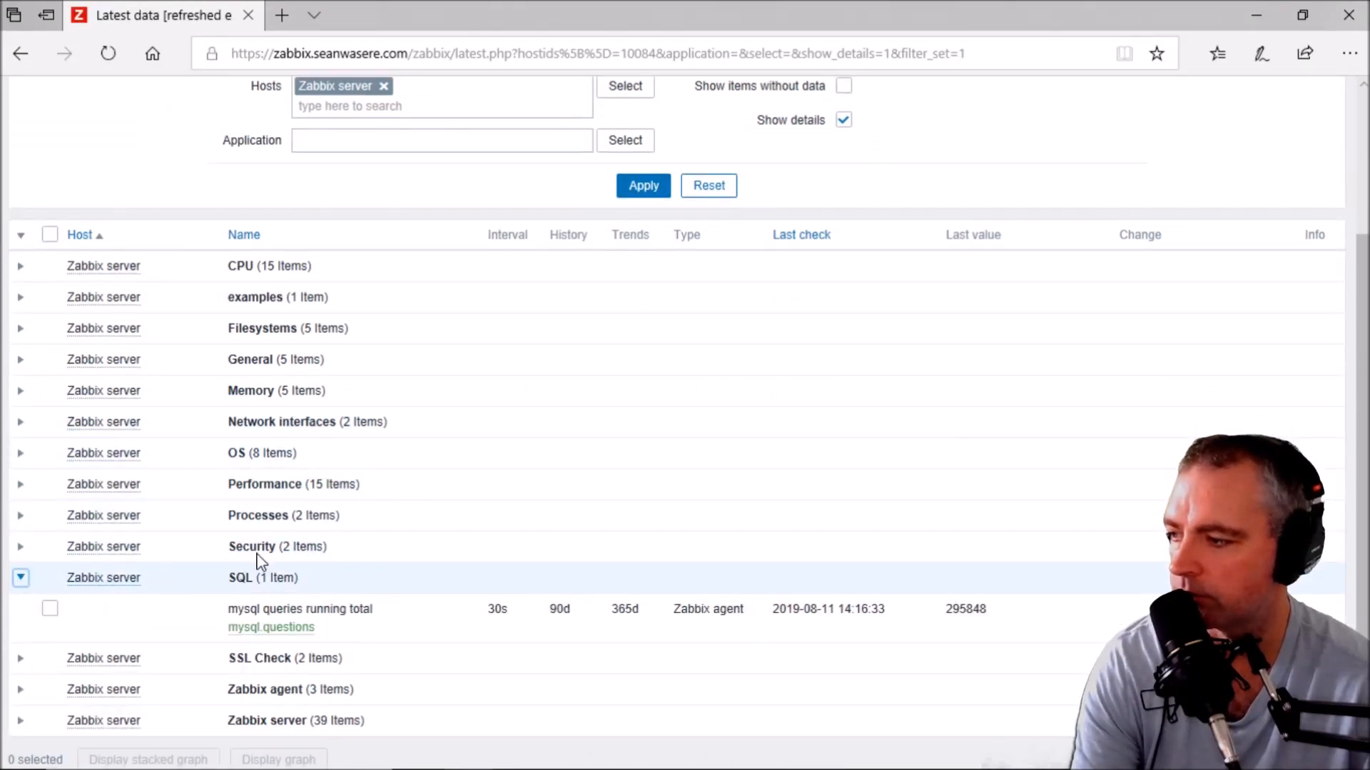
{"action": "scroll", "scroll_direction": "down", "scroll_amount": 3}
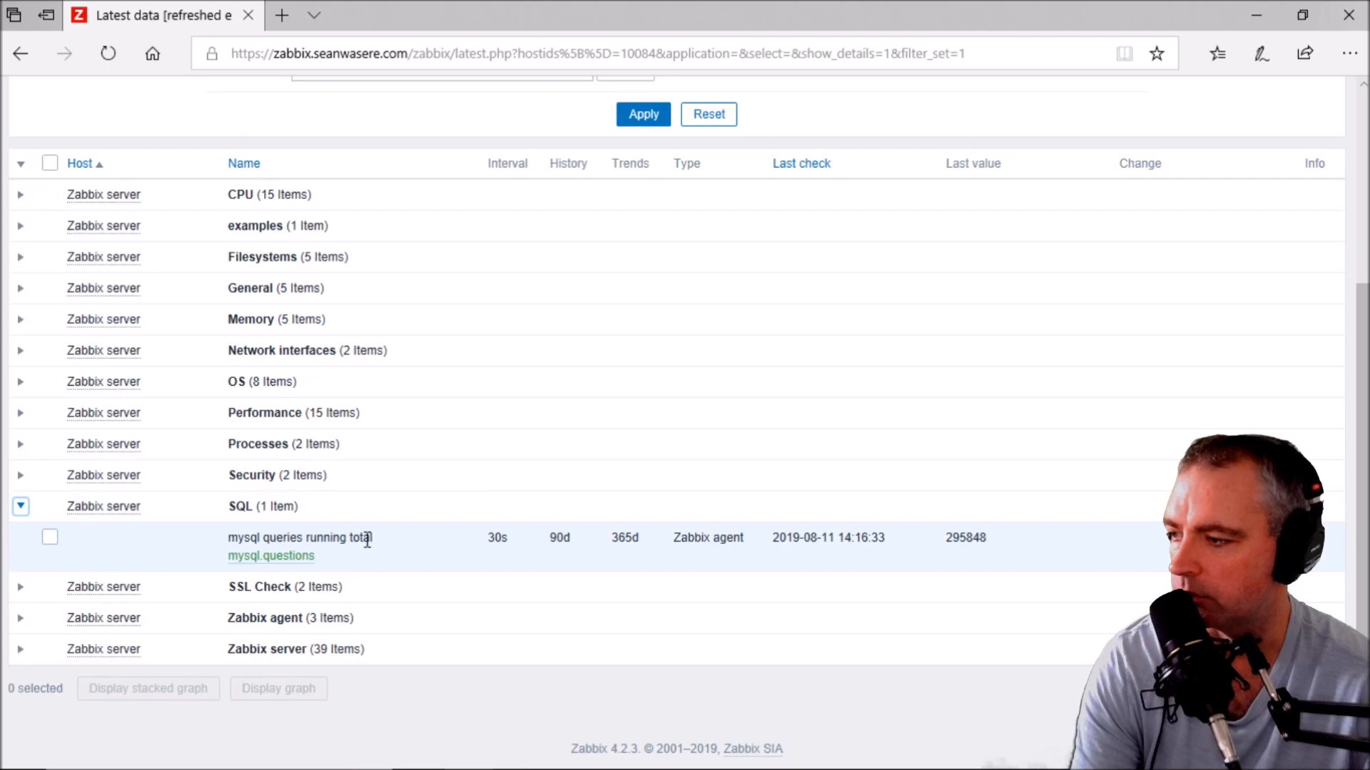
{"action": "mouse_move", "coordinate": [960, 542]}
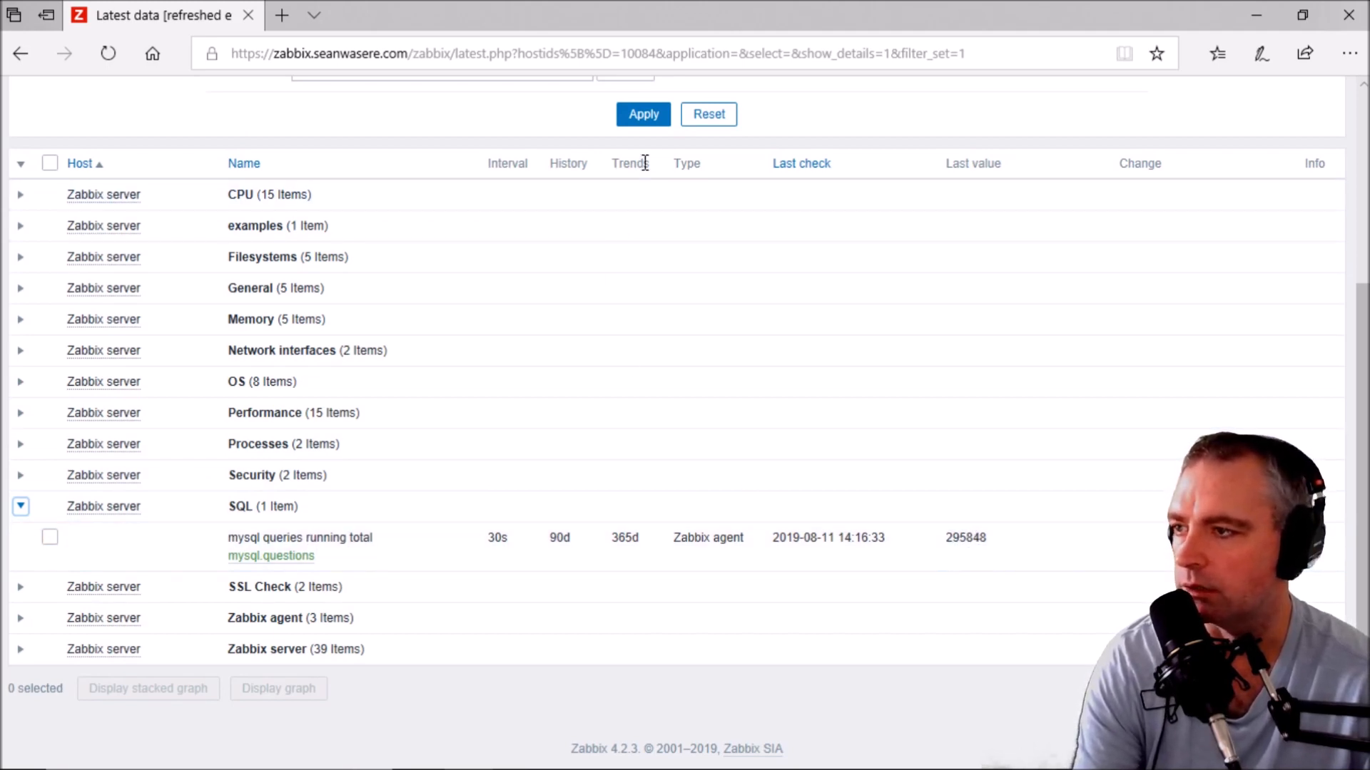
{"action": "mouse_move", "coordinate": [938, 575]}
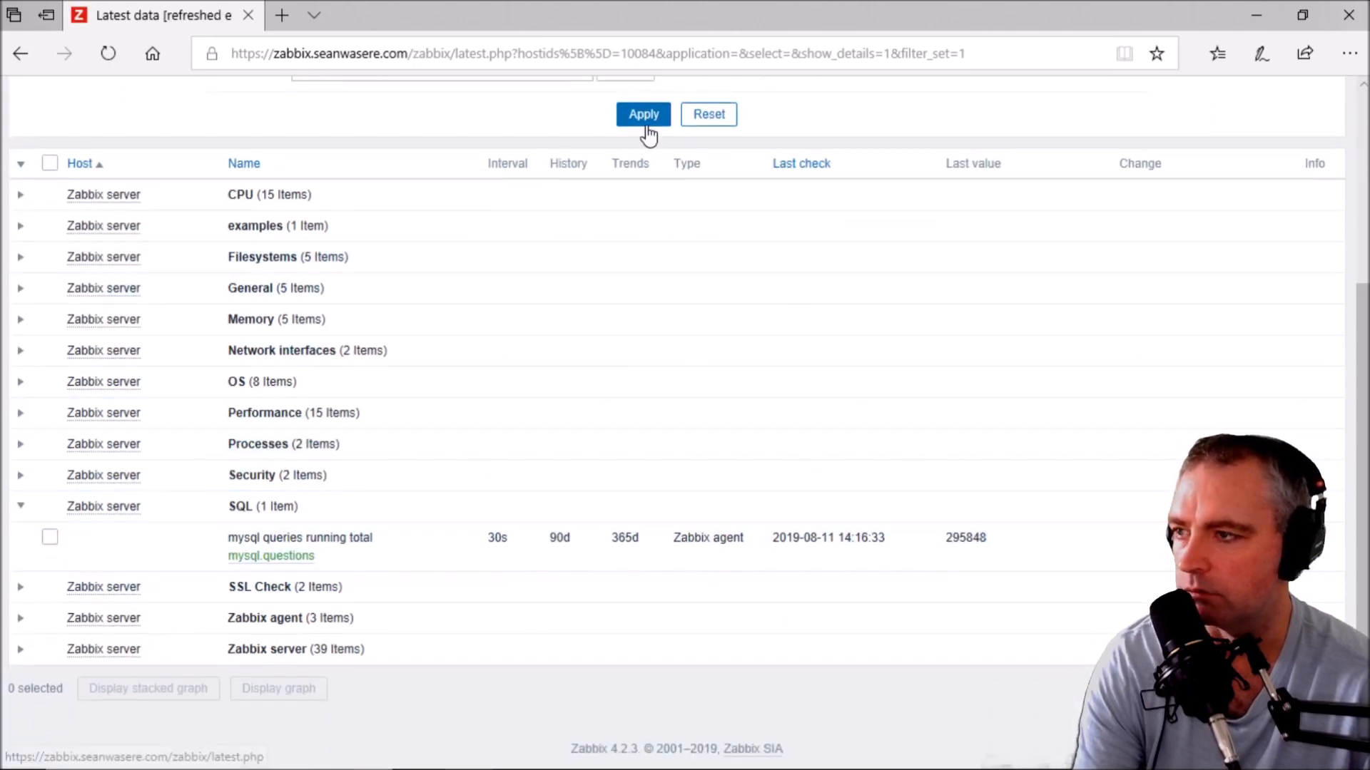
{"action": "mouse_move", "coordinate": [1045, 546]}
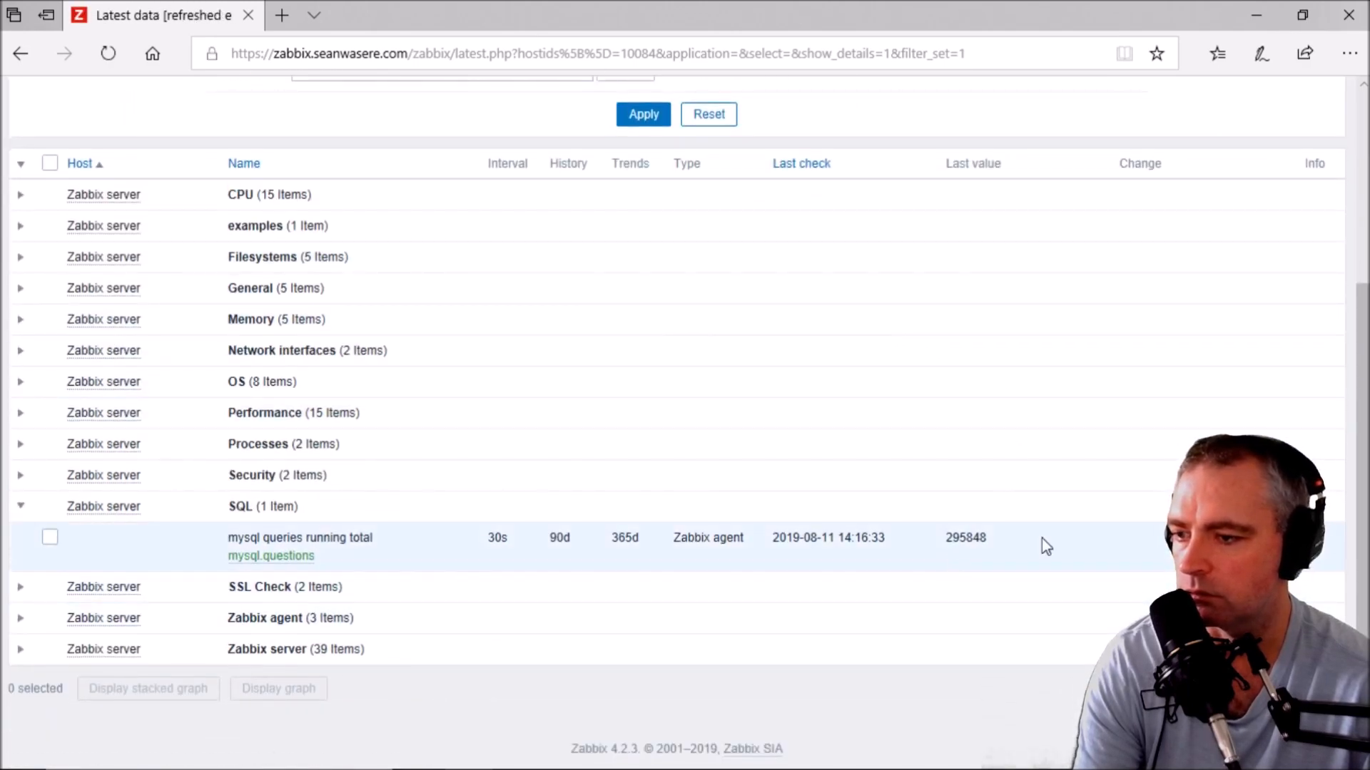
{"action": "mouse_move", "coordinate": [690, 494]}
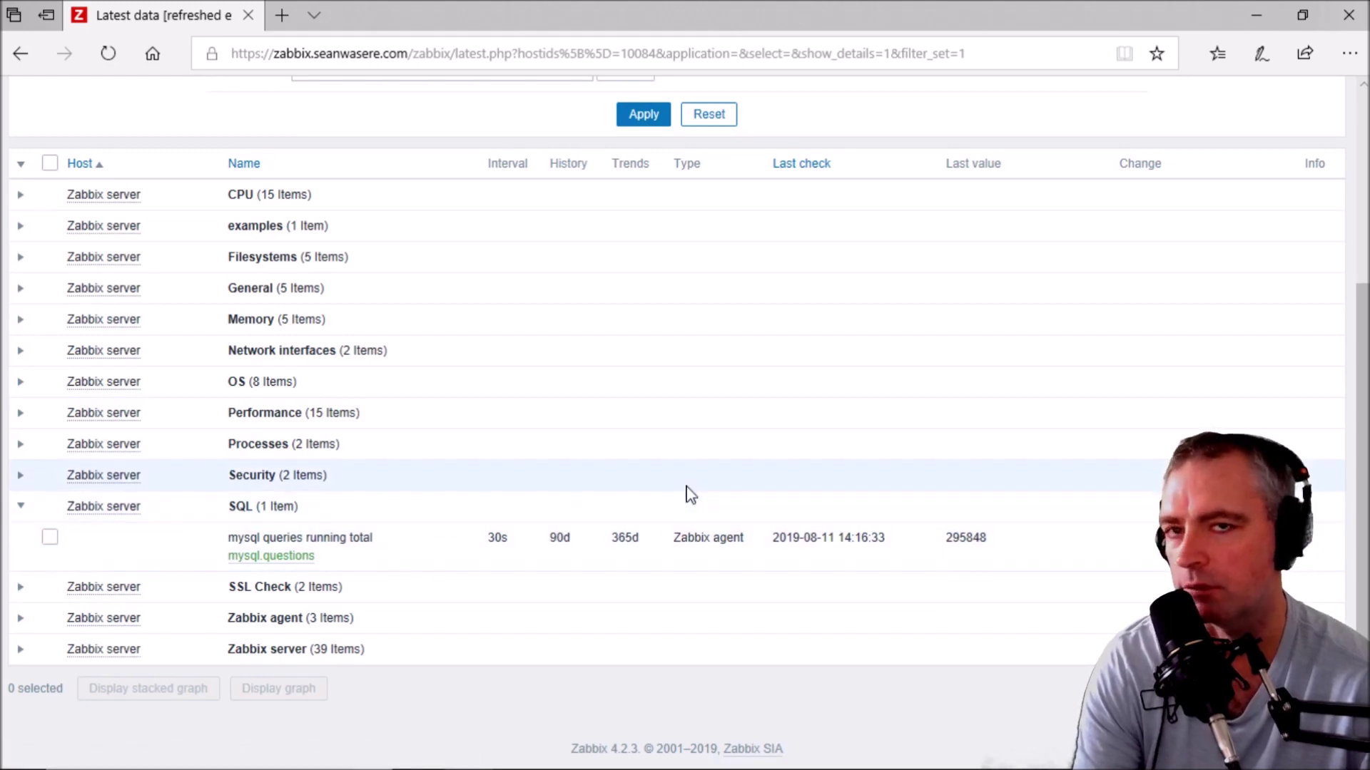
{"action": "mouse_move", "coordinate": [695, 543]}
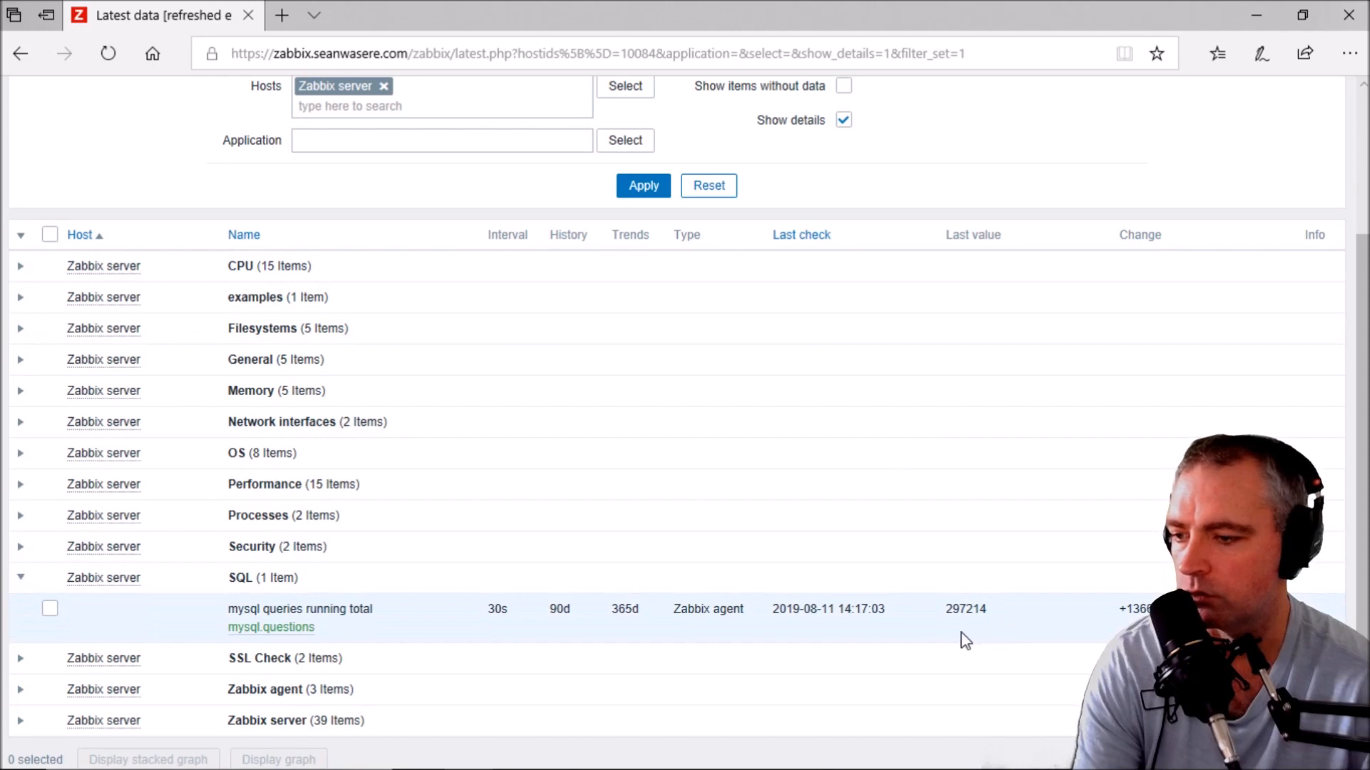
{"action": "mouse_move", "coordinate": [862, 538]}
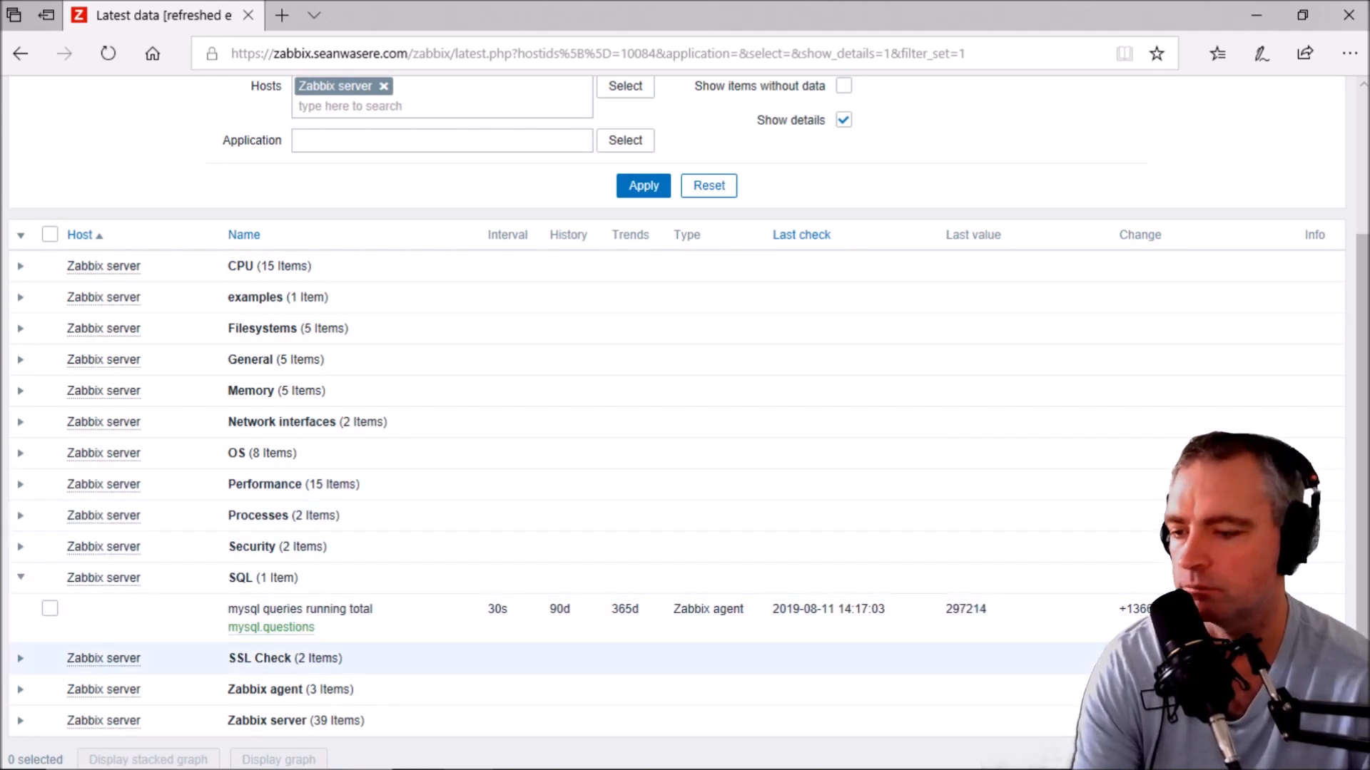
{"action": "scroll", "scroll_direction": "down", "scroll_amount": 3}
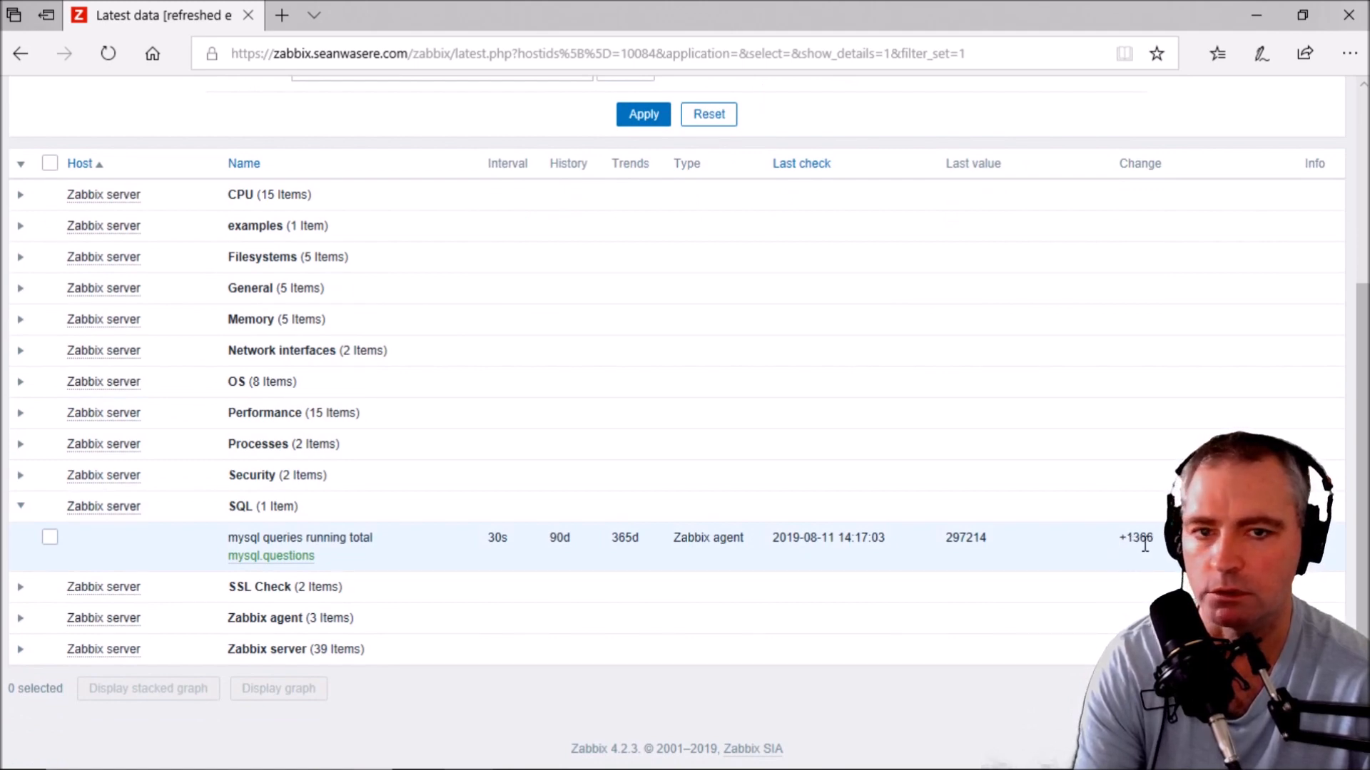
{"action": "mouse_move", "coordinate": [46, 318]}
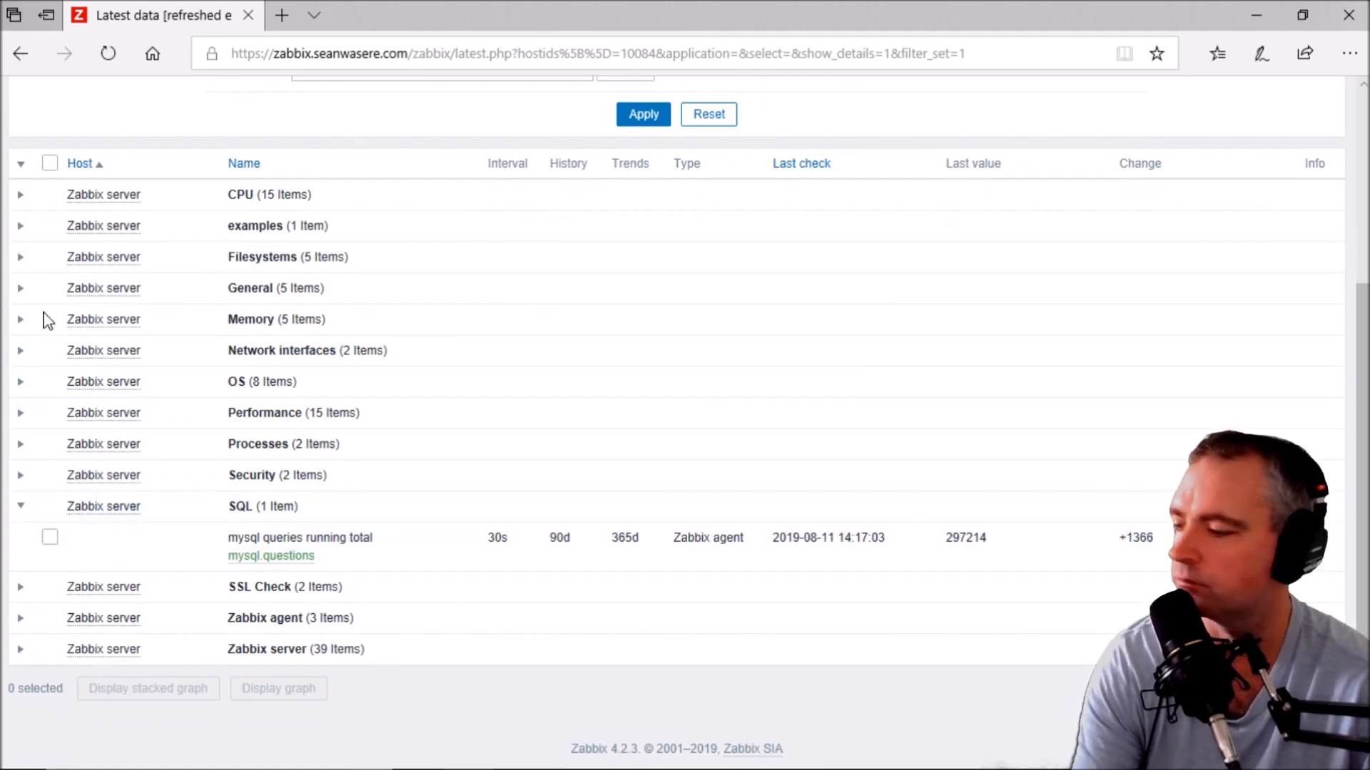
{"action": "mouse_move", "coordinate": [672, 391]}
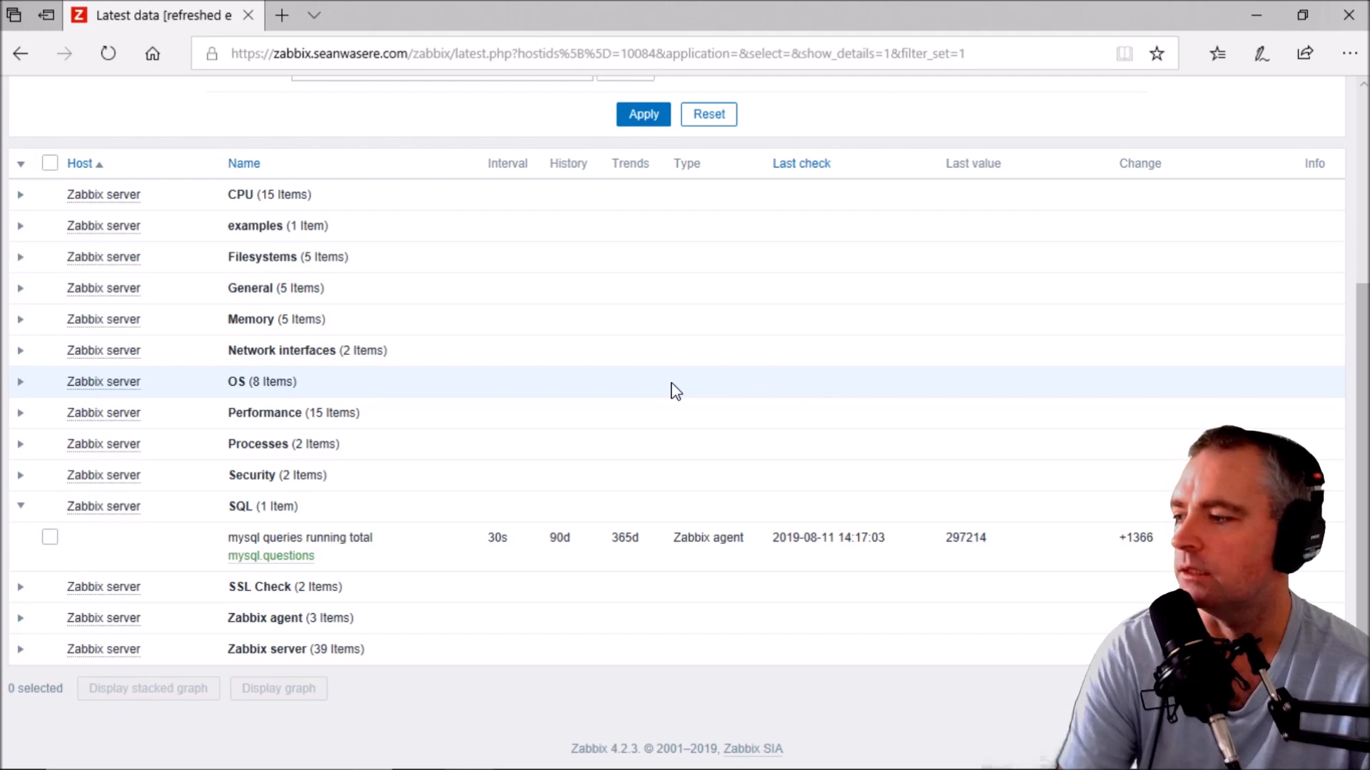
{"action": "left_click", "coordinate": [18, 505]}
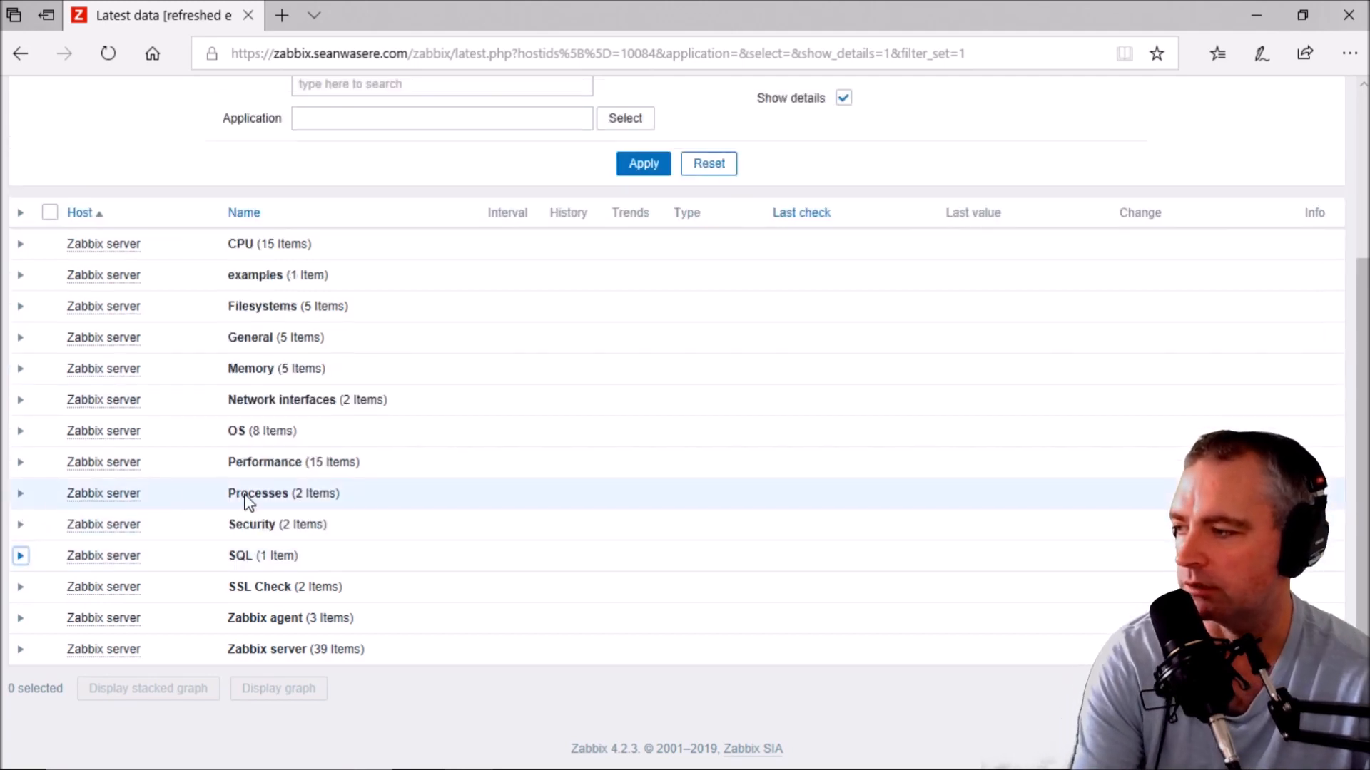
{"action": "mouse_move", "coordinate": [620, 510]}
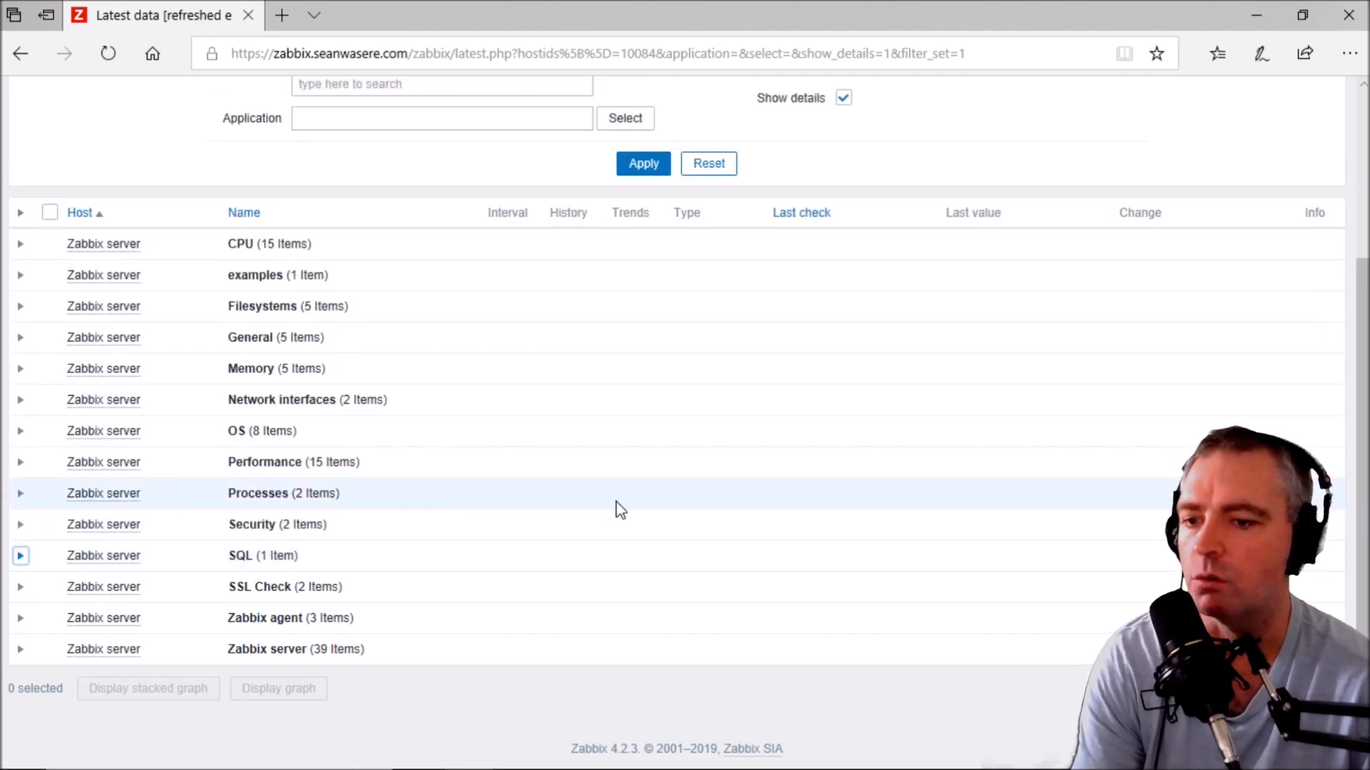
{"action": "mouse_move", "coordinate": [839, 510]}
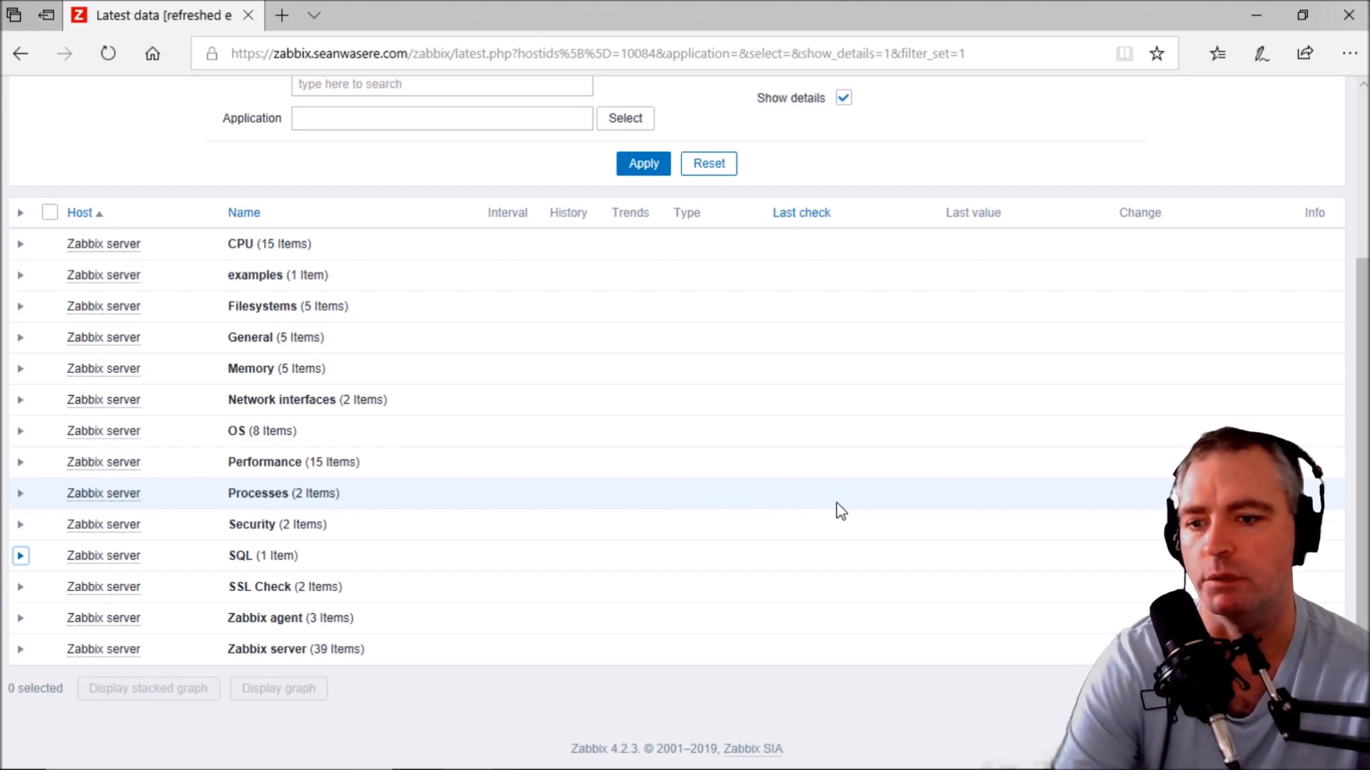
{"action": "left_click", "coordinate": [19, 555]}
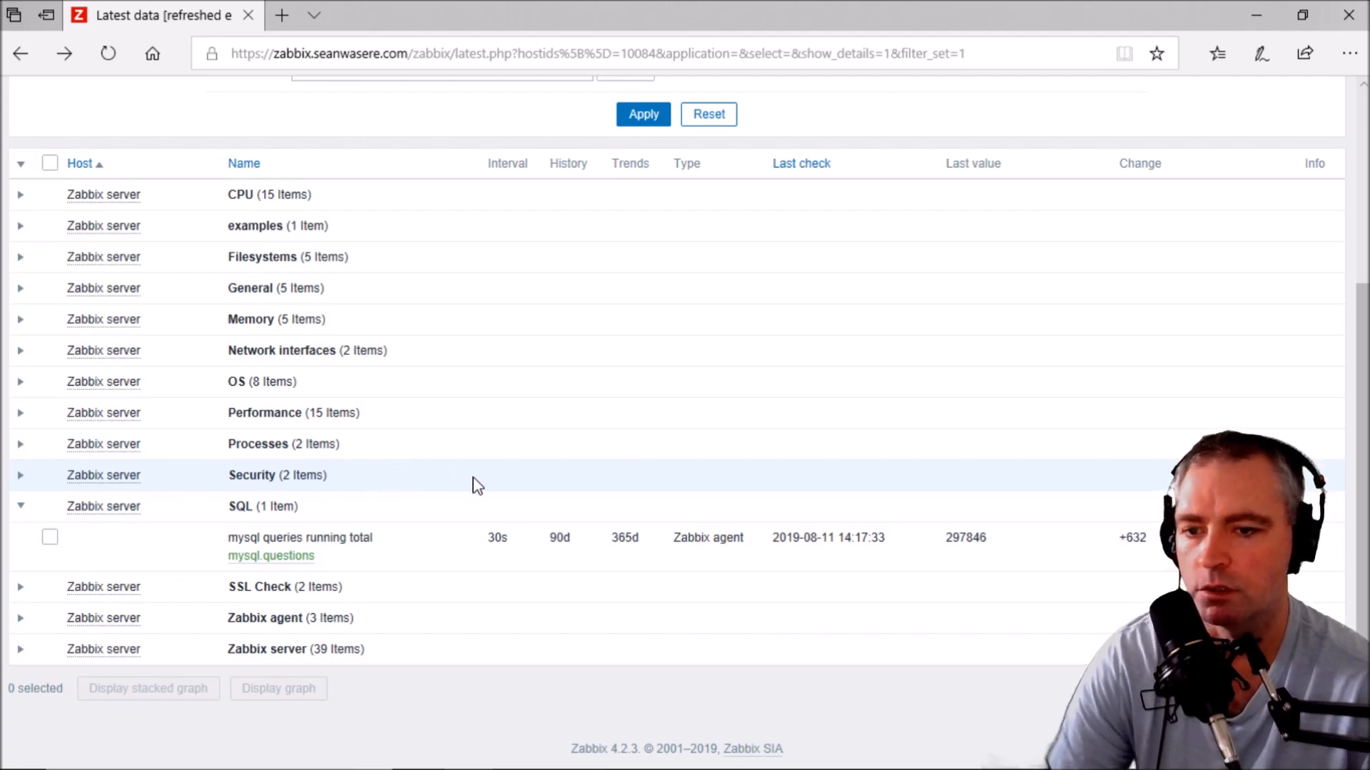
{"action": "mouse_move", "coordinate": [1149, 505]}
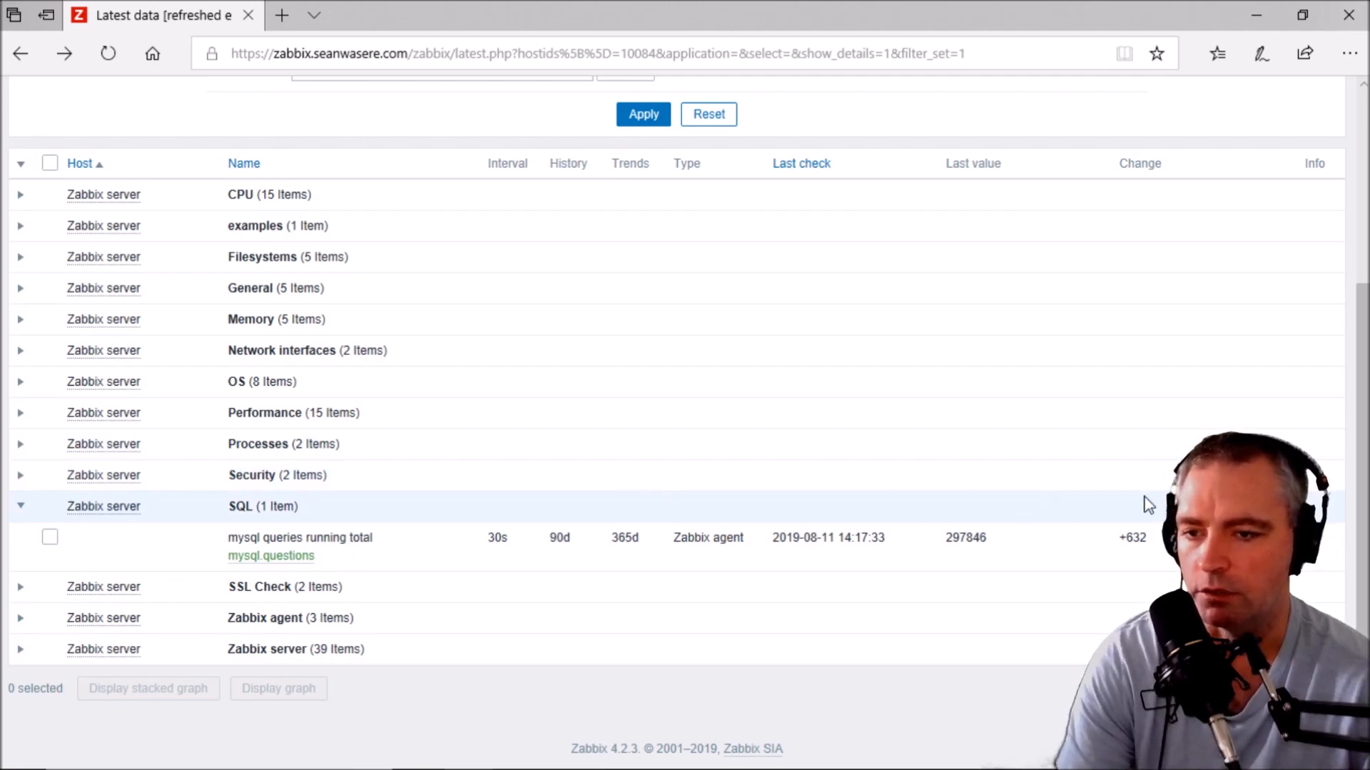
{"action": "mouse_move", "coordinate": [388, 376]}
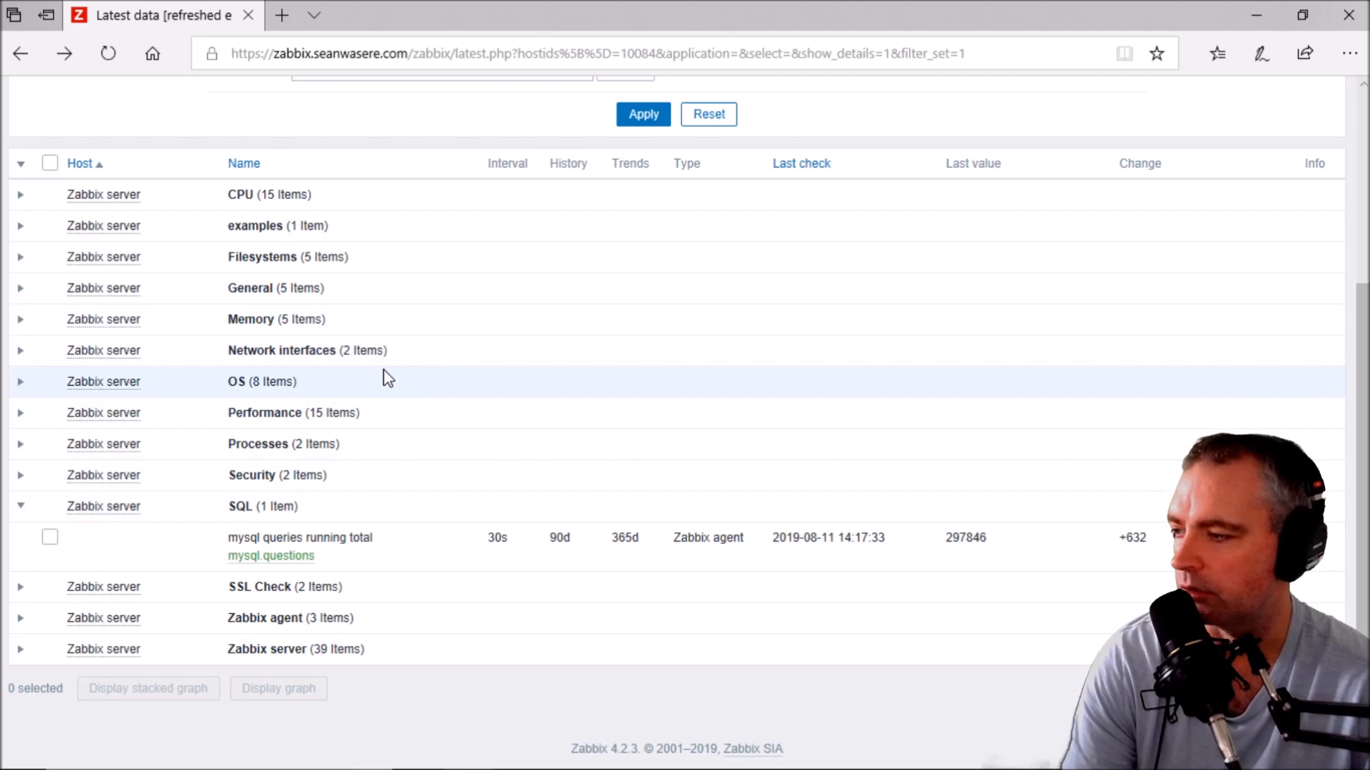
From Configuration > Hosts, go into Zabbix server's items and open the is alive item
{"action": "scroll", "scroll_direction": "up", "scroll_amount": 3}
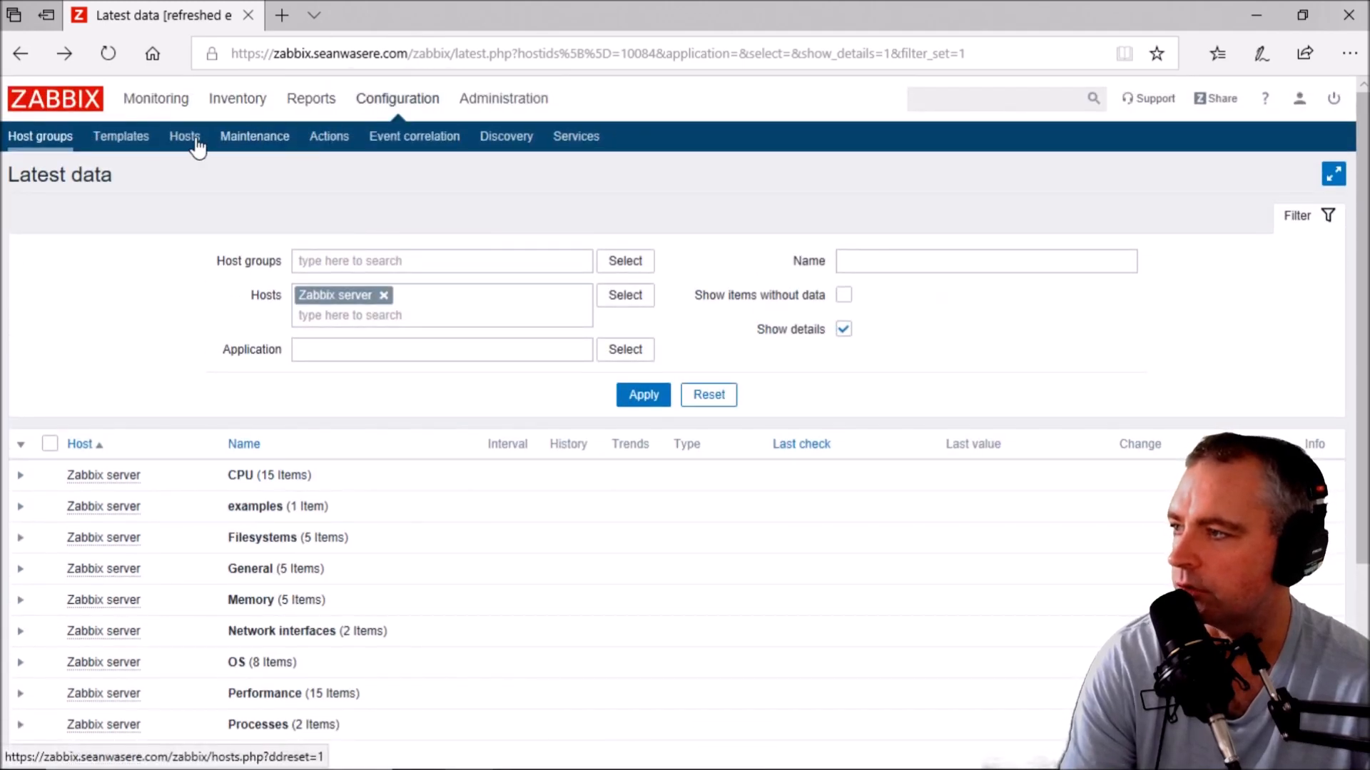
{"action": "left_click", "coordinate": [184, 137]}
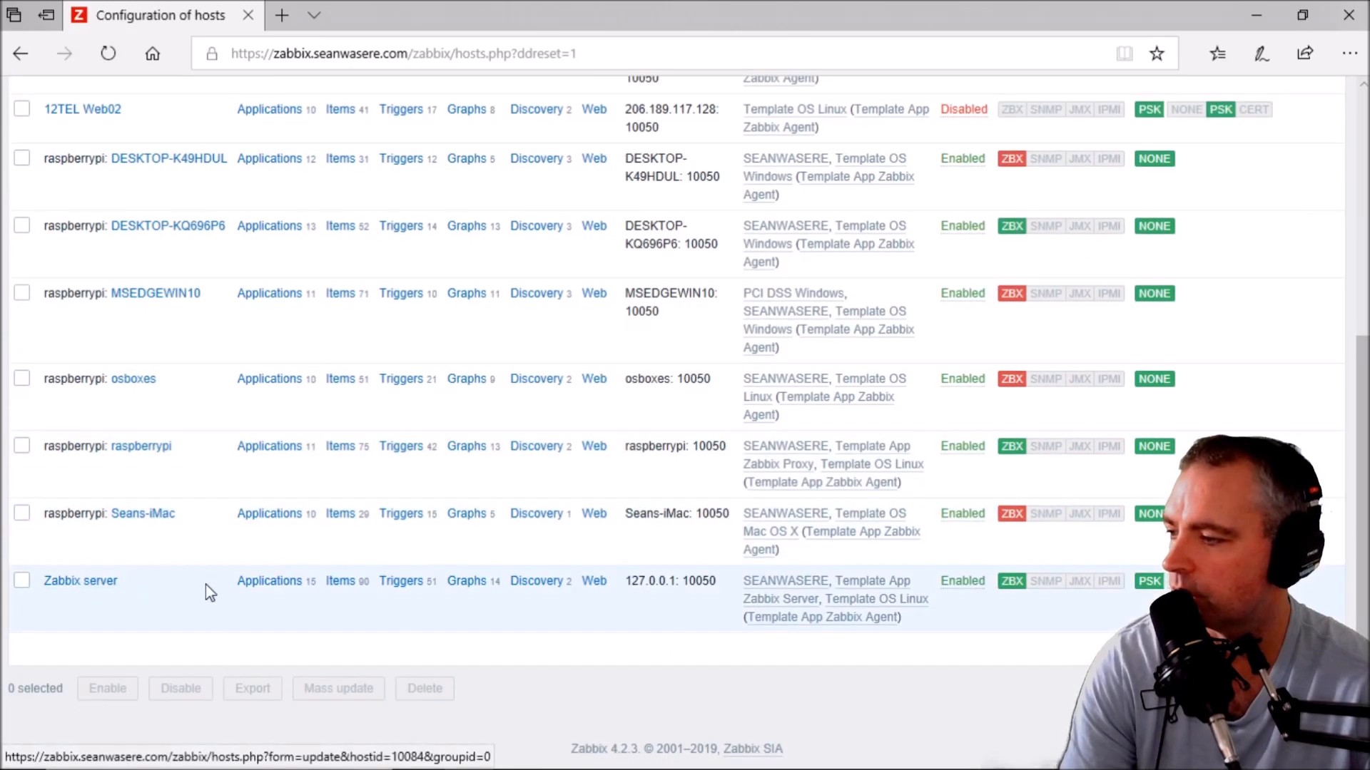
{"action": "left_click", "coordinate": [339, 581]}
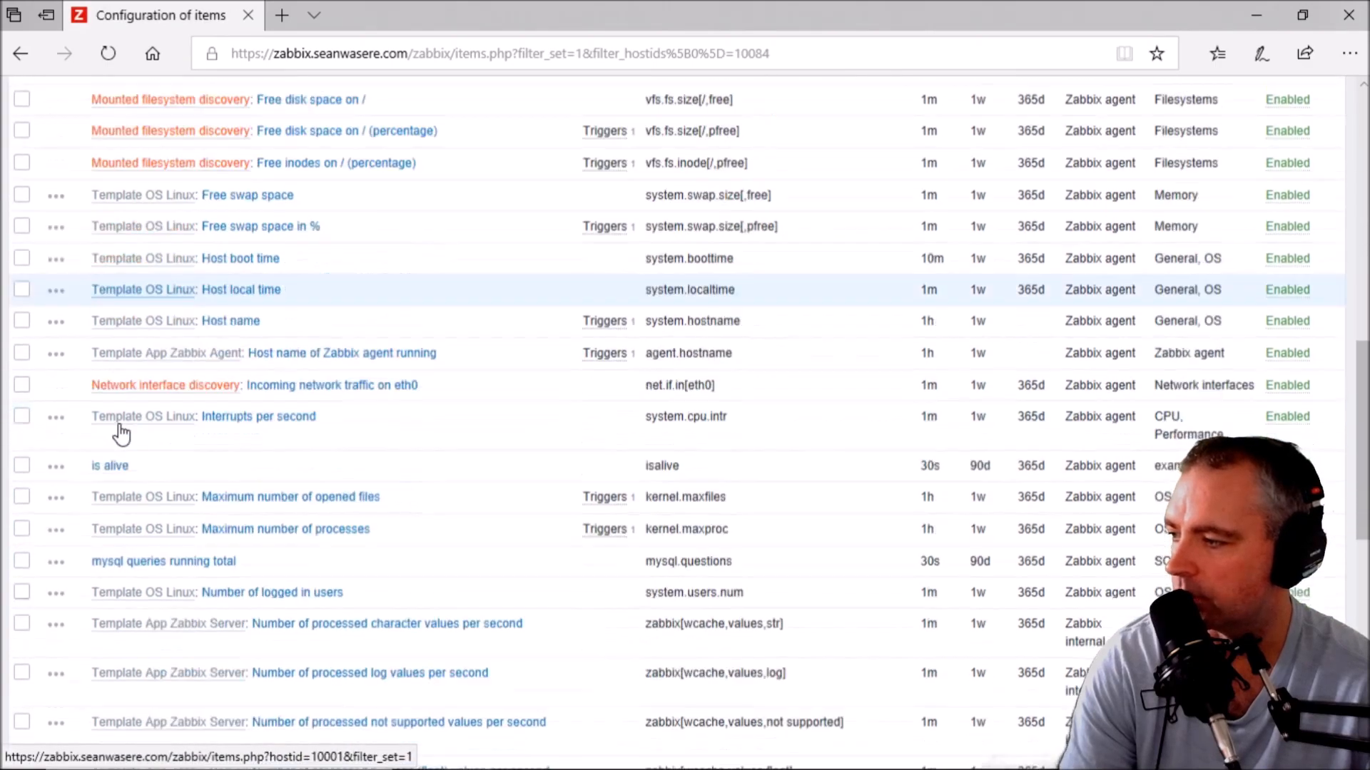
{"action": "left_click", "coordinate": [110, 465]}
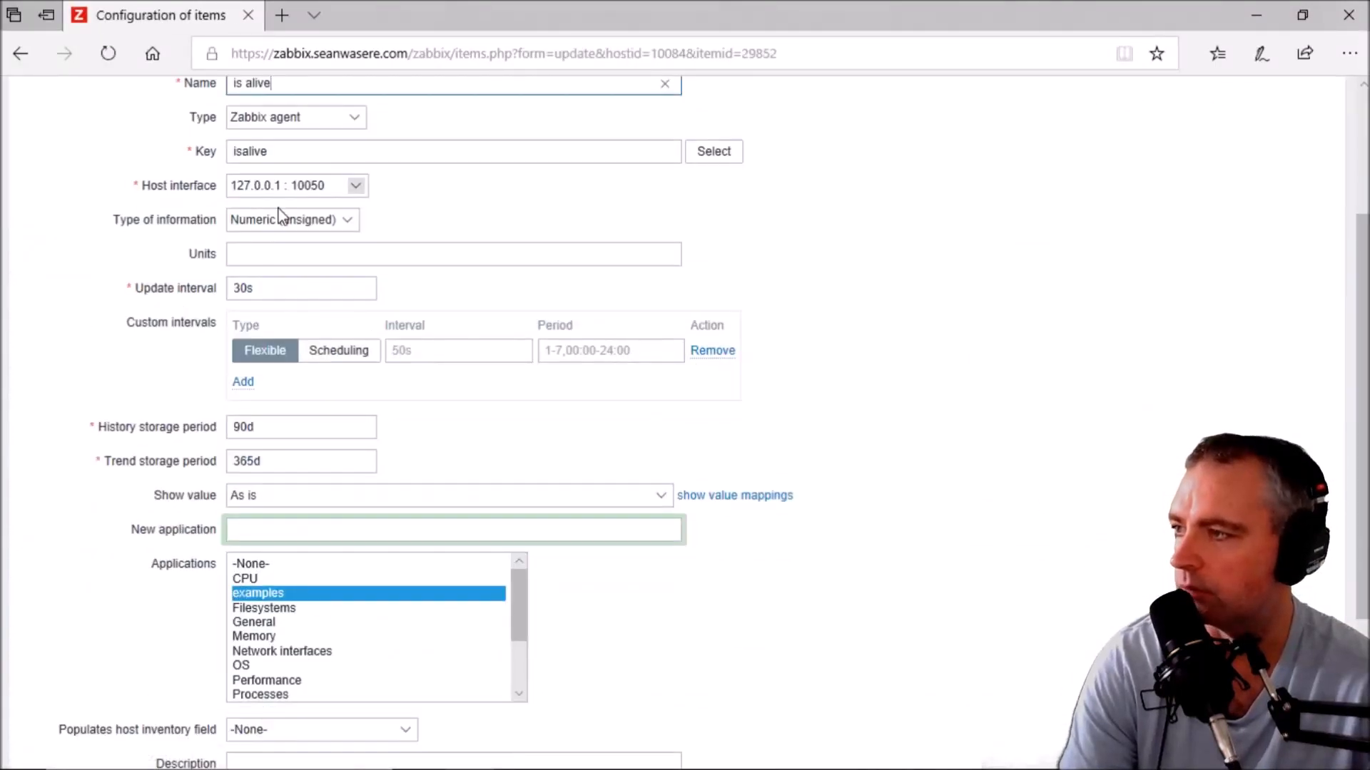
{"action": "scroll", "scroll_direction": "up", "scroll_amount": 3}
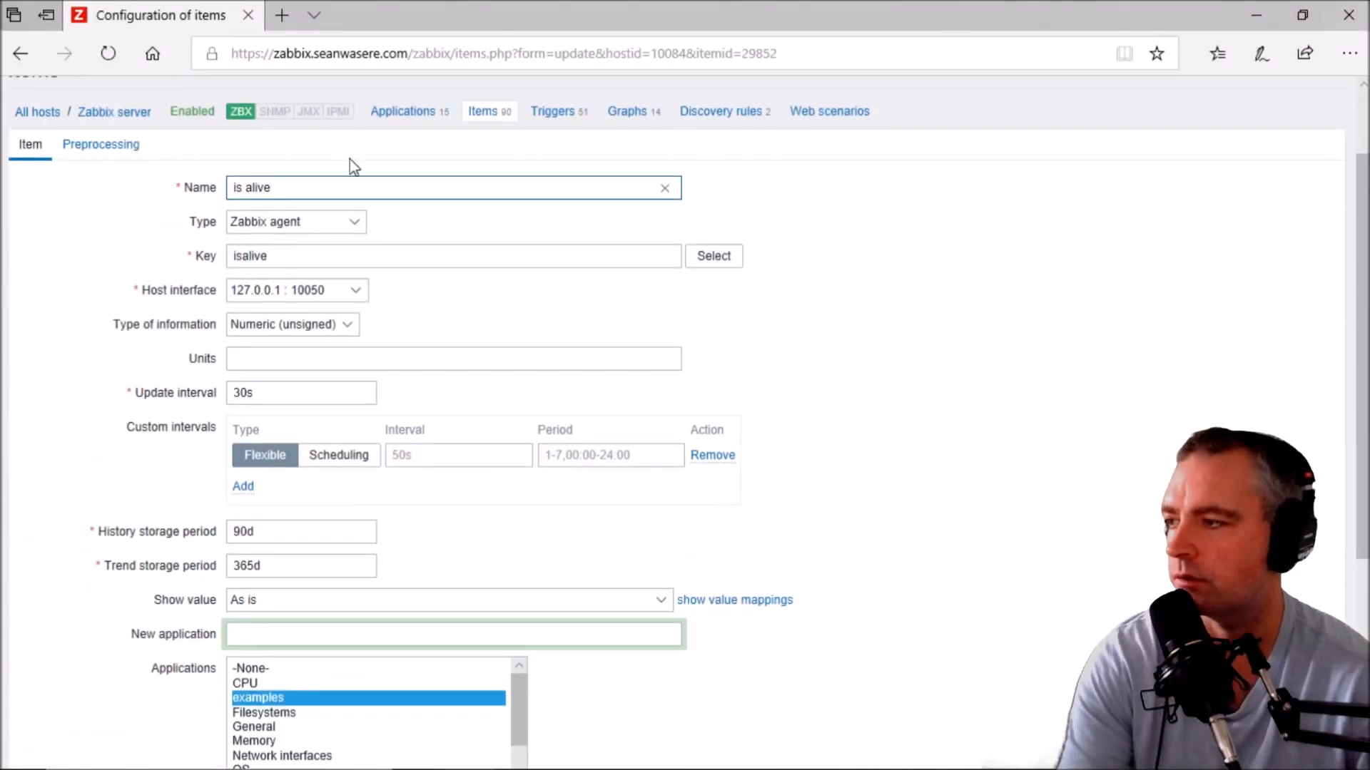
Append [seanwasere] to the key so it reads isalive[seanwasere], then switch to the shell
{"action": "left_click", "coordinate": [452, 256]}
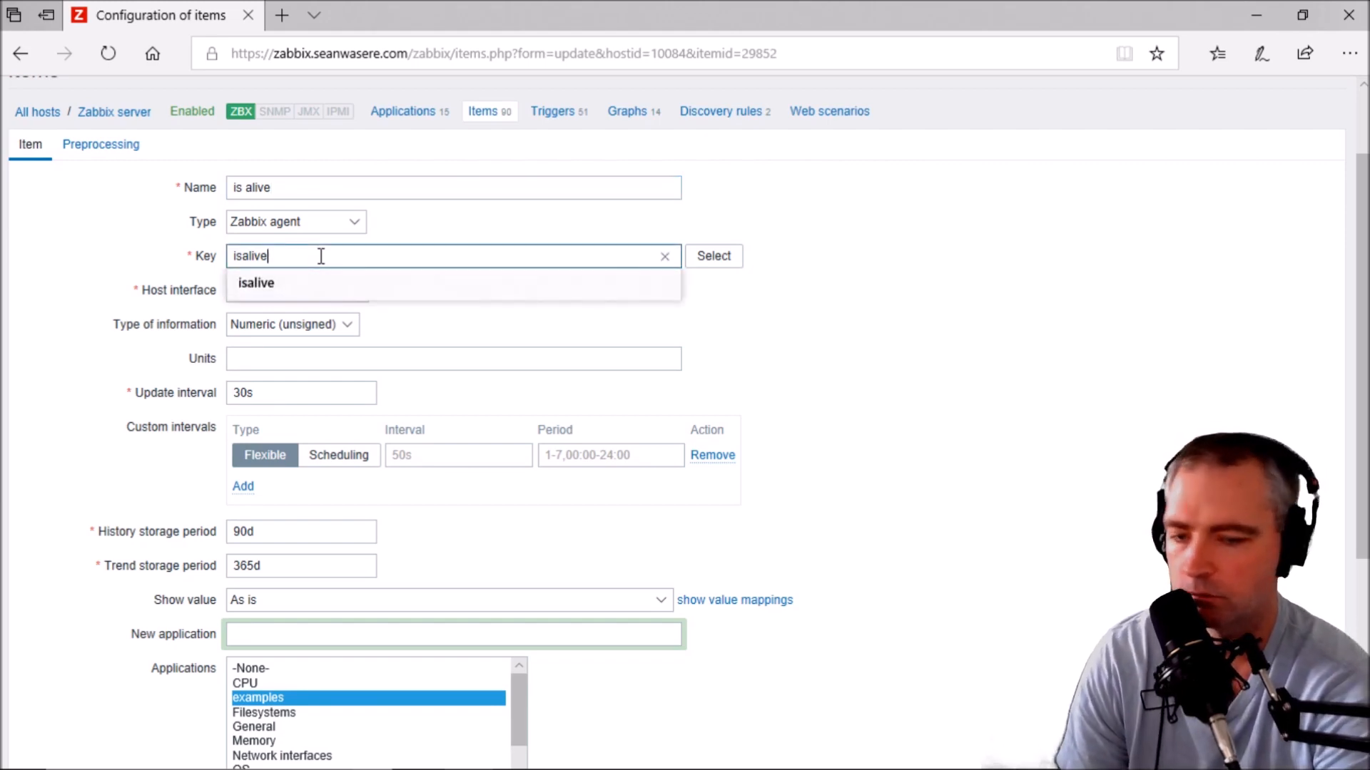
{"action": "type", "text": "["}
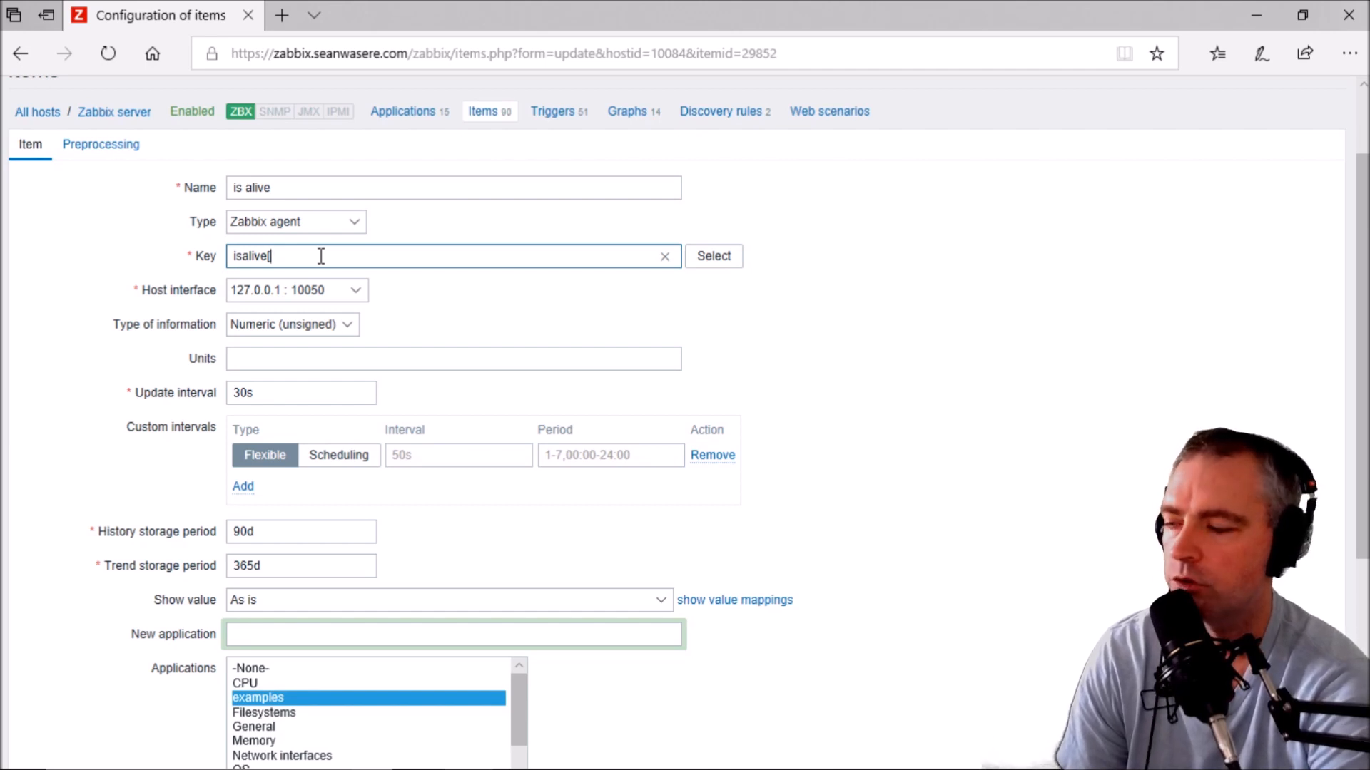
{"action": "type", "text": "[seanwa"}
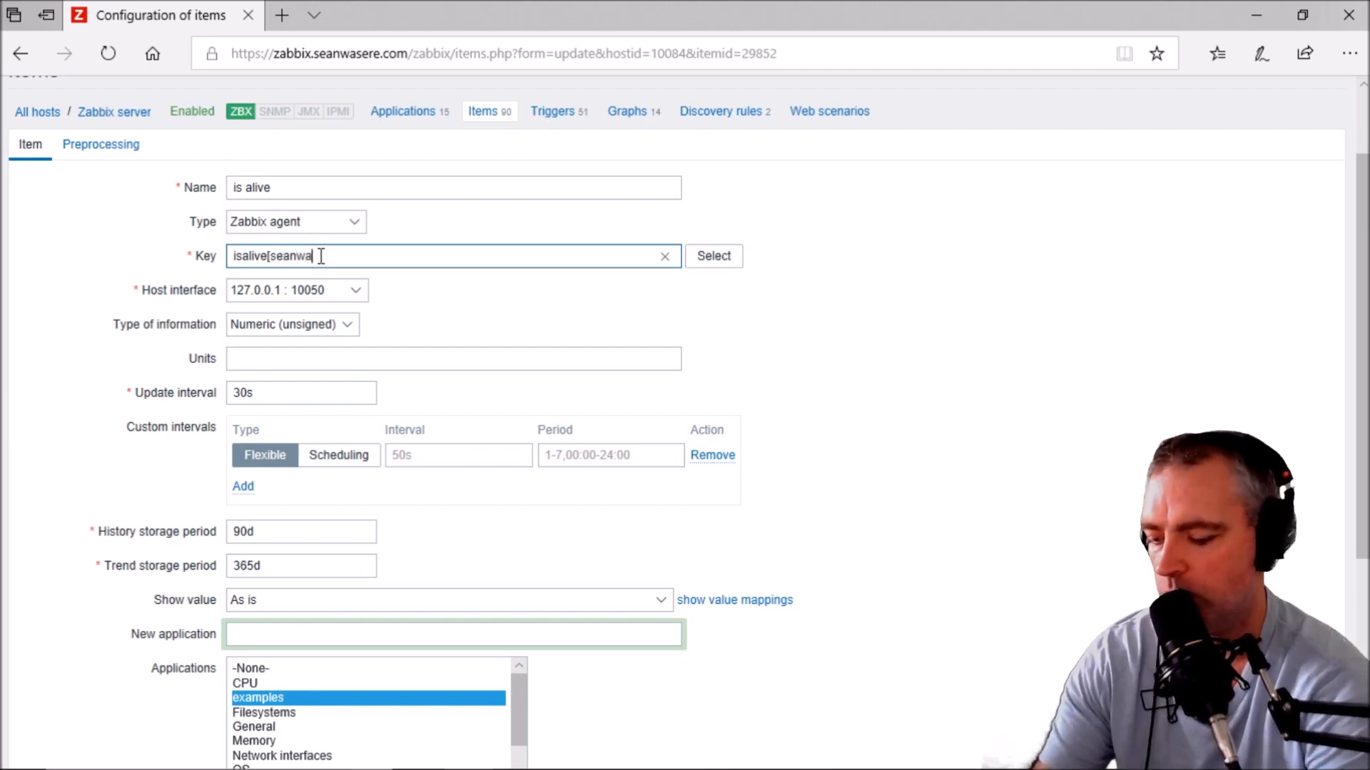
{"action": "type", "text": "sere"}
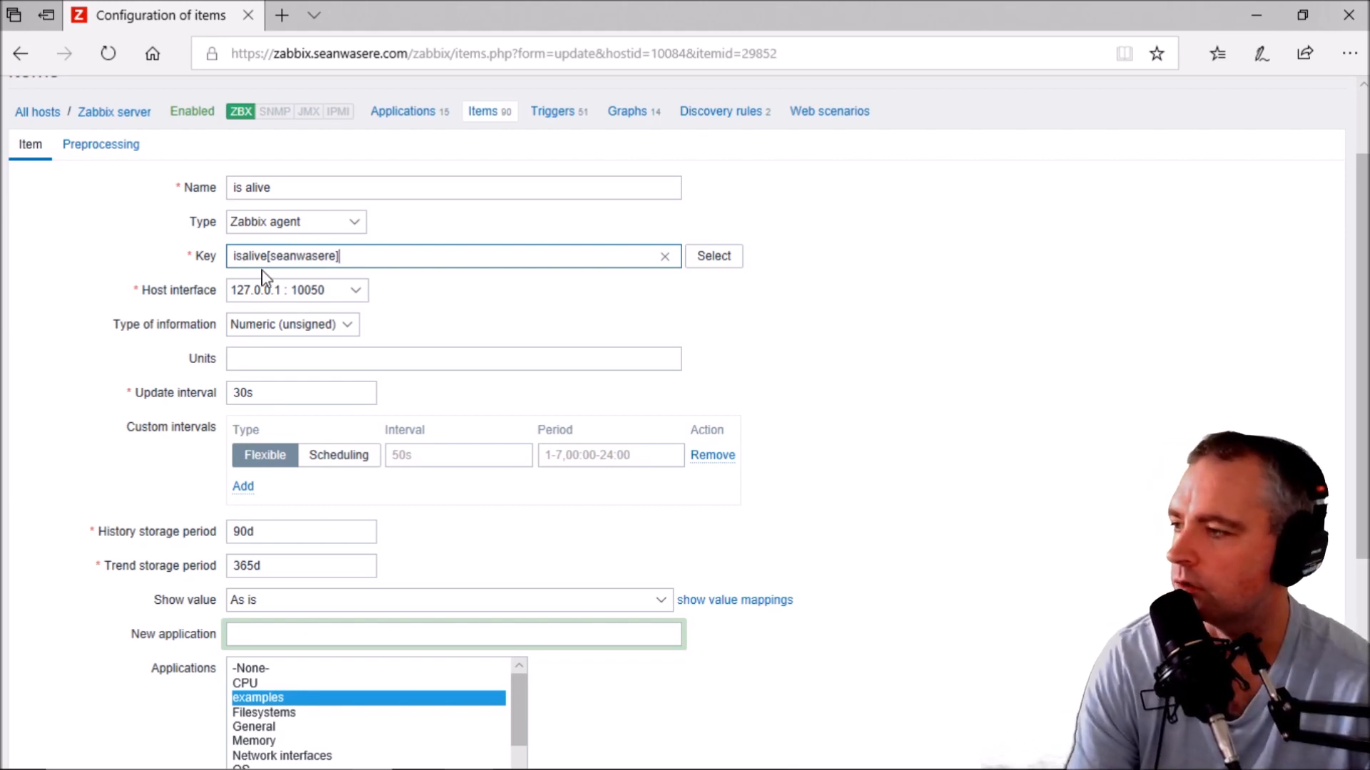
{"action": "mouse_move", "coordinate": [874, 340]}
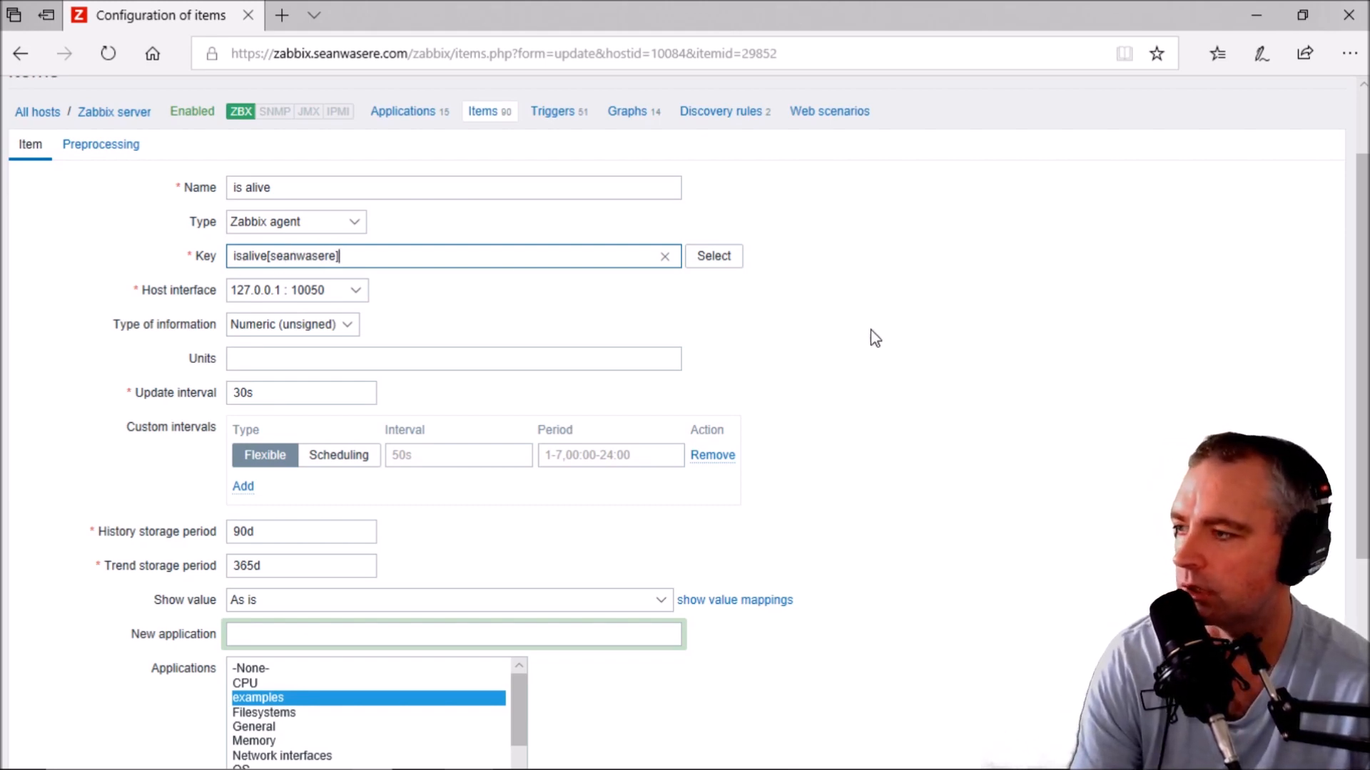
{"action": "mouse_move", "coordinate": [422, 319]}
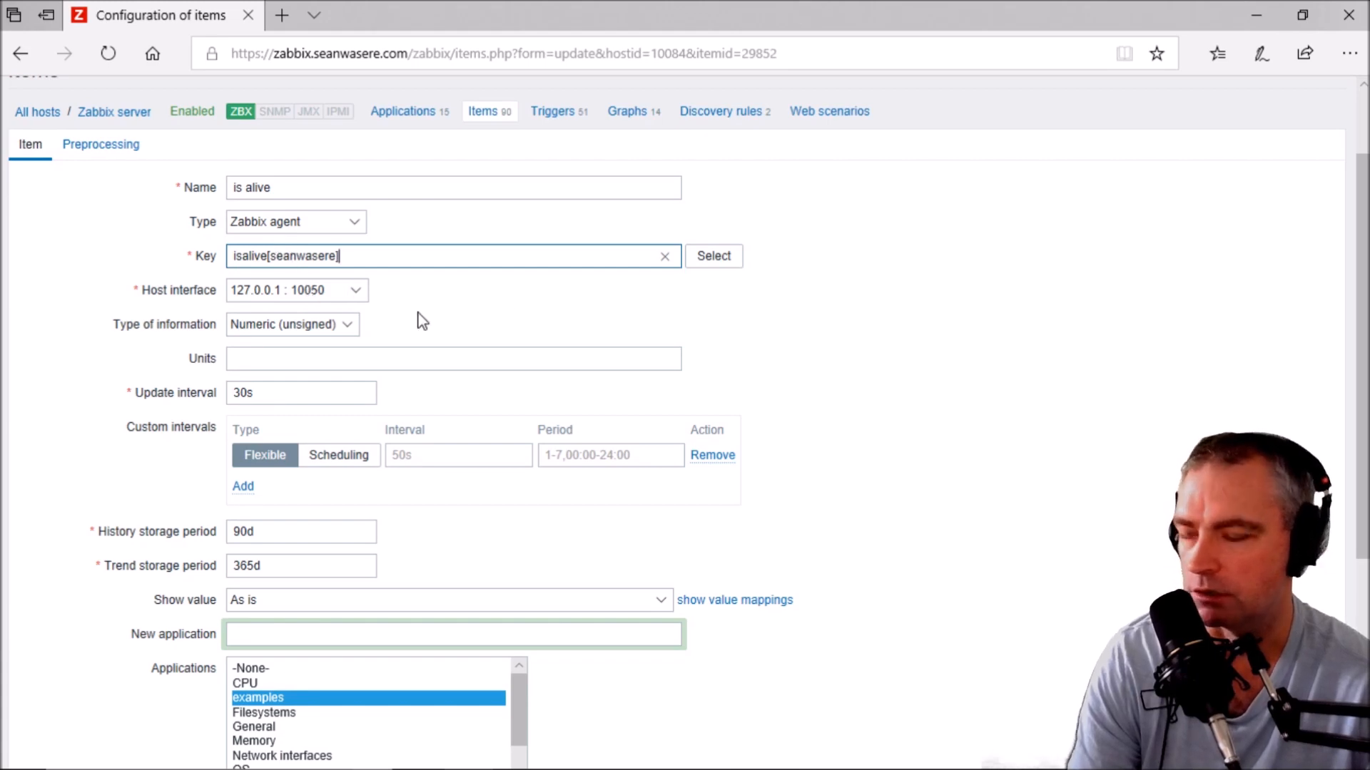
{"action": "scroll", "scroll_direction": "down", "scroll_amount": 3}
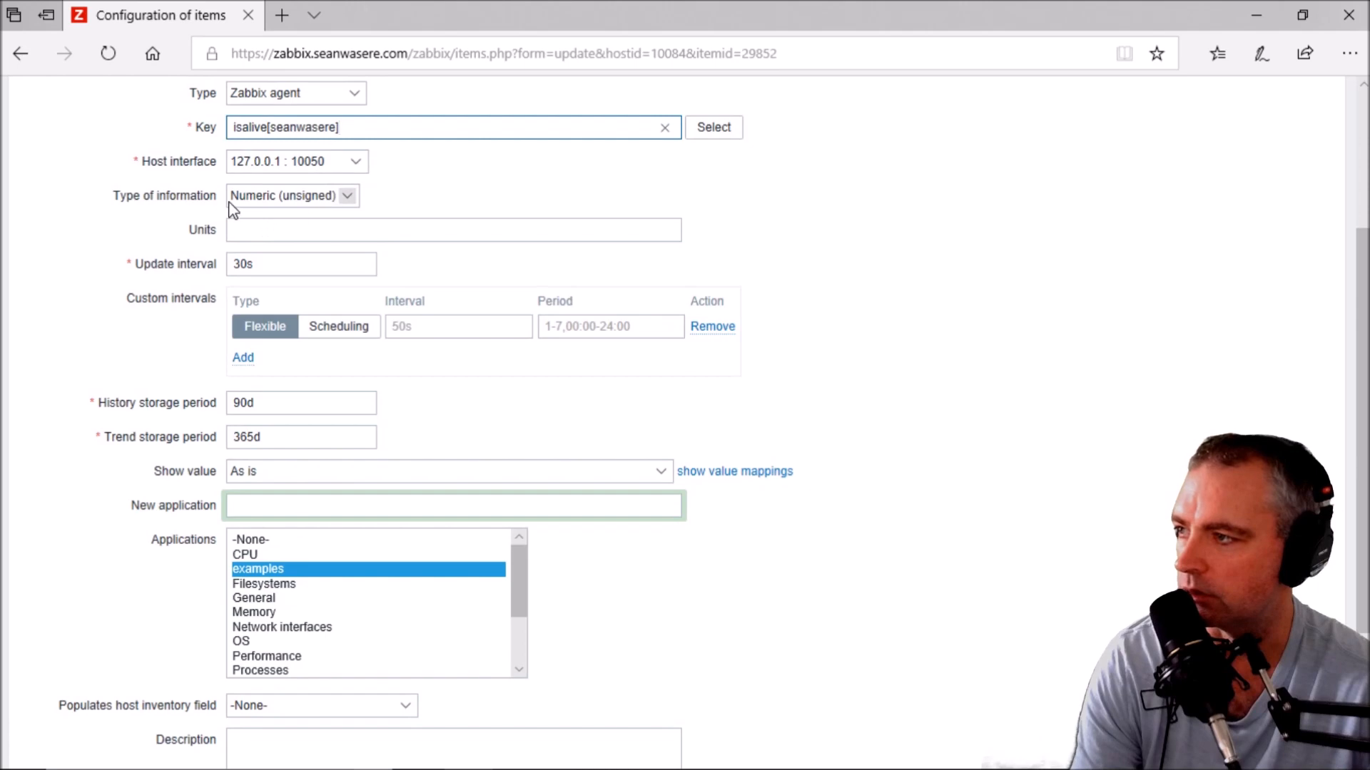
{"action": "left_click", "coordinate": [20, 53]}
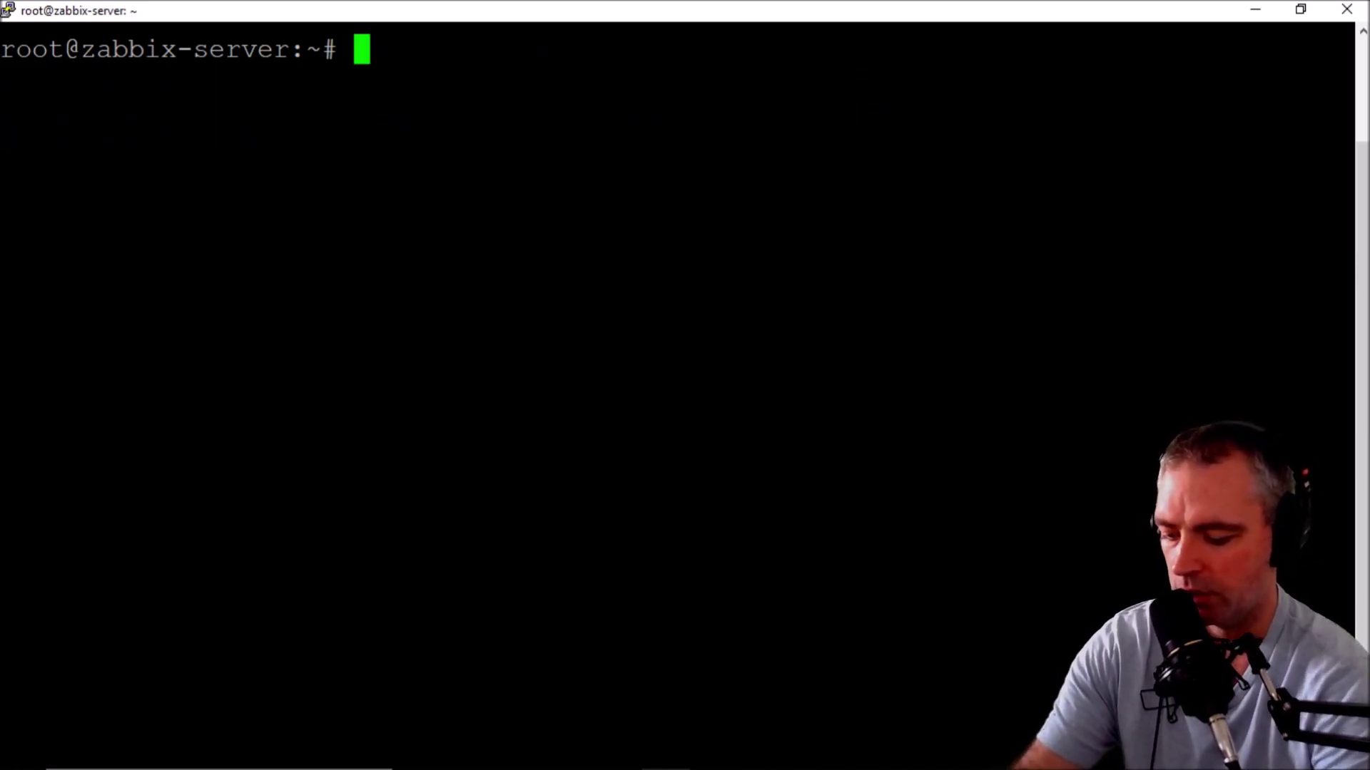
Run sudo nano /etc/zabbix/zabbix_agentd.conf to edit the agent config
{"action": "type", "text": "su"}
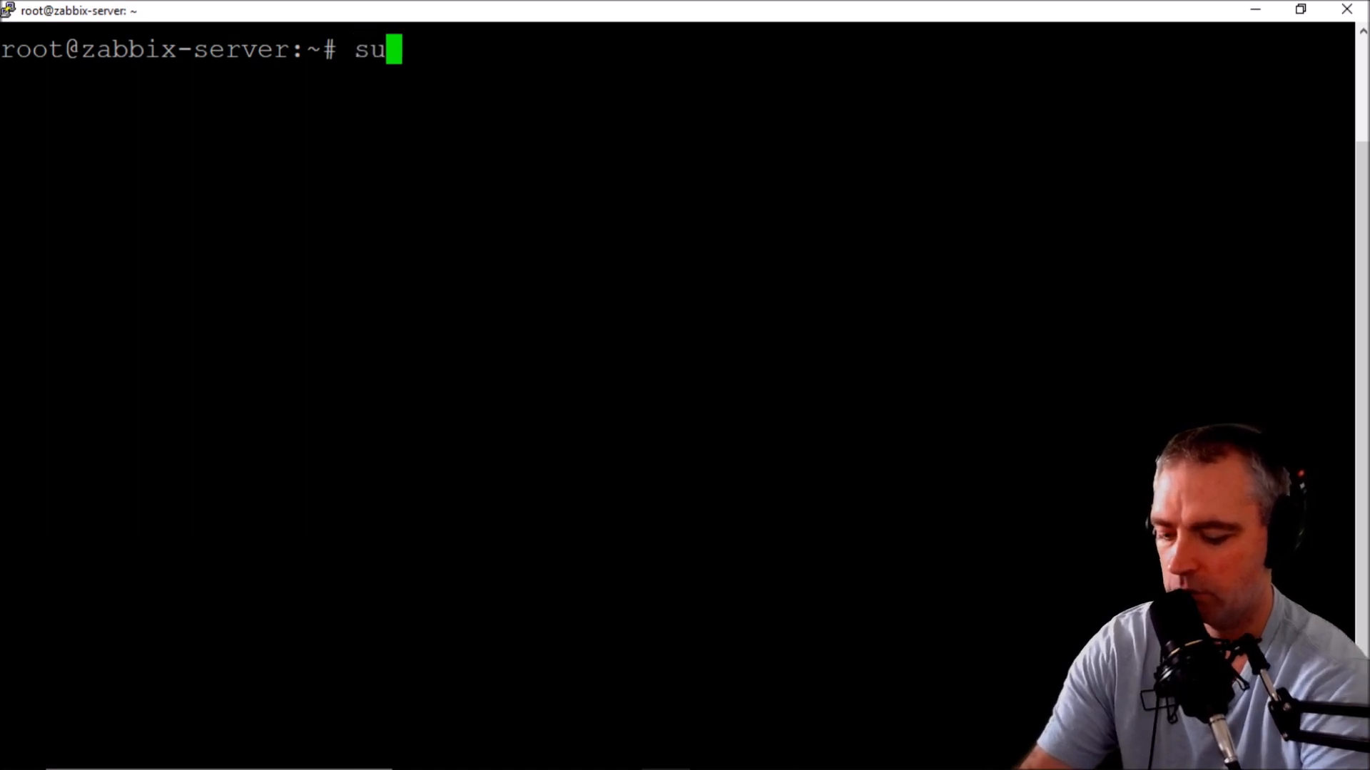
{"action": "type", "text": "do nan"}
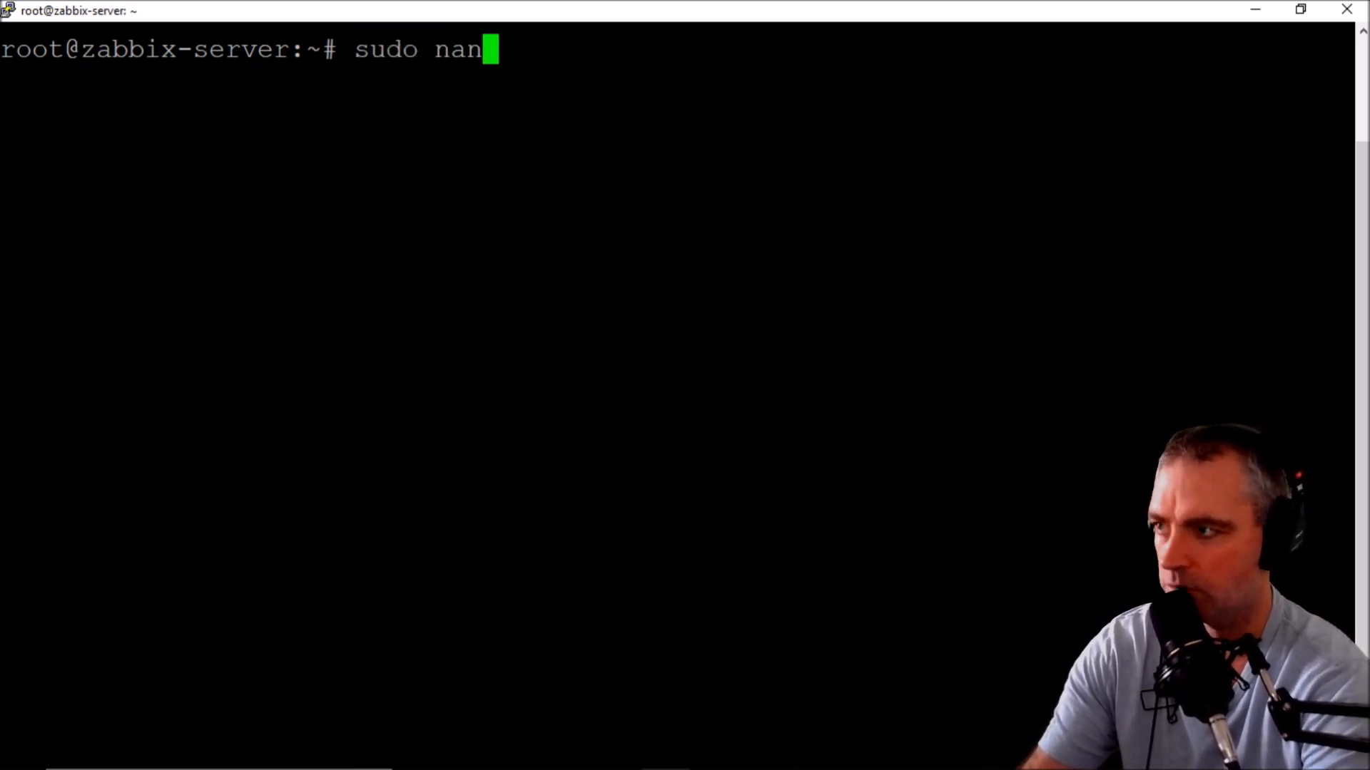
{"action": "type", "text": "o /etc/"}
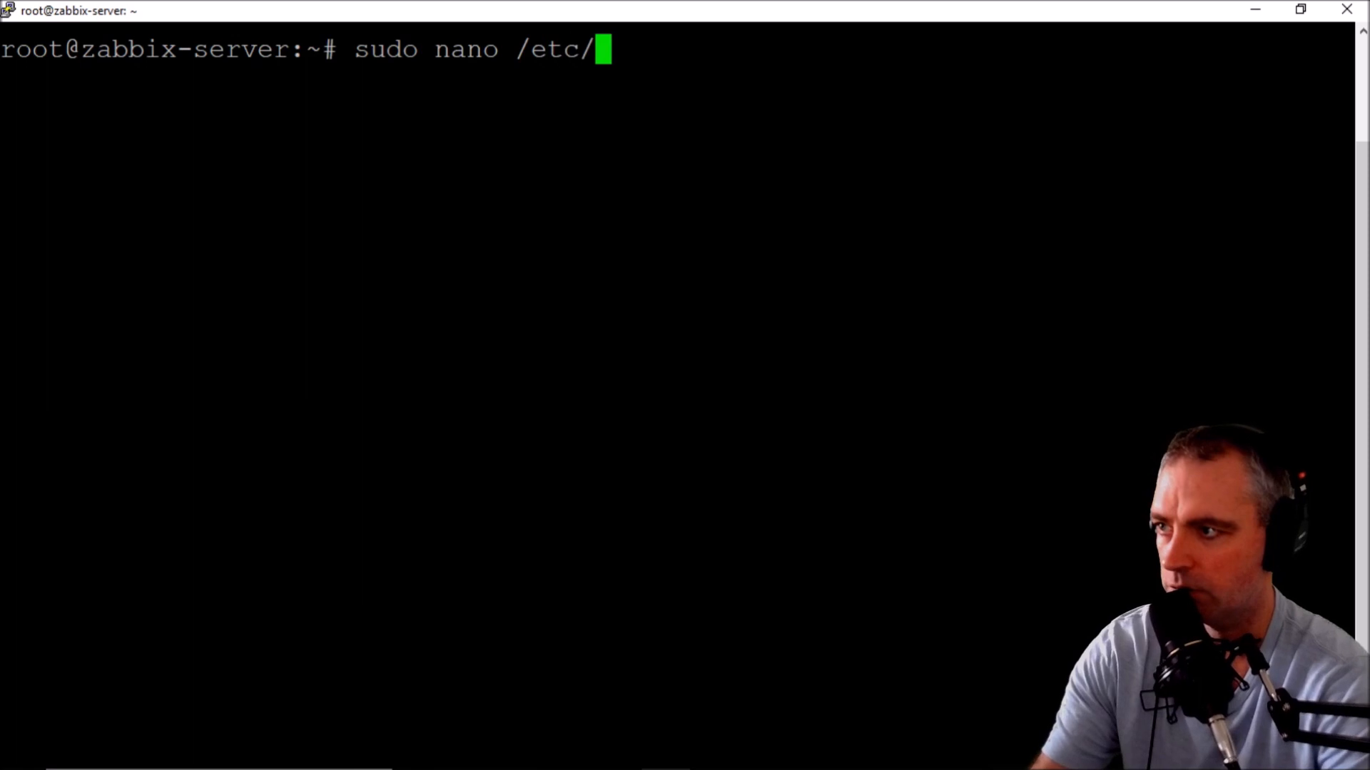
{"action": "type", "text": "zabbix/zabbix_"}
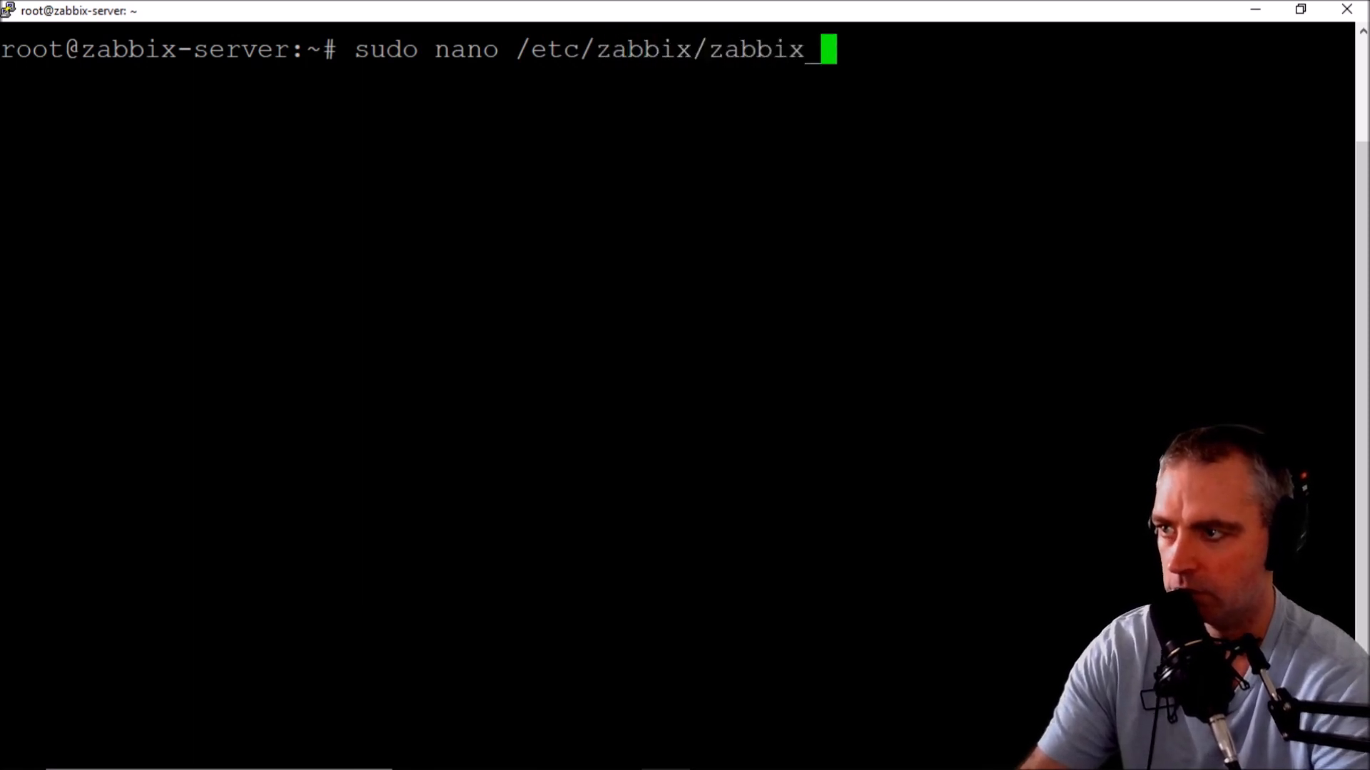
{"action": "type", "text": "agentd.c"}
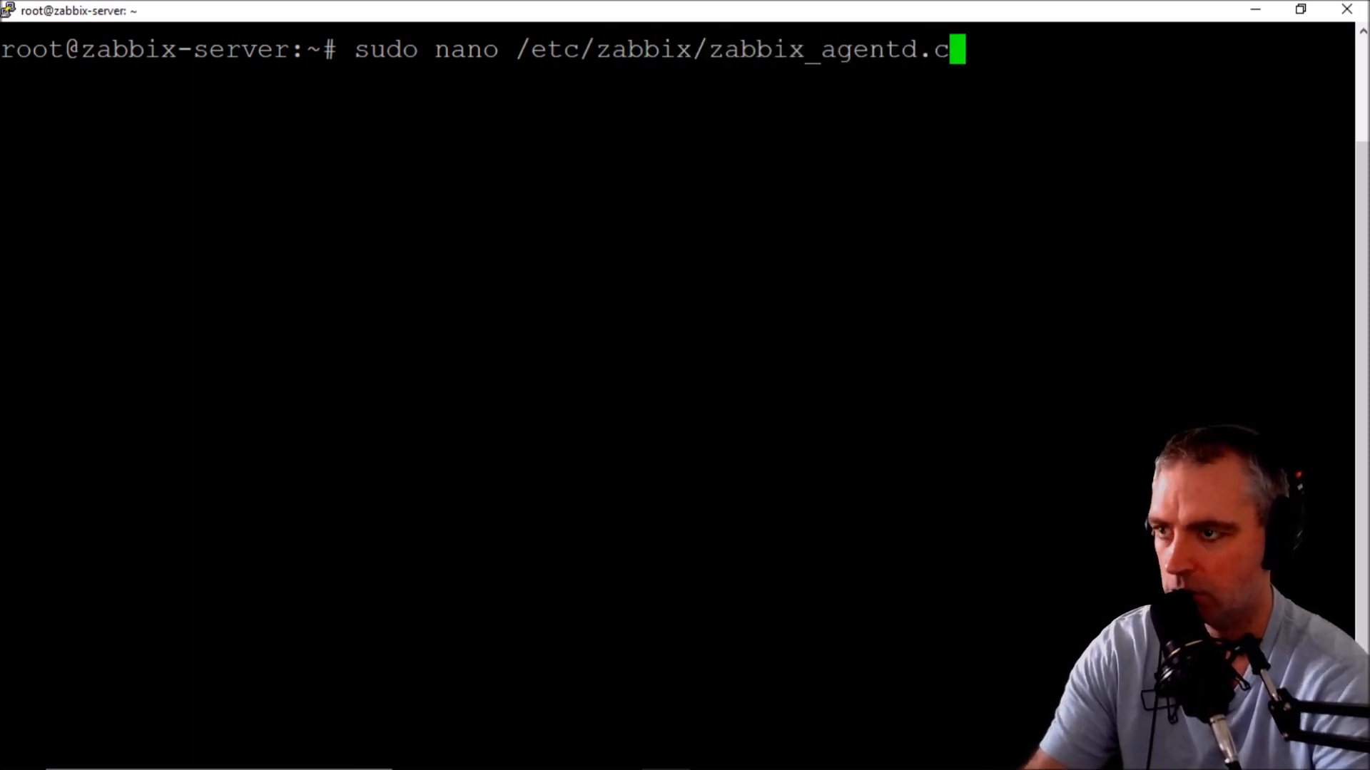
{"action": "key", "text": "Return"}
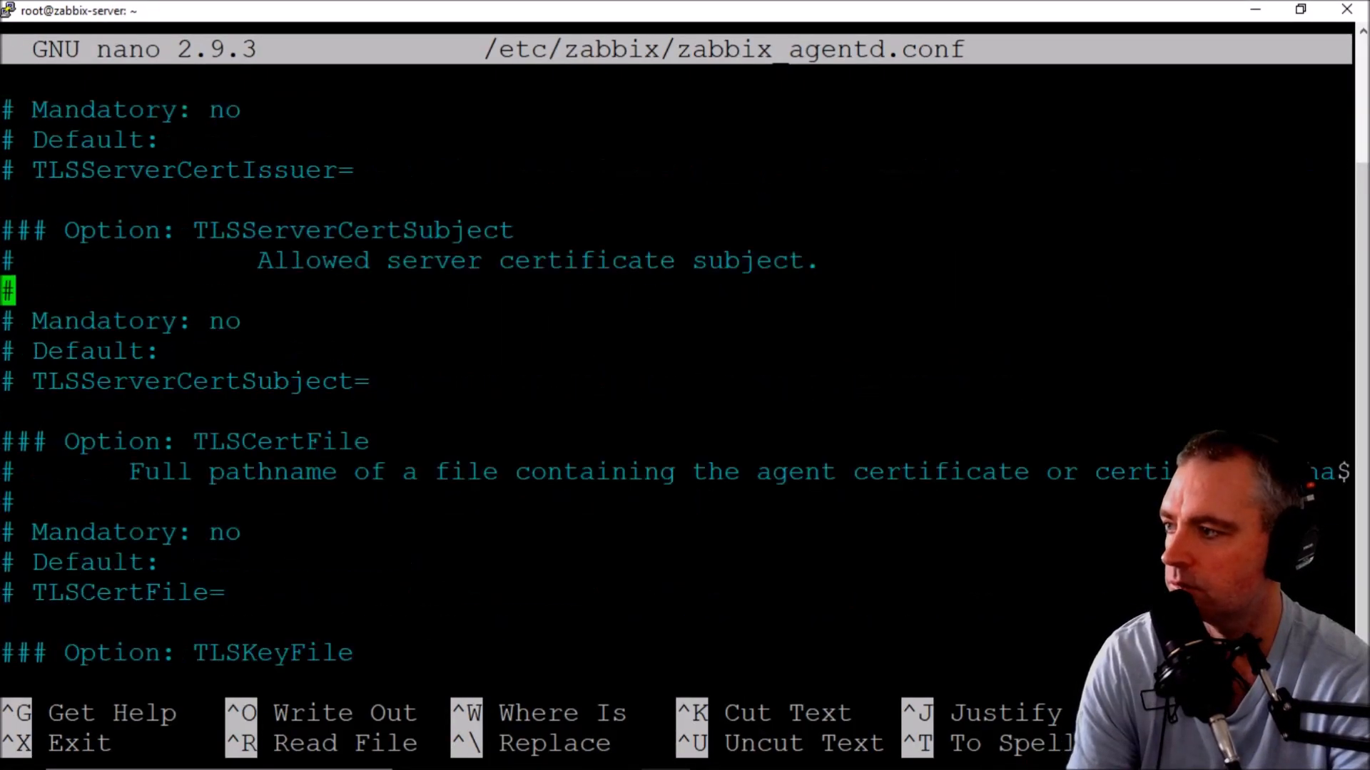
Change the line to UserParameter=isalive[*],echo $1 and save the config
{"action": "scroll", "scroll_direction": "up", "scroll_amount": 3}
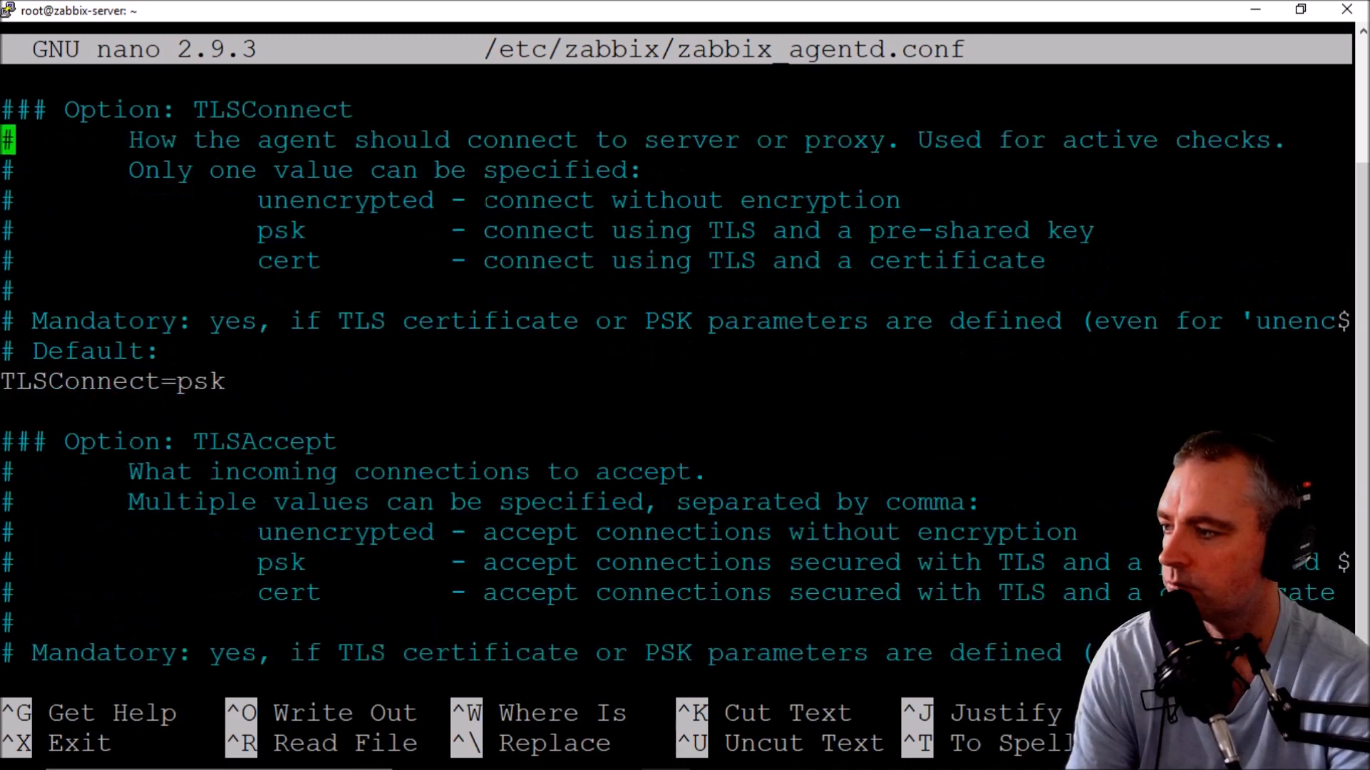
{"action": "scroll", "scroll_direction": "down", "scroll_amount": 3}
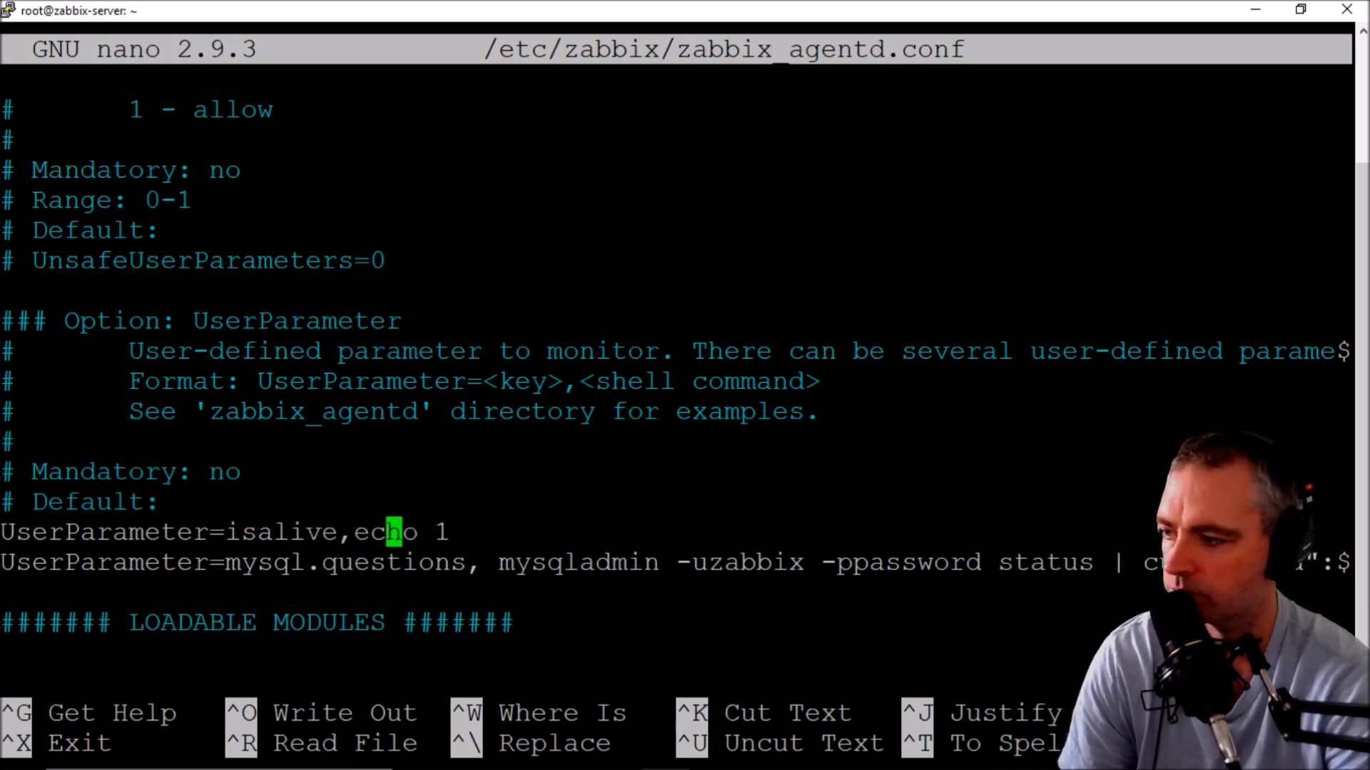
{"action": "type", "text": "["}
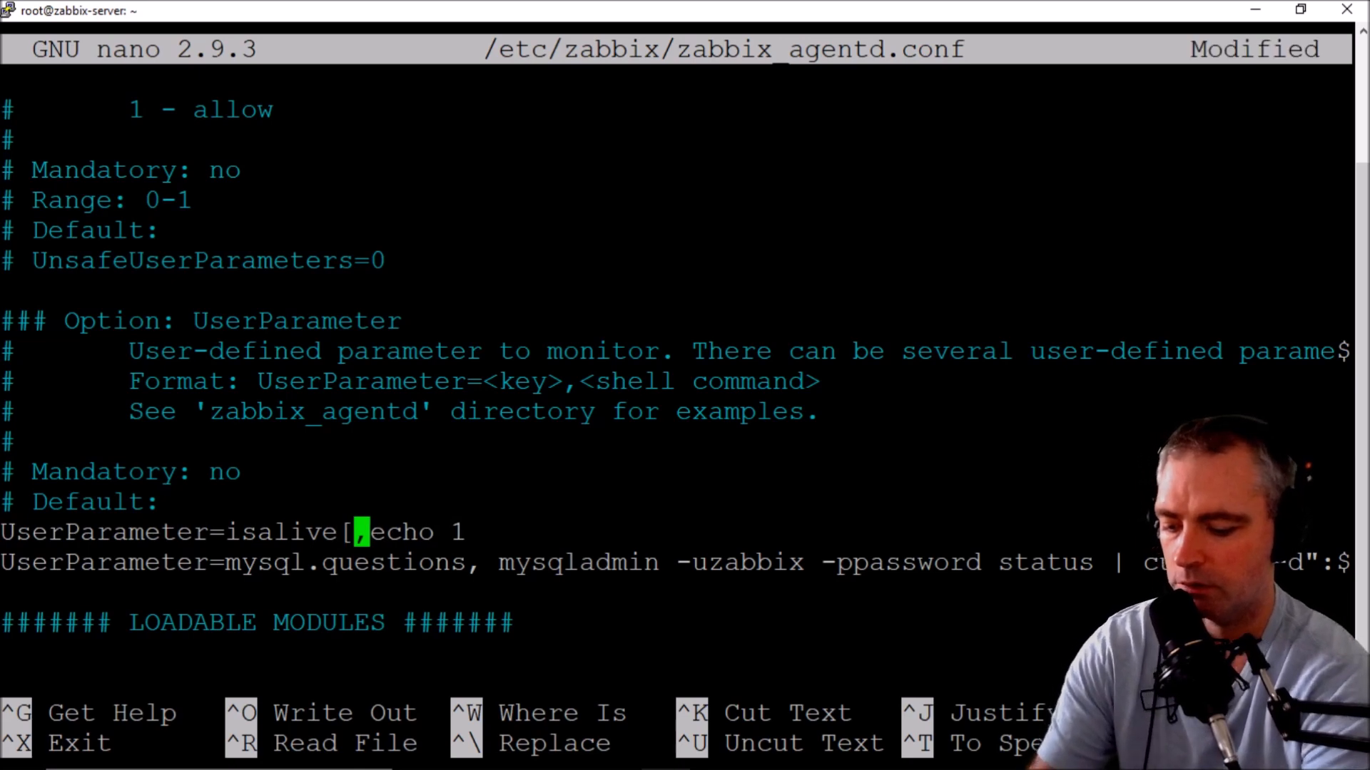
{"action": "type", "text": "*],"}
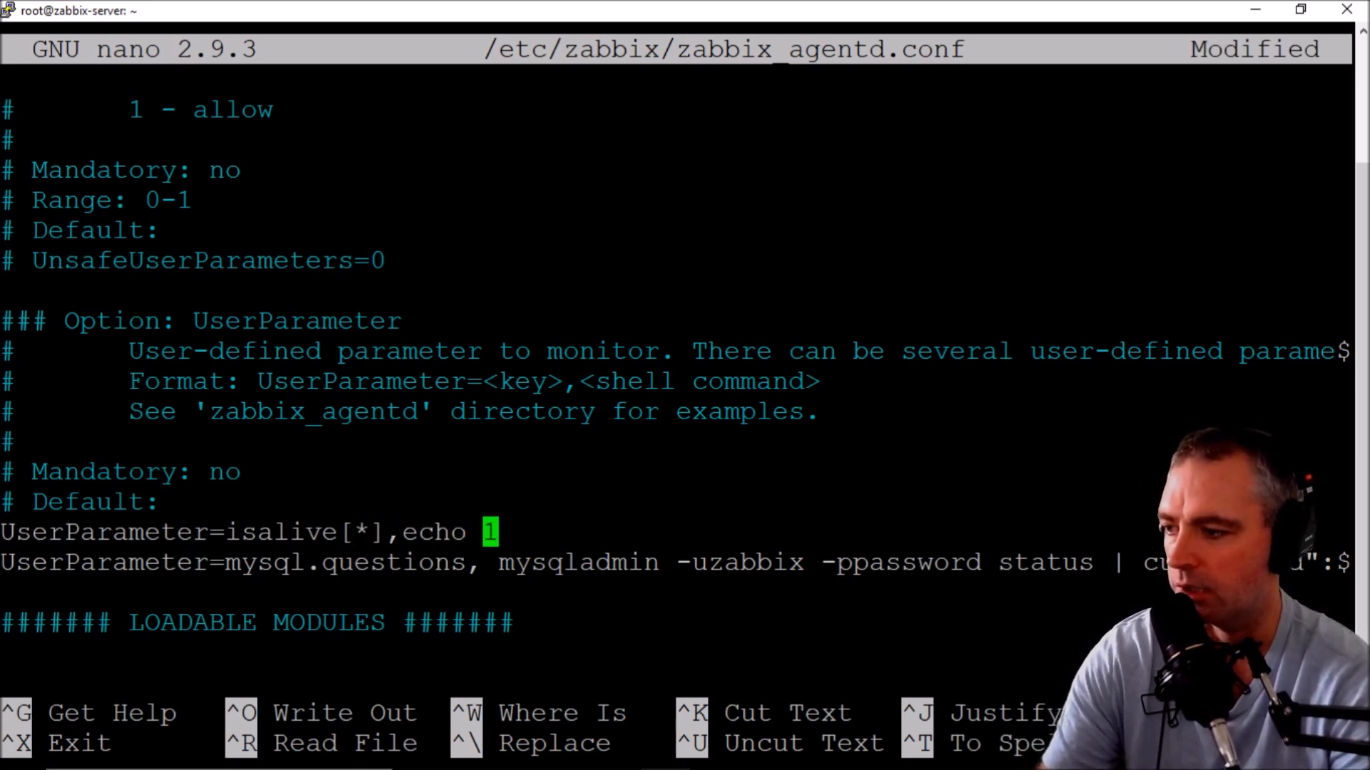
{"action": "type", "text": "$"}
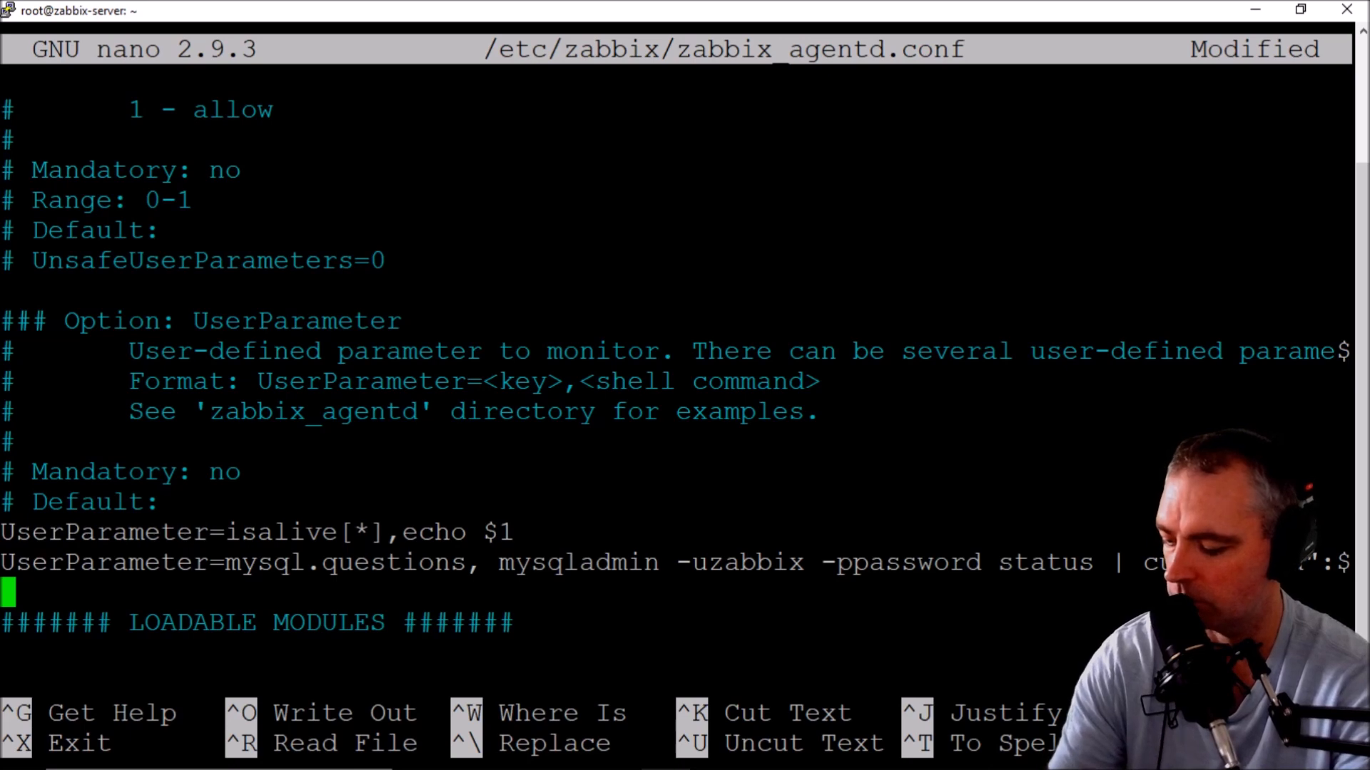
{"action": "key", "text": "ctrl+o"}
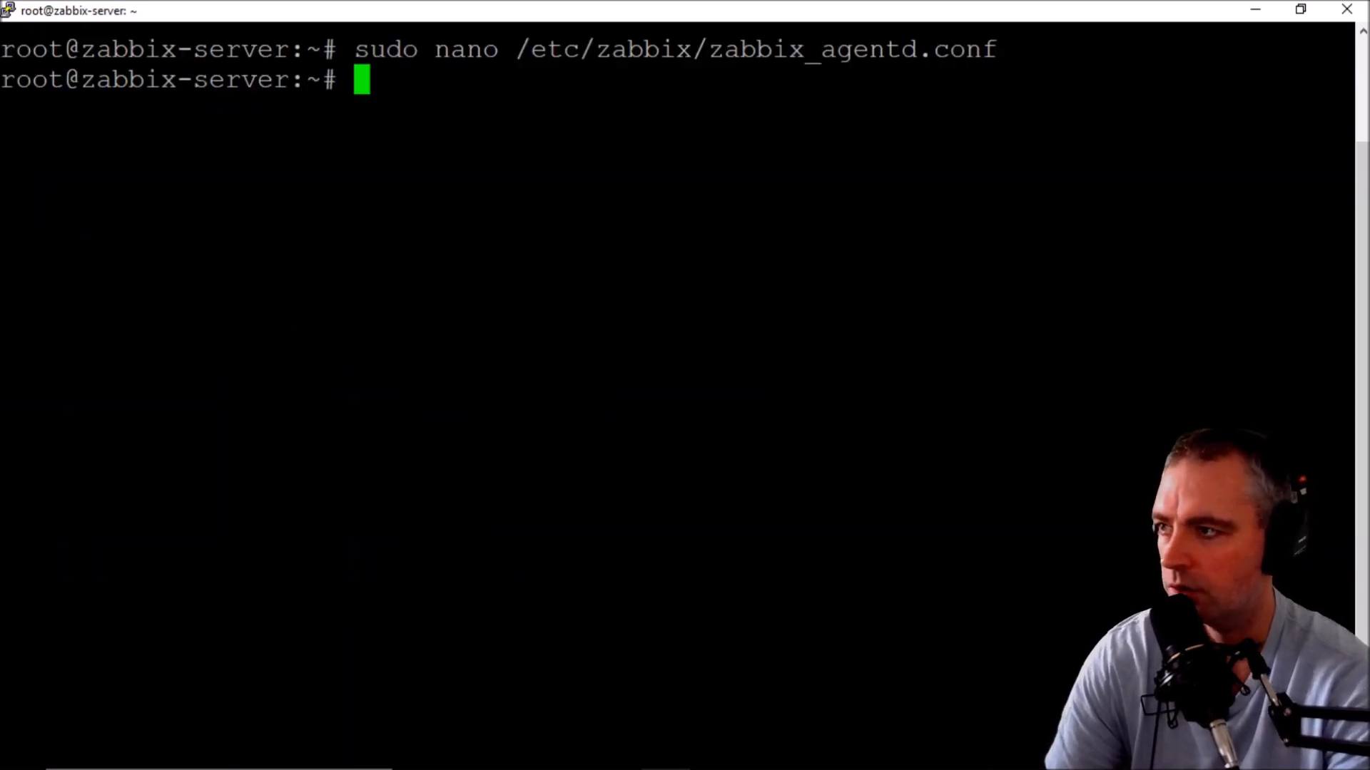
Restart the agent with sudo service zabbix-agent restart
{"action": "type", "text": "sudo service zabbix-agent restart"}
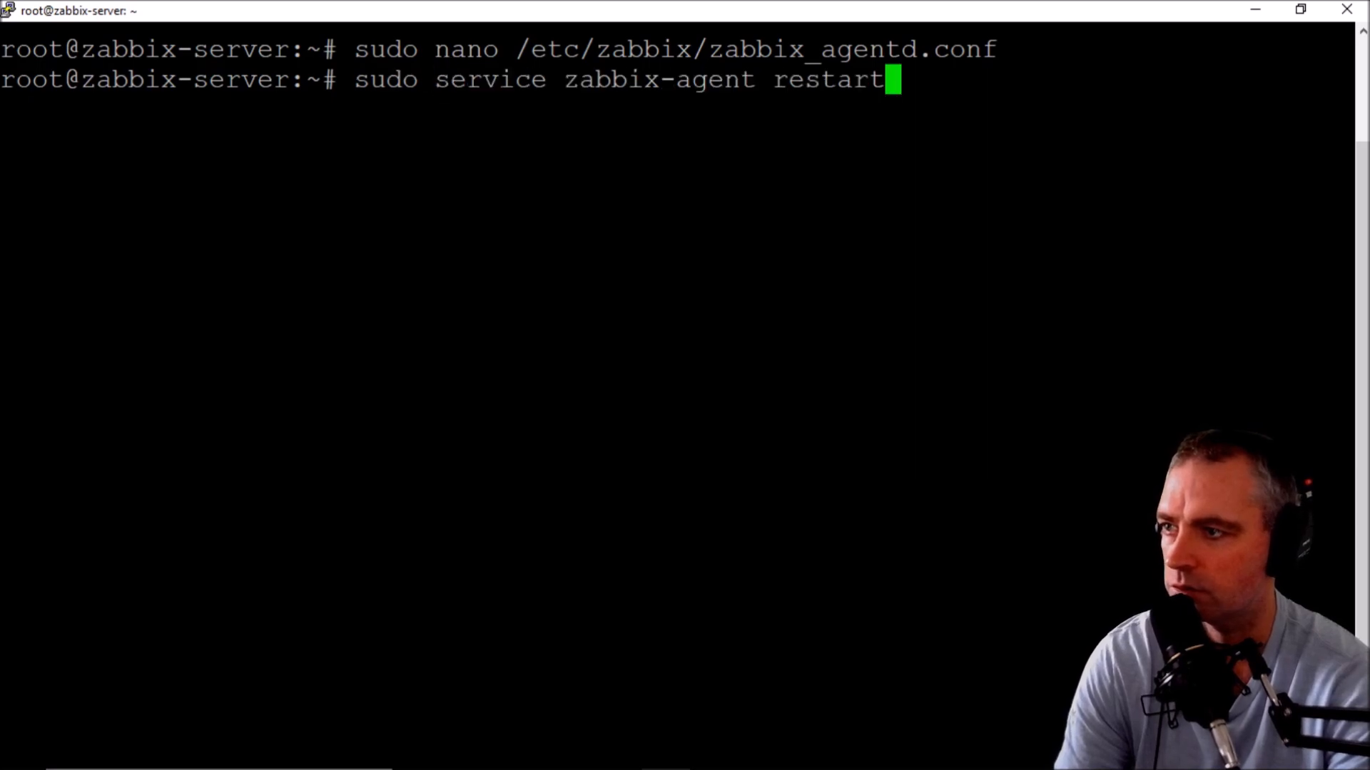
{"action": "key", "text": "Return"}
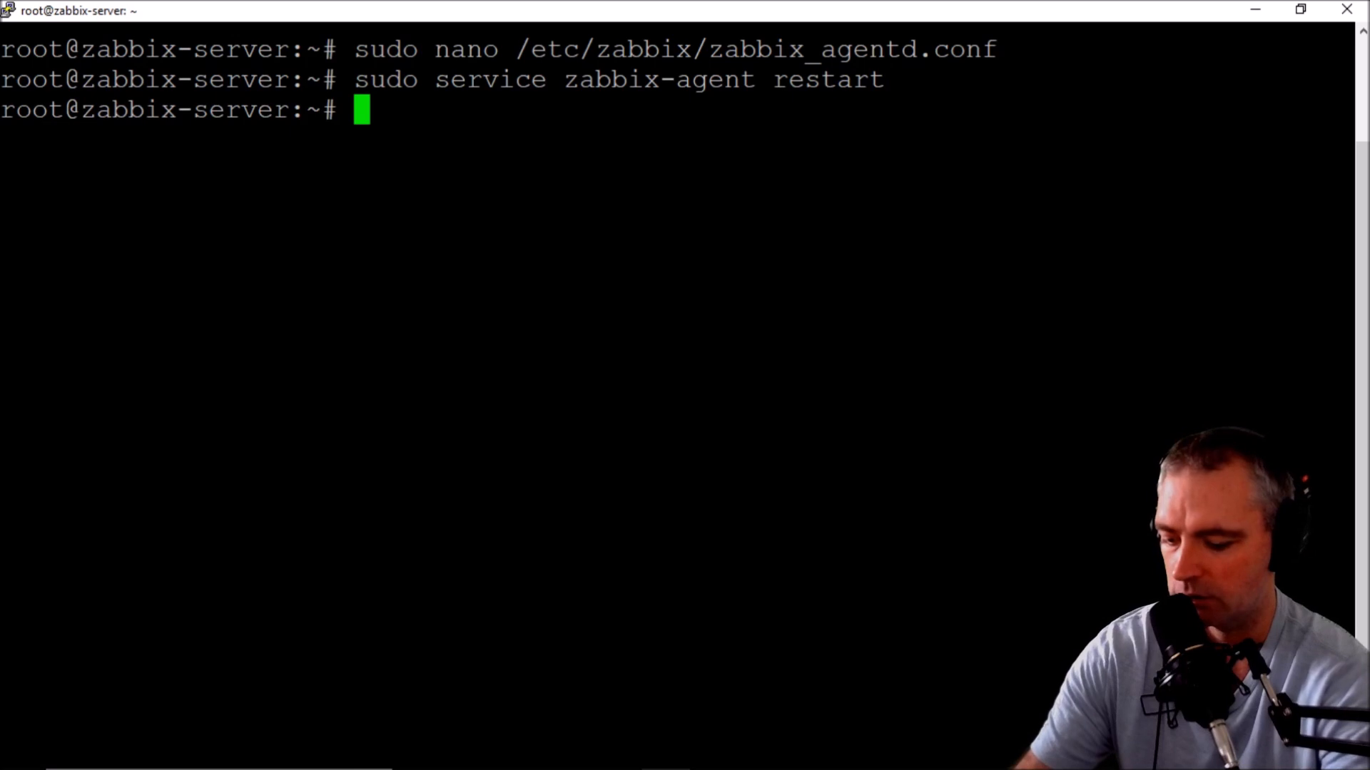
Test with zabbix_agentd -t isalive[abc] and isalive[seanwasere], each echoing its parameter back
{"action": "type", "text": "zabbix_ag"}
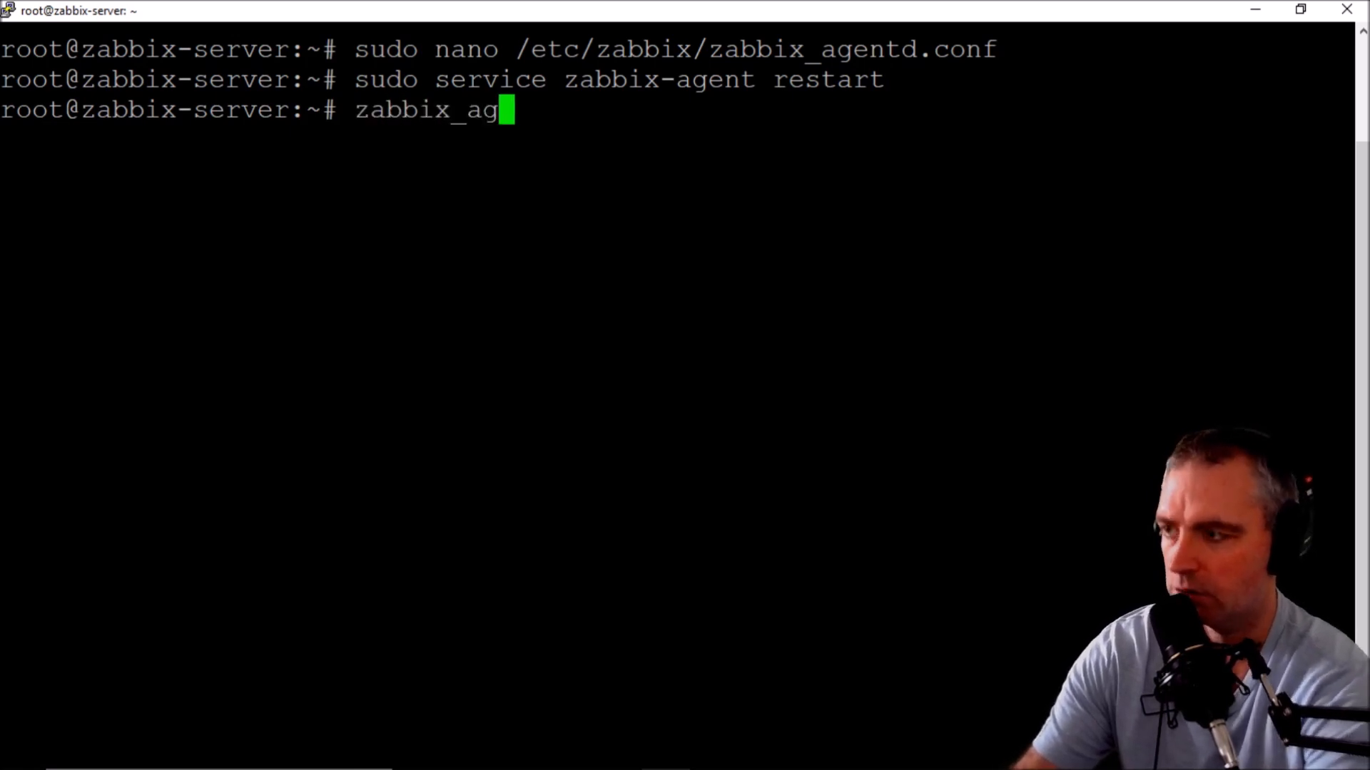
{"action": "type", "text": "entd -t"}
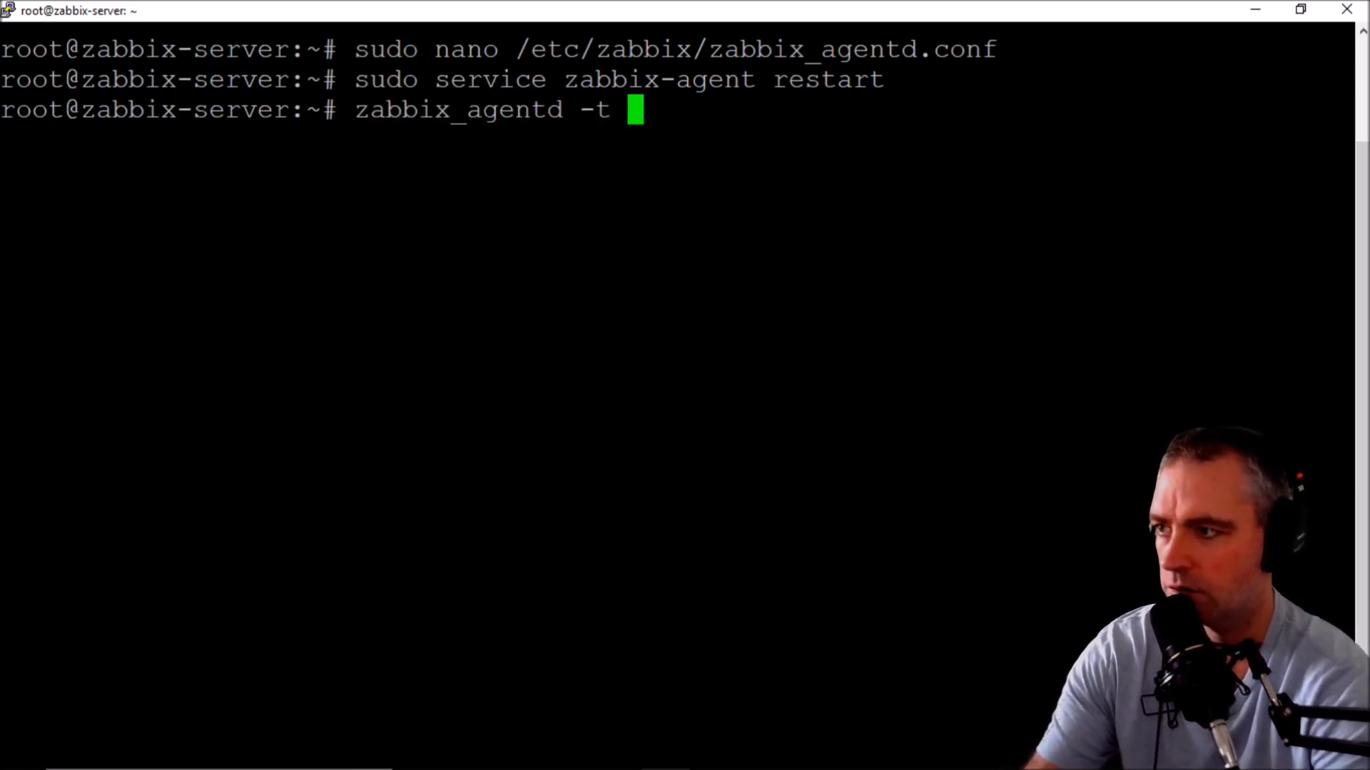
{"action": "type", "text": "is"}
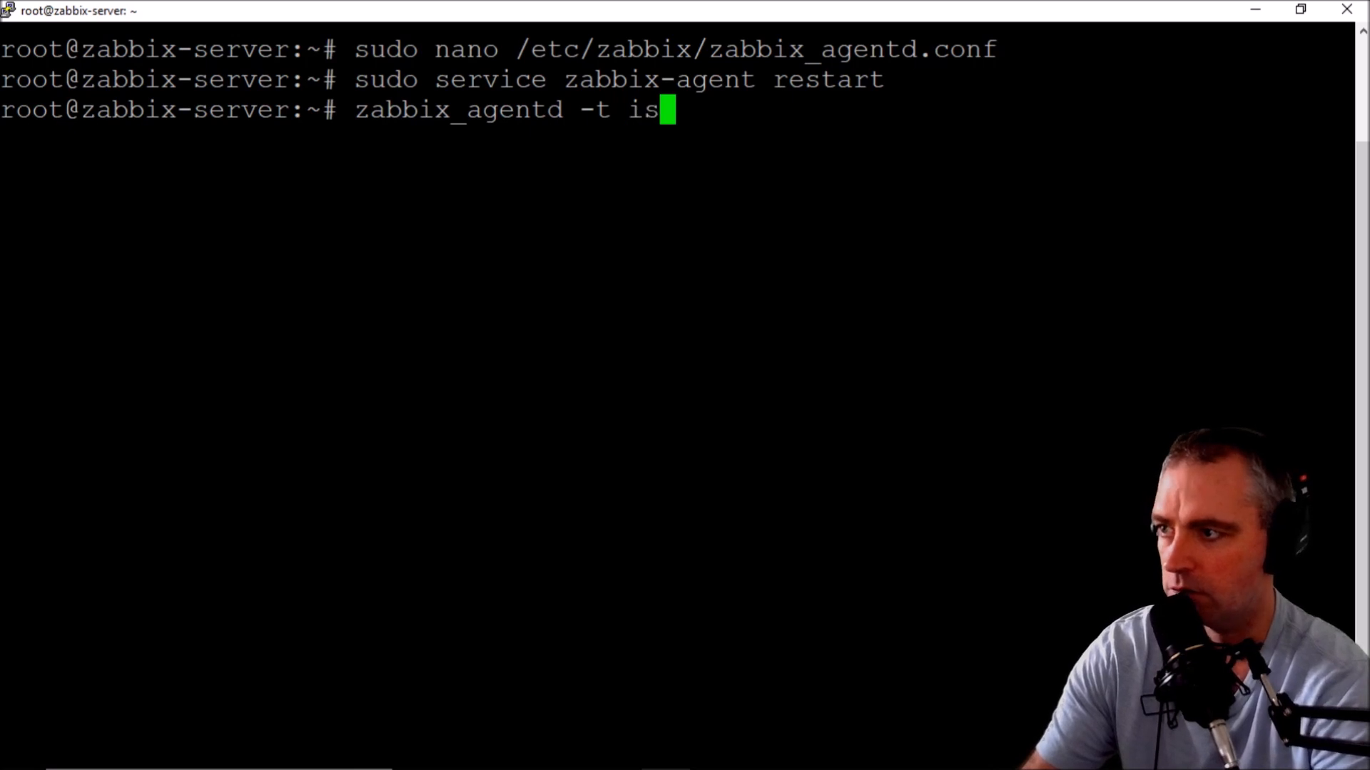
{"action": "type", "text": "alice"}
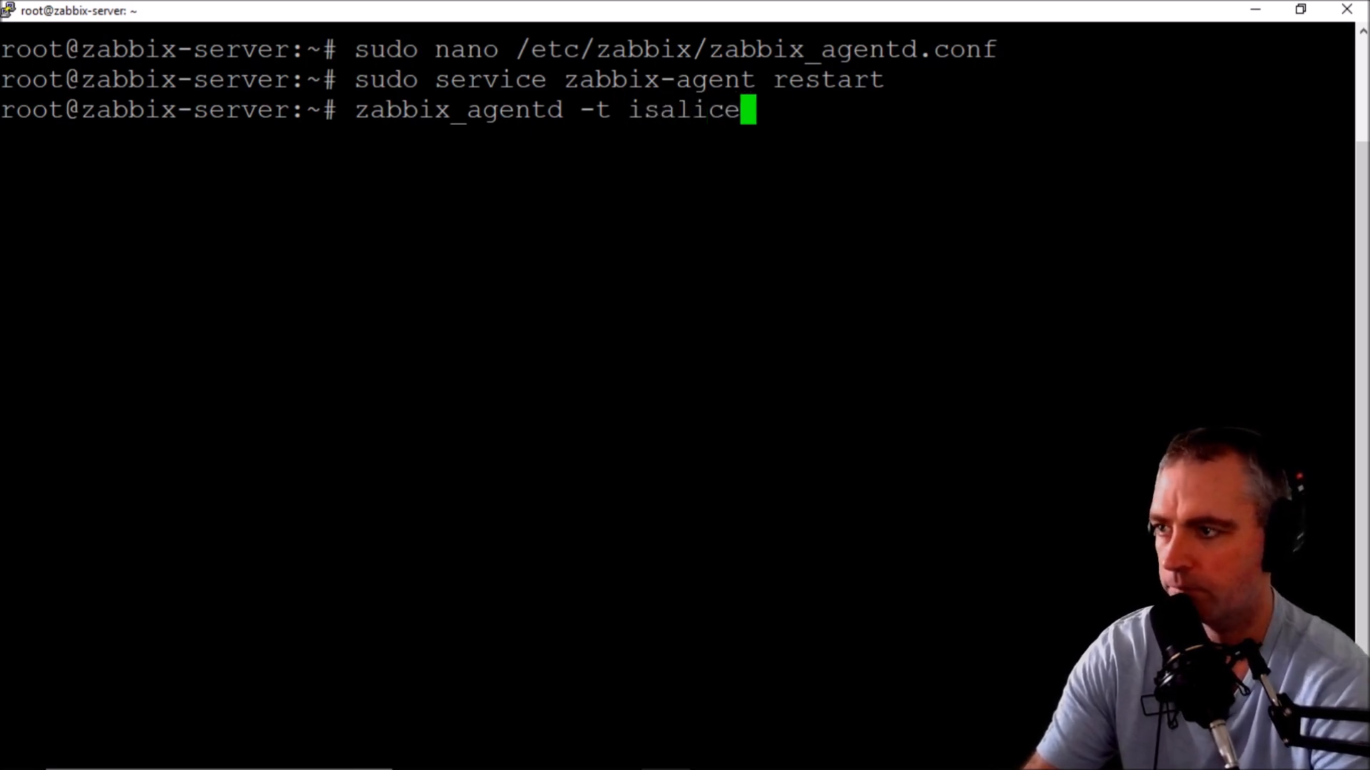
{"action": "type", "text": "[abc]"}
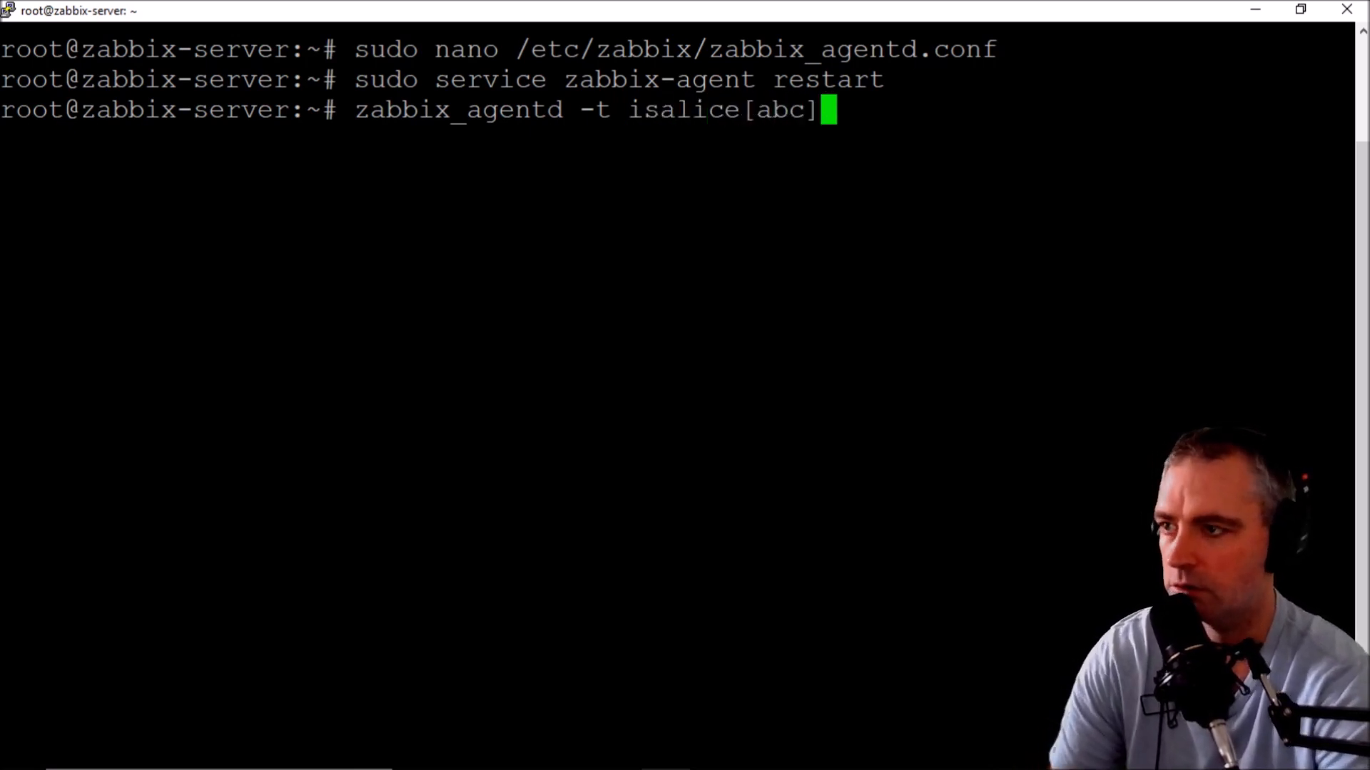
{"action": "key", "text": "Left"}
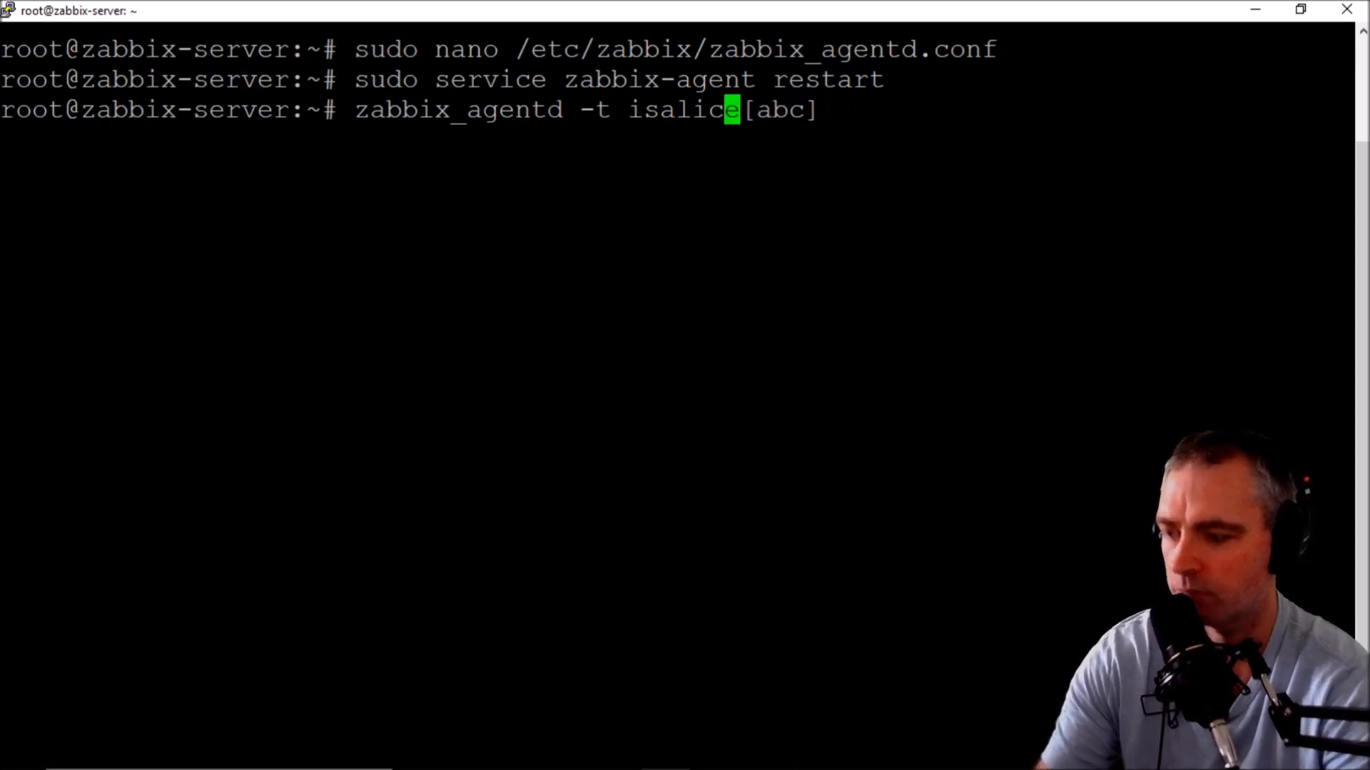
{"action": "key", "text": "Return"}
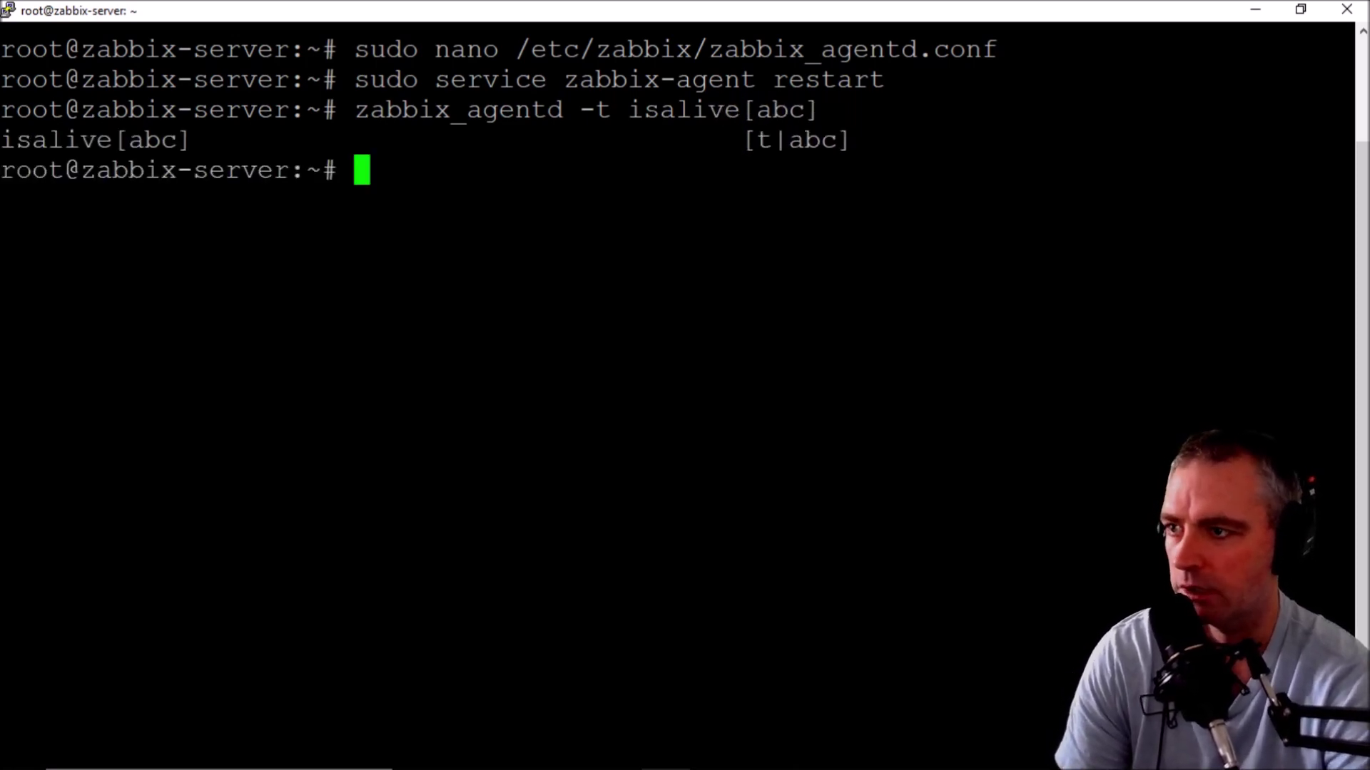
{"action": "type", "text": "zabbix_agentd -t isalive[se"}
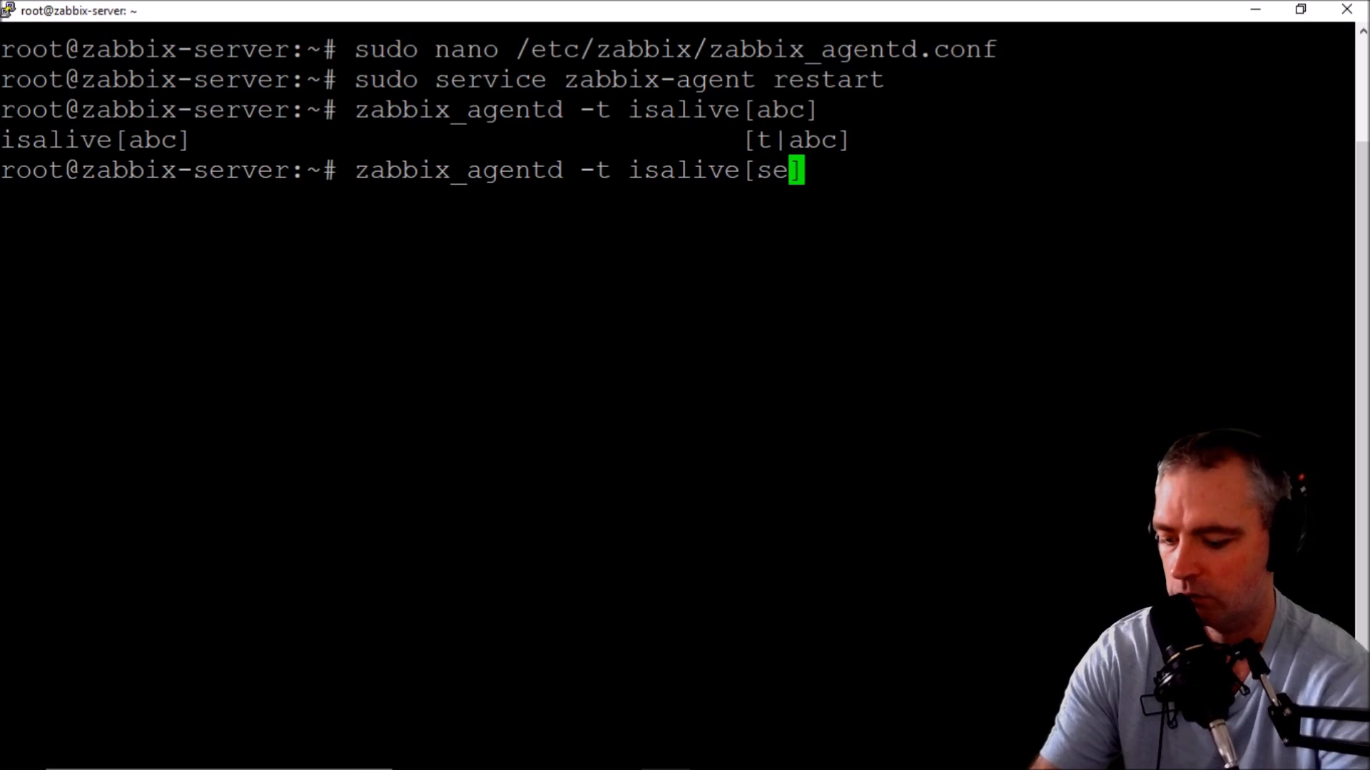
{"action": "key", "text": "Return"}
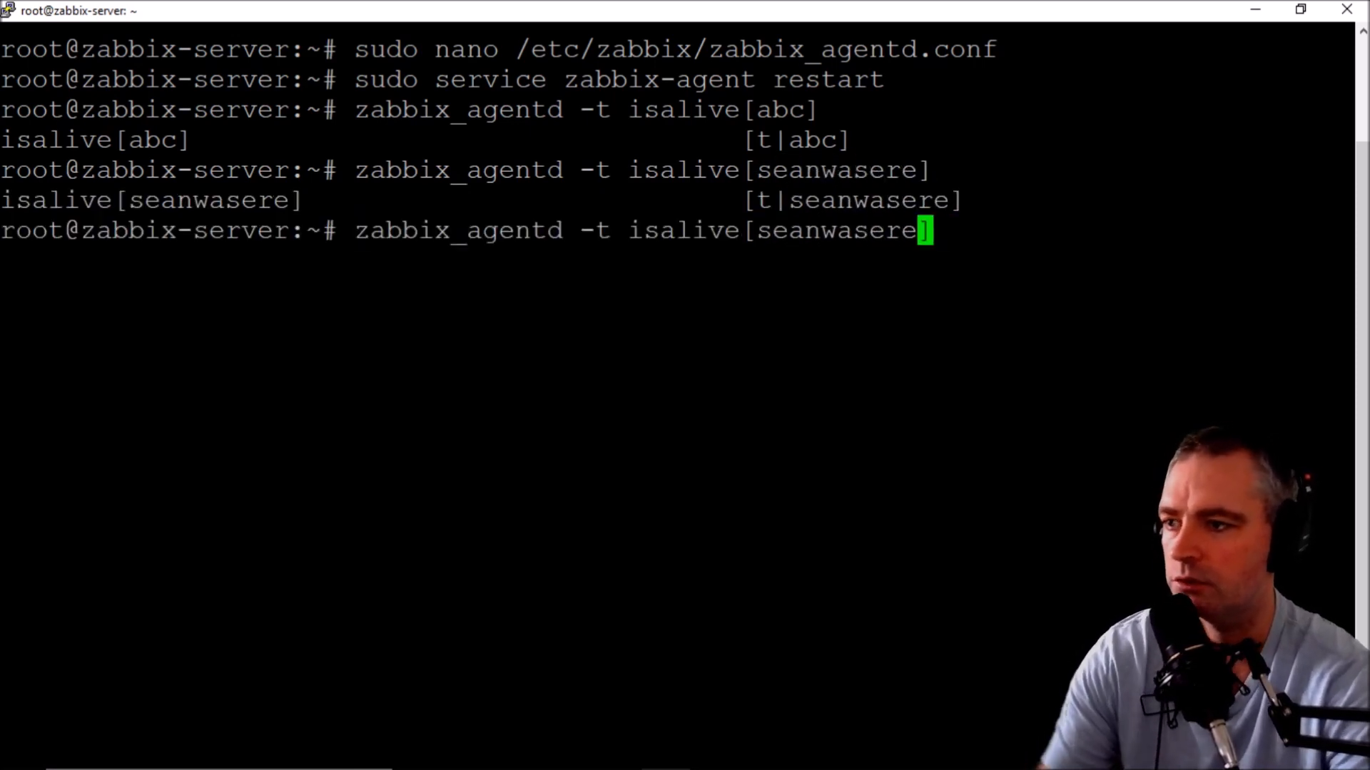
{"action": "key", "text": "Backspace"}
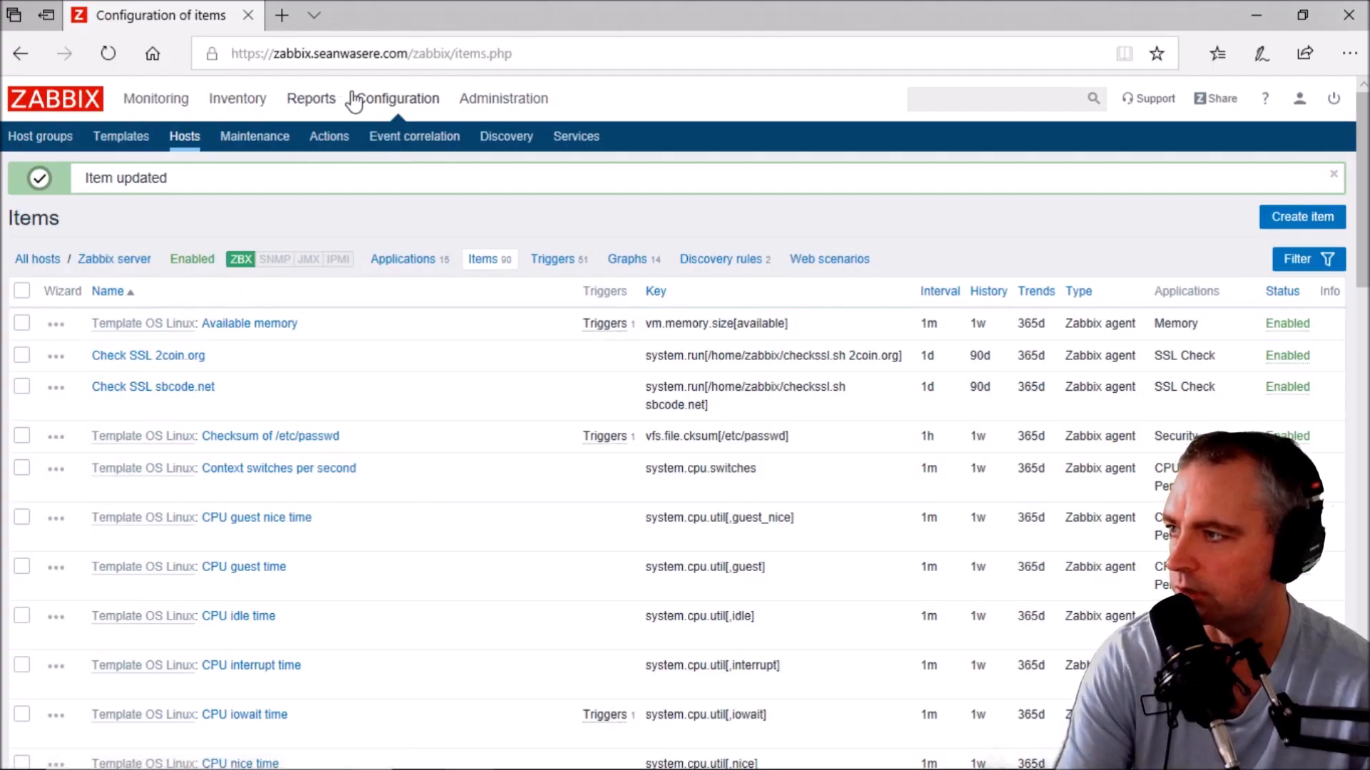
Set the is alive item's Type of information to Text and update it
{"action": "scroll", "scroll_direction": "down", "scroll_amount": 3}
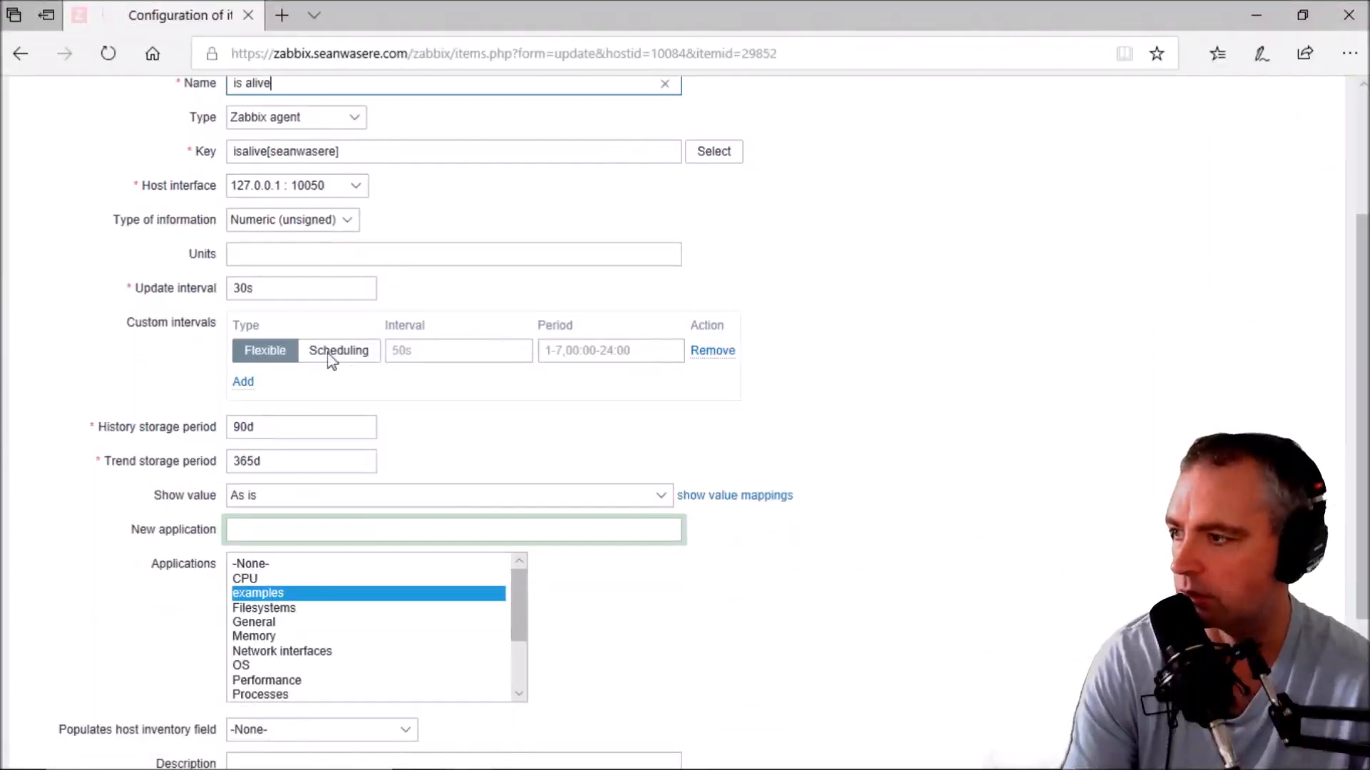
{"action": "left_click", "coordinate": [292, 220]}
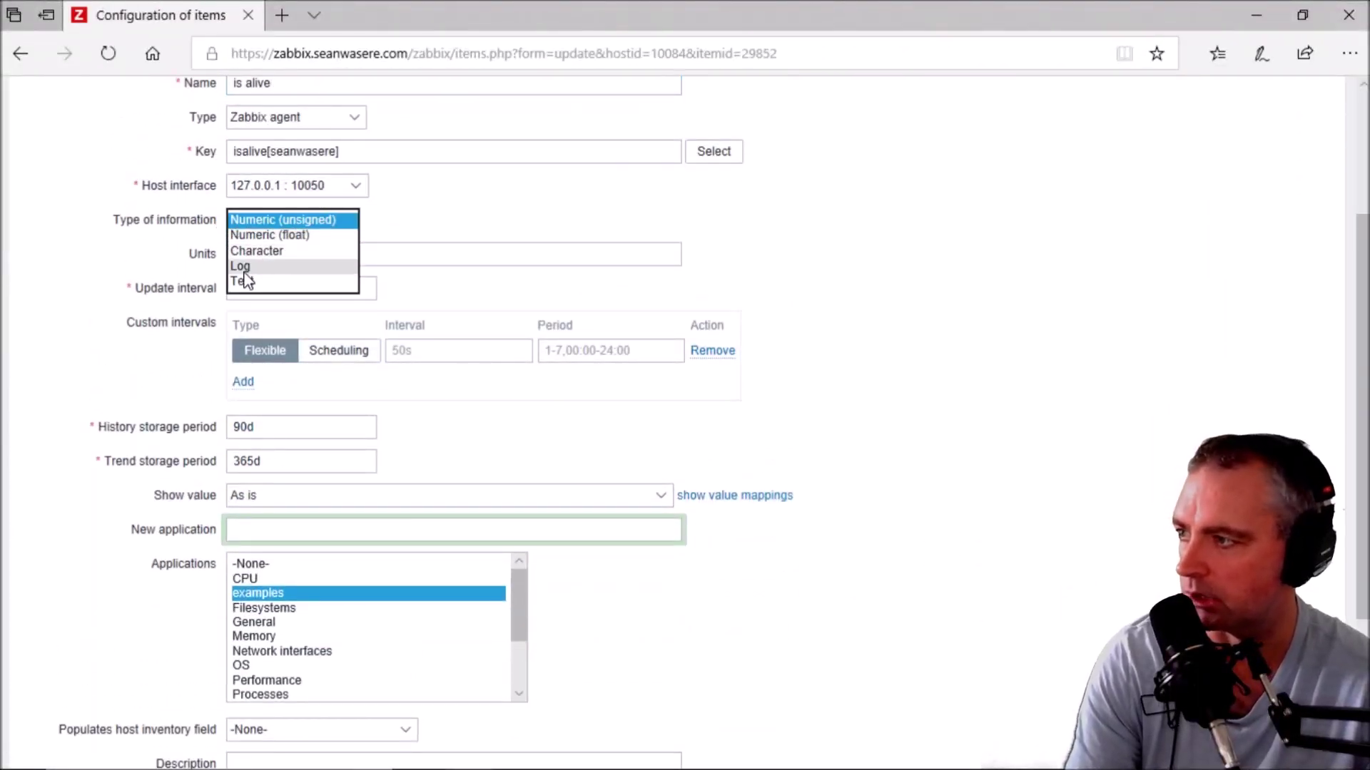
{"action": "left_click", "coordinate": [241, 279]}
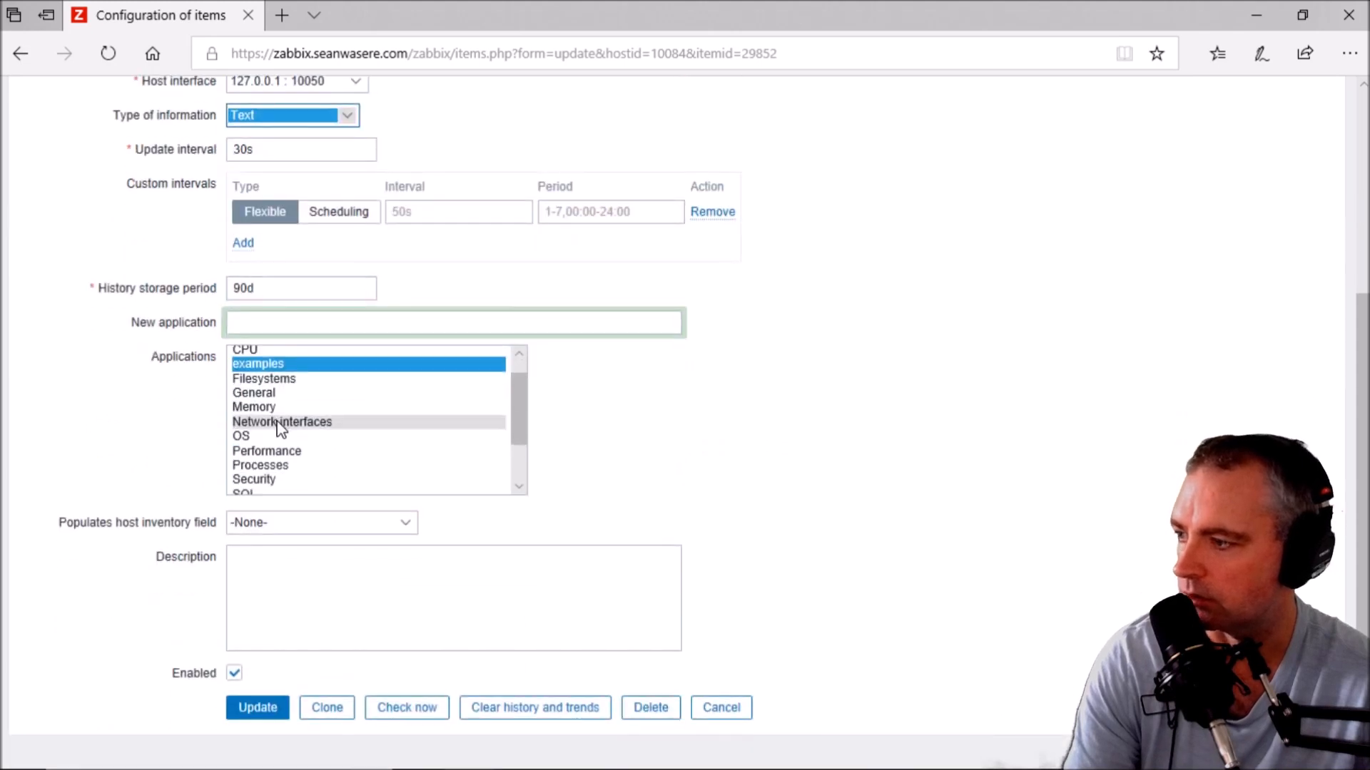
{"action": "left_click", "coordinate": [257, 707]}
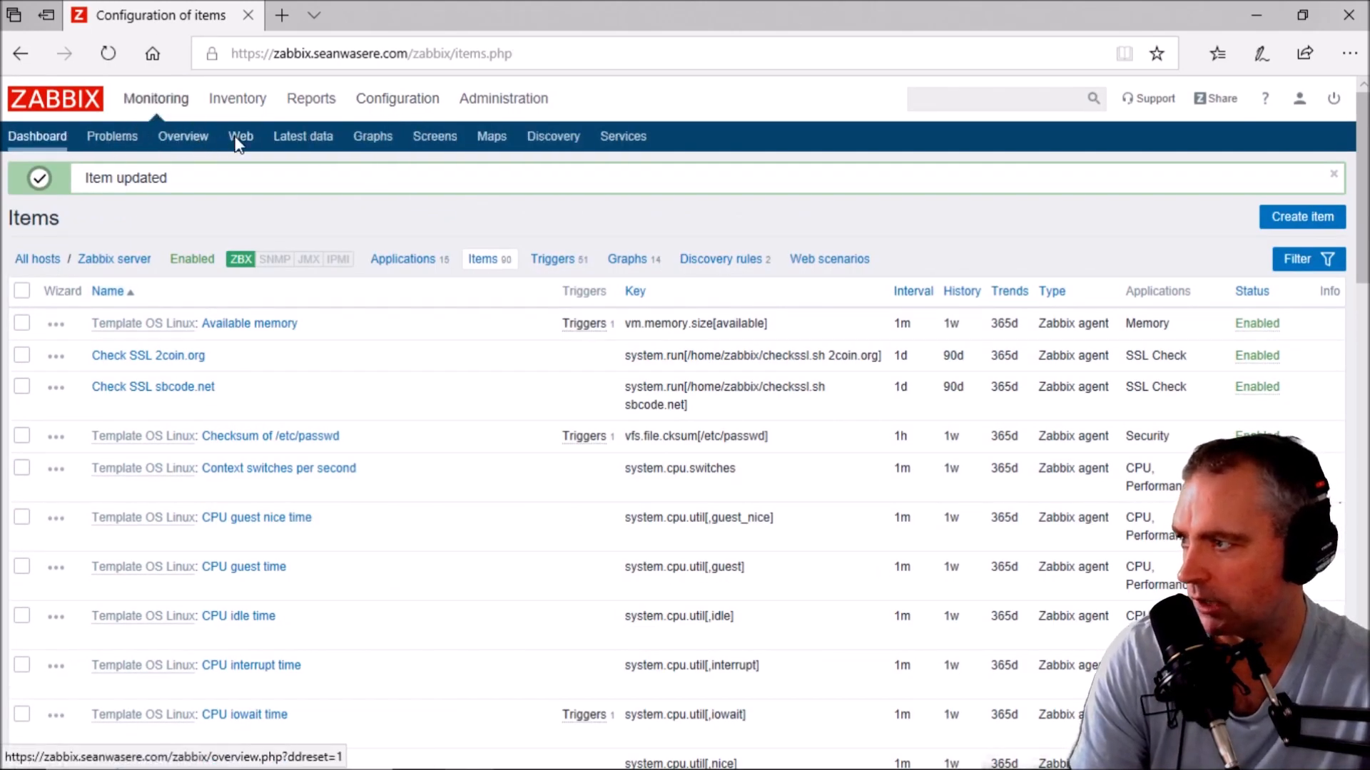
In Latest data, collapse SQL, apply the filter twice, and expand examples to see is alive = seanwasere
{"action": "left_click", "coordinate": [303, 137]}
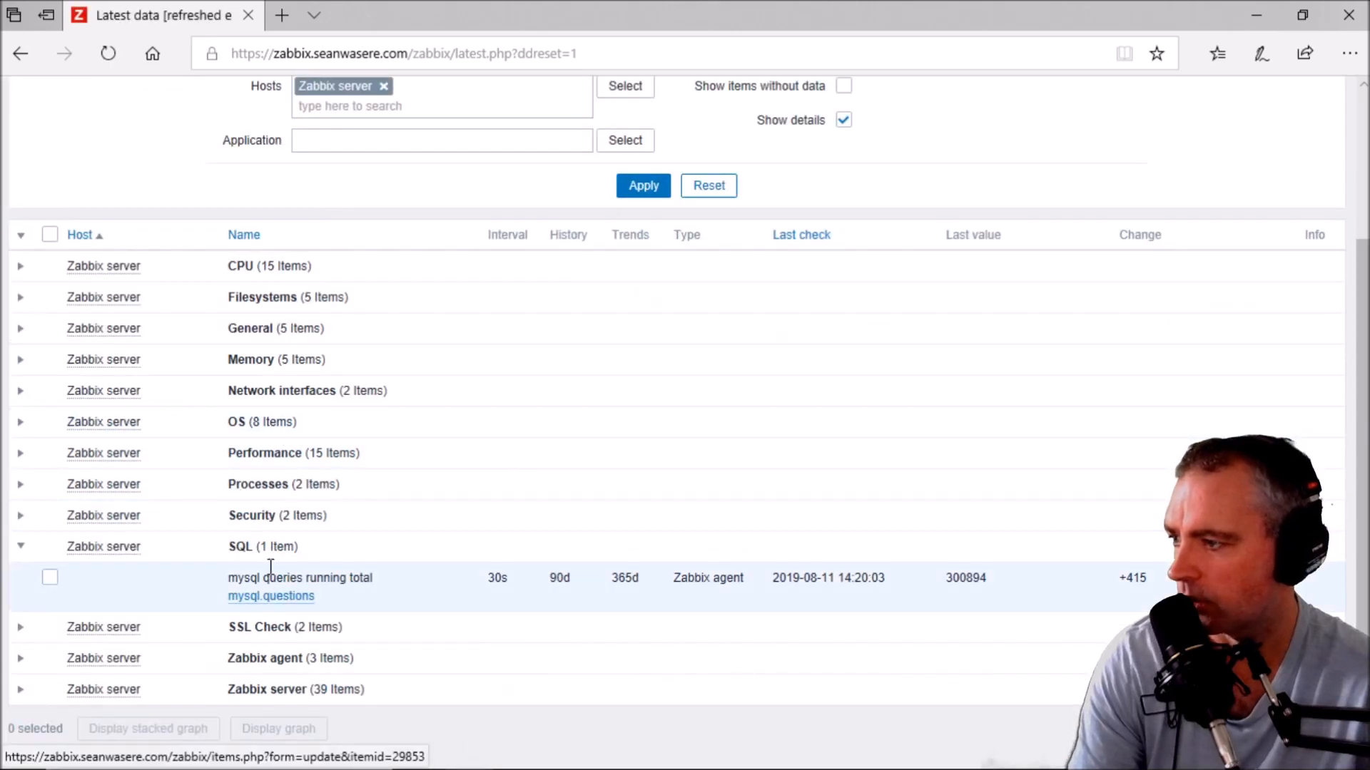
{"action": "left_click", "coordinate": [20, 547]}
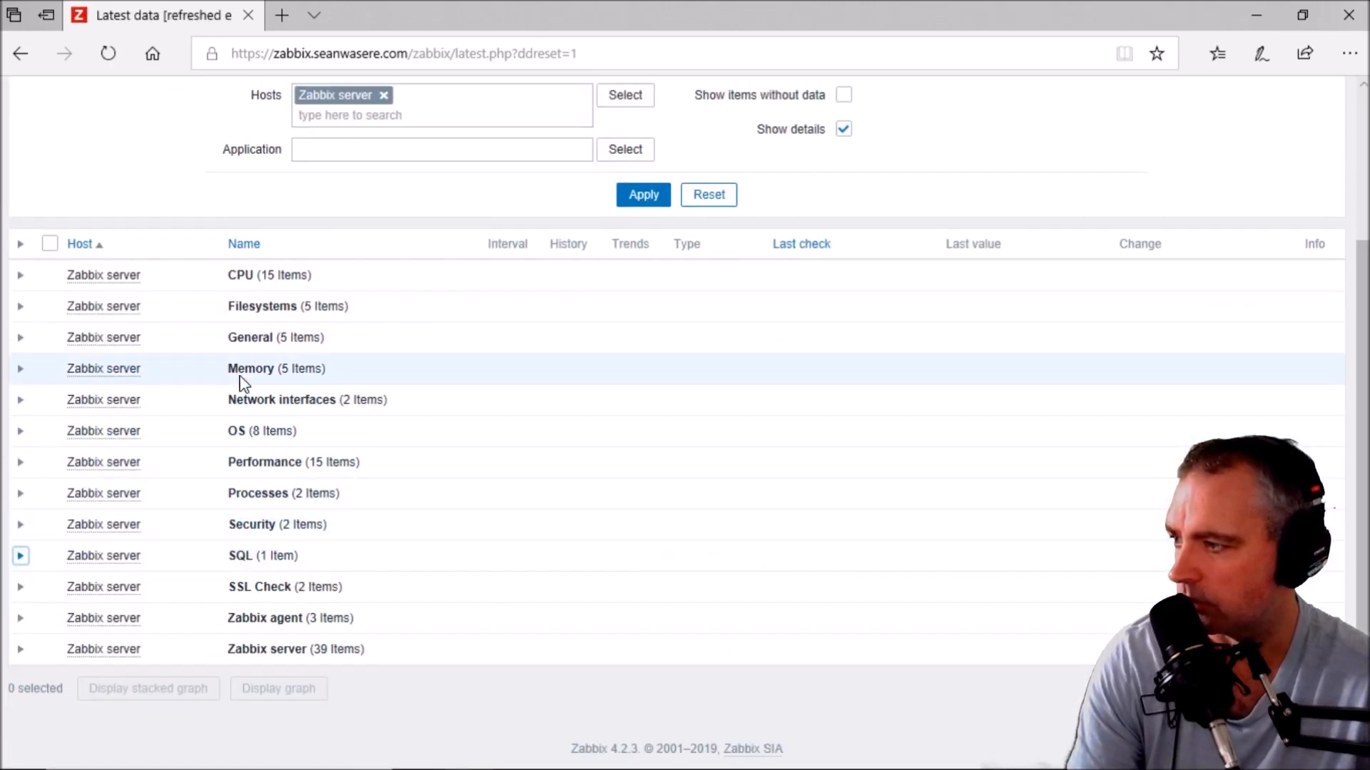
{"action": "left_click", "coordinate": [643, 194]}
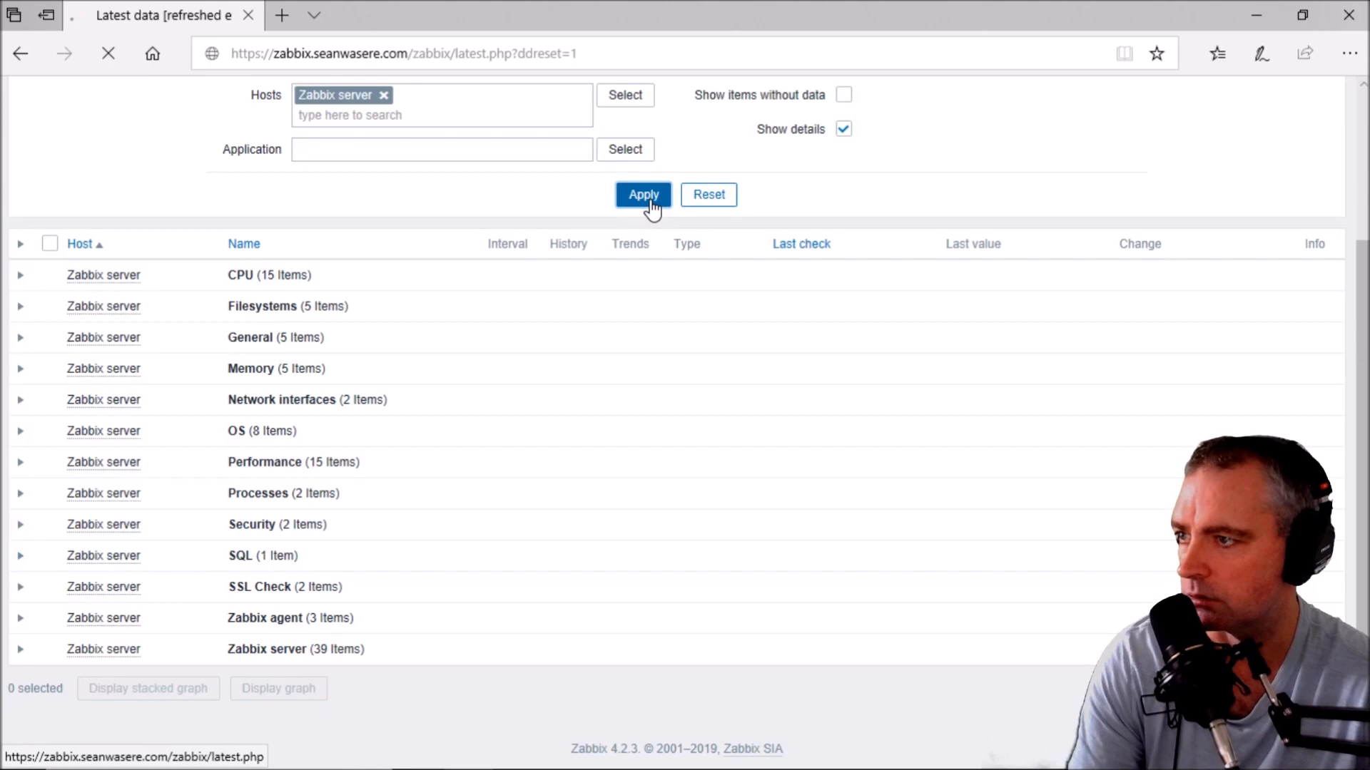
{"action": "left_click", "coordinate": [644, 194]}
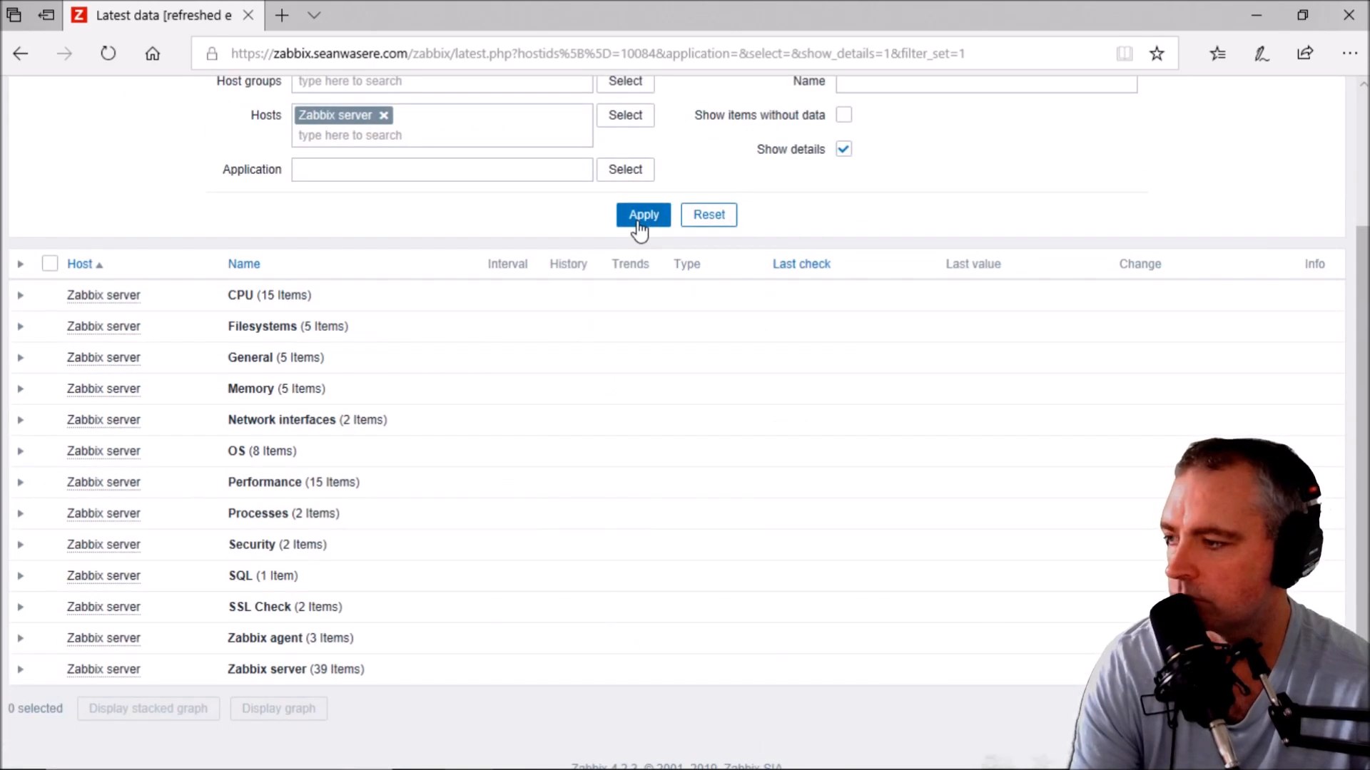
{"action": "scroll", "scroll_direction": "up", "scroll_amount": 3}
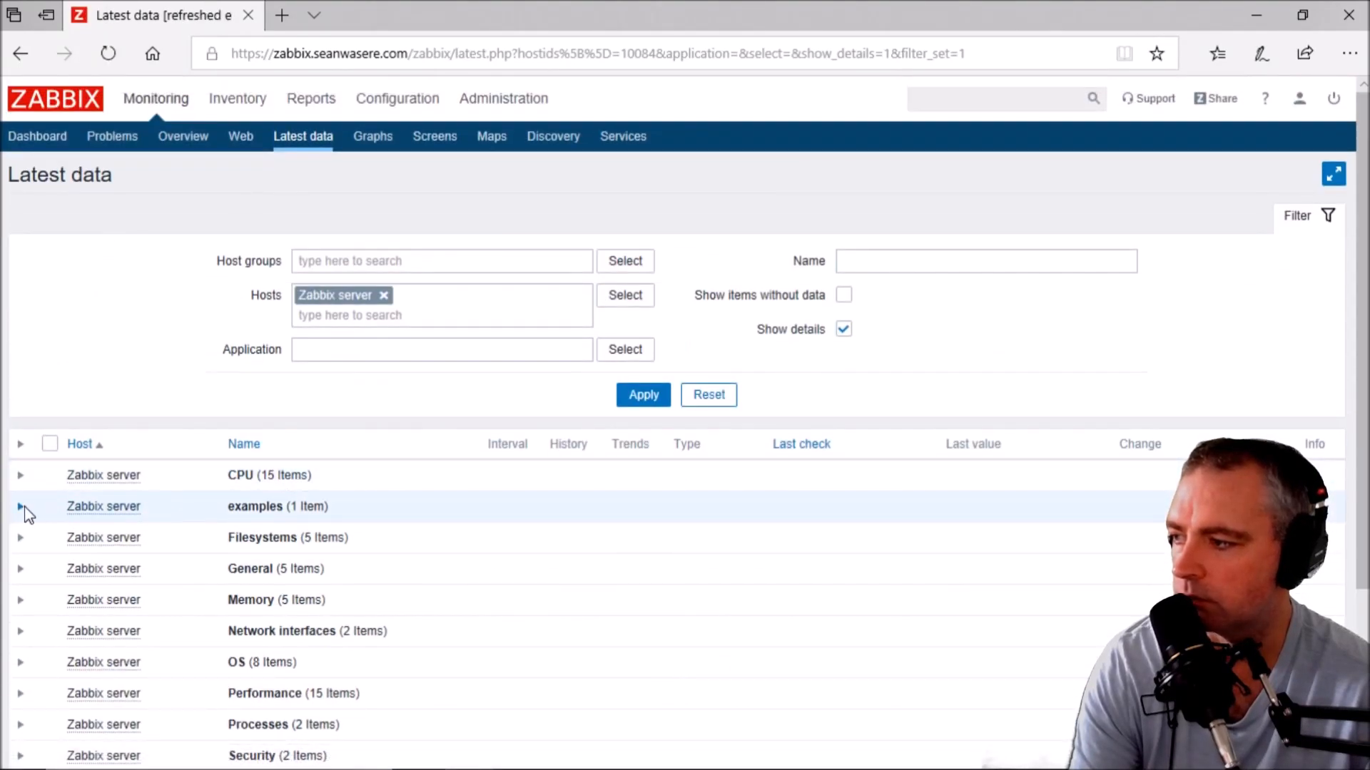
{"action": "left_click", "coordinate": [20, 507]}
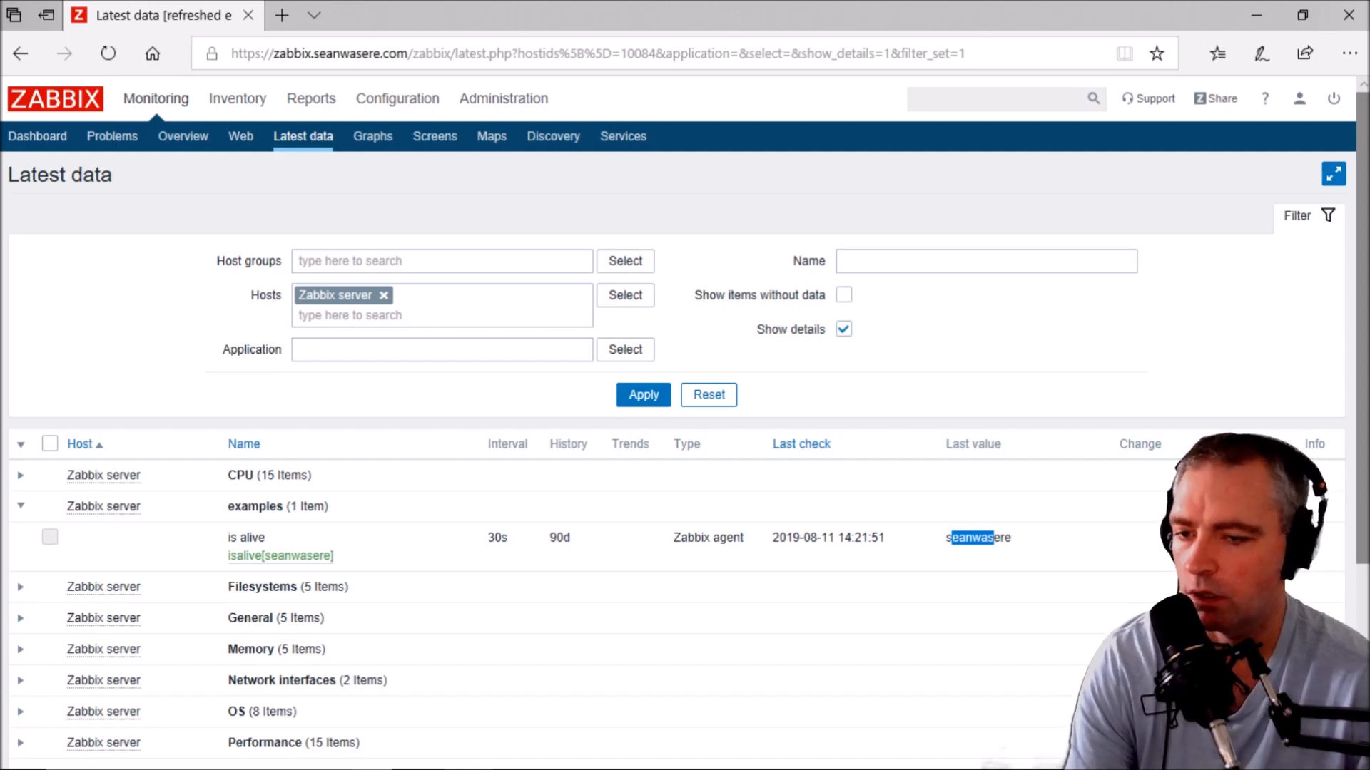
{"action": "mouse_move", "coordinate": [998, 632]}
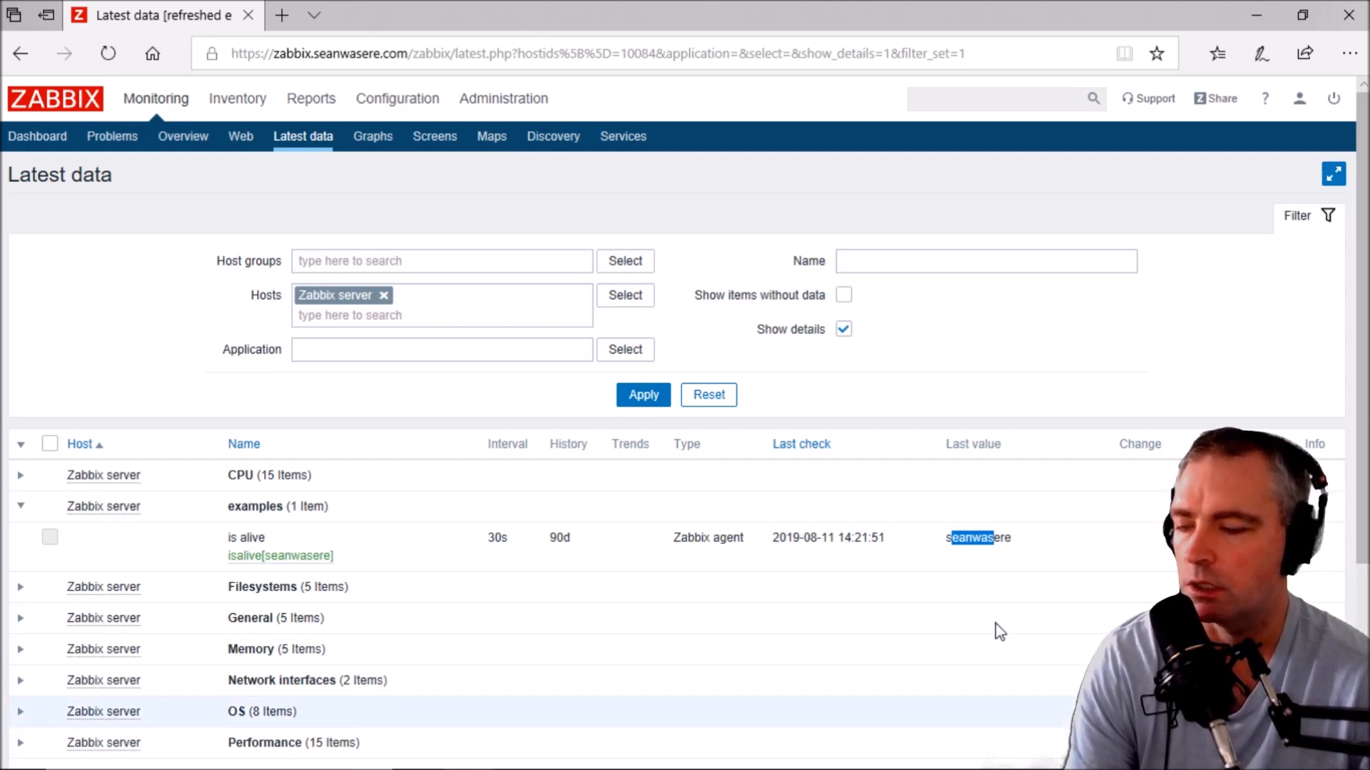
{"action": "mouse_move", "coordinate": [397, 98]}
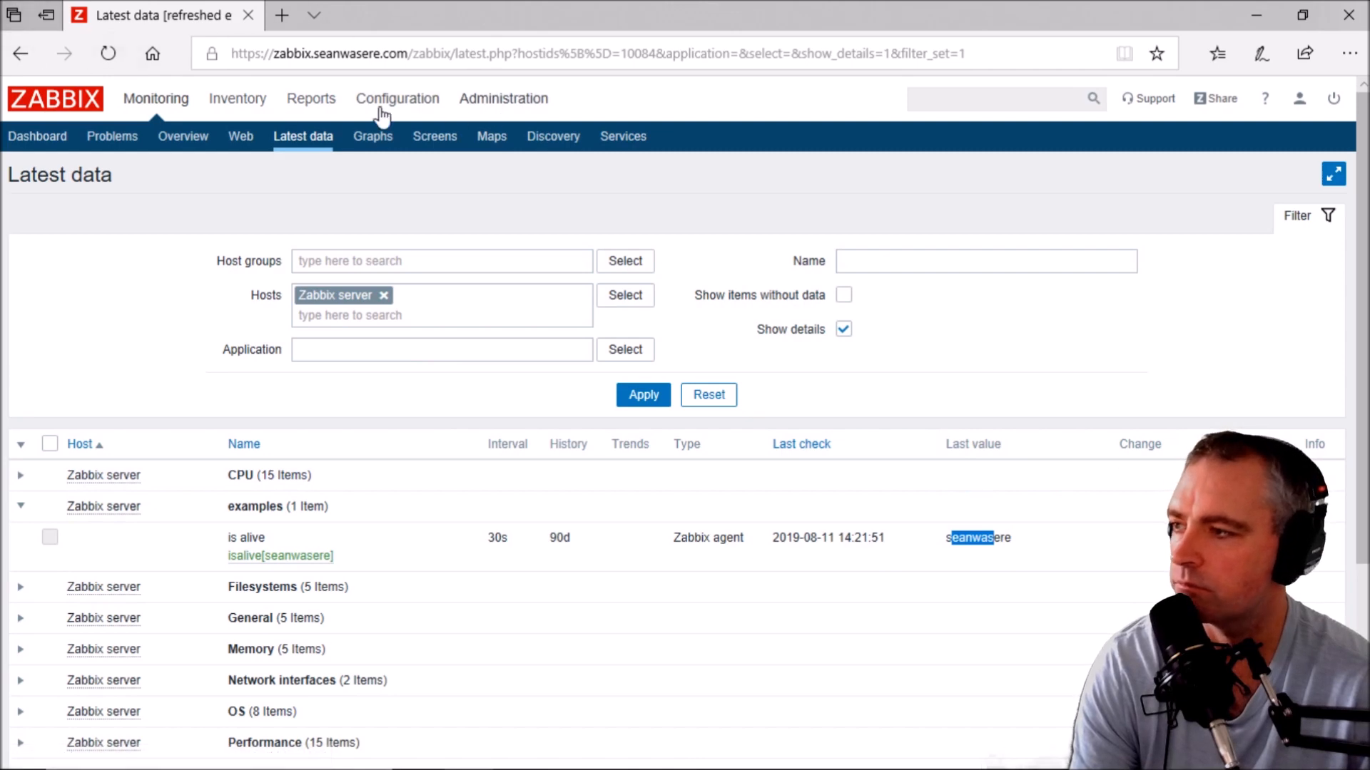
{"action": "left_click", "coordinate": [397, 98]}
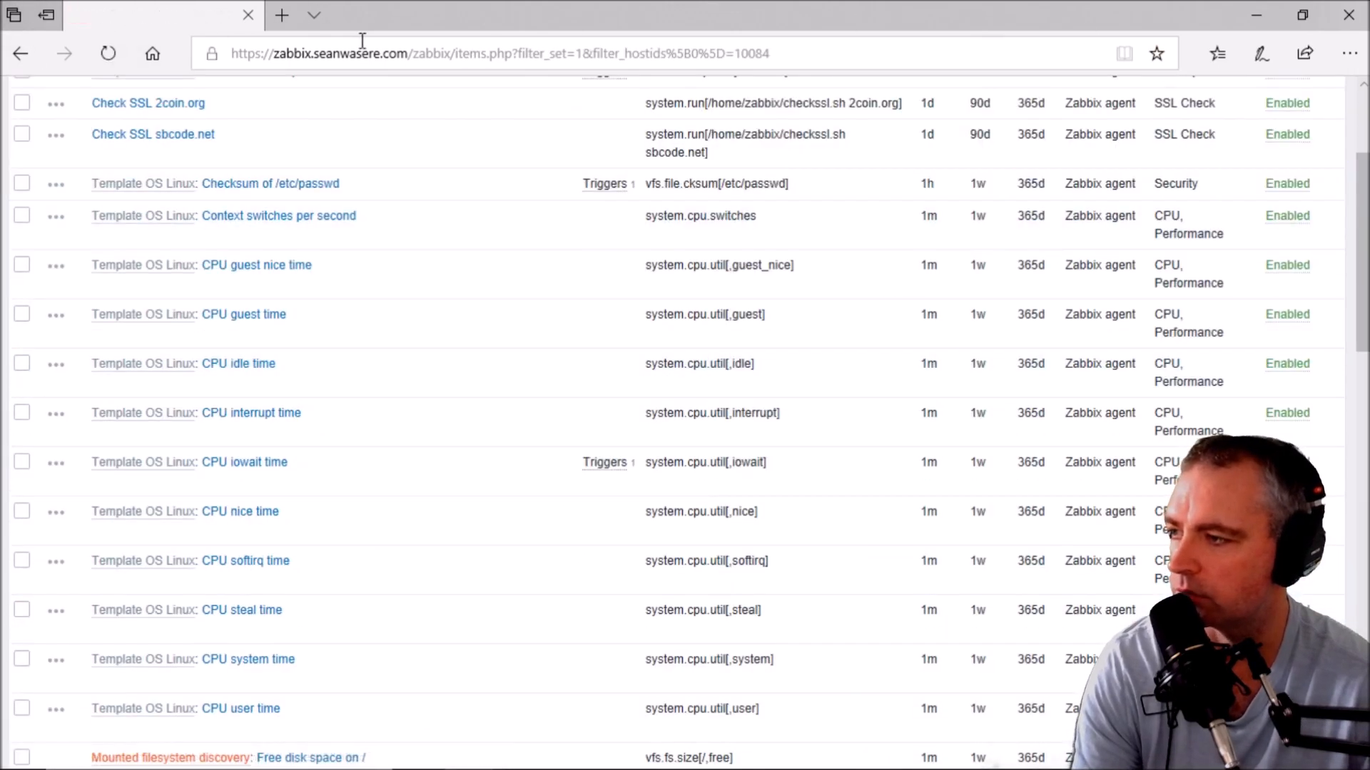
{"action": "scroll", "scroll_direction": "up", "scroll_amount": 3}
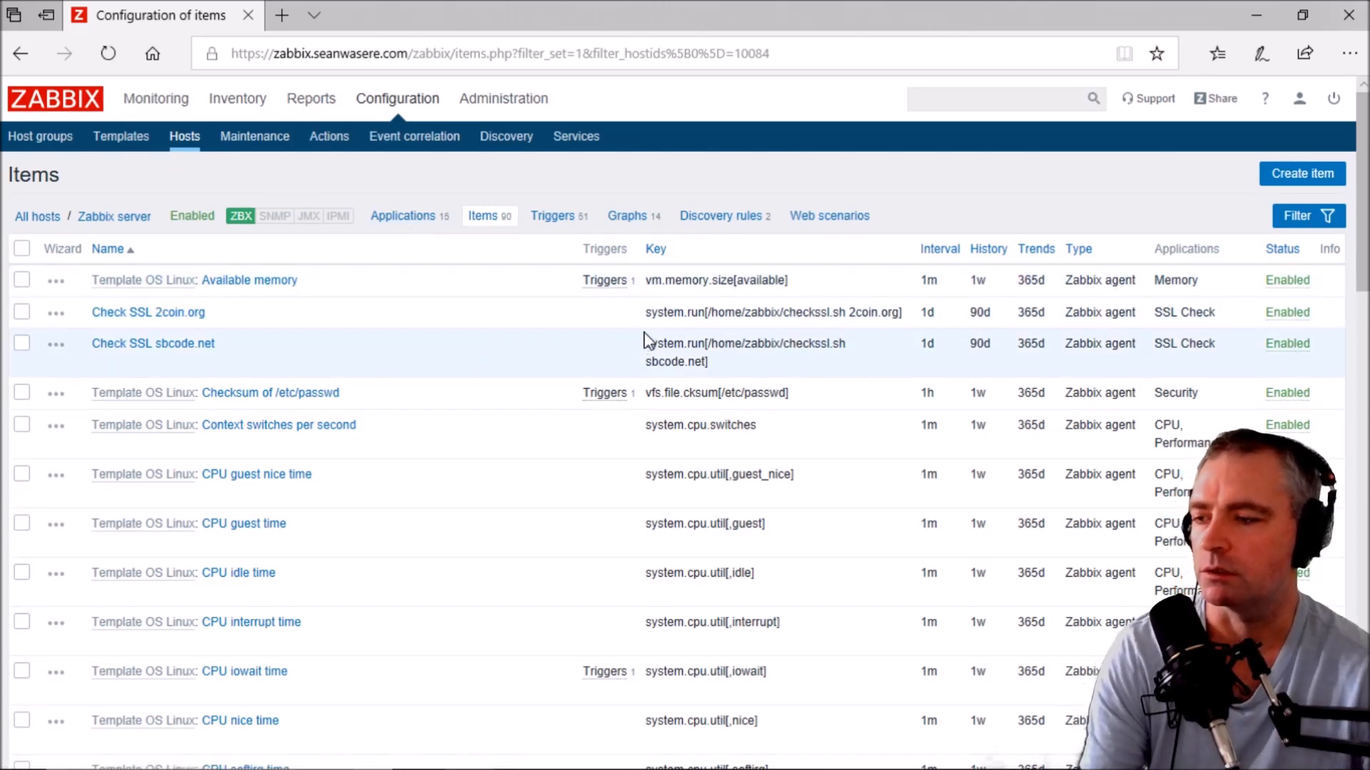
{"action": "mouse_move", "coordinate": [682, 349]}
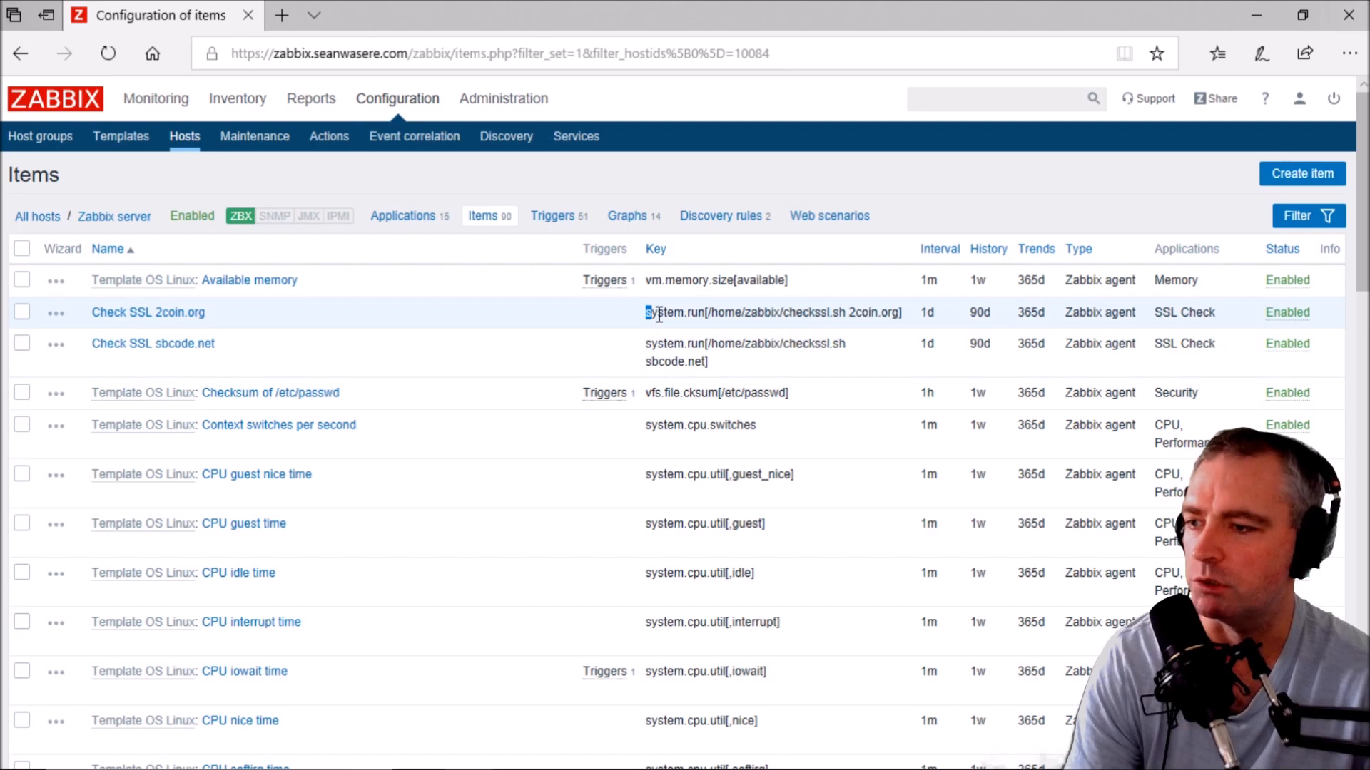
{"action": "double_click", "coordinate": [771, 312]}
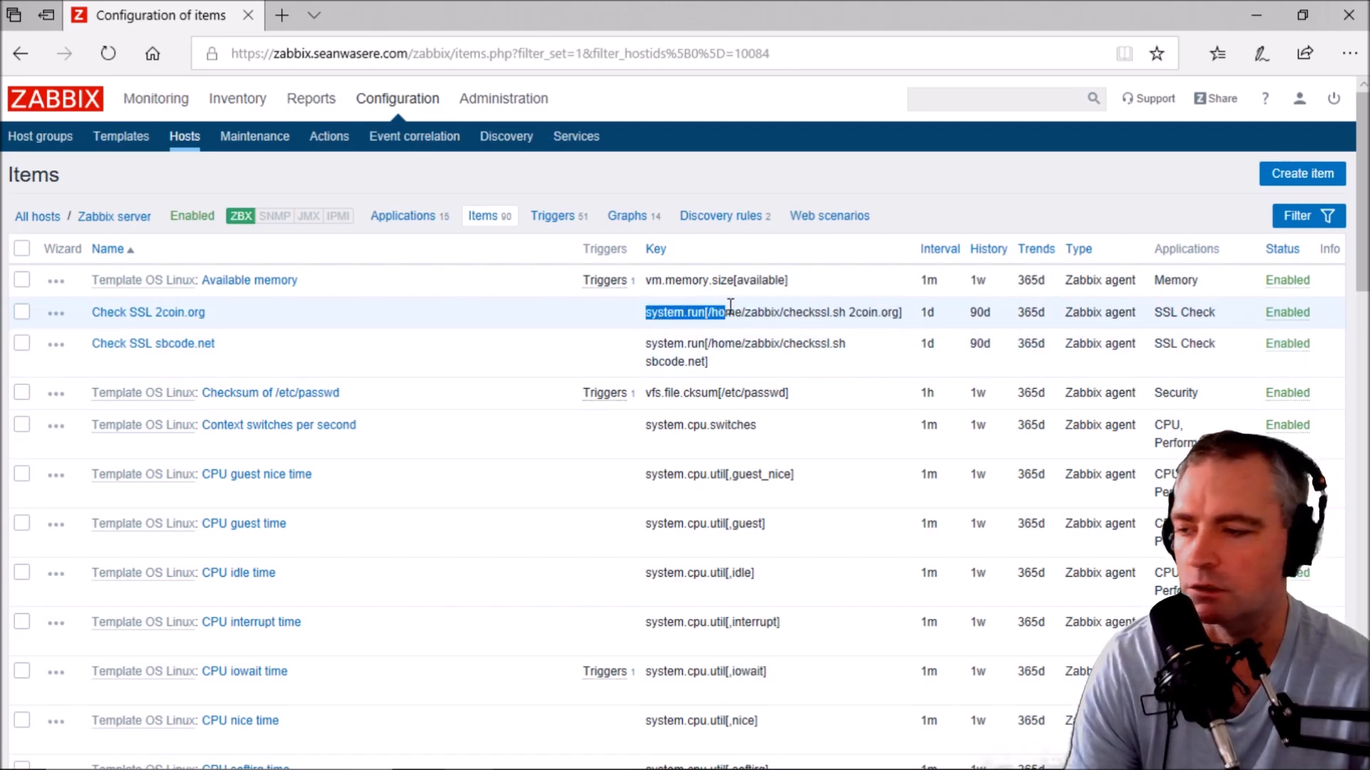
{"action": "mouse_move", "coordinate": [147, 313]}
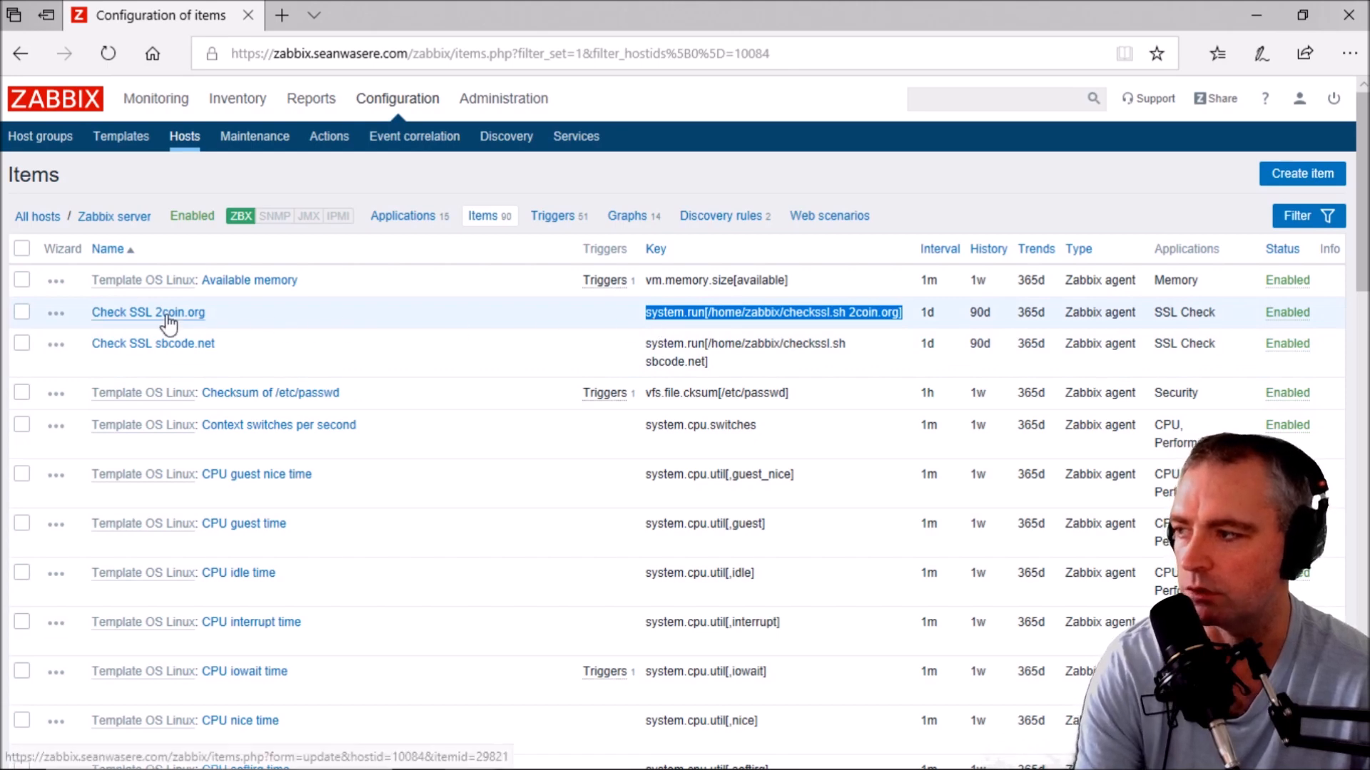
{"action": "mouse_move", "coordinate": [201, 330]}
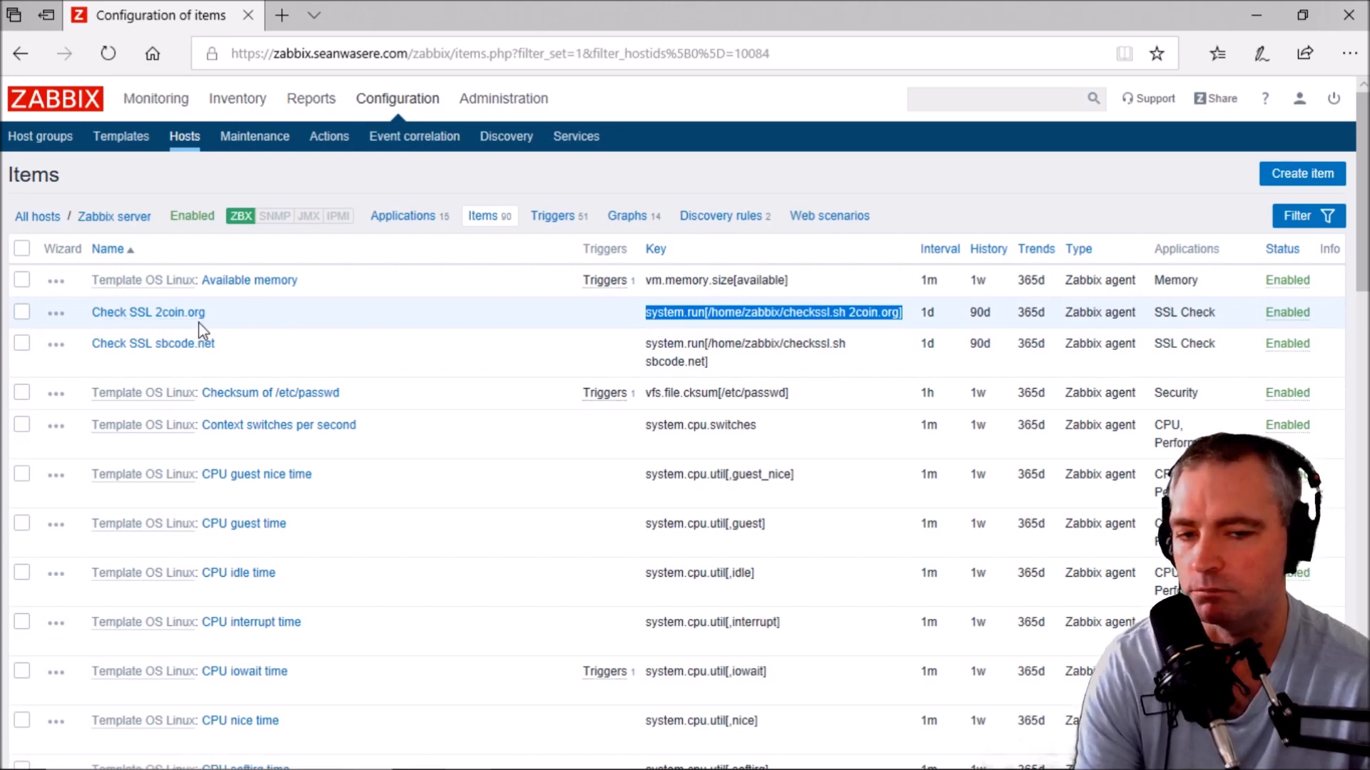
{"action": "mouse_move", "coordinate": [147, 313]}
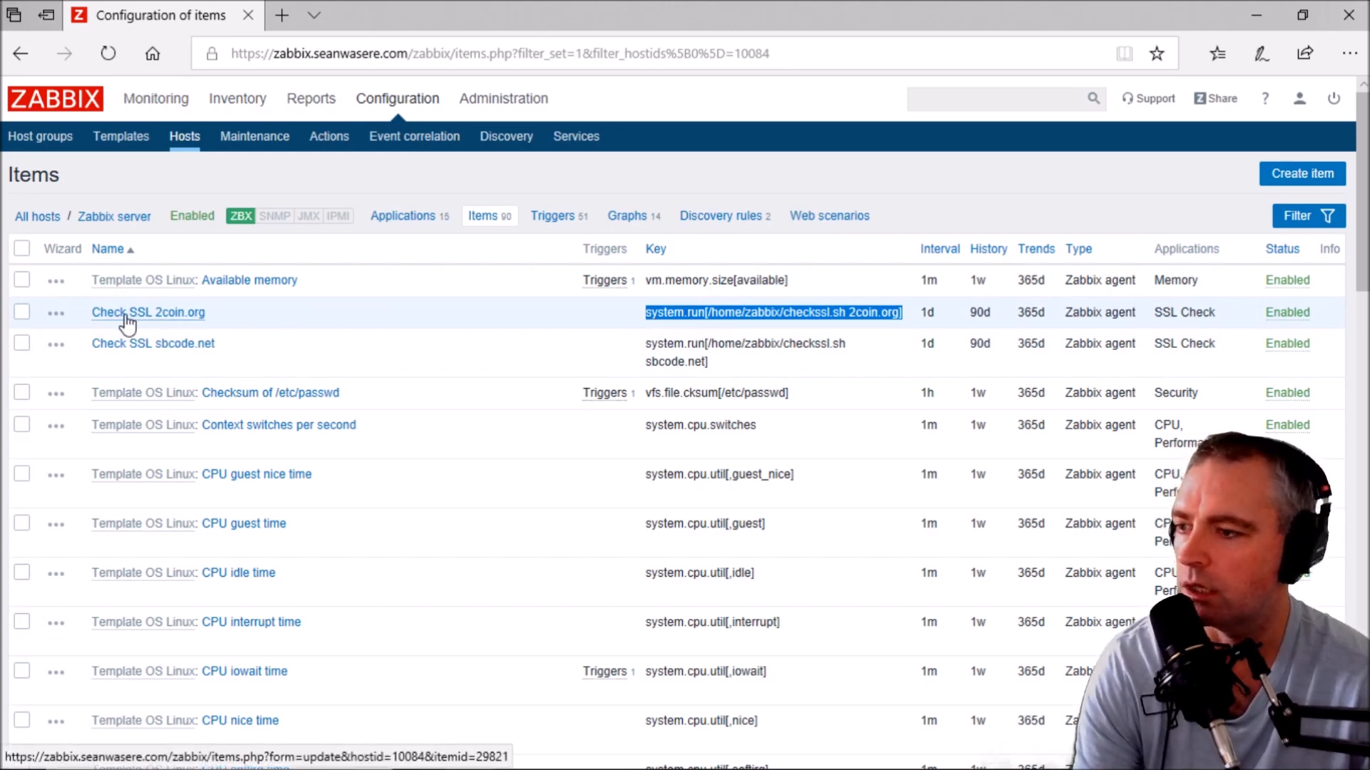
{"action": "mouse_move", "coordinate": [695, 321]}
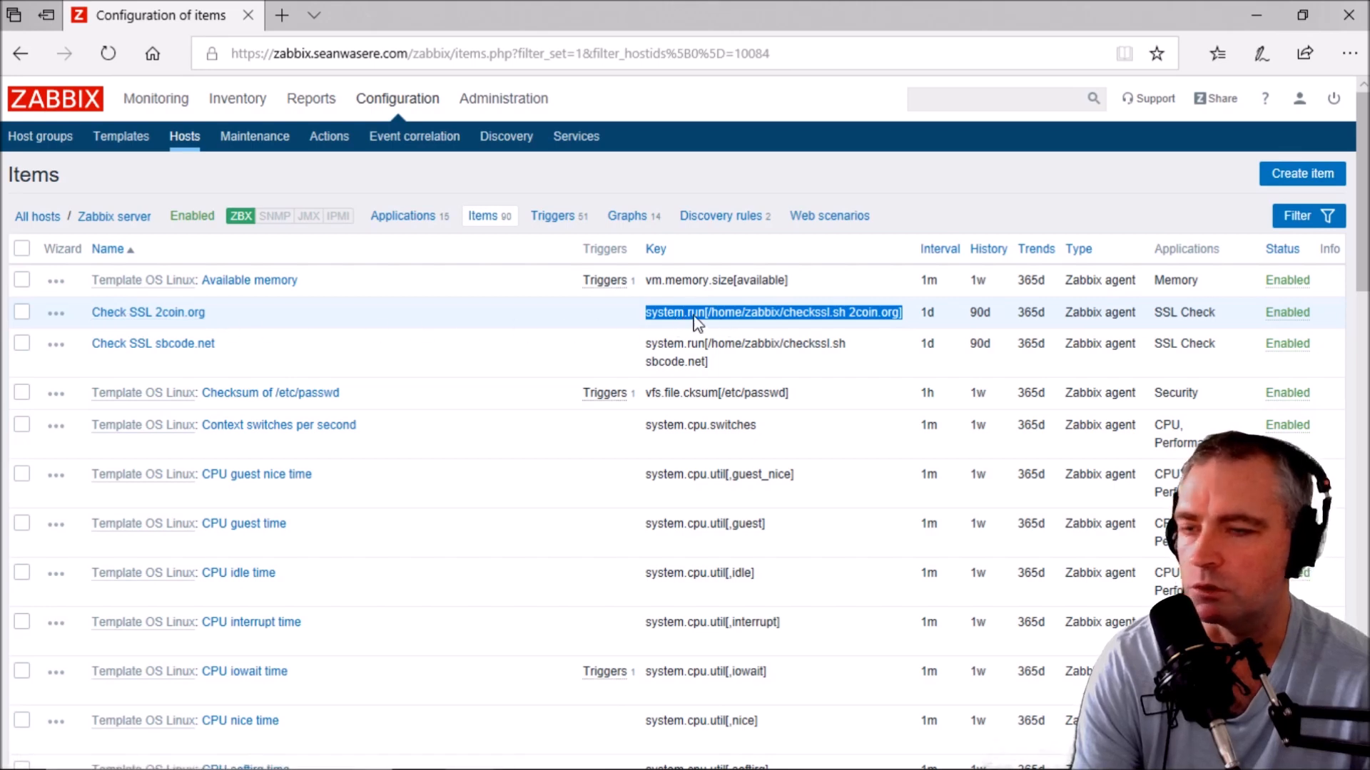
{"action": "mouse_move", "coordinate": [654, 329]}
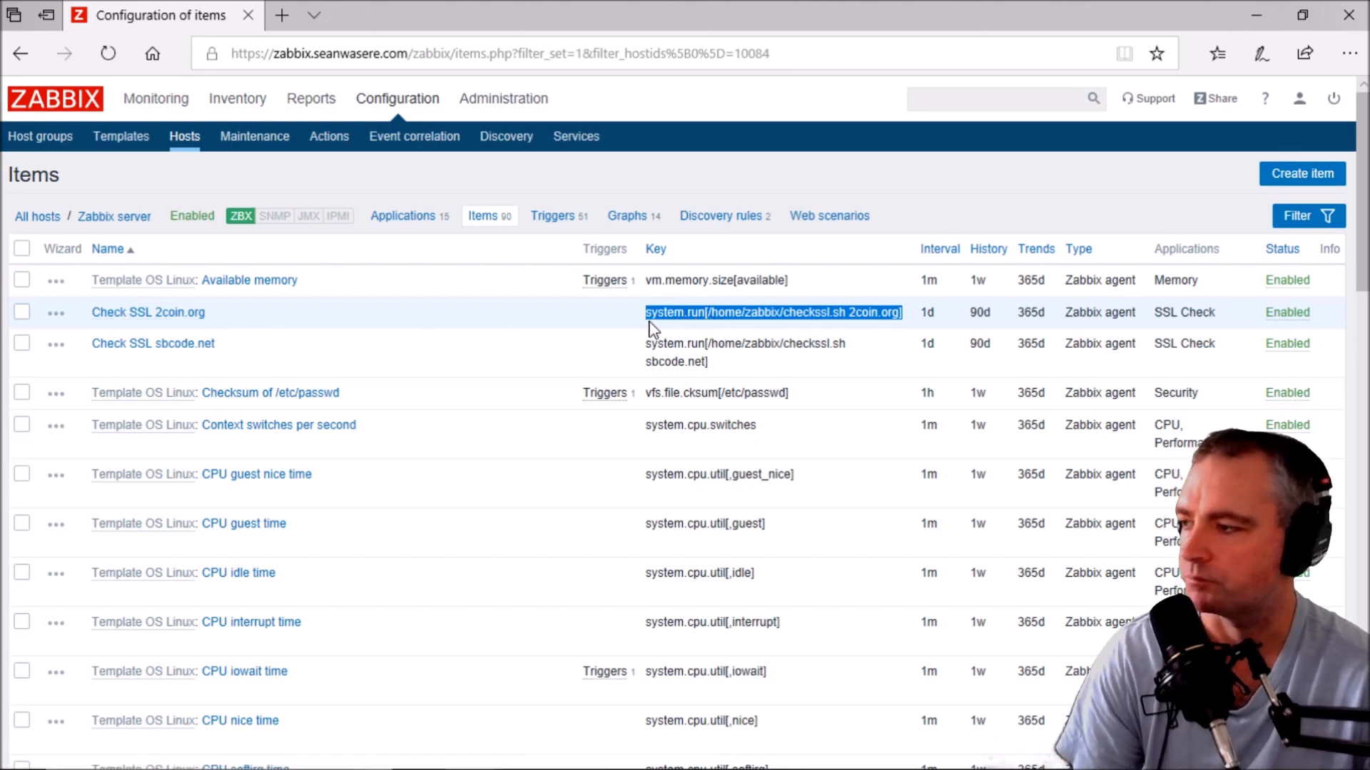
{"action": "mouse_move", "coordinate": [111, 329]}
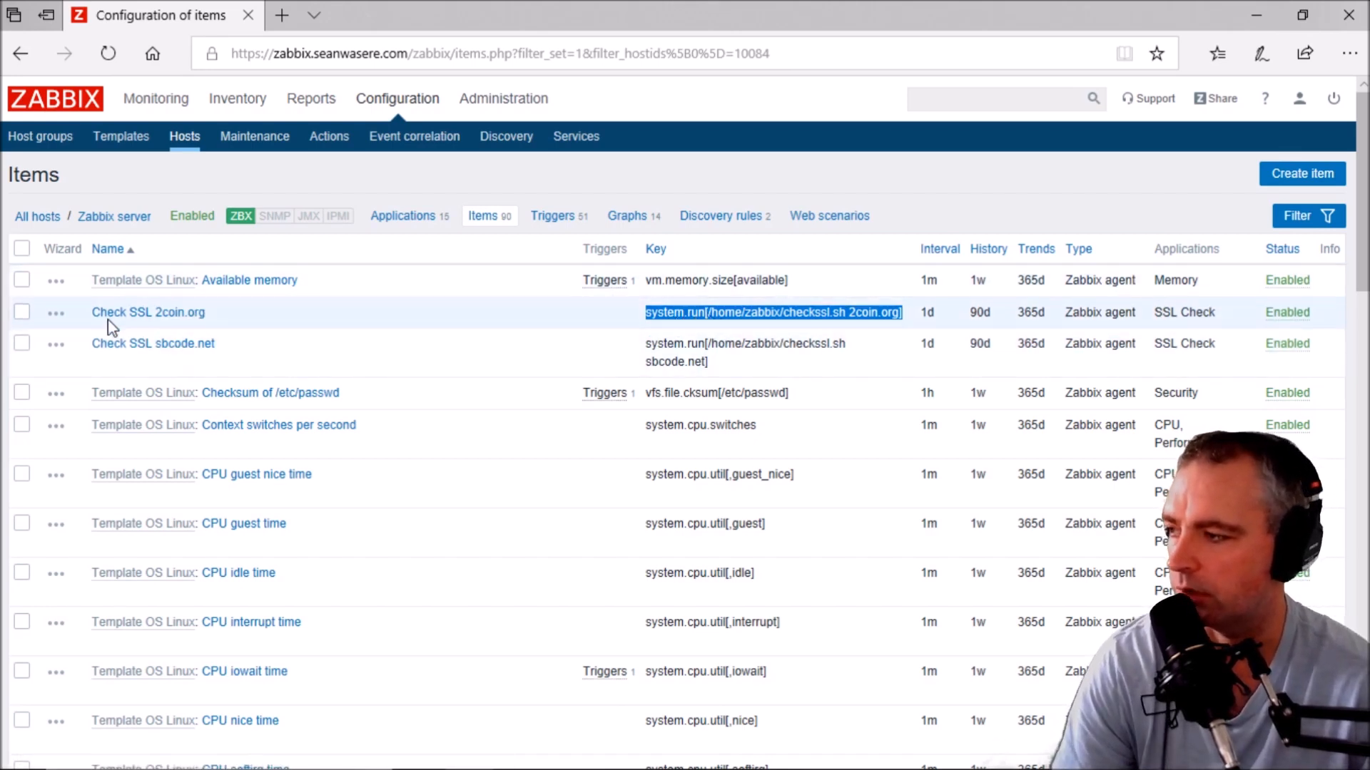
{"action": "mouse_move", "coordinate": [542, 317]}
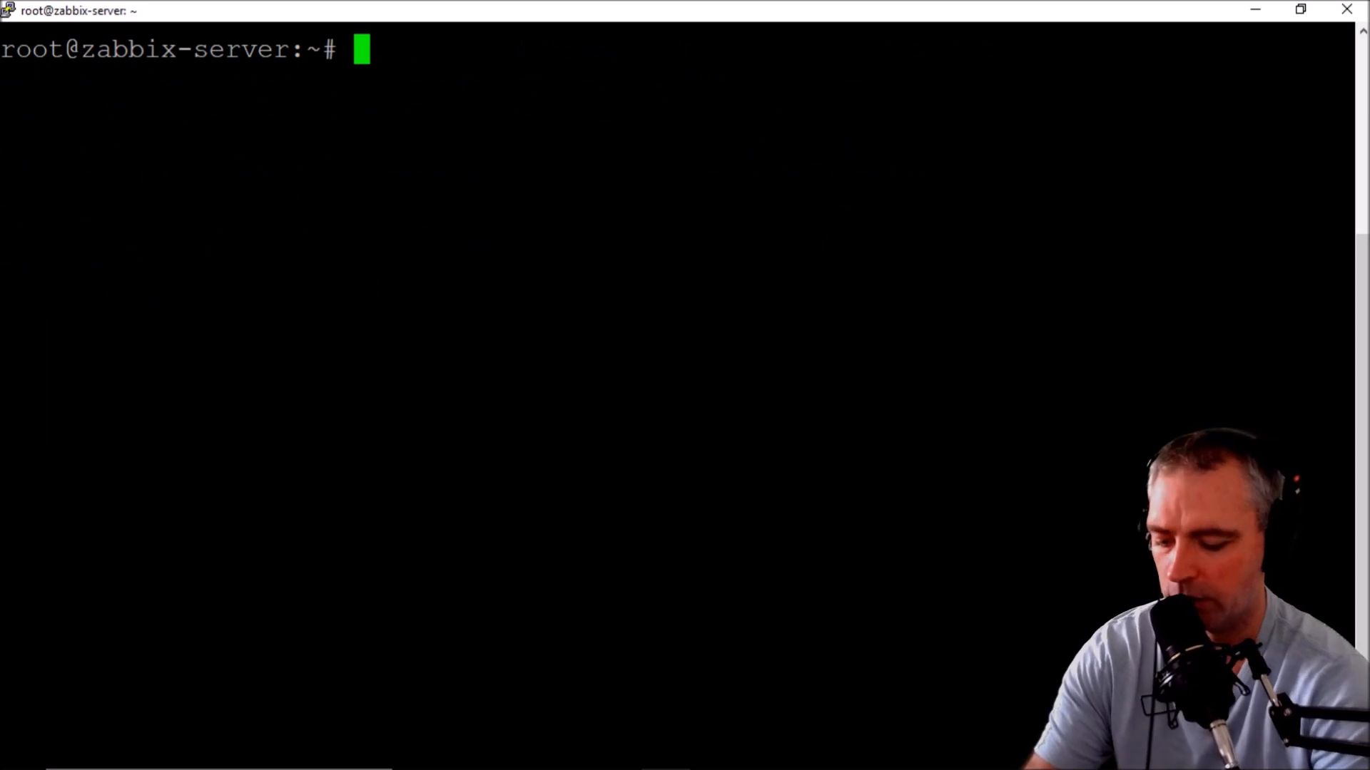
Edit /etc/zabbix/zabbix_agentd.conf with sudo nano and reach the empty line after the existing UserParameters
{"action": "type", "text": "zabbix_agentd -t isalive[seanwasere]"}
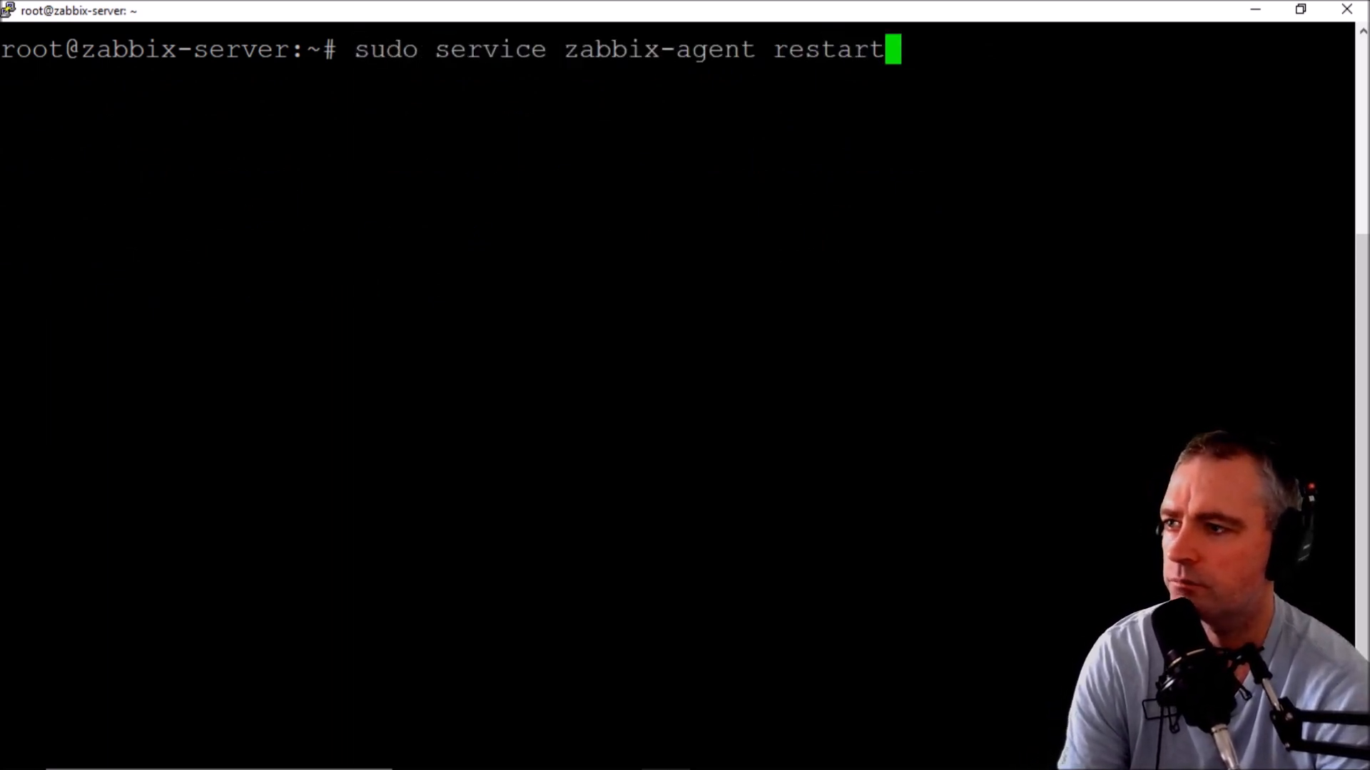
{"action": "type", "text": "sudo nano /etc/zabbix/zabbix_agentd.conf"}
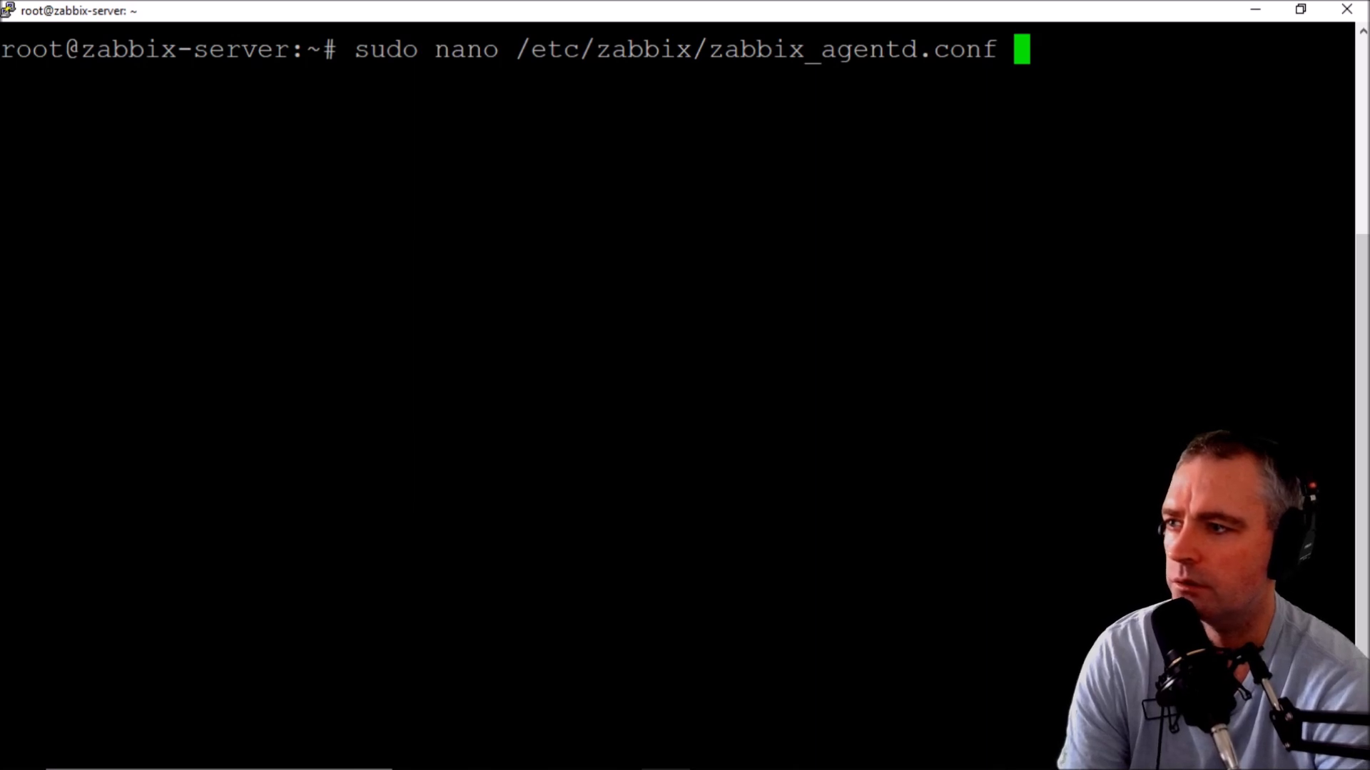
{"action": "key", "text": "Return"}
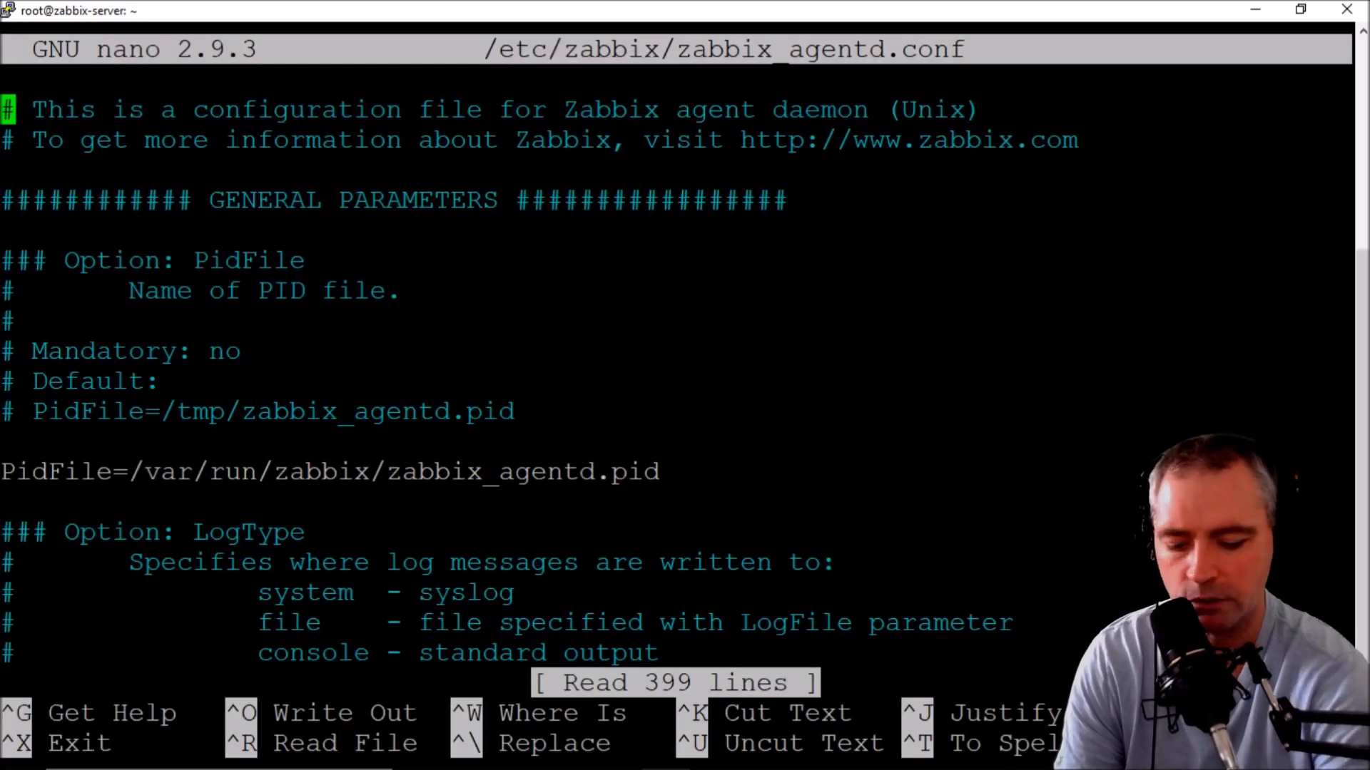
{"action": "scroll", "scroll_direction": "down", "scroll_amount": 3}
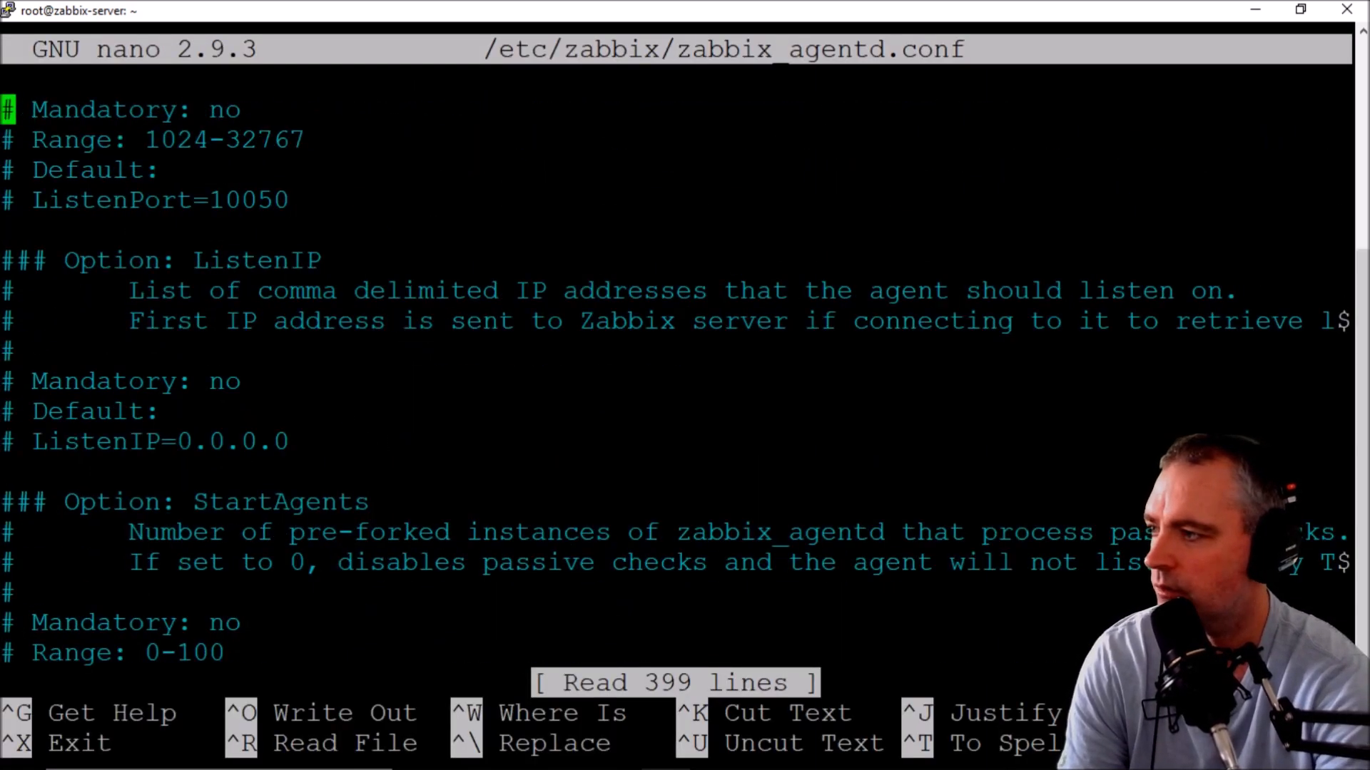
{"action": "scroll", "scroll_direction": "down", "scroll_amount": 3}
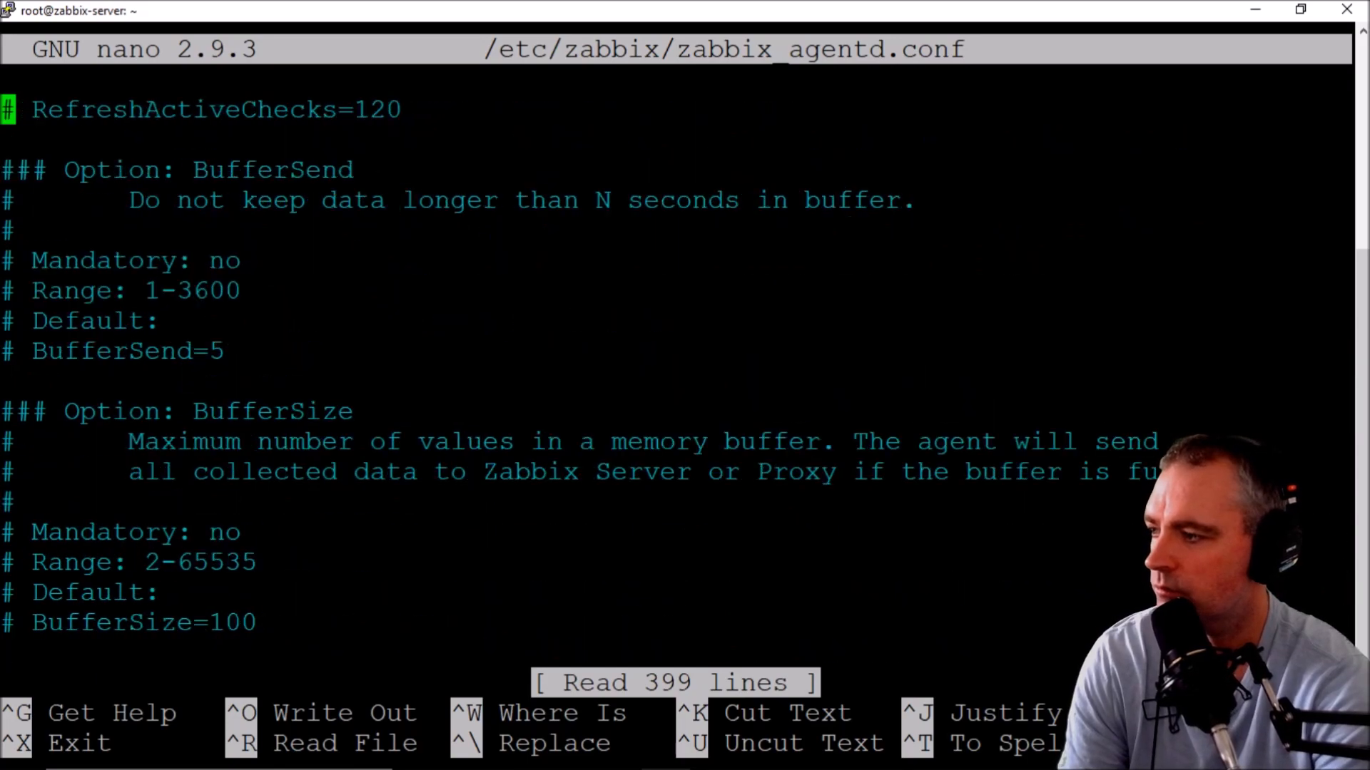
{"action": "scroll", "scroll_direction": "down", "scroll_amount": 3}
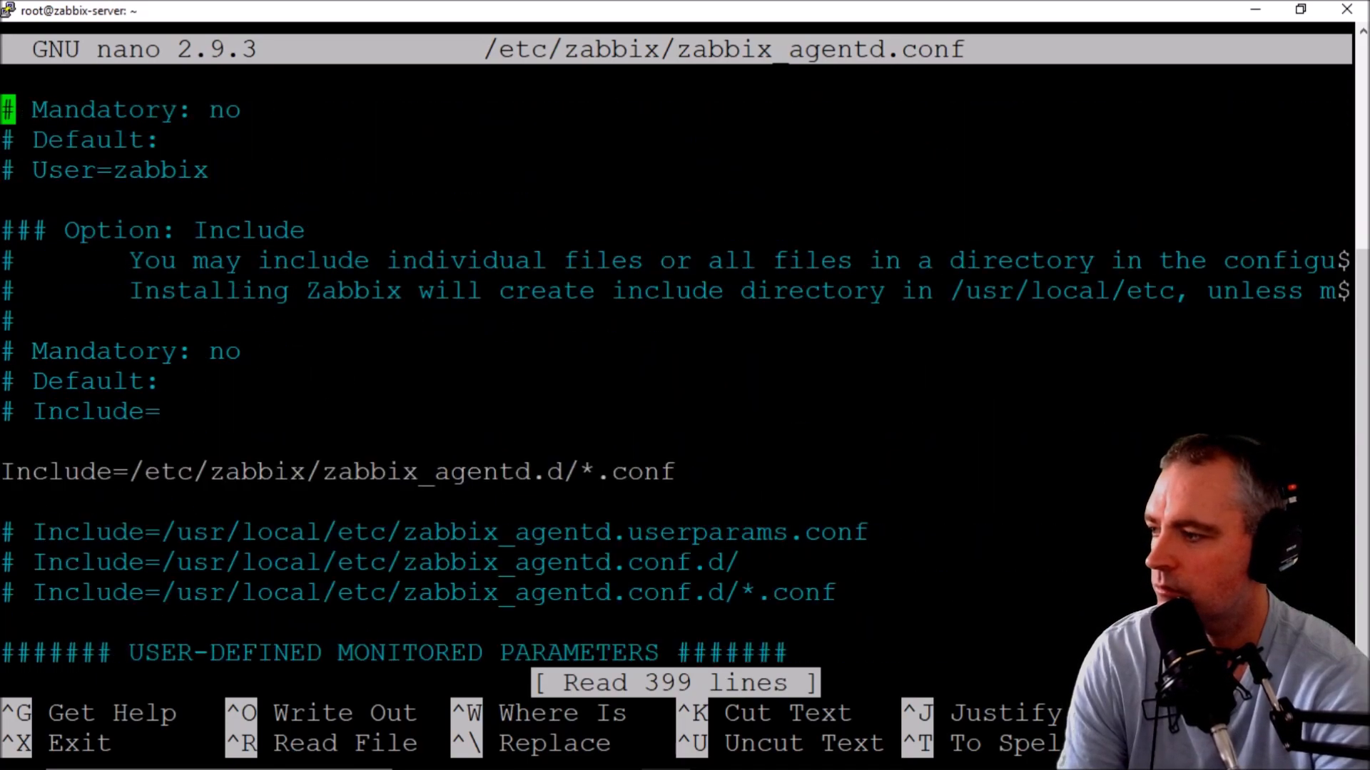
{"action": "scroll", "scroll_direction": "down", "scroll_amount": 3}
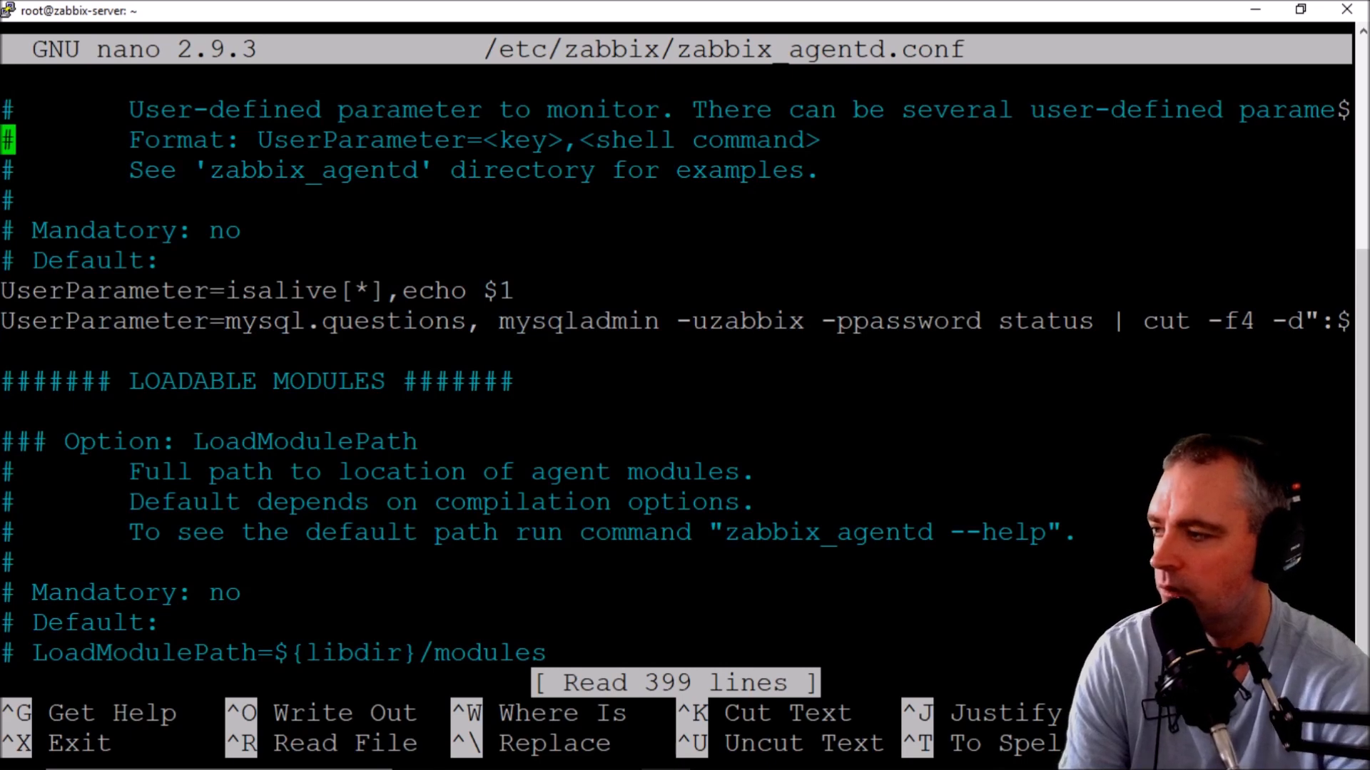
{"action": "key", "text": "Down"}
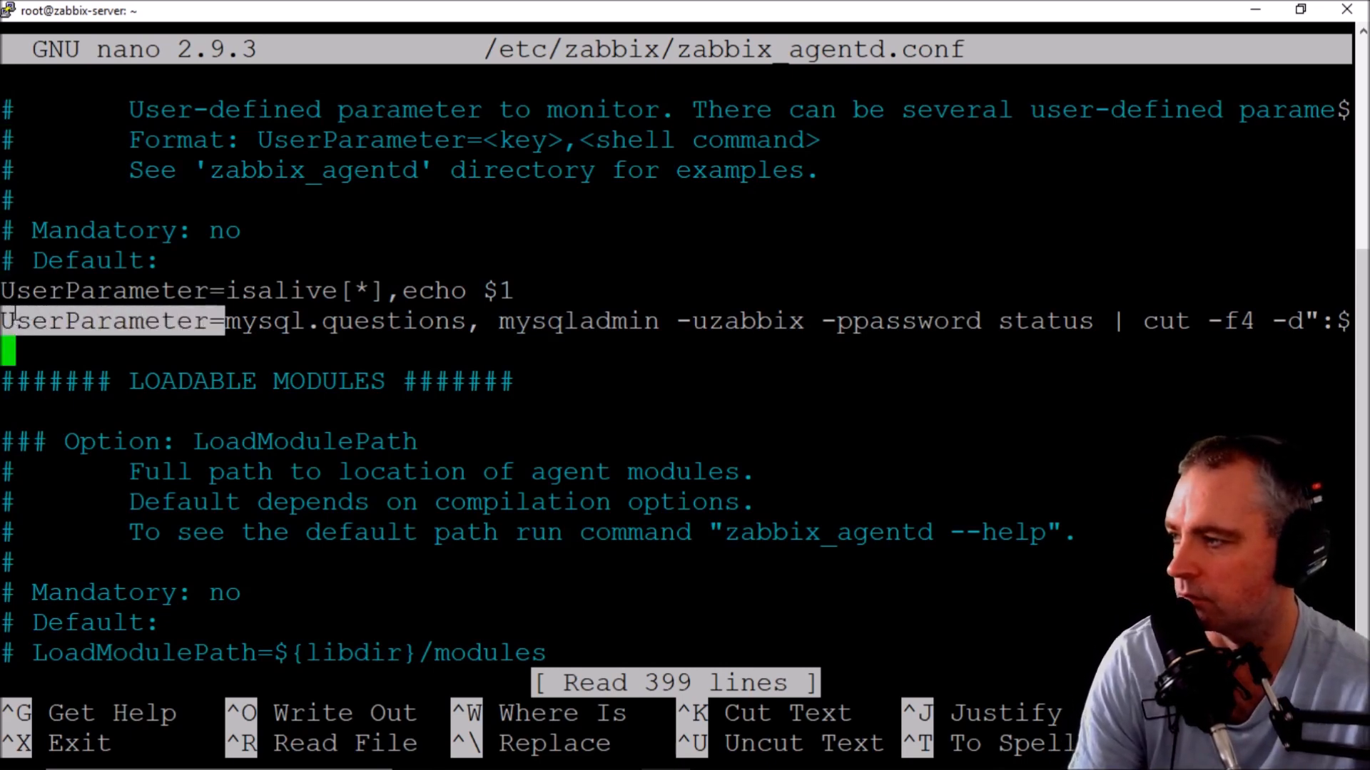
Add UserParameter=ssl.check[*],/home/zabbix/checkssl.sh $1 and save the config on exit
{"action": "type", "text": "UserParameter="}
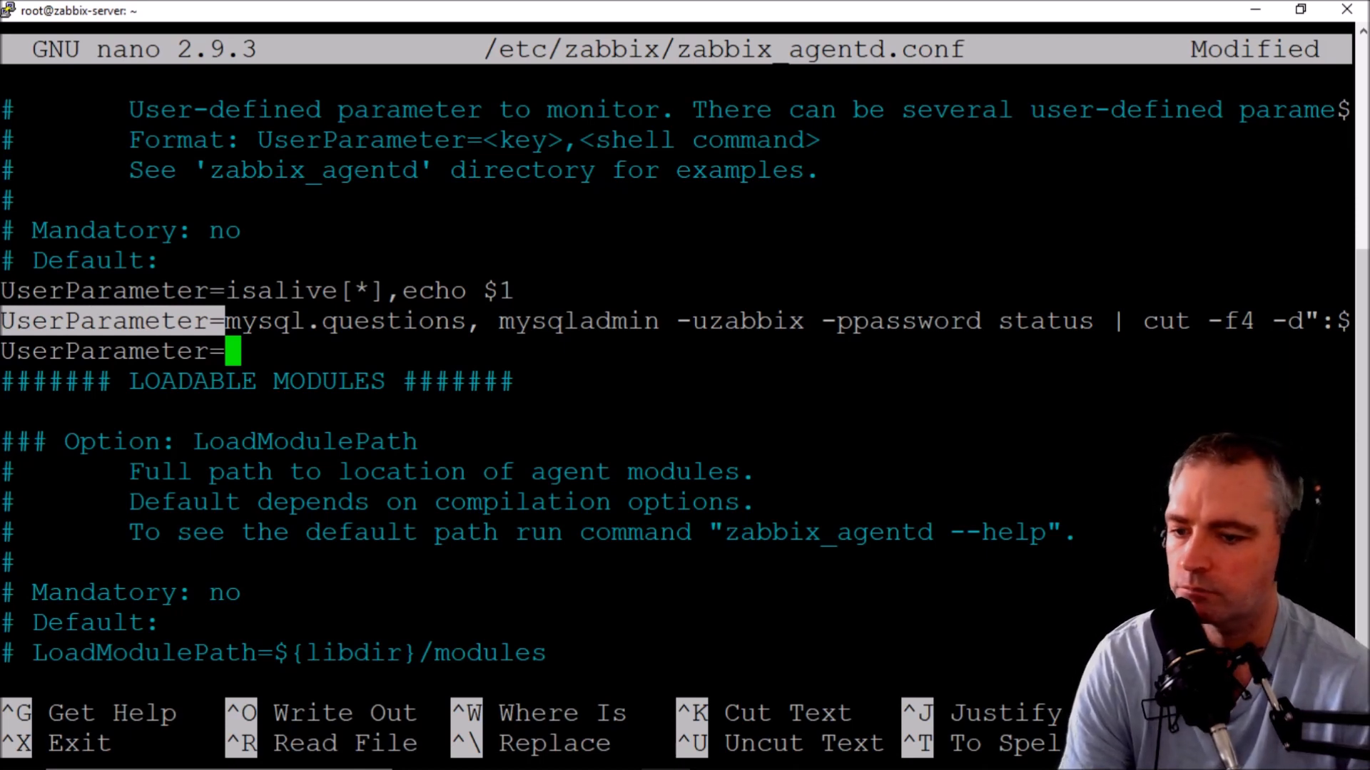
{"action": "type", "text": "ss"}
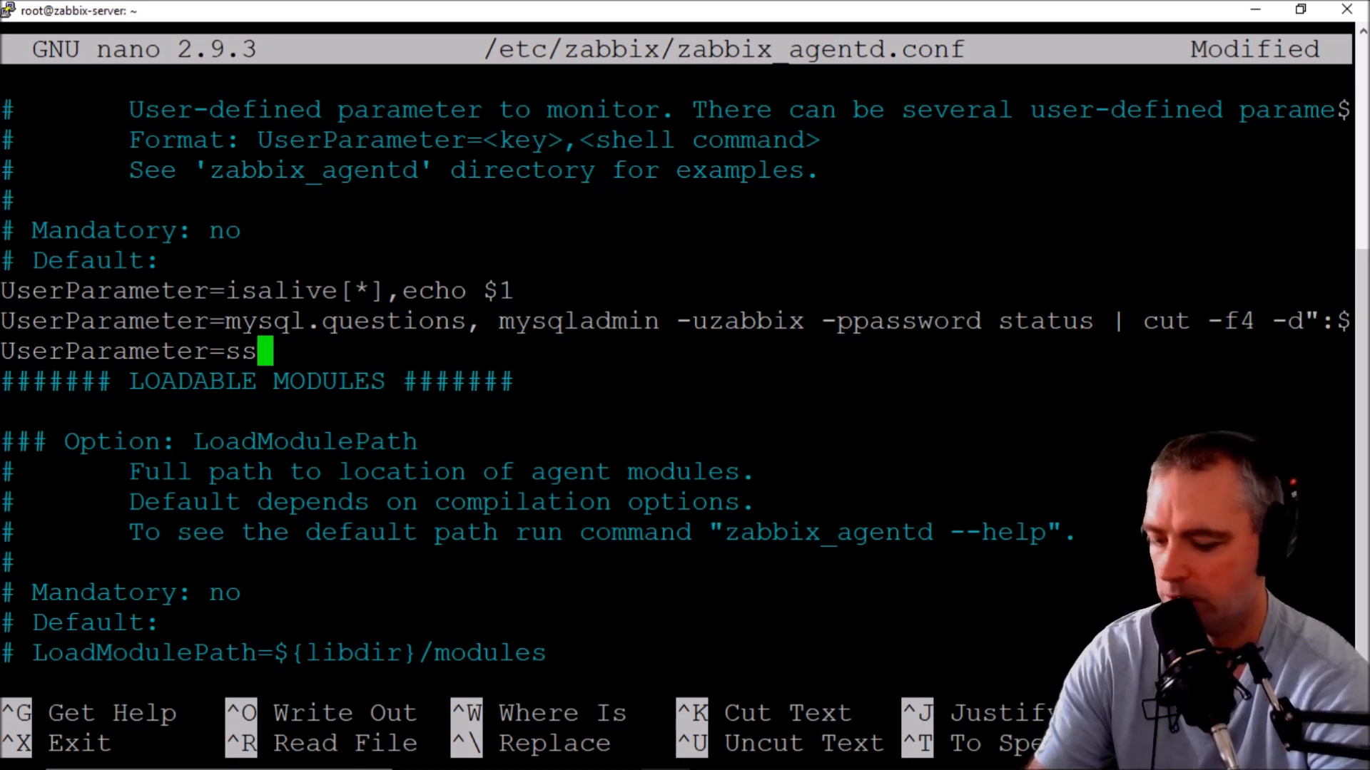
{"action": "type", "text": "l.check"}
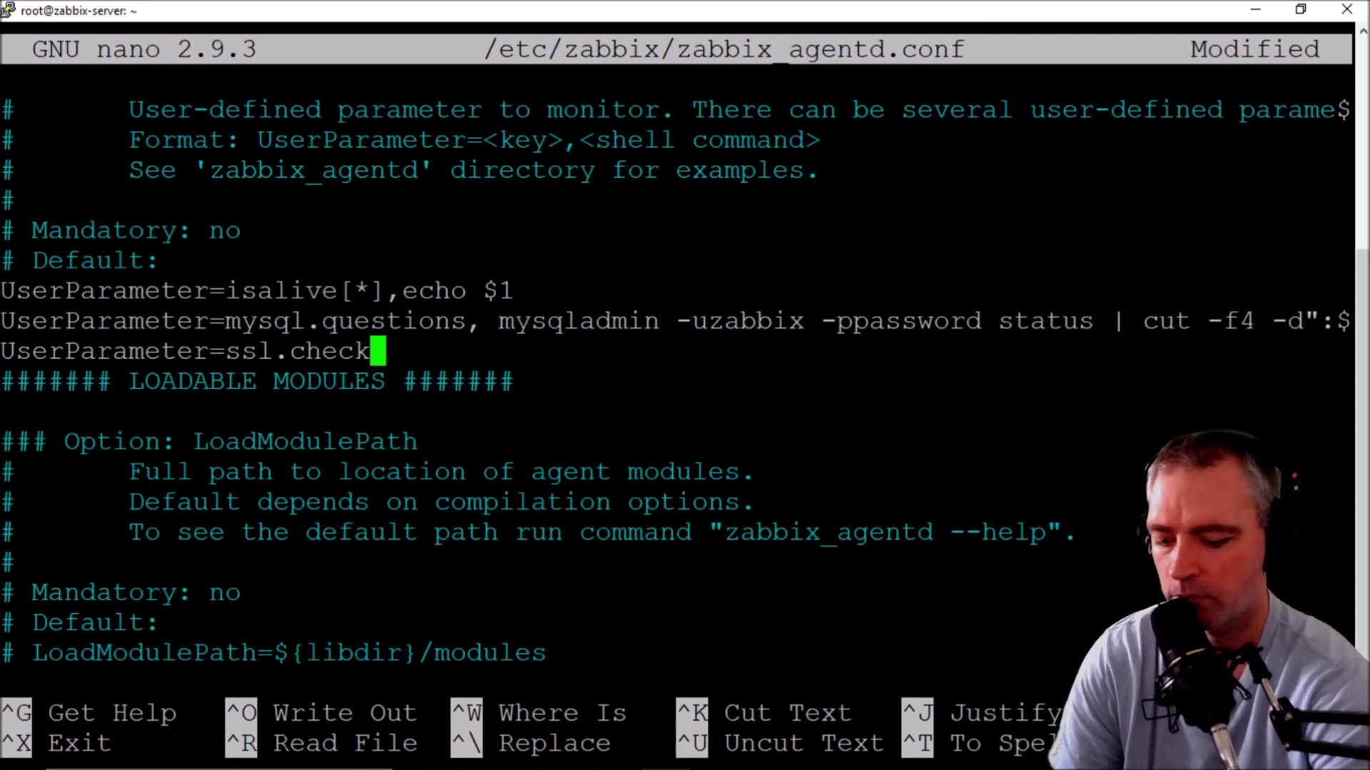
{"action": "type", "text": "[*"}
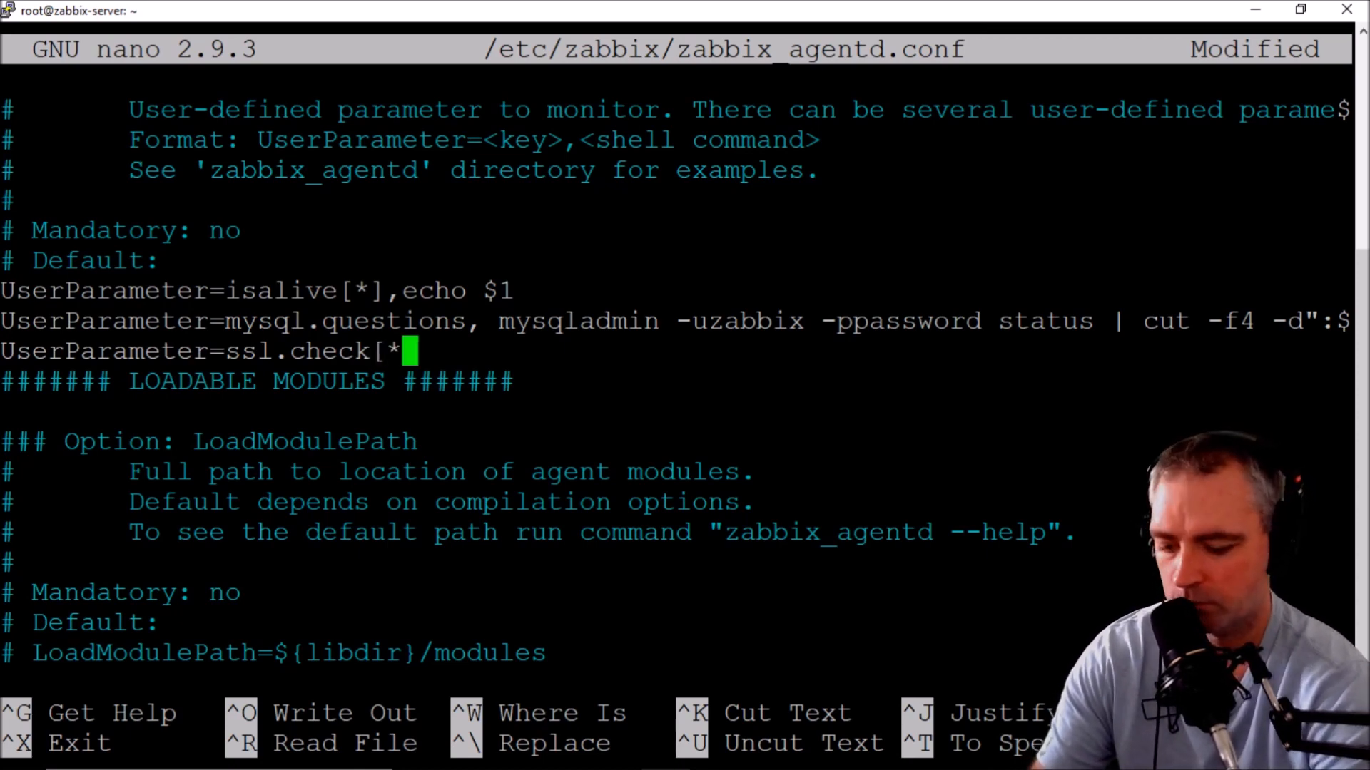
{"action": "type", "text": "]"}
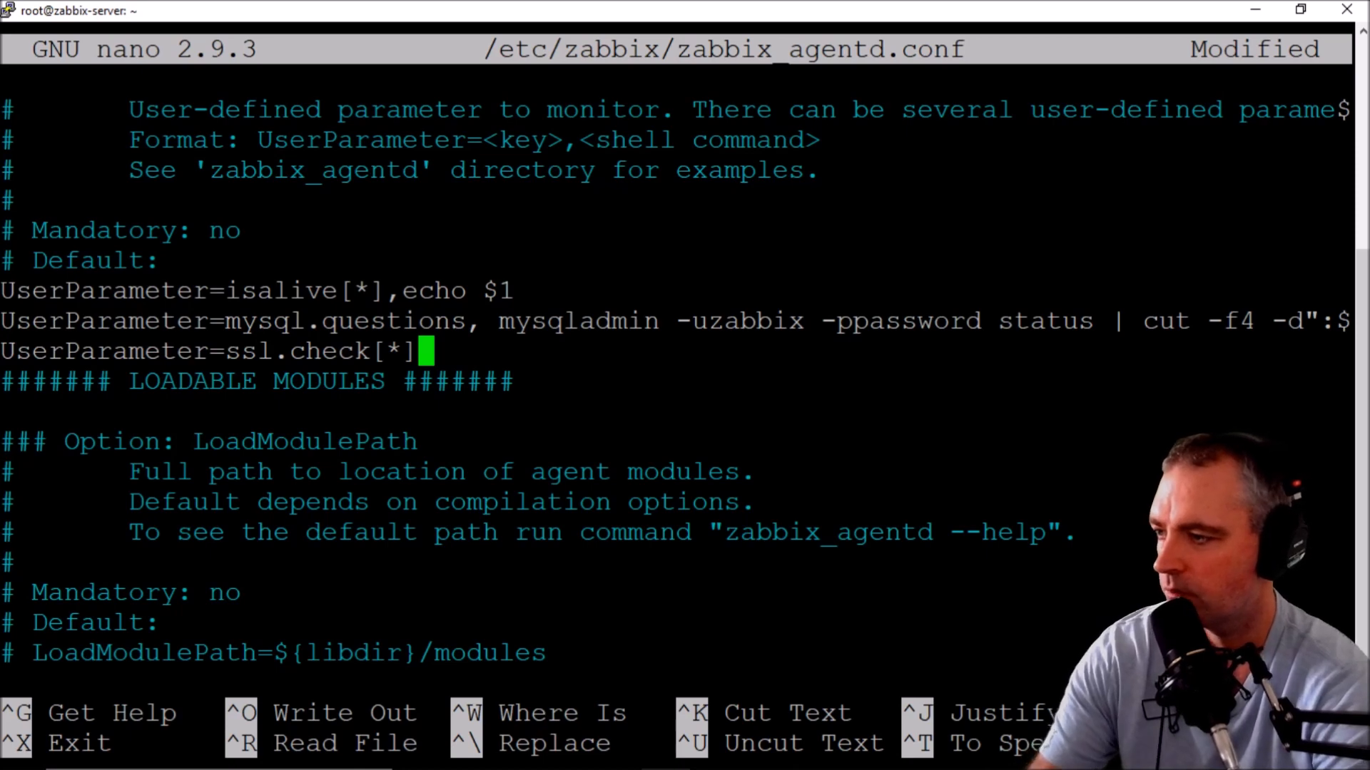
{"action": "type", "text": ","}
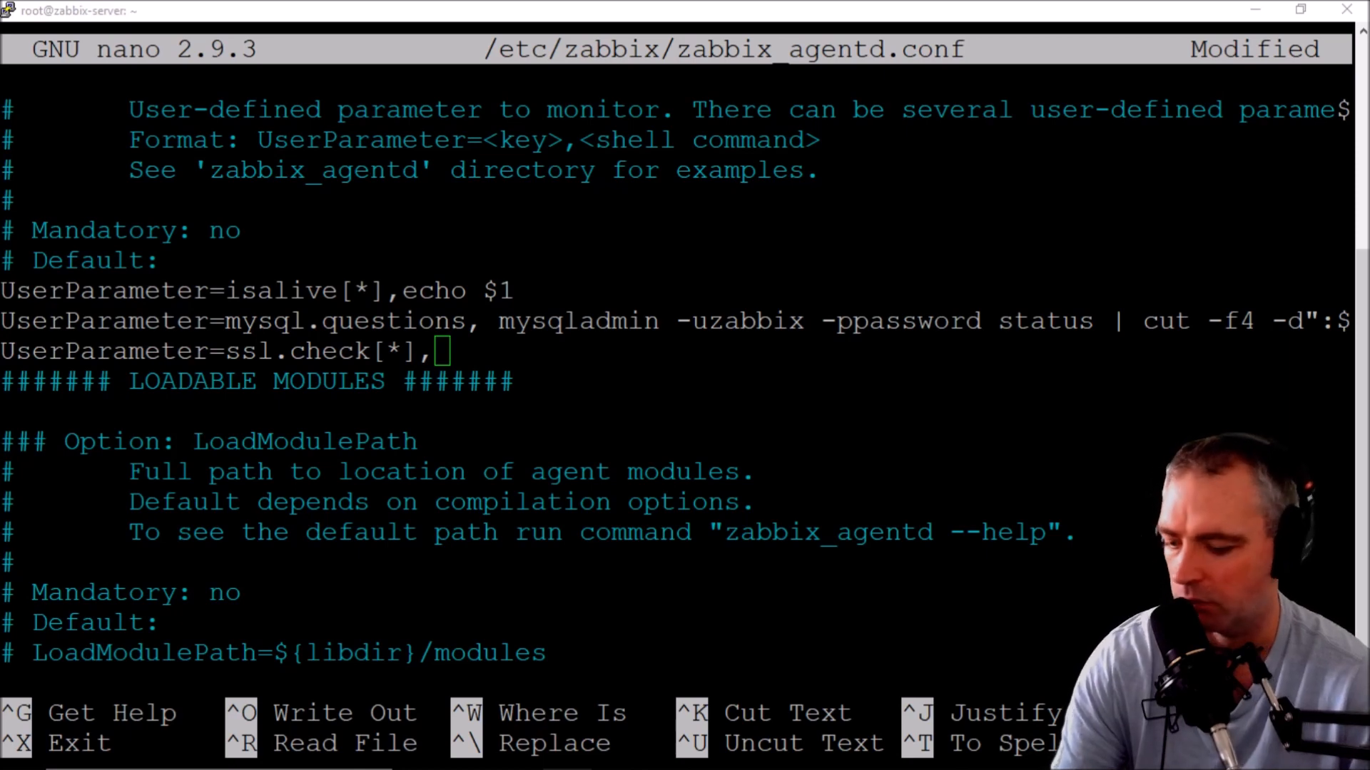
{"action": "type", "text": "/home/zabbix/checkssl.sh"}
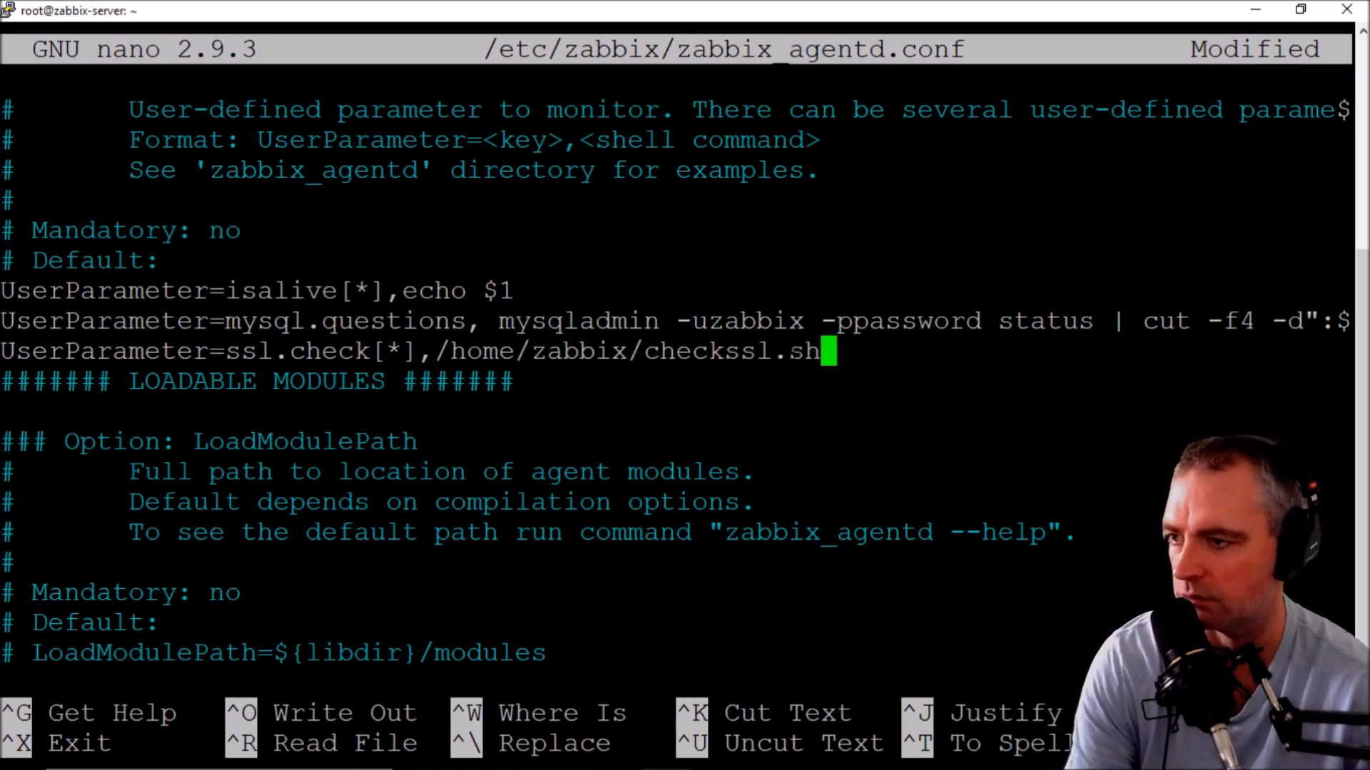
{"action": "type", "text": "$"}
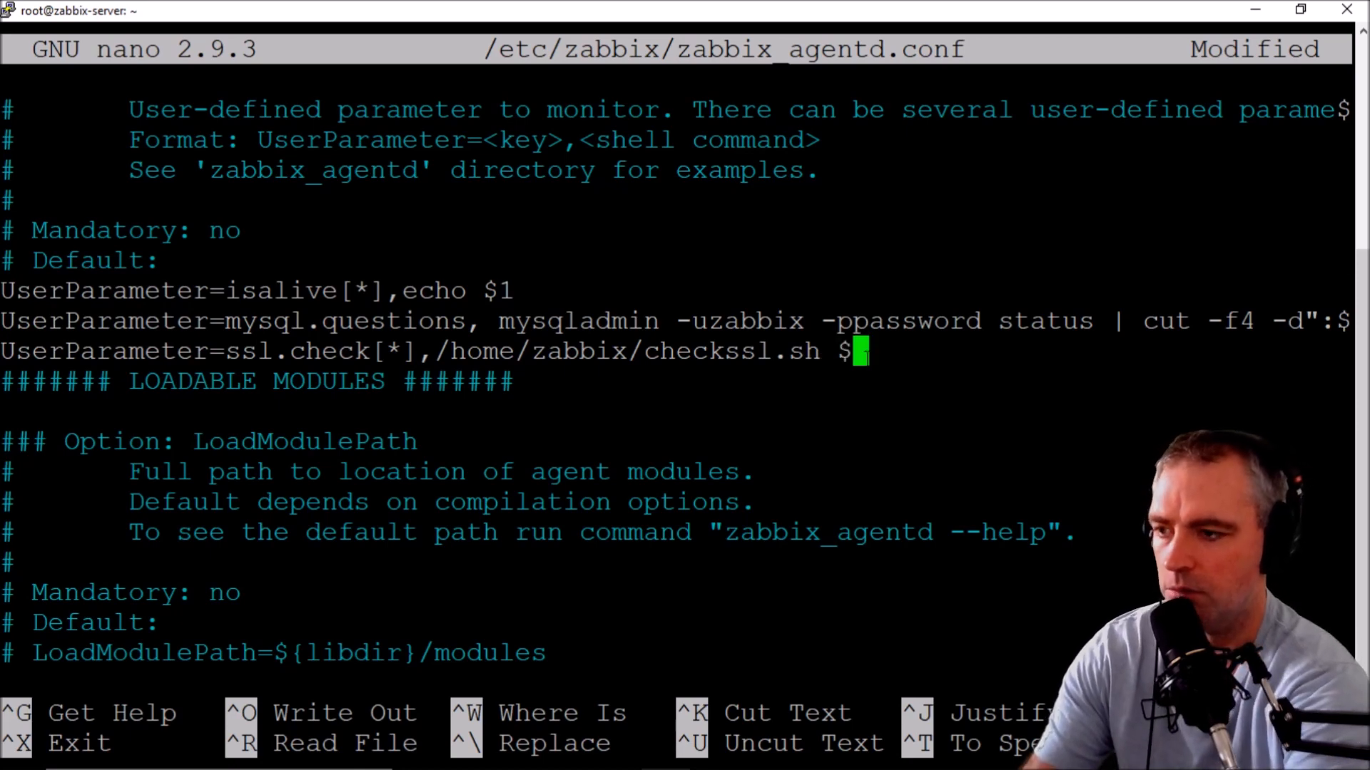
{"action": "type", "text": "1"}
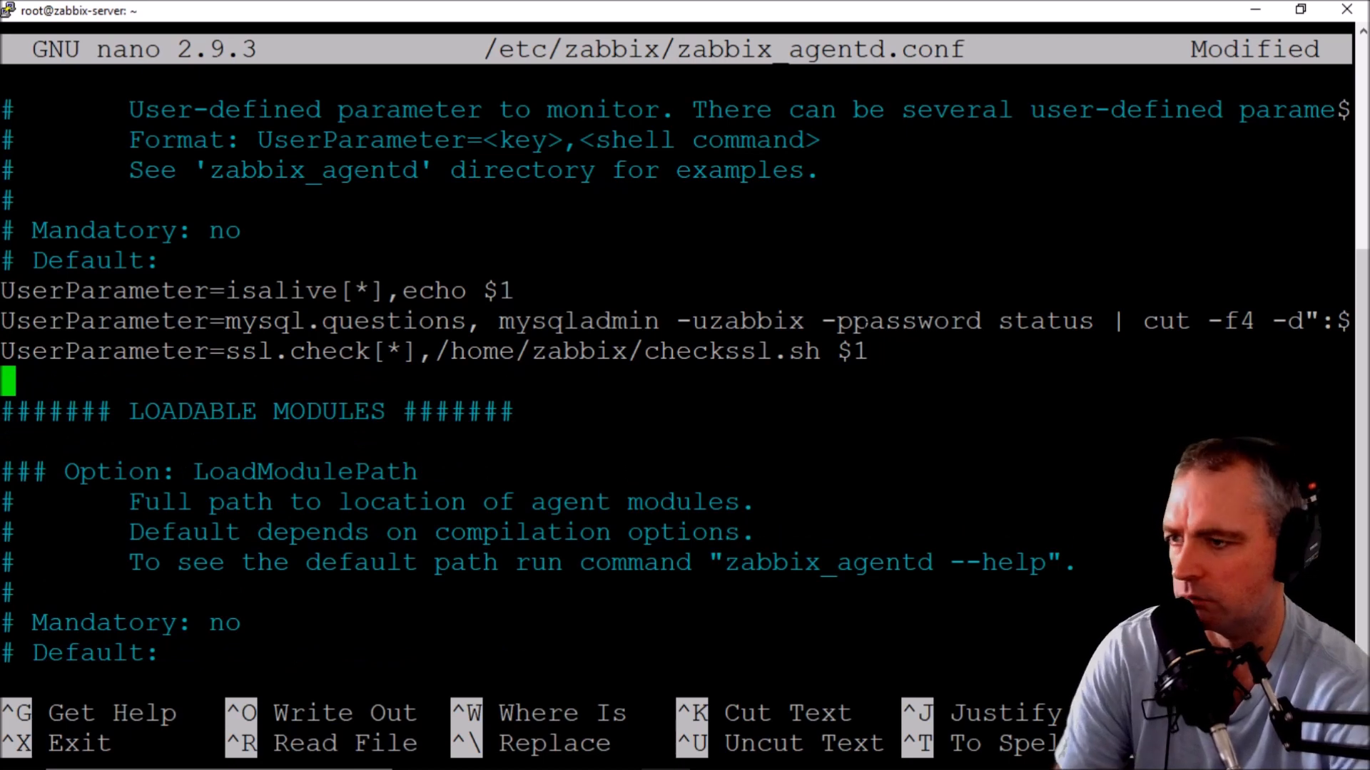
{"action": "key", "text": "ctrl+x"}
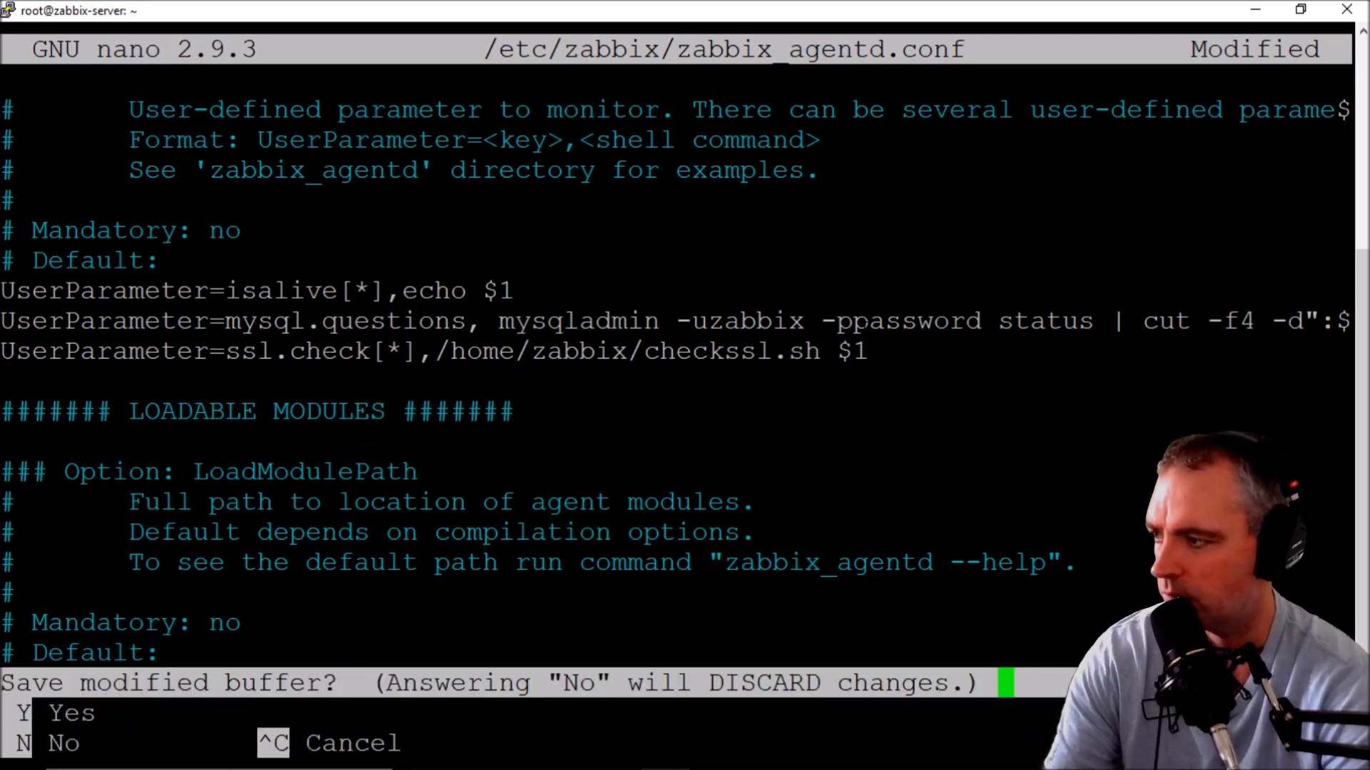
{"action": "key", "text": "y"}
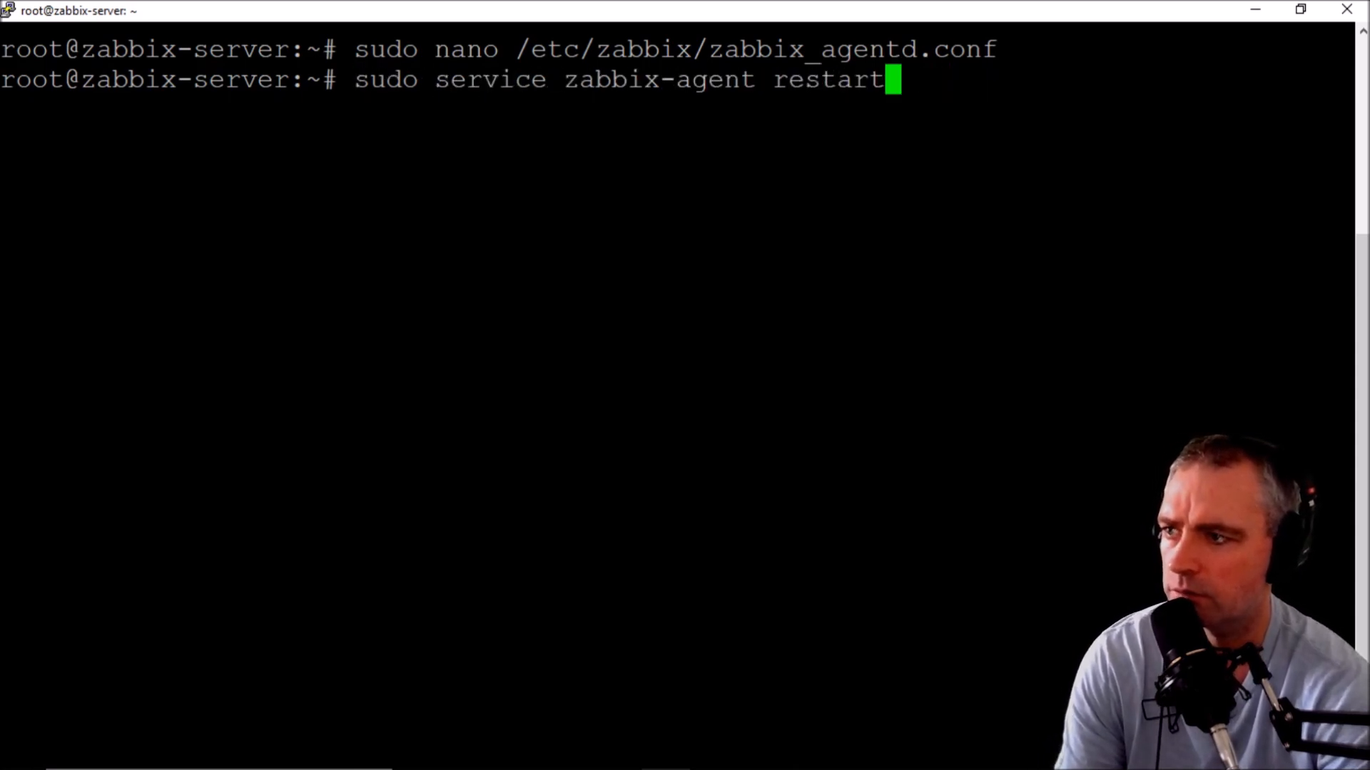
Restart the agent and test zabbix_agentd -t ssl.check[google.com], which returns 71
{"action": "key", "text": "Return"}
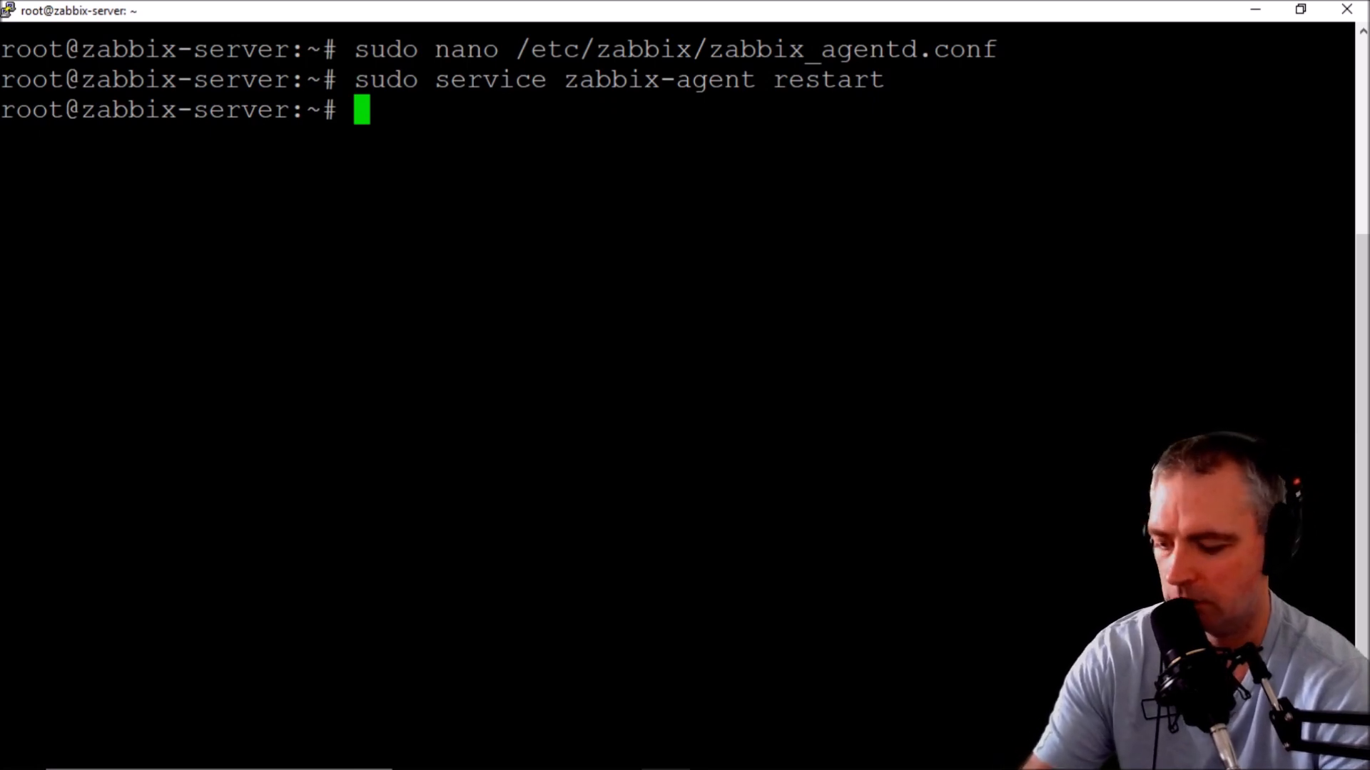
{"action": "type", "text": "za"}
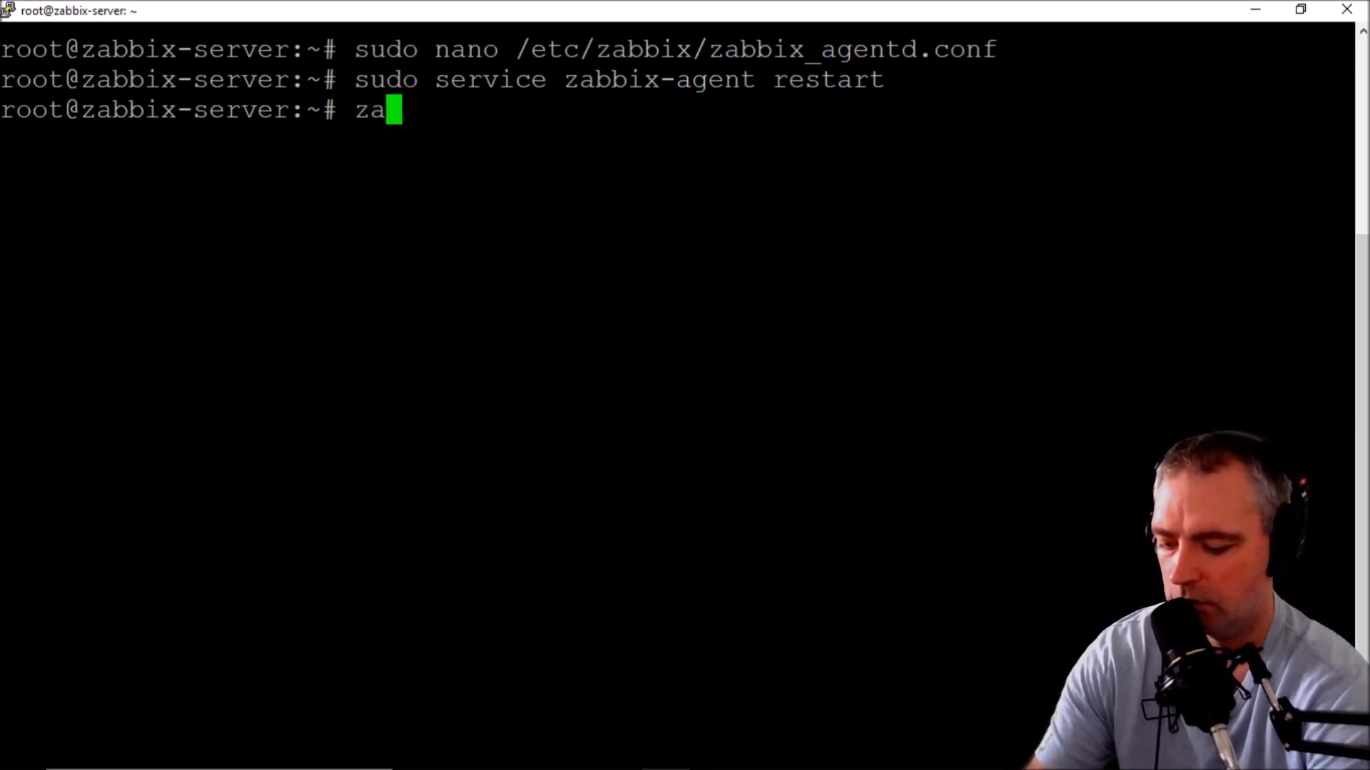
{"action": "type", "text": "bbix_agentd"}
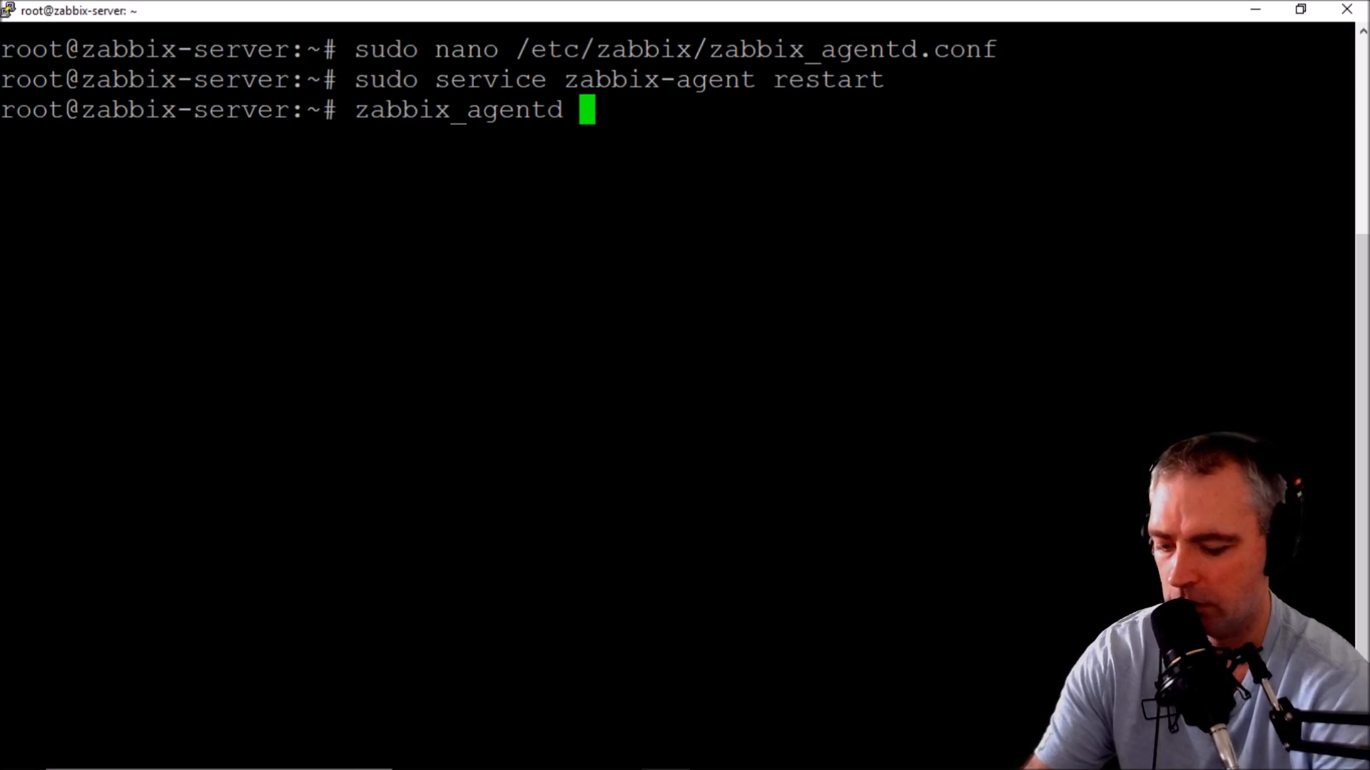
{"action": "type", "text": "-t sssl.che"}
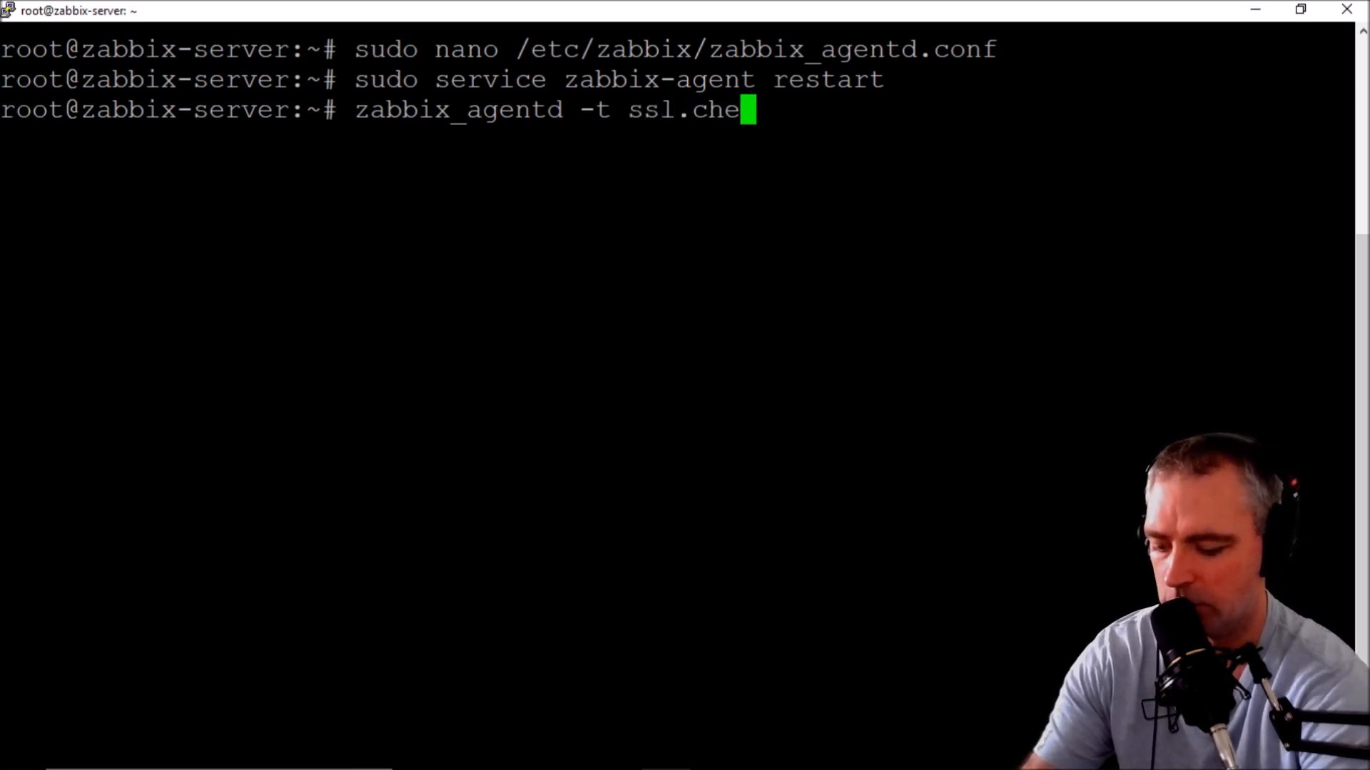
{"action": "type", "text": "ck[goo"}
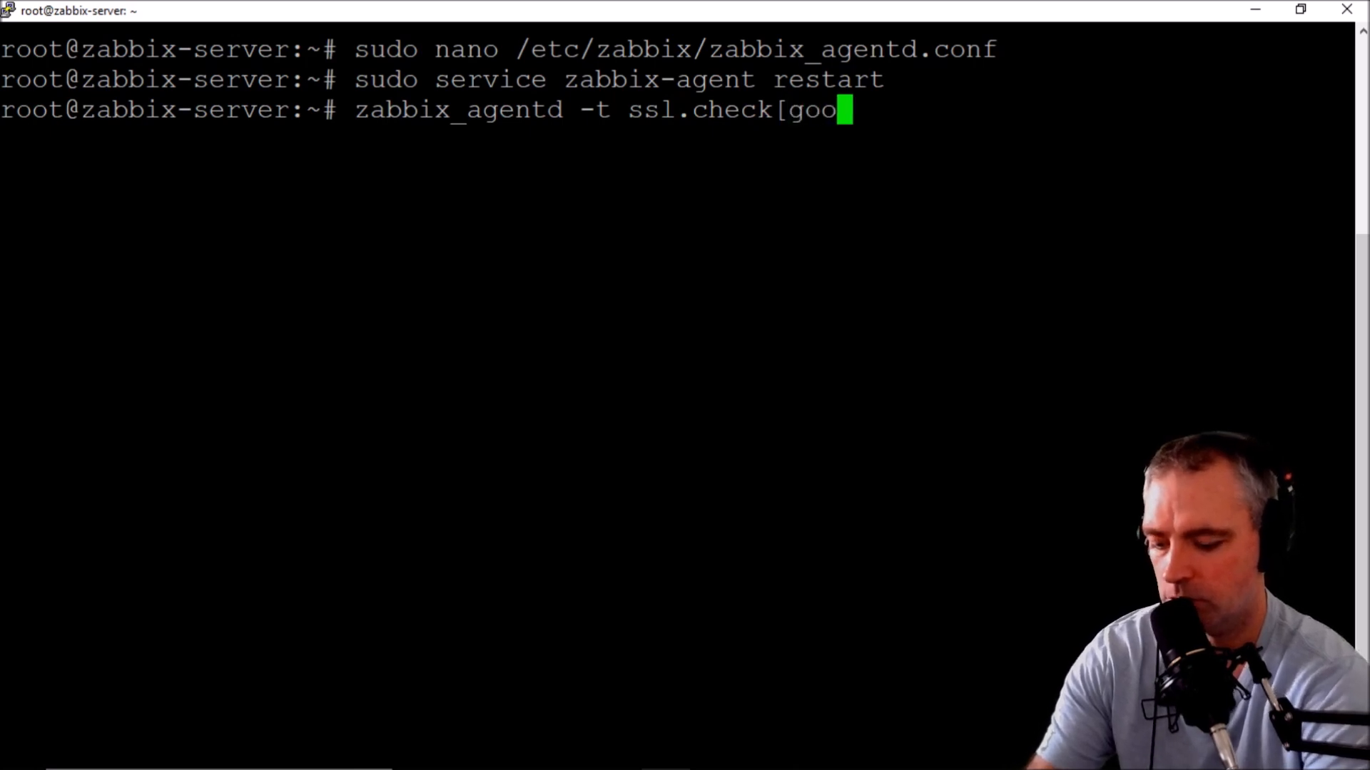
{"action": "type", "text": "gle.com]"}
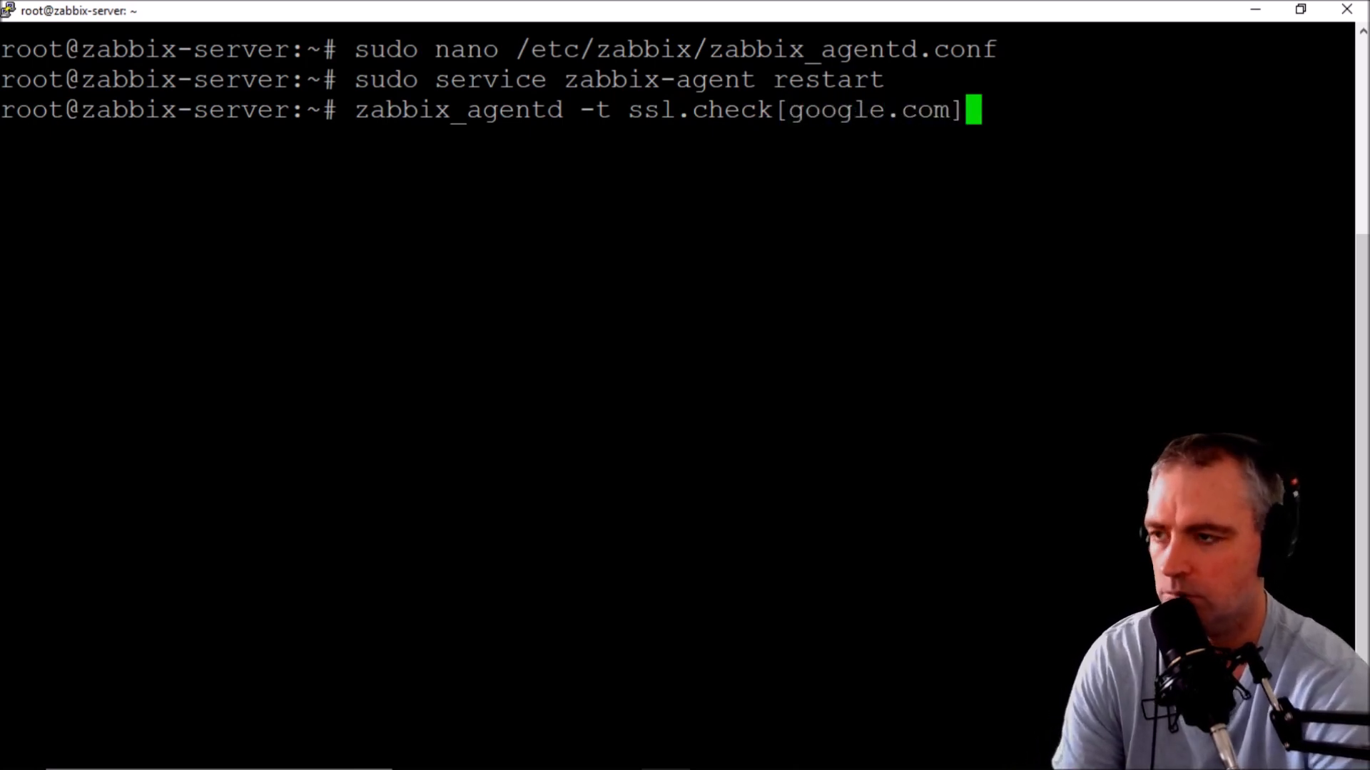
{"action": "key", "text": "Return"}
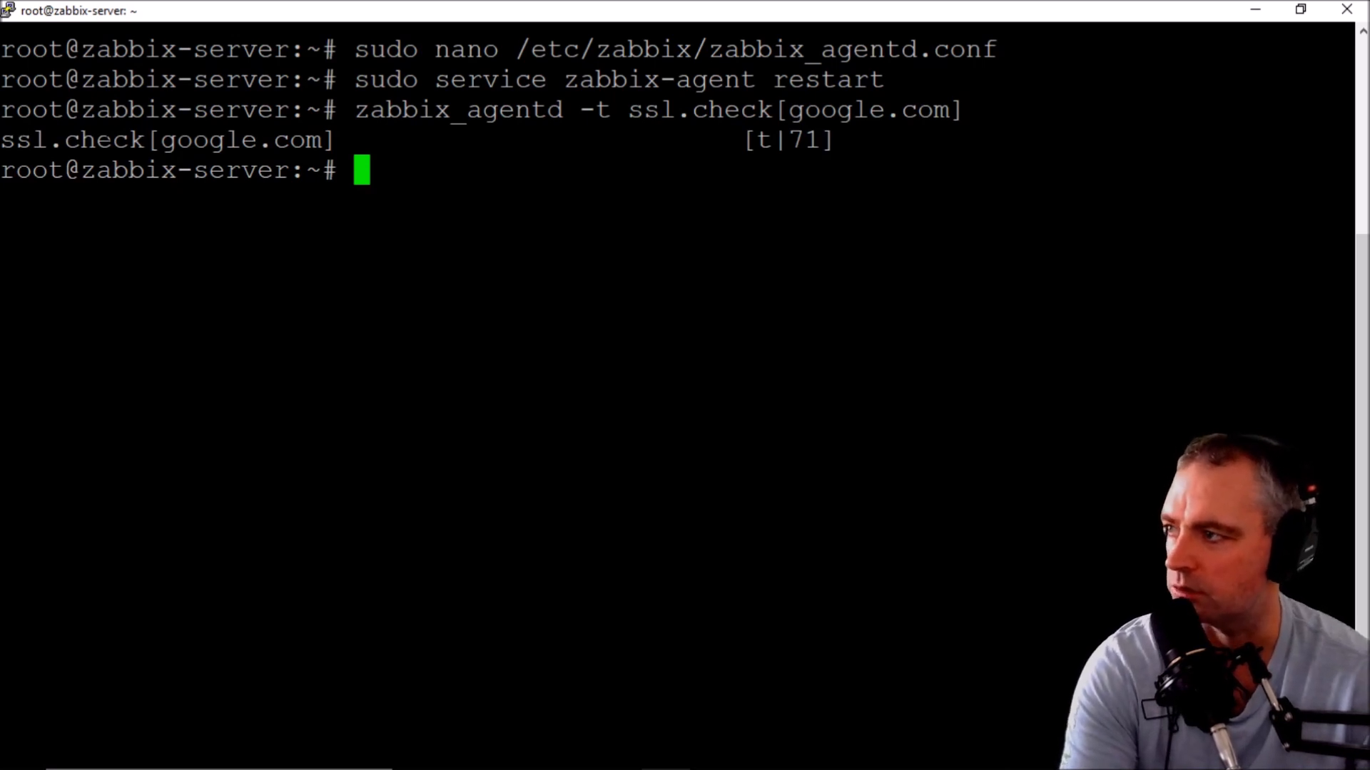
{"action": "double_click", "coordinate": [805, 140]}
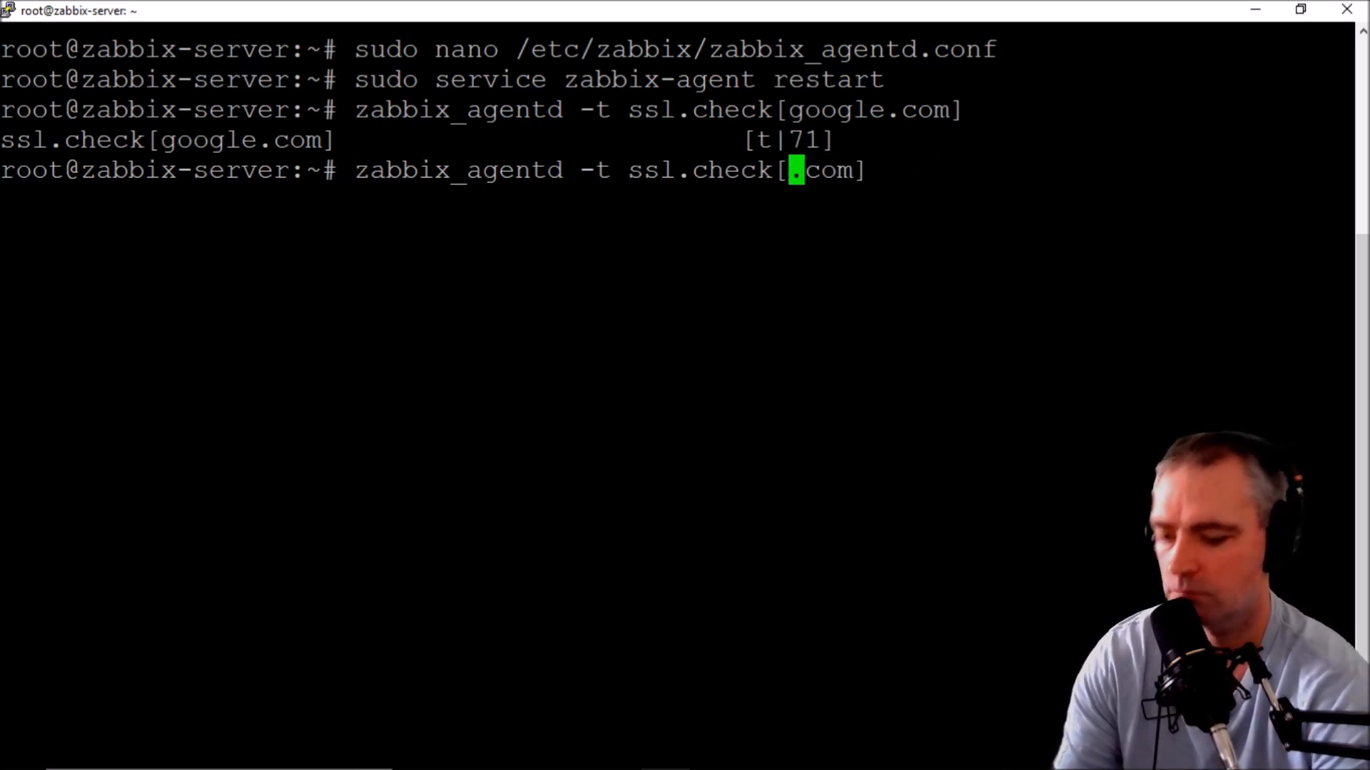
{"action": "key", "text": "Return"}
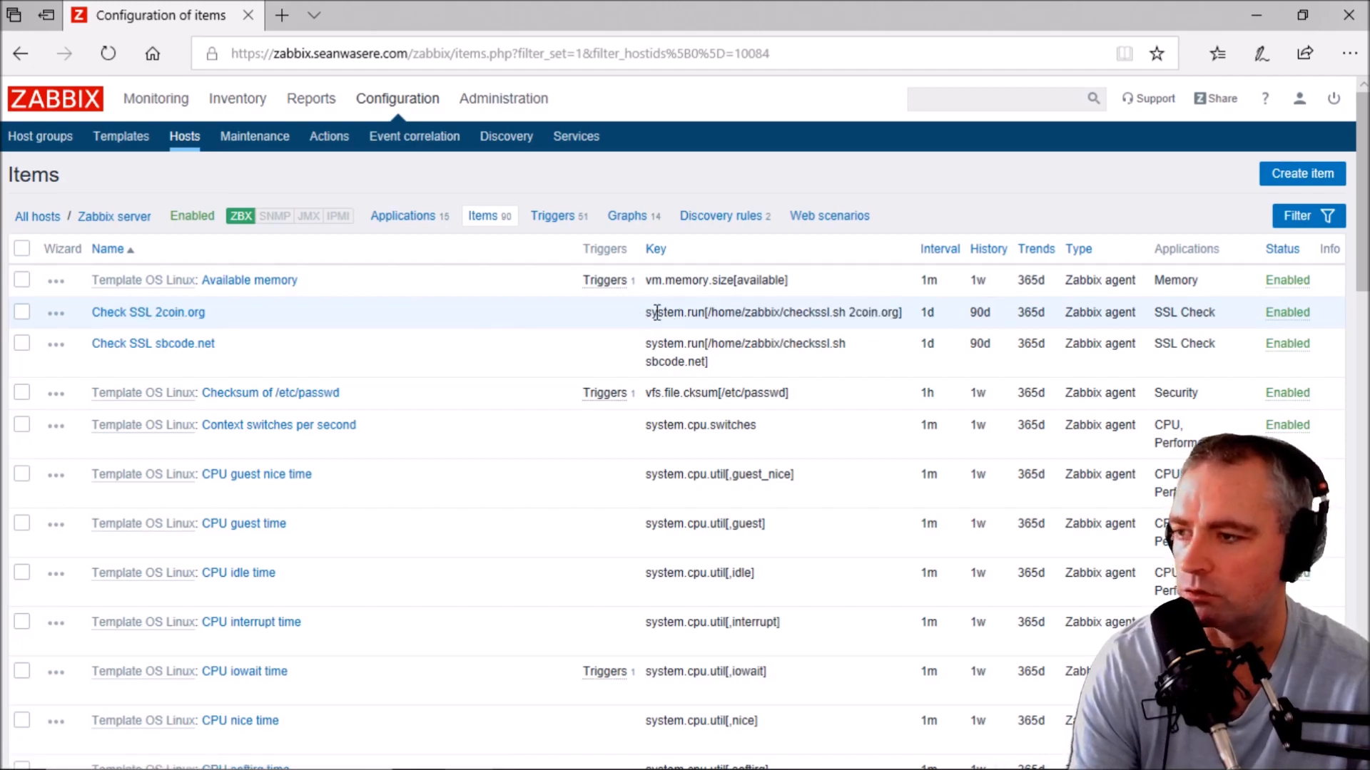
Replace the Check SSL 2coin.org item's system.run key with ssl.check[2coin.org] and update the item
{"action": "double_click", "coordinate": [682, 313]}
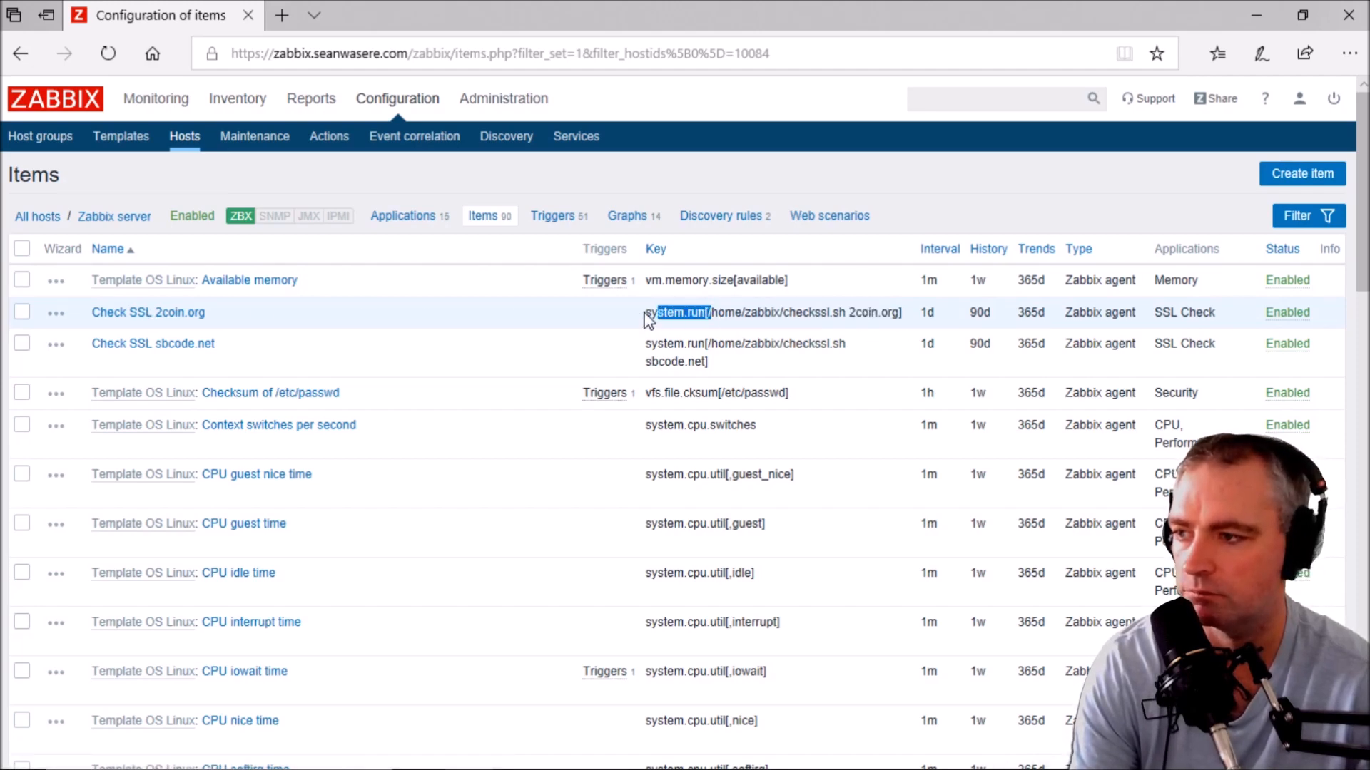
{"action": "left_click", "coordinate": [147, 312]}
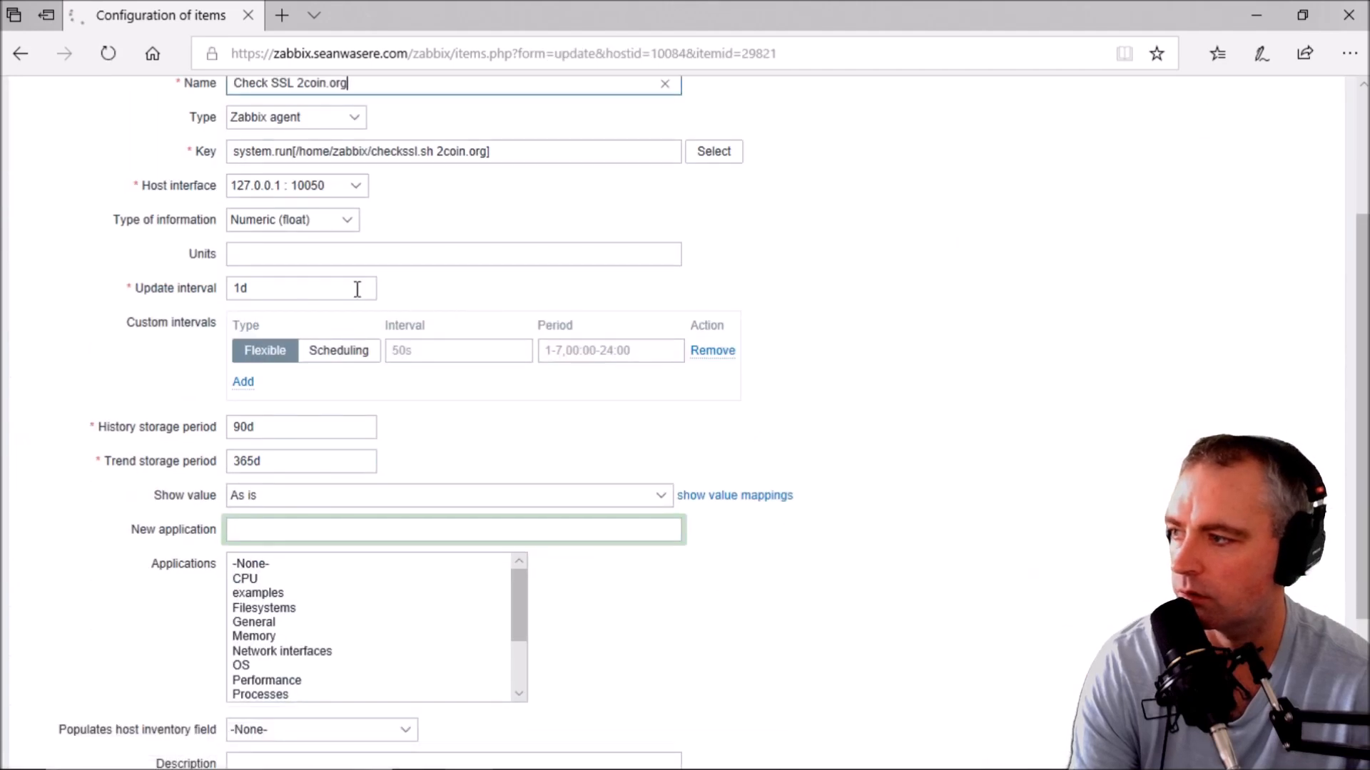
{"action": "scroll", "scroll_direction": "up", "scroll_amount": 3}
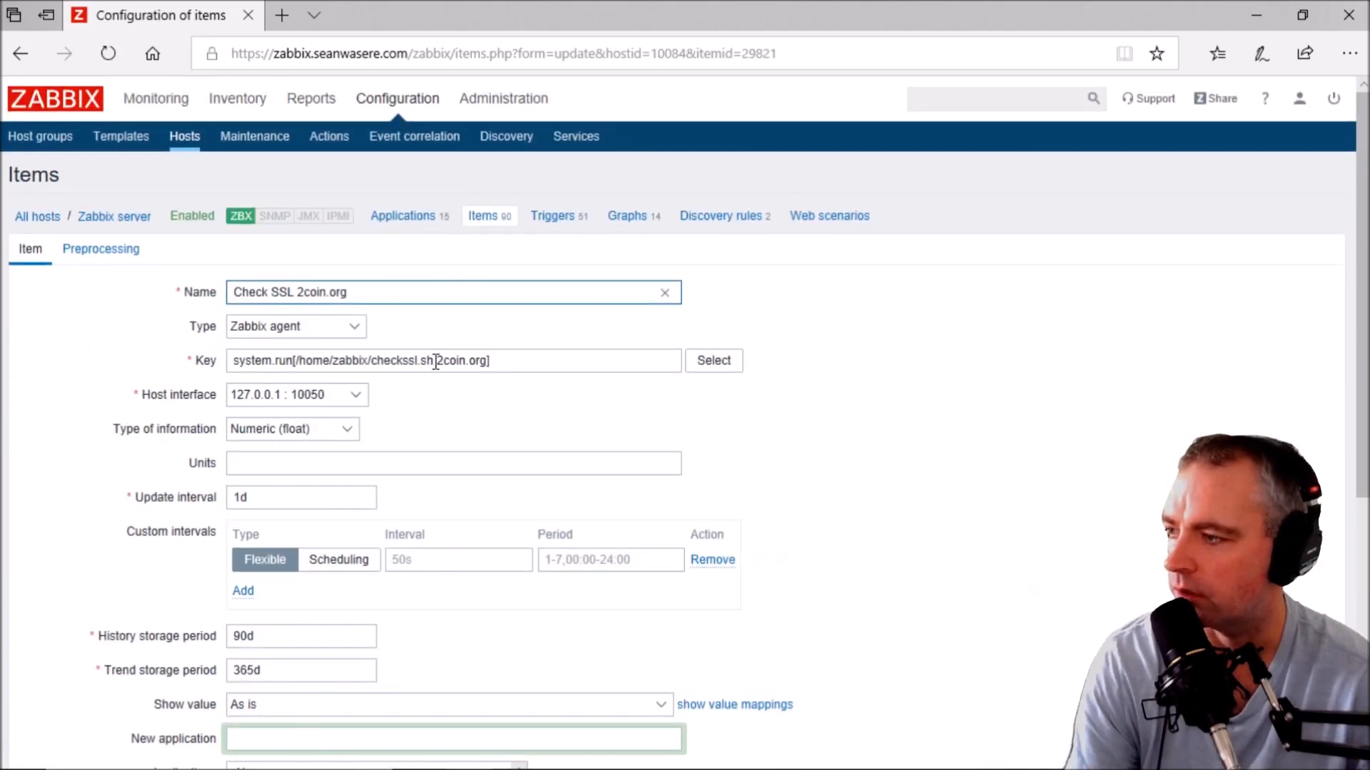
{"action": "left_click", "coordinate": [436, 361]}
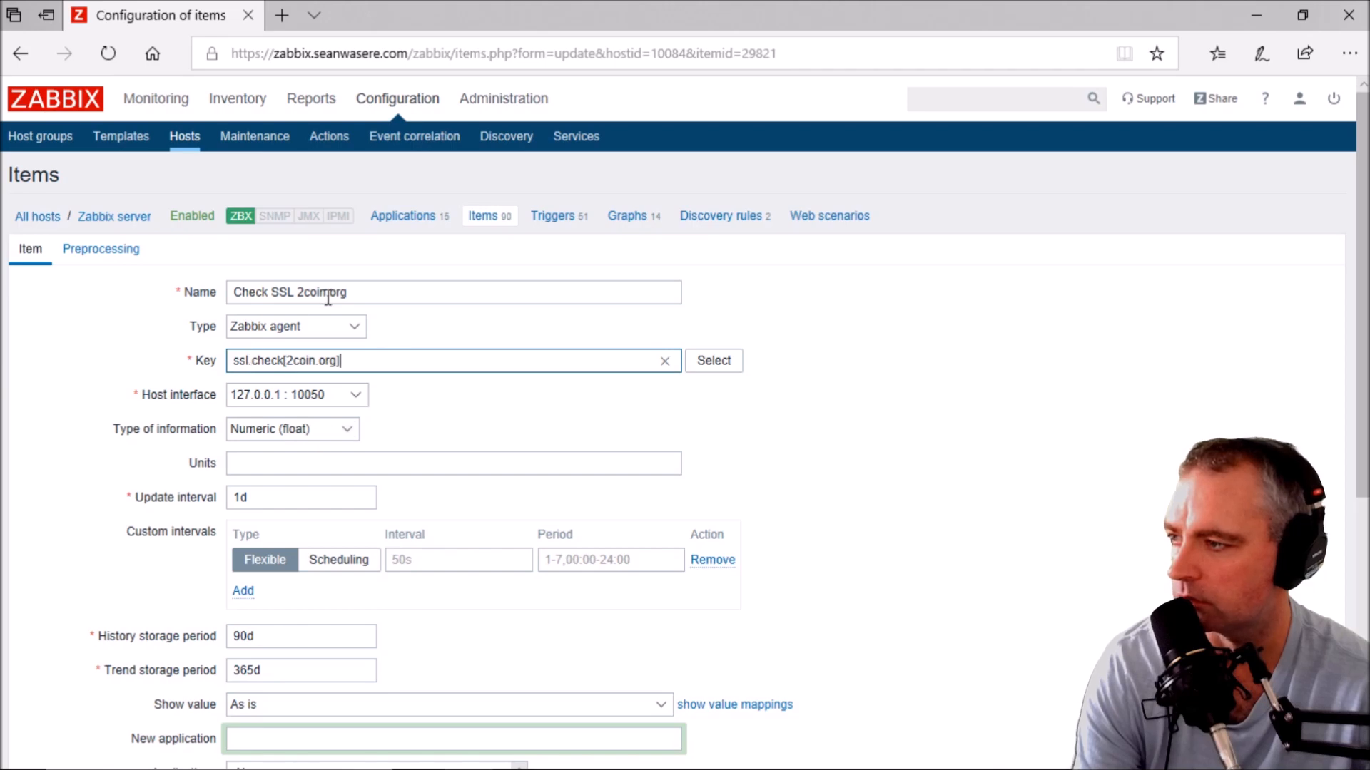
{"action": "scroll", "scroll_direction": "down", "scroll_amount": 3}
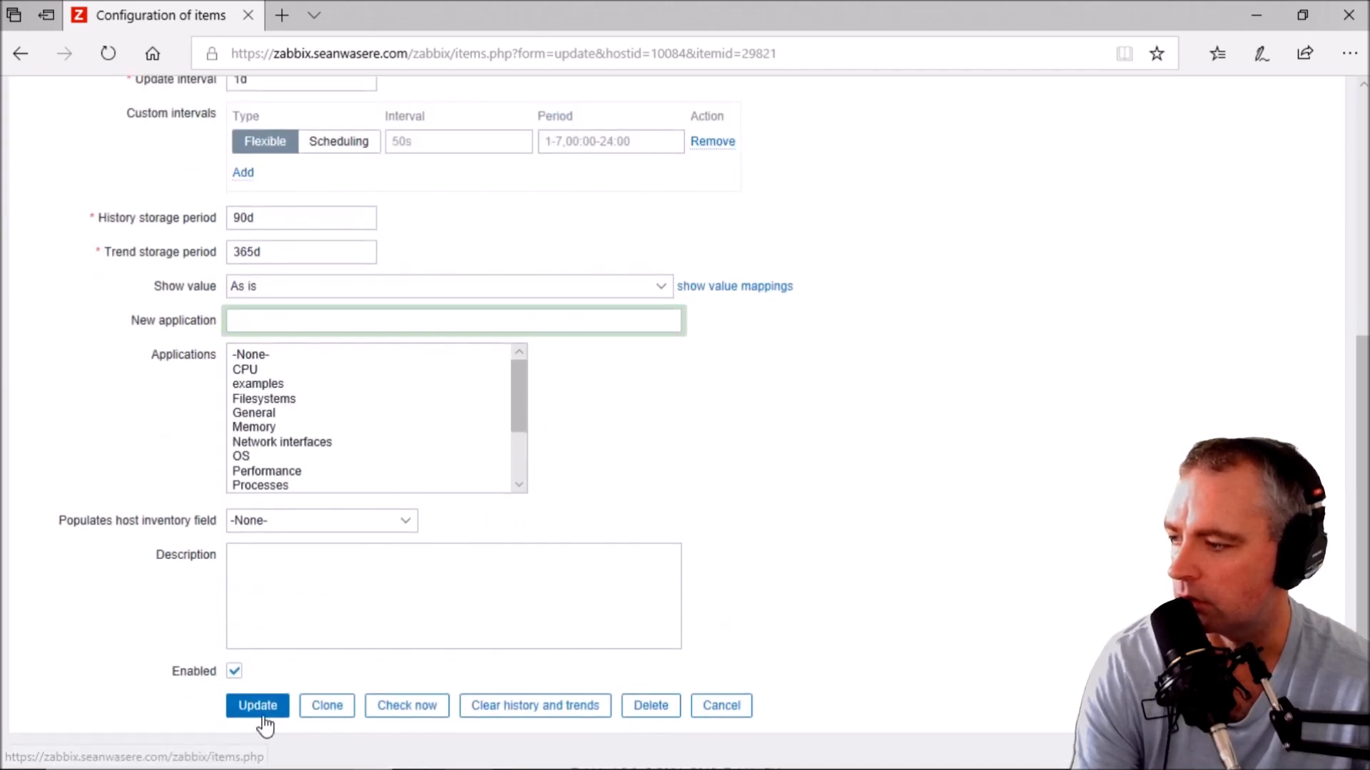
{"action": "left_click", "coordinate": [257, 705]}
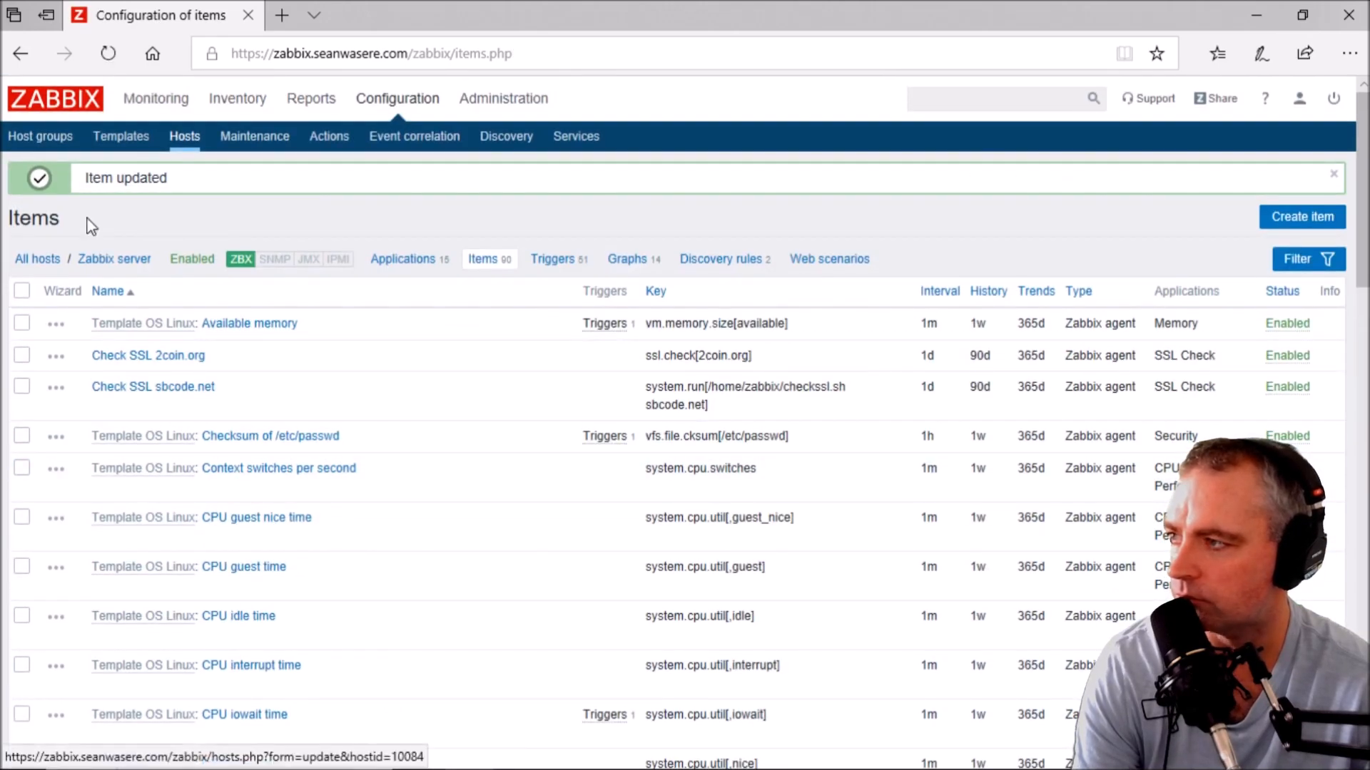
Run Check now on the Check SSL 2coin.org item, then go to Monitoring > Latest data
{"action": "scroll", "scroll_direction": "down", "scroll_amount": 3}
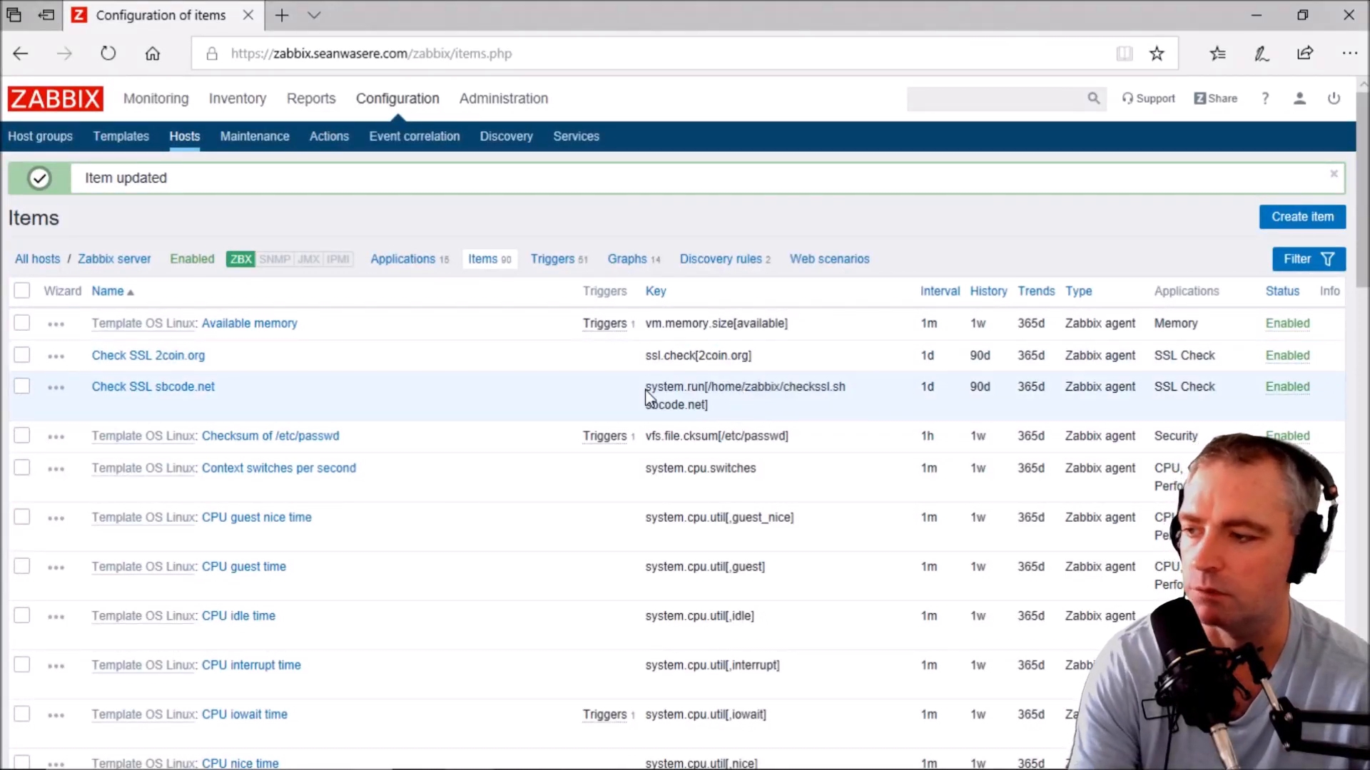
{"action": "double_click", "coordinate": [672, 386]}
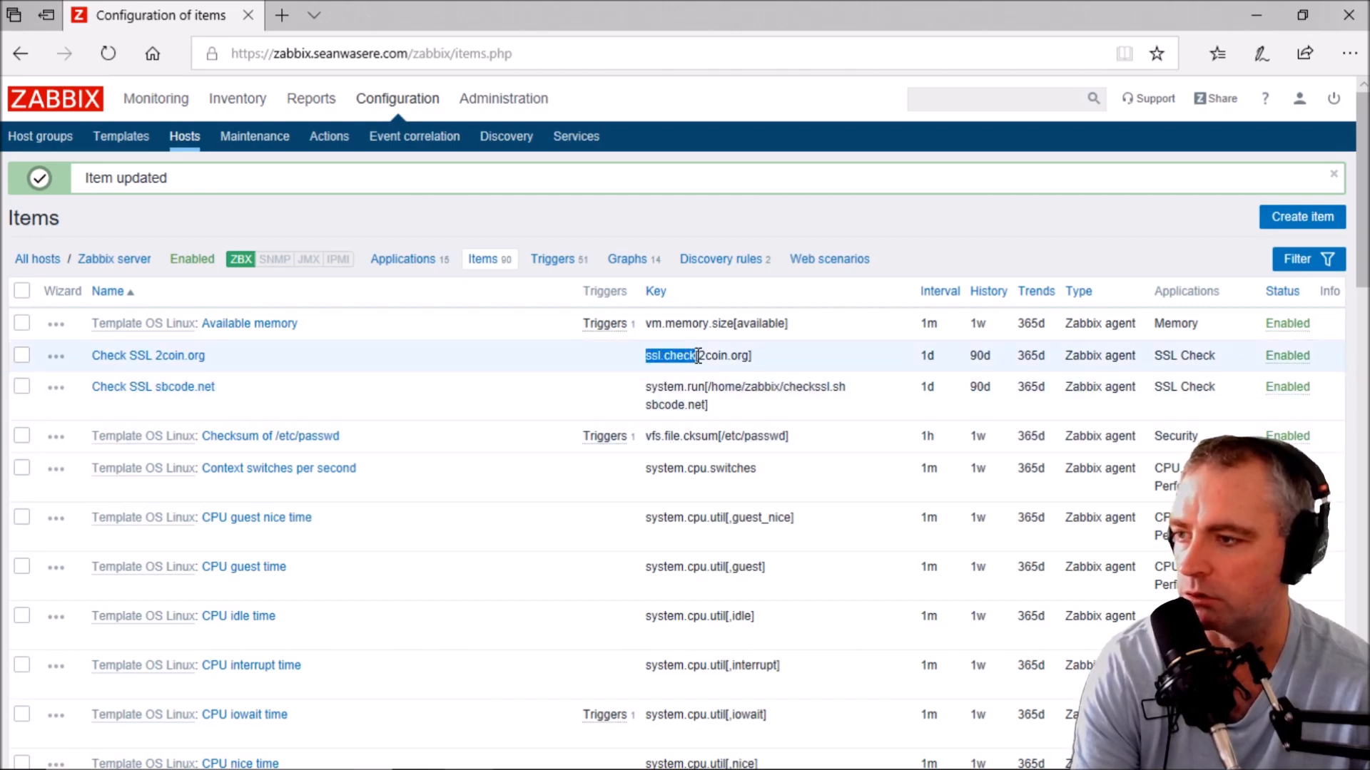
{"action": "scroll", "scroll_direction": "down", "scroll_amount": 3}
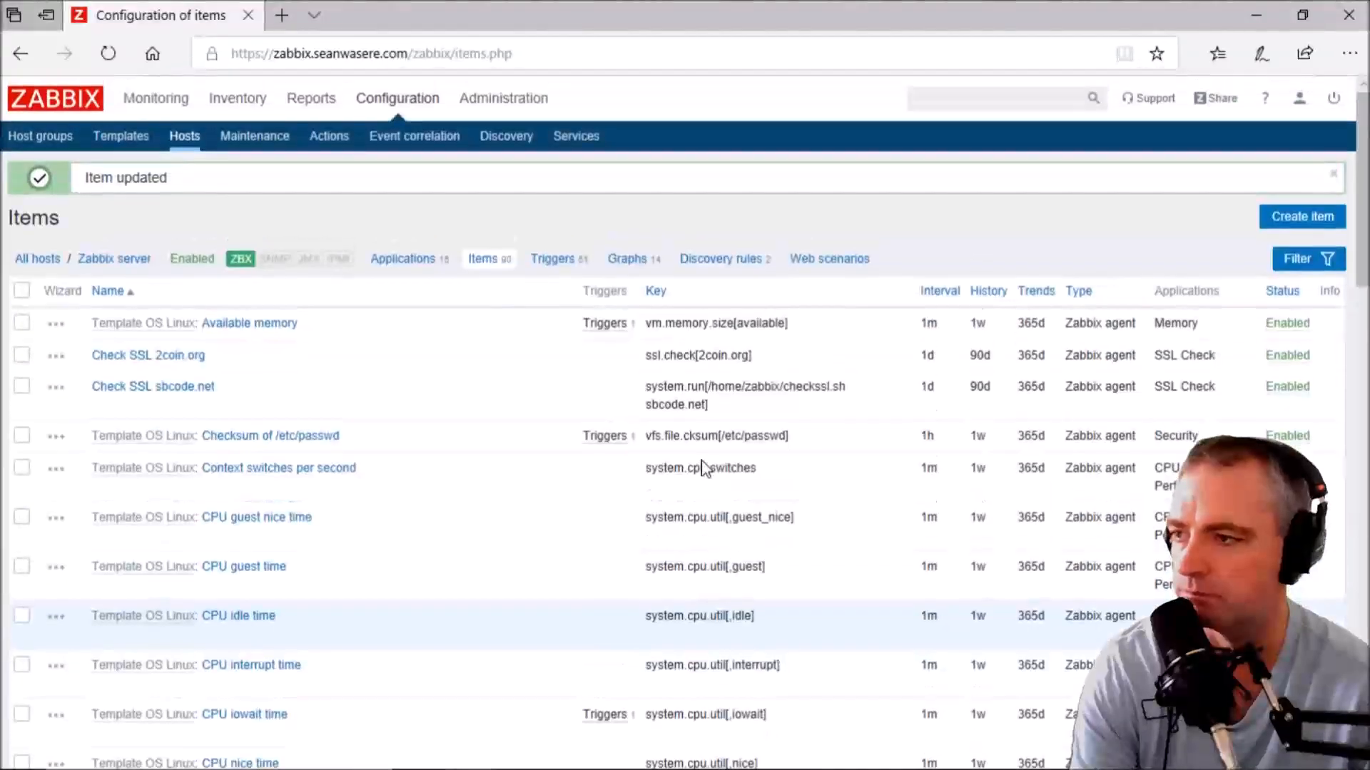
{"action": "mouse_move", "coordinate": [699, 375]}
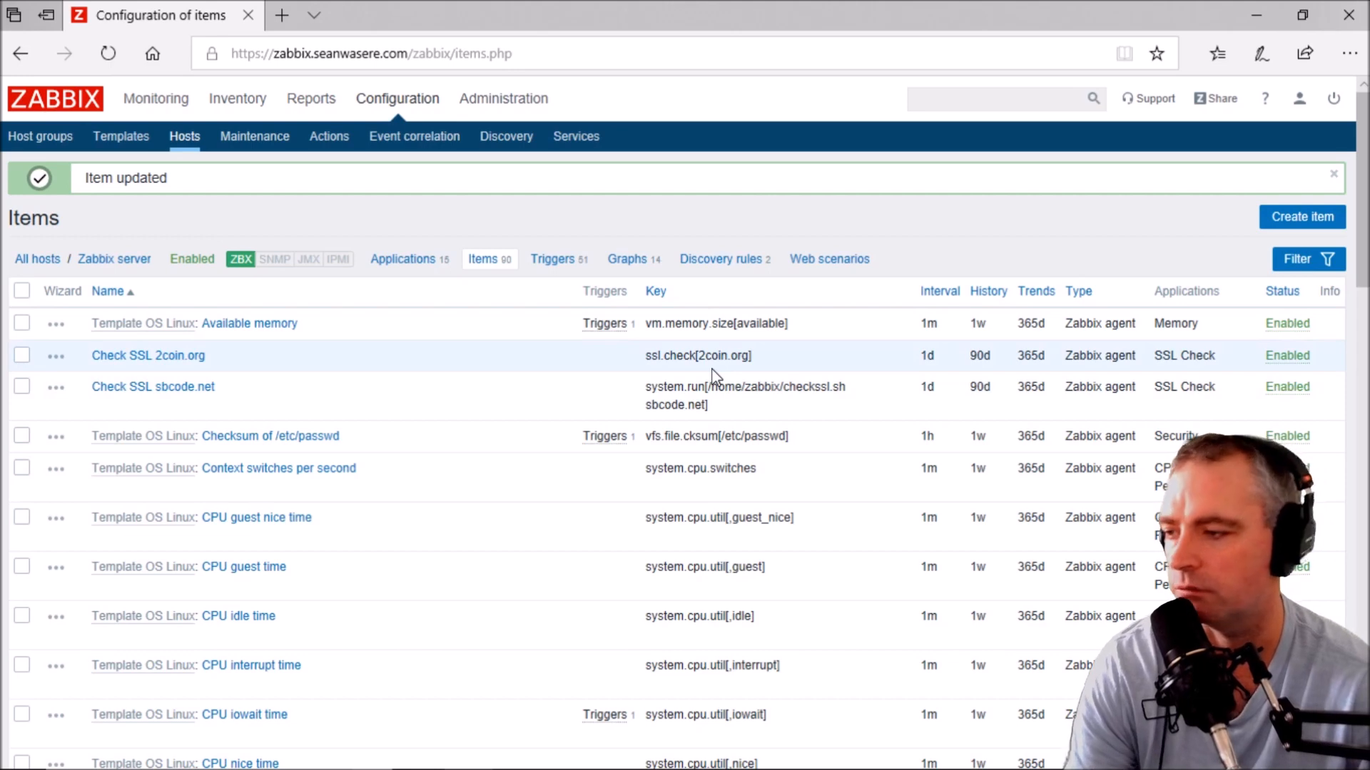
{"action": "mouse_move", "coordinate": [1220, 372]}
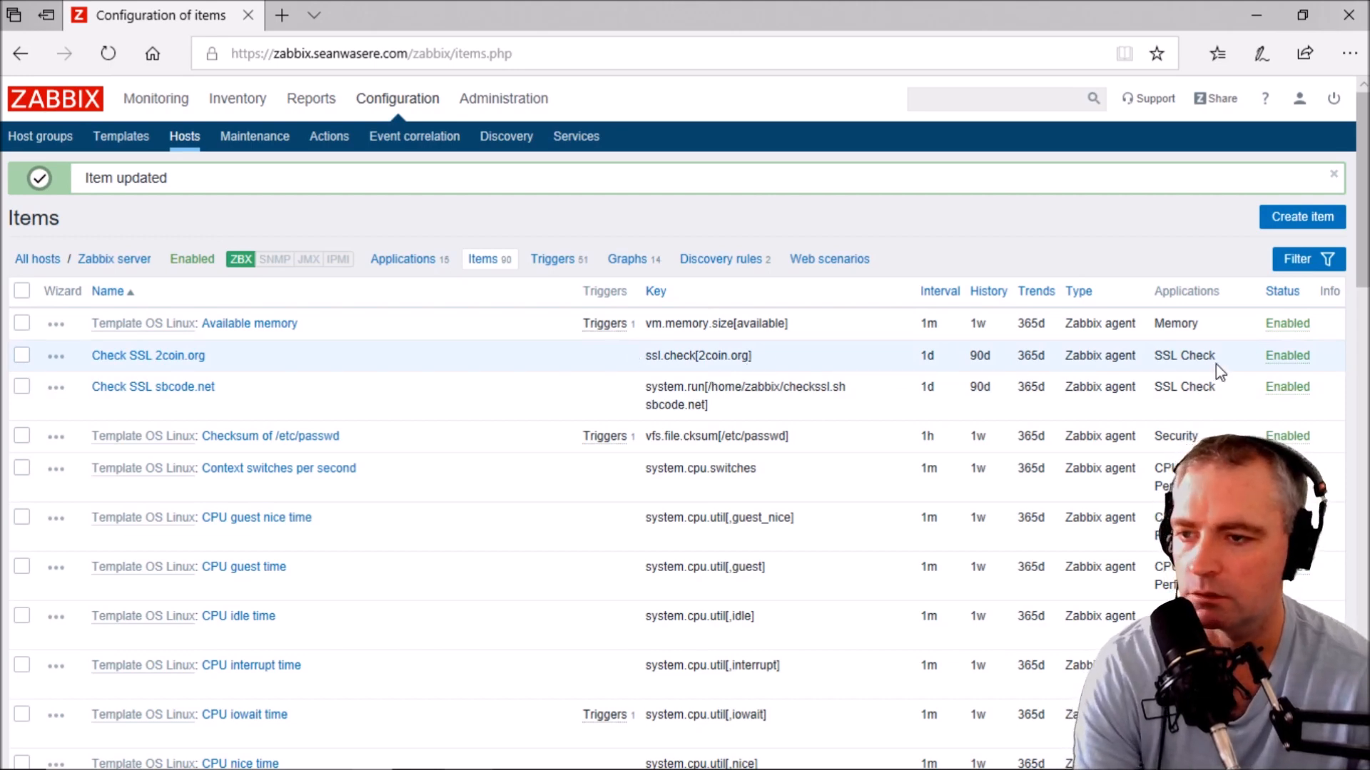
{"action": "mouse_move", "coordinate": [25, 367]}
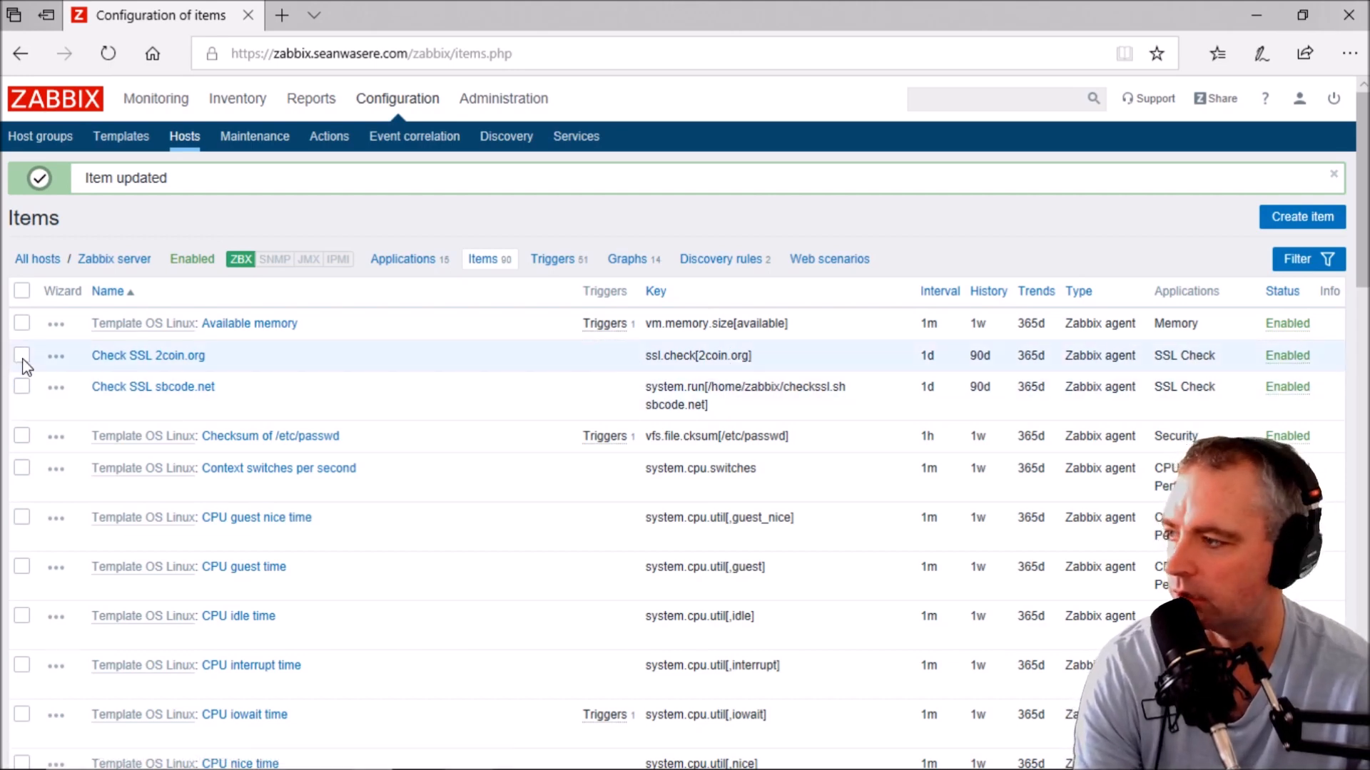
{"action": "scroll", "scroll_direction": "down", "scroll_amount": 3}
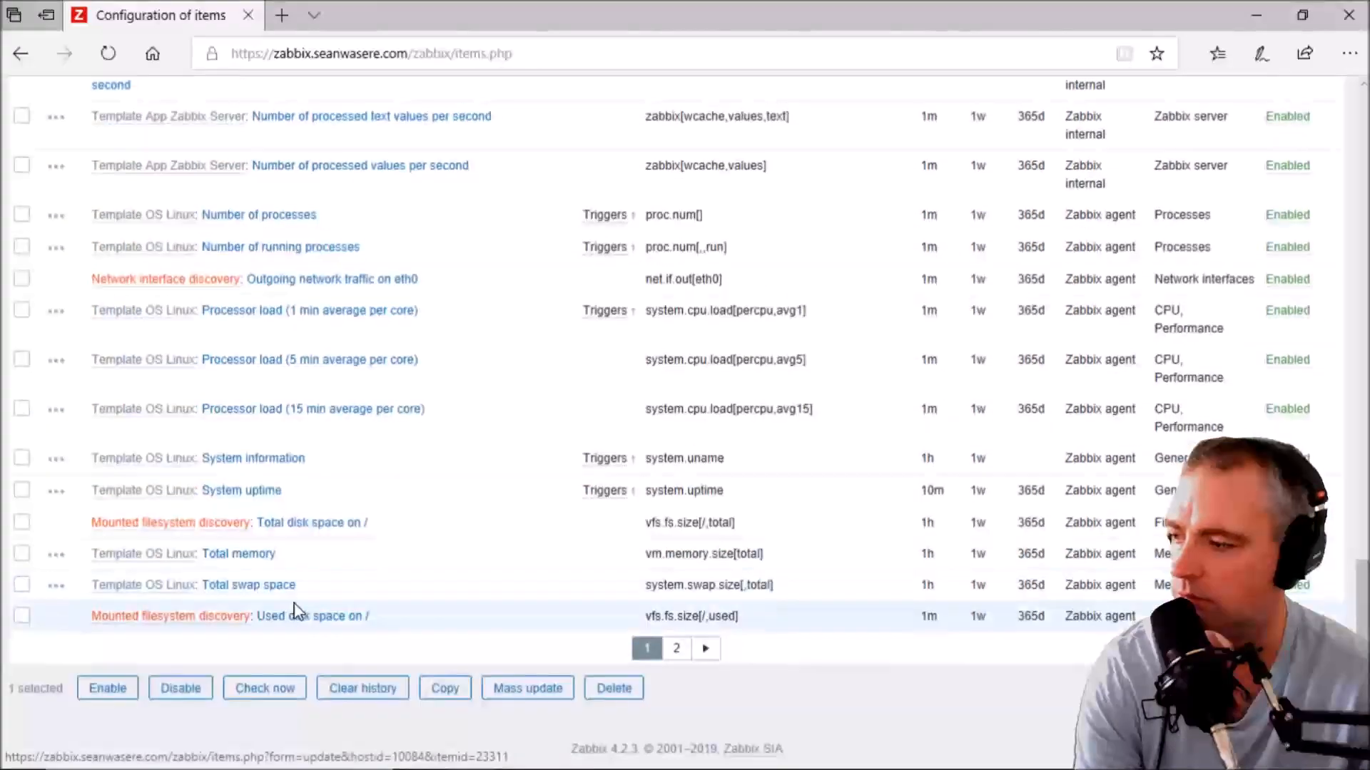
{"action": "left_click", "coordinate": [264, 688]}
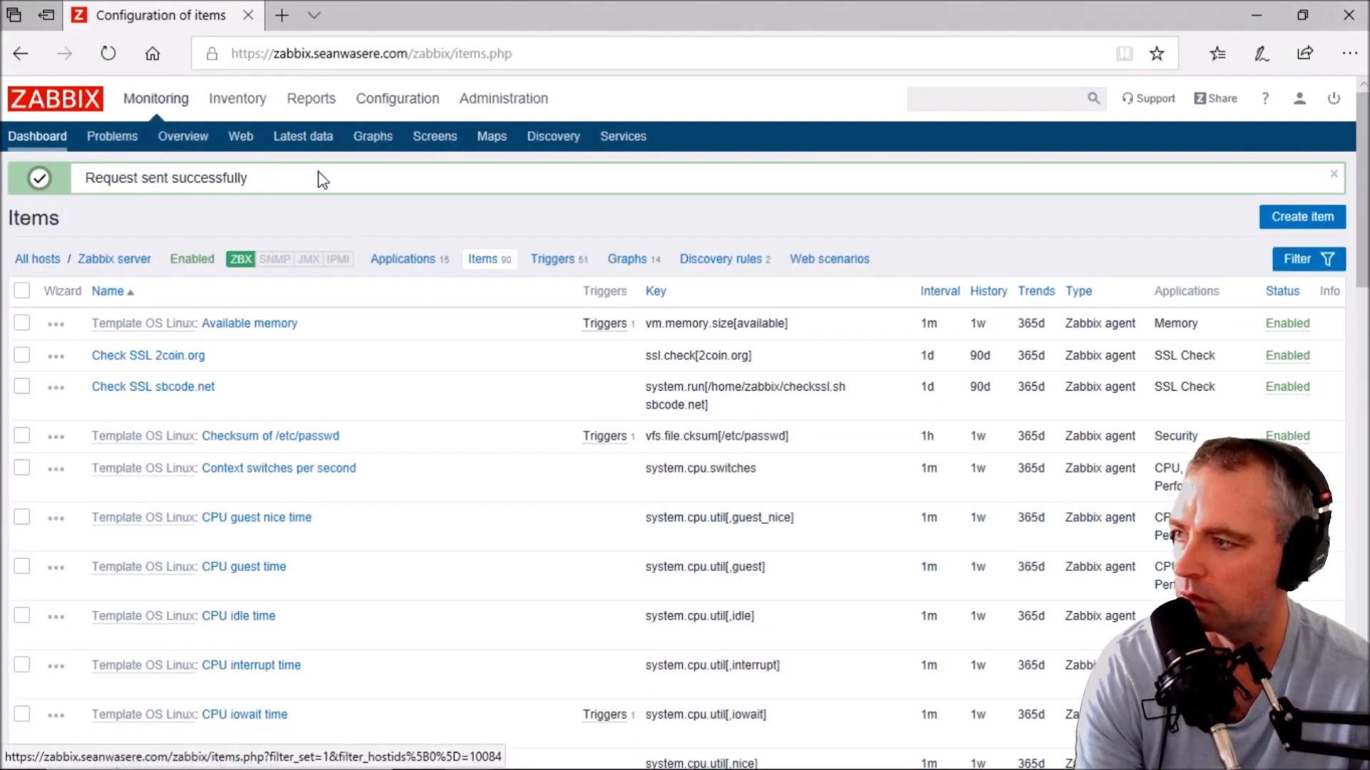
{"action": "left_click", "coordinate": [303, 137]}
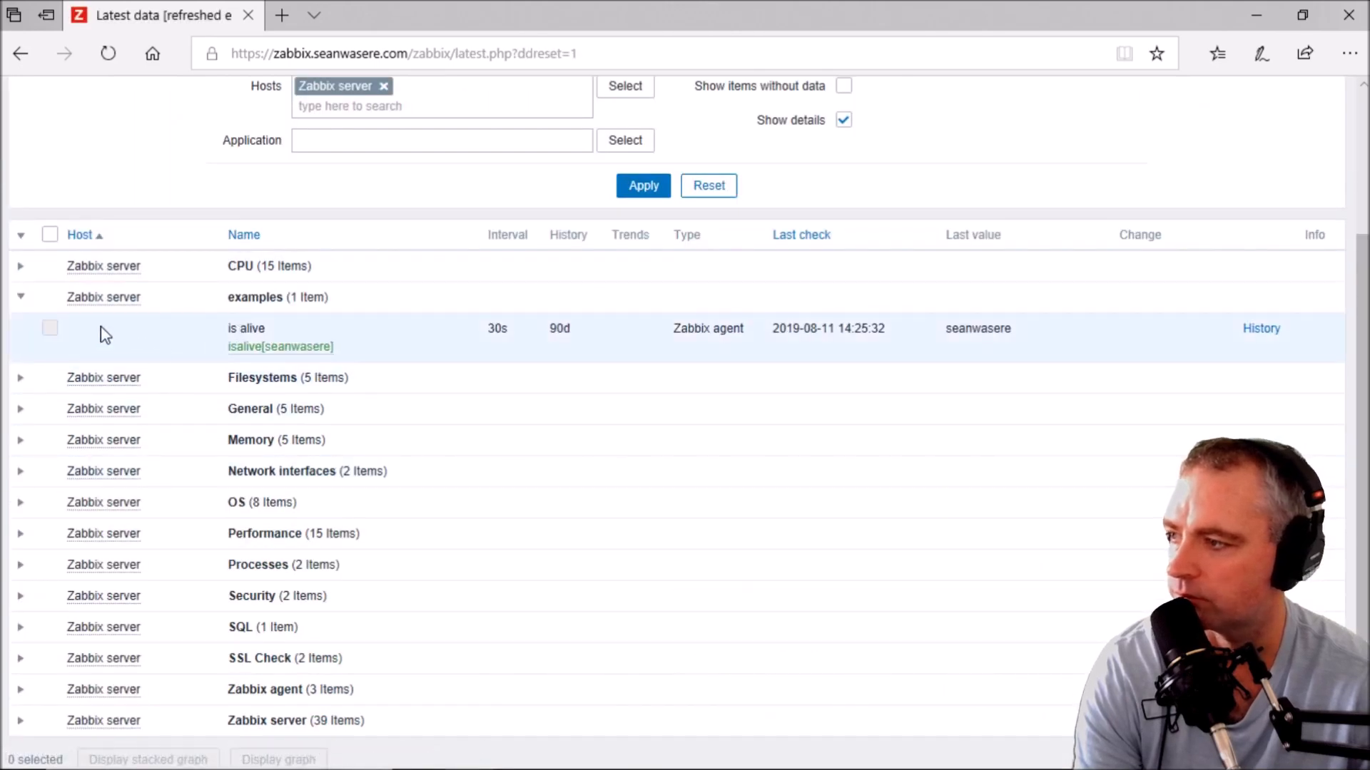
Expand the SSL Check group showing value 132 and view the Check SSL 2coin.org 7-day graph
{"action": "left_click", "coordinate": [20, 297]}
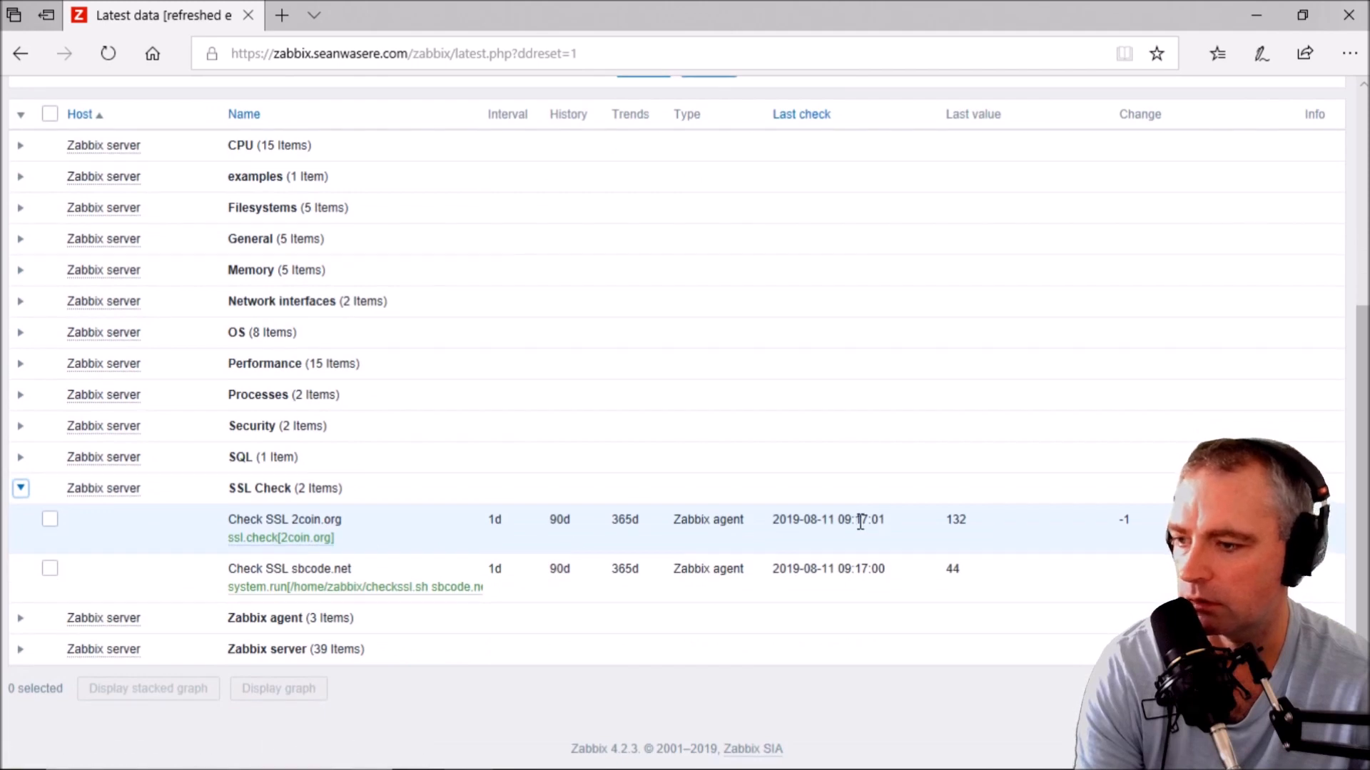
{"action": "mouse_move", "coordinate": [304, 538]}
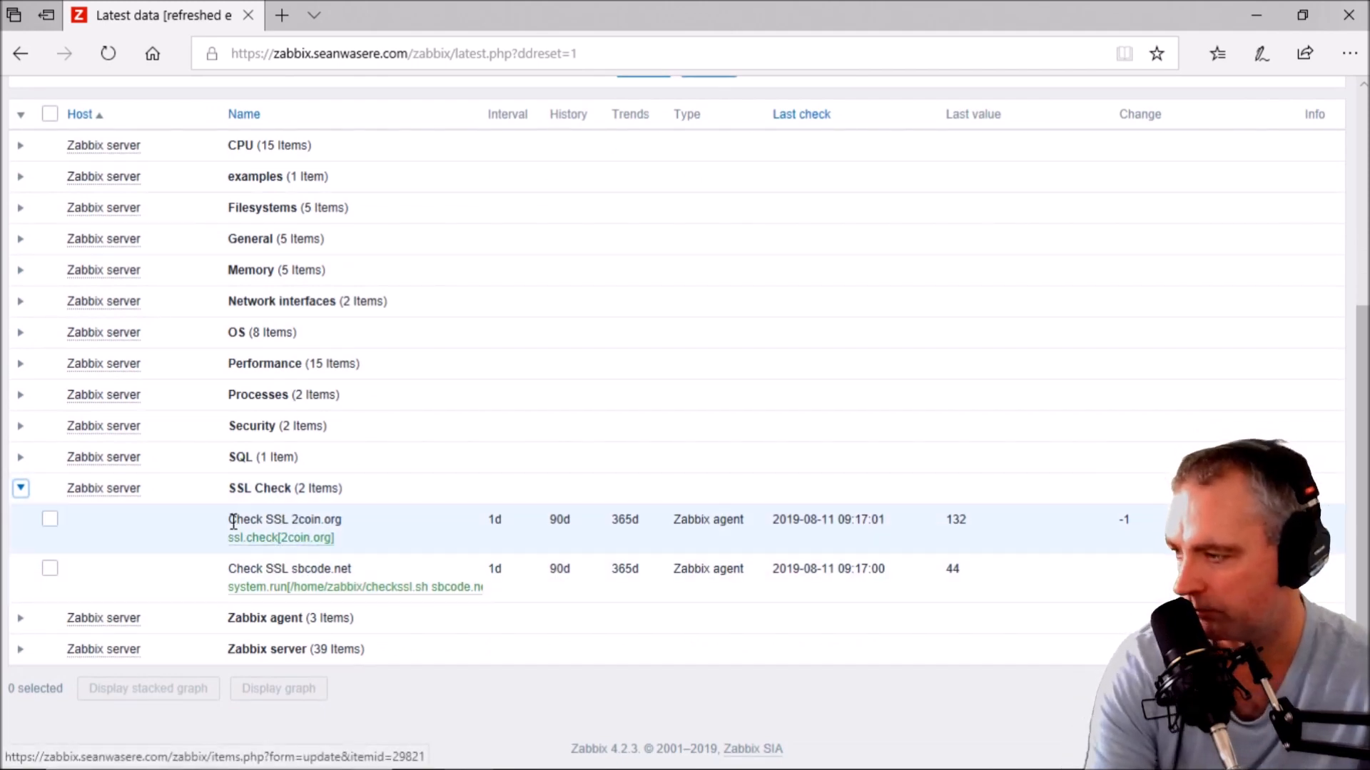
{"action": "mouse_move", "coordinate": [279, 538]}
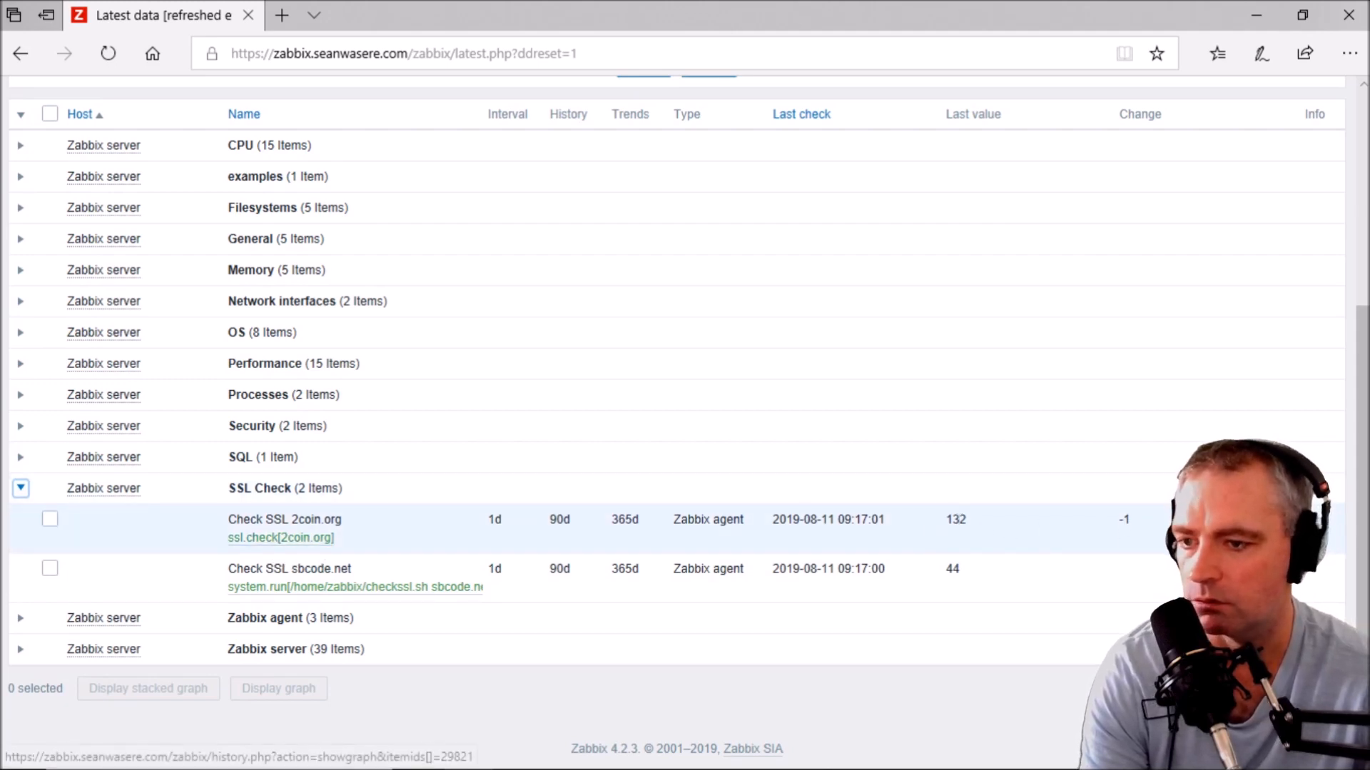
{"action": "left_click", "coordinate": [284, 520]}
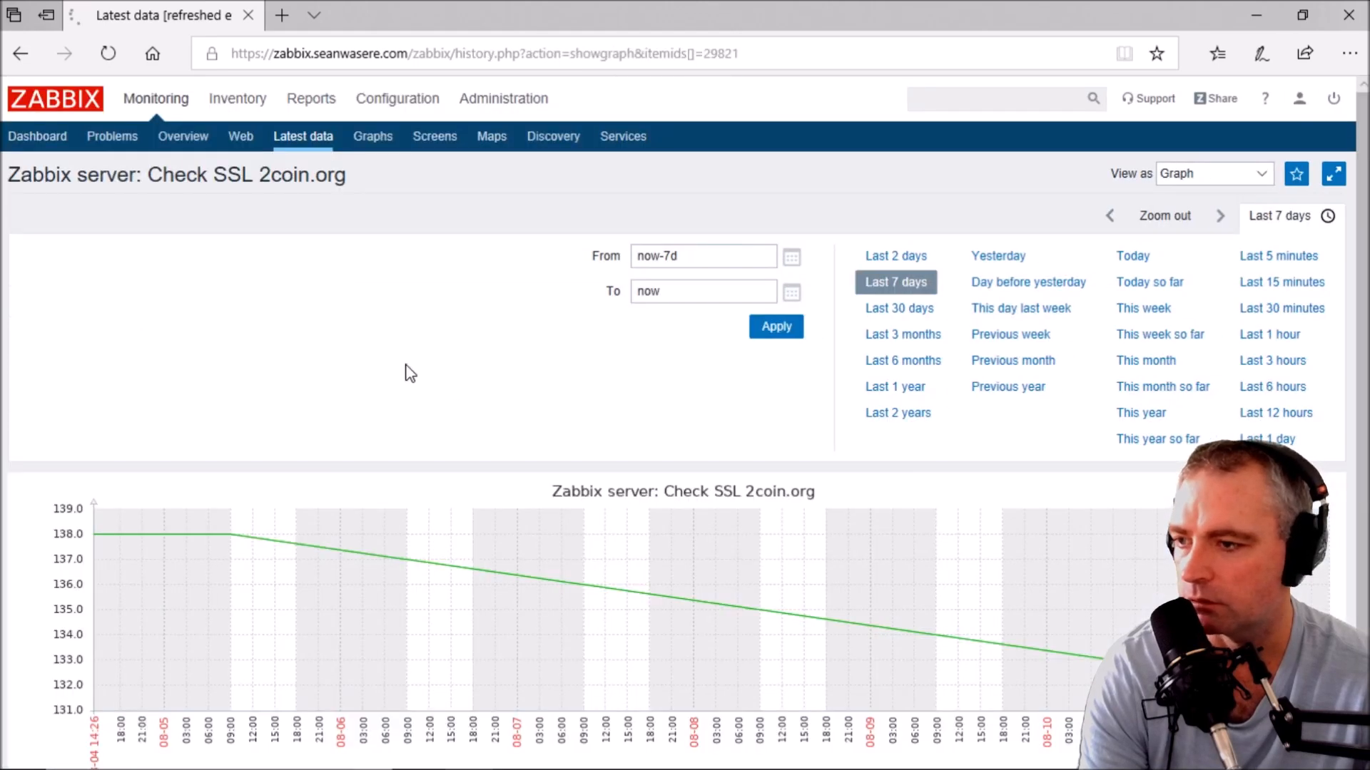
{"action": "scroll", "scroll_direction": "down", "scroll_amount": 3}
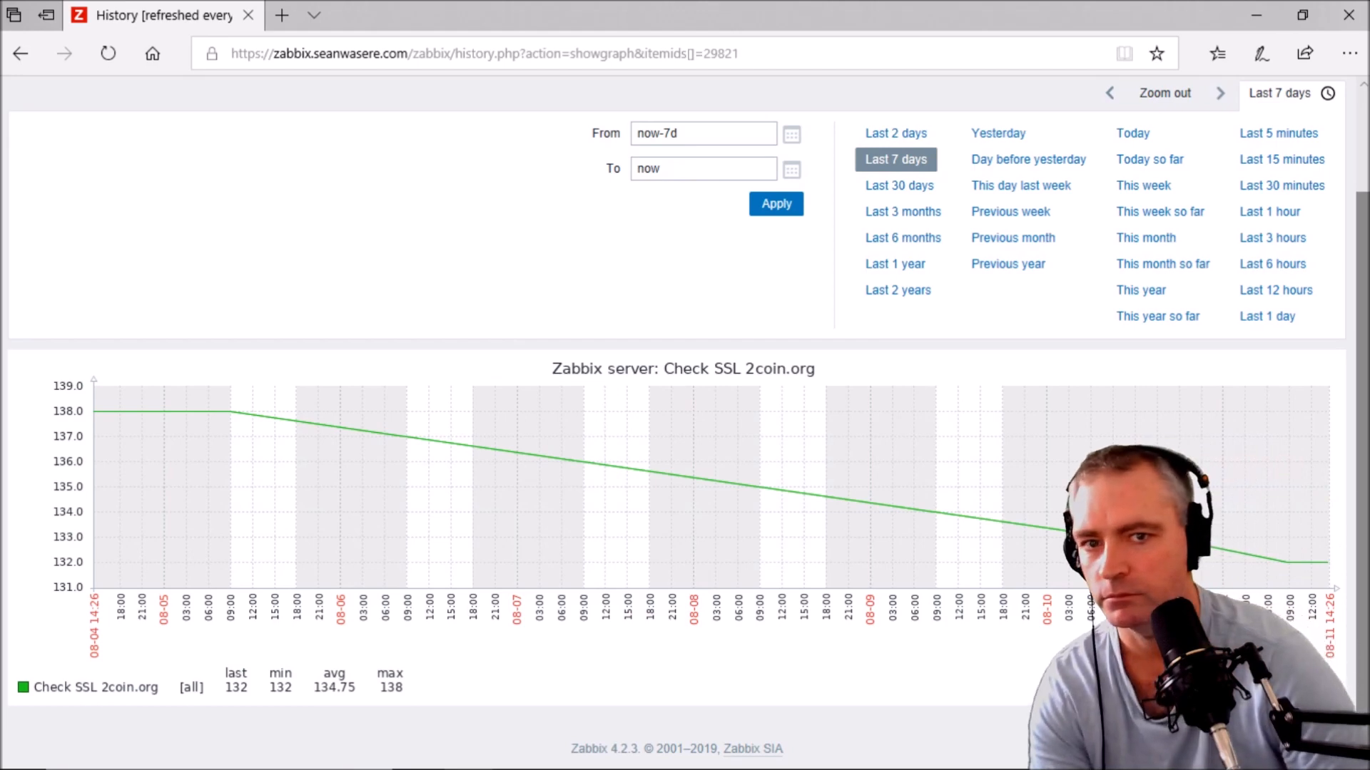
{"action": "mouse_move", "coordinate": [780, 480]}
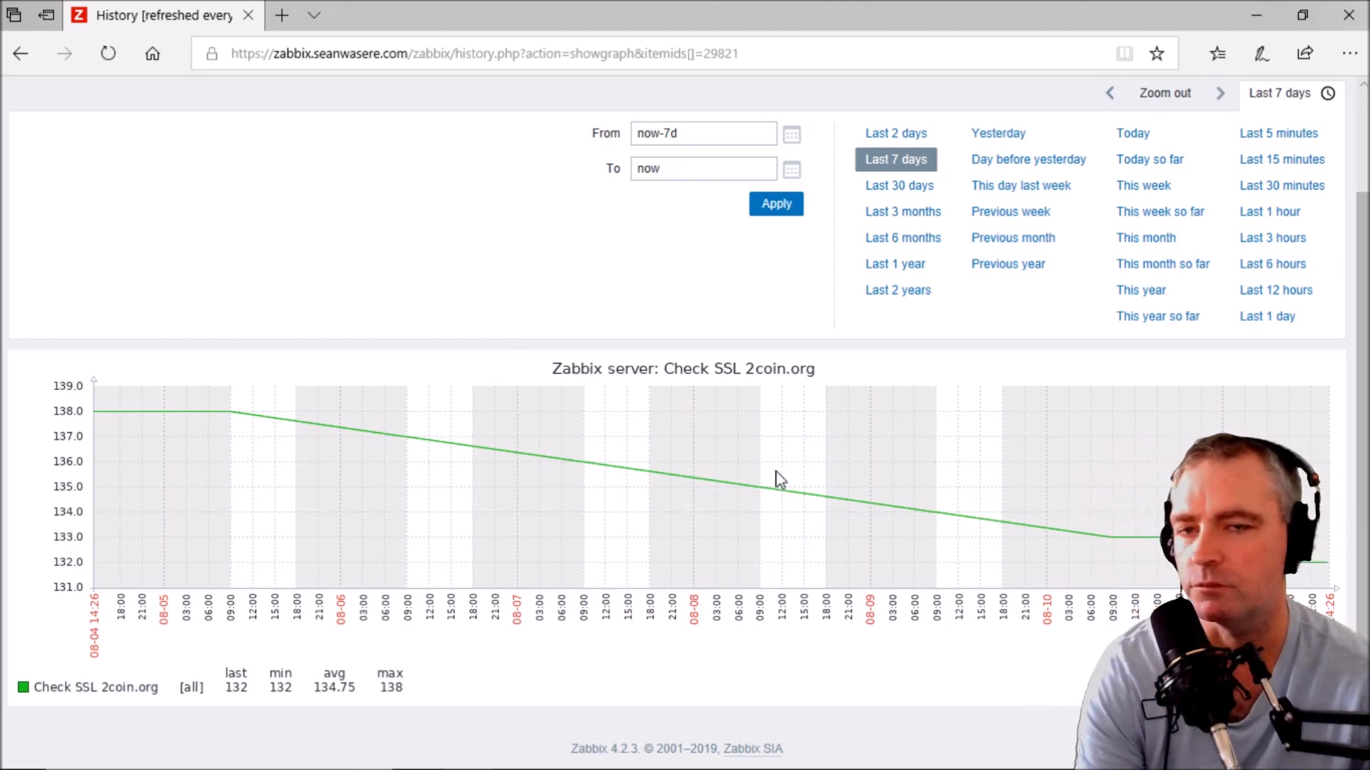
{"action": "scroll", "scroll_direction": "up", "scroll_amount": 3}
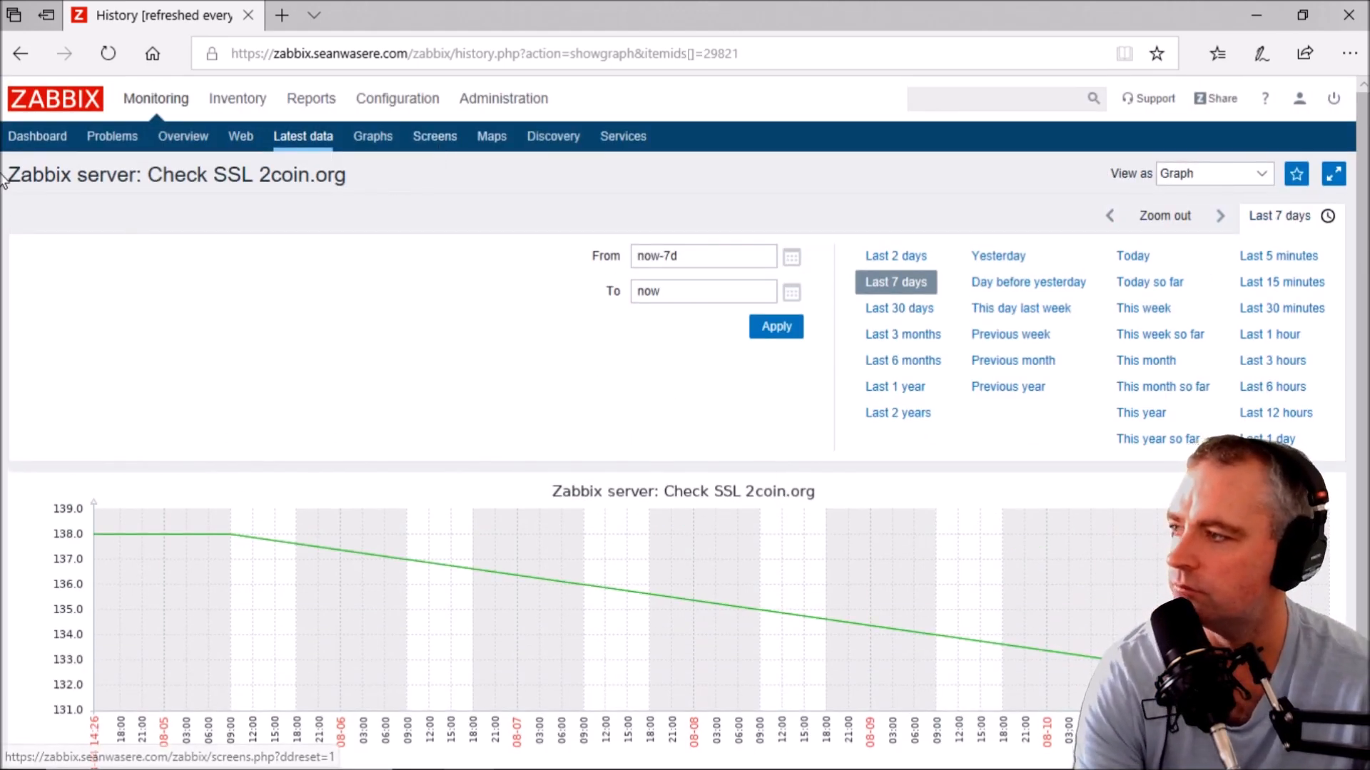